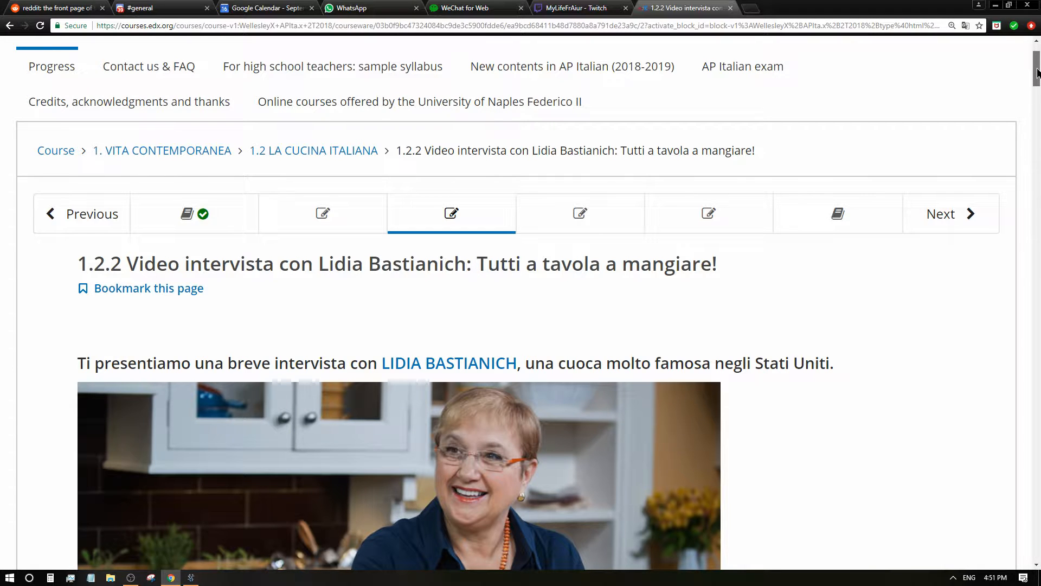
Scroll through the lesson, highlighting the sentence describing the chef
{"action": "scroll", "scroll_direction": "down", "scroll_amount": 3}
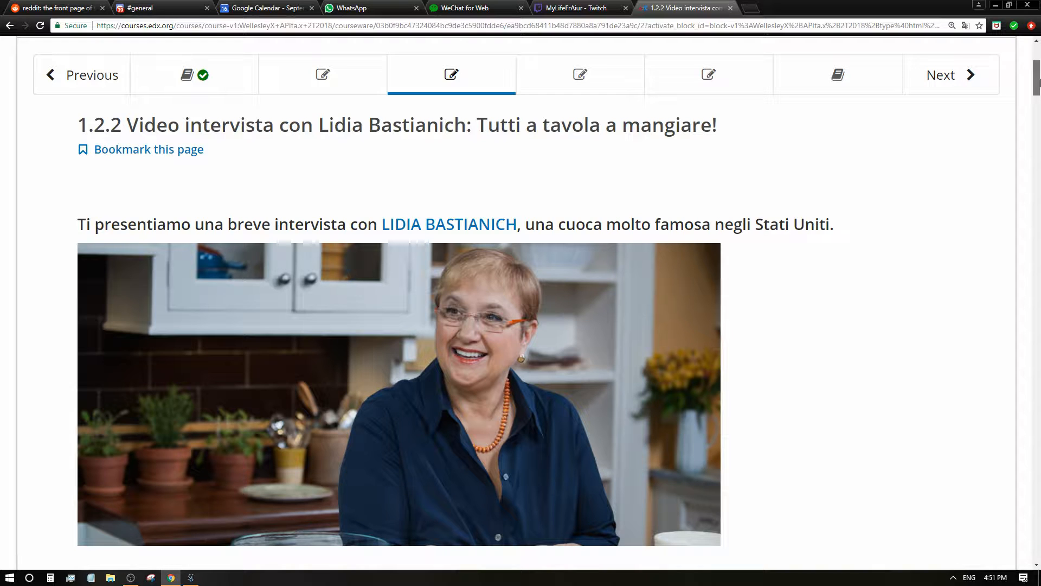
{"action": "scroll", "scroll_direction": "down", "scroll_amount": 3}
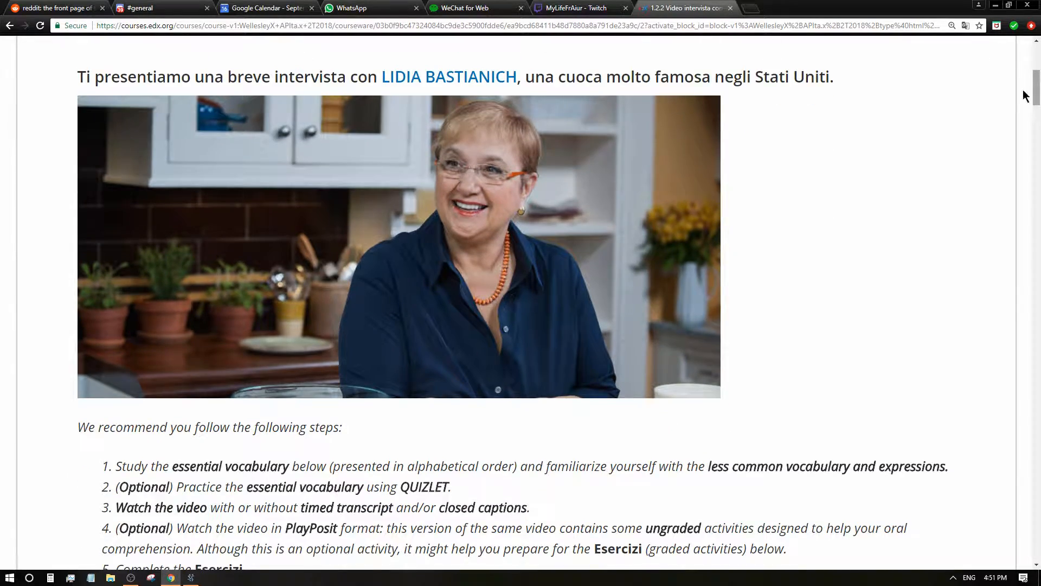
{"action": "scroll", "scroll_direction": "down", "scroll_amount": 3}
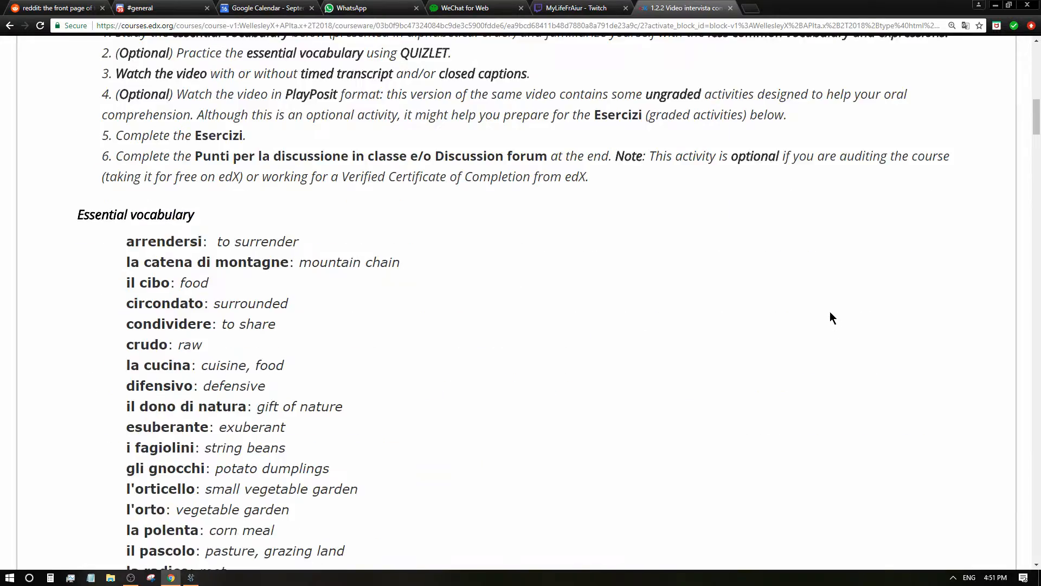
{"action": "scroll", "scroll_direction": "down", "scroll_amount": 3}
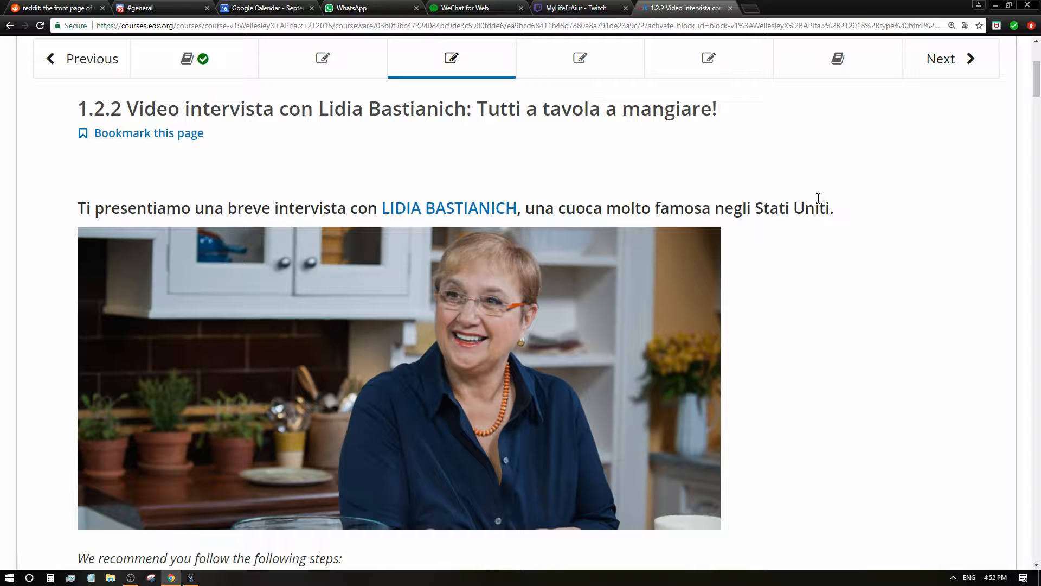
{"action": "left_click_drag", "start_coordinate": [566, 208], "coordinate": [763, 207]}
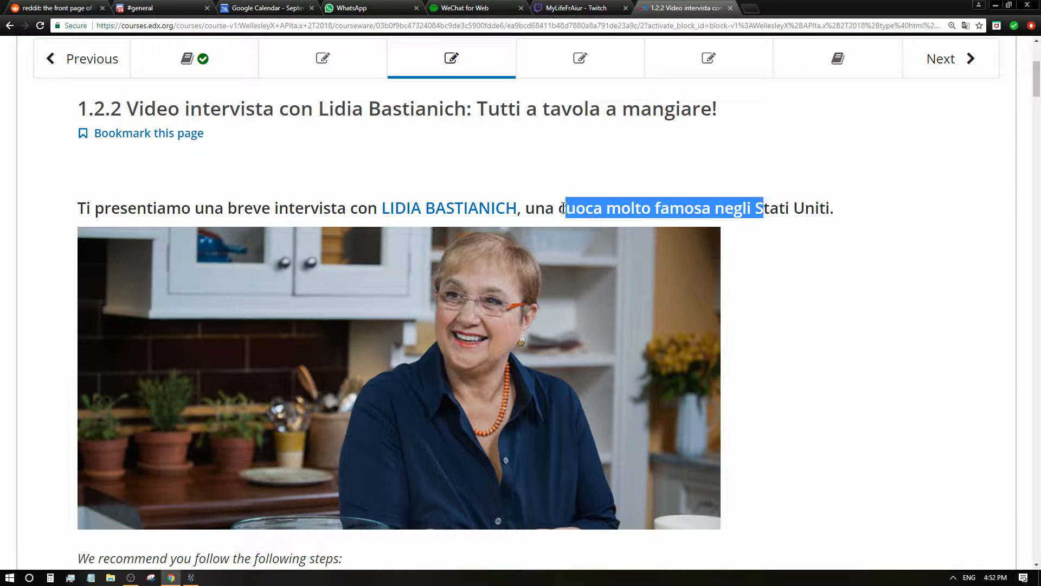
{"action": "scroll", "scroll_direction": "down", "scroll_amount": 3}
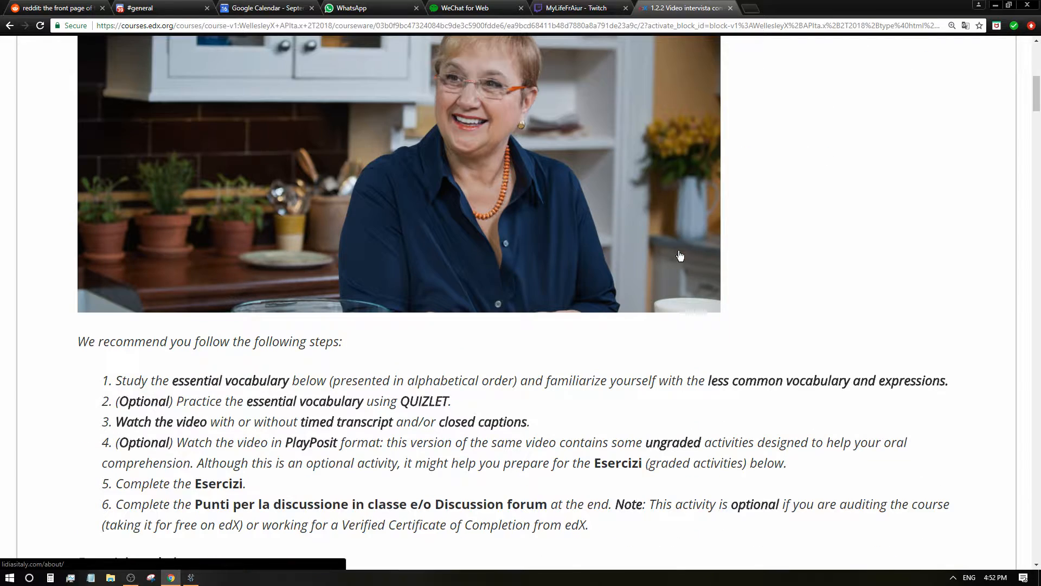
{"action": "scroll", "scroll_direction": "down", "scroll_amount": 3}
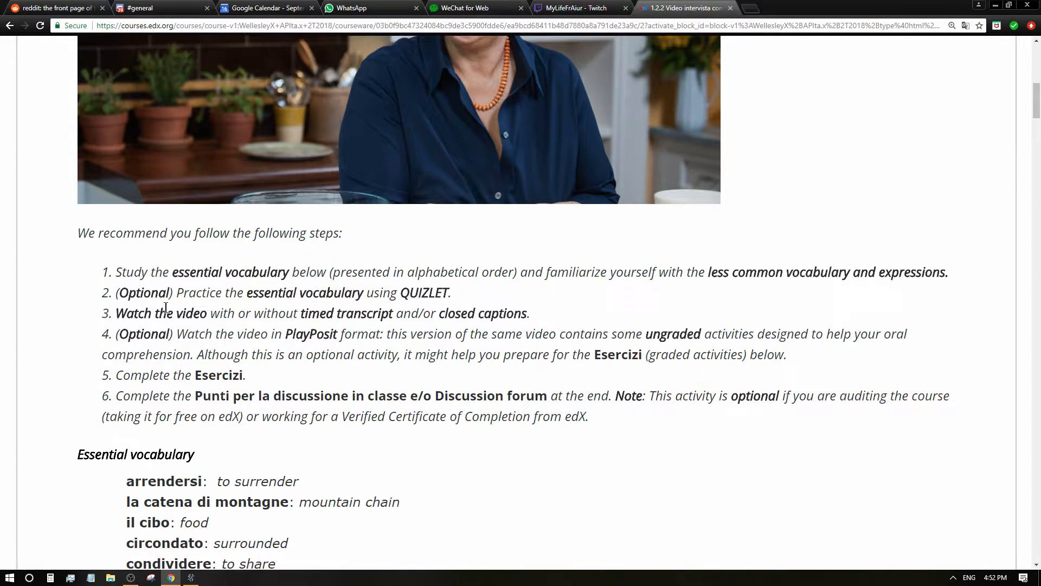
{"action": "scroll", "scroll_direction": "down", "scroll_amount": 3}
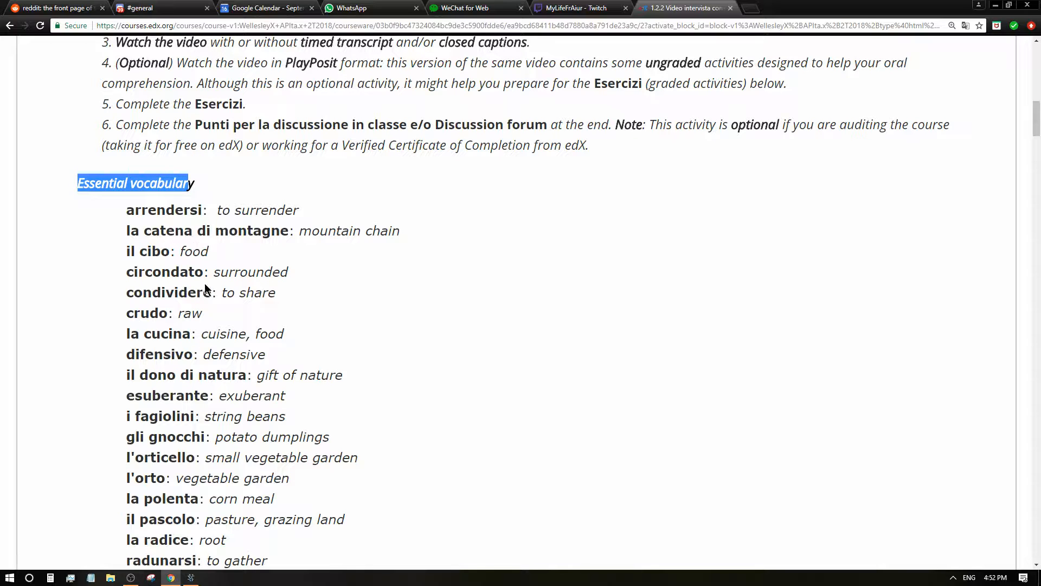
{"action": "mouse_move", "coordinate": [338, 246]}
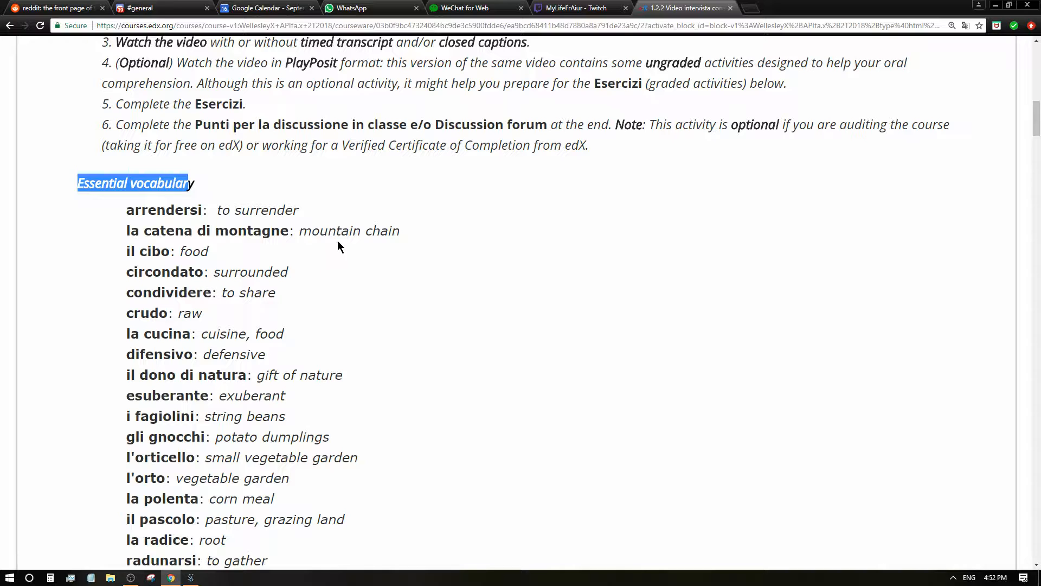
Highlight the vocabulary entries catena and circondato while reading, then clear the highlights
{"action": "double_click", "coordinate": [167, 231]}
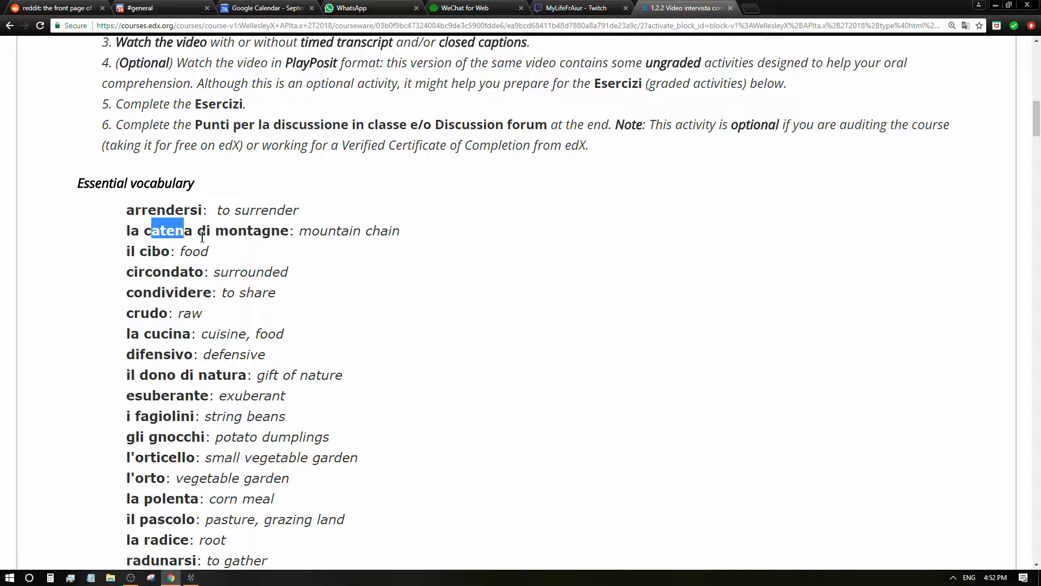
{"action": "scroll", "scroll_direction": "down", "scroll_amount": 3}
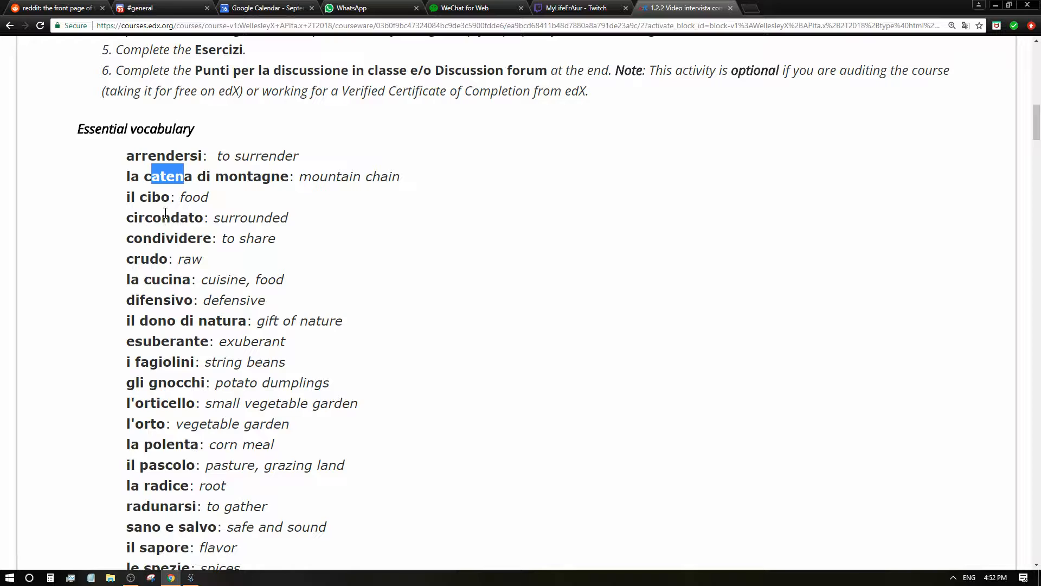
{"action": "double_click", "coordinate": [168, 176]}
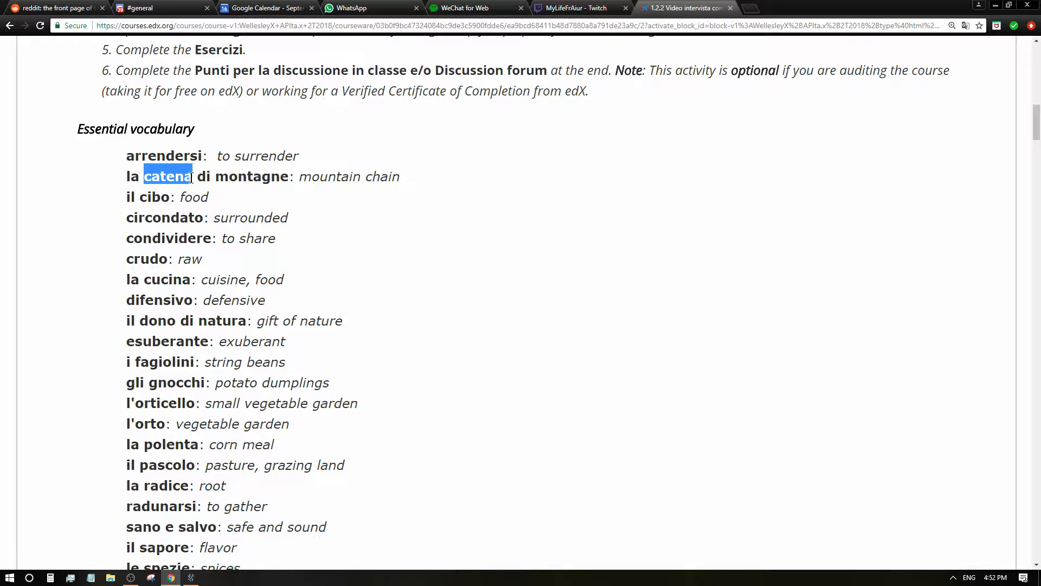
{"action": "double_click", "coordinate": [154, 196]}
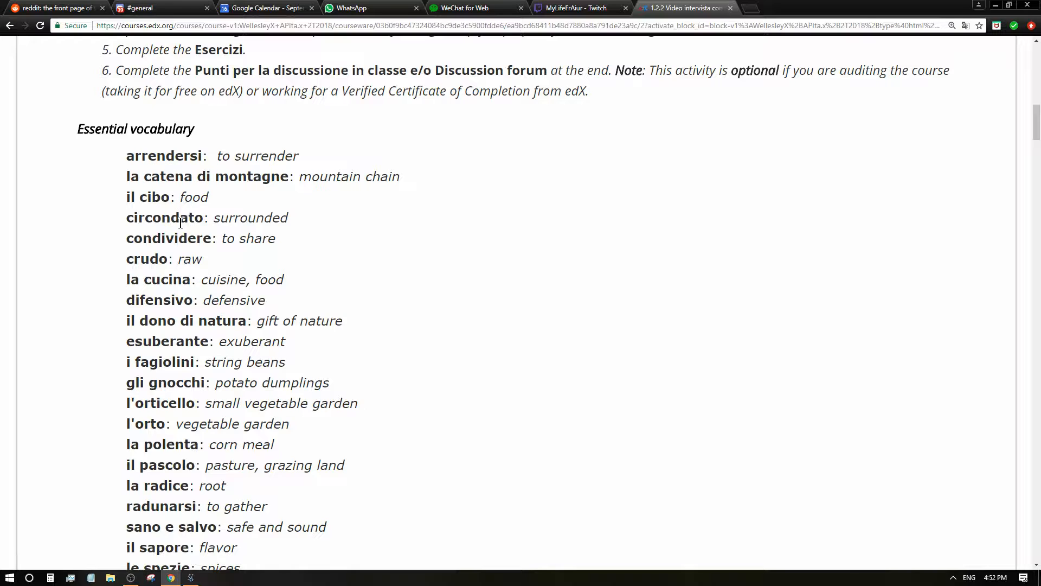
{"action": "mouse_move", "coordinate": [188, 238]}
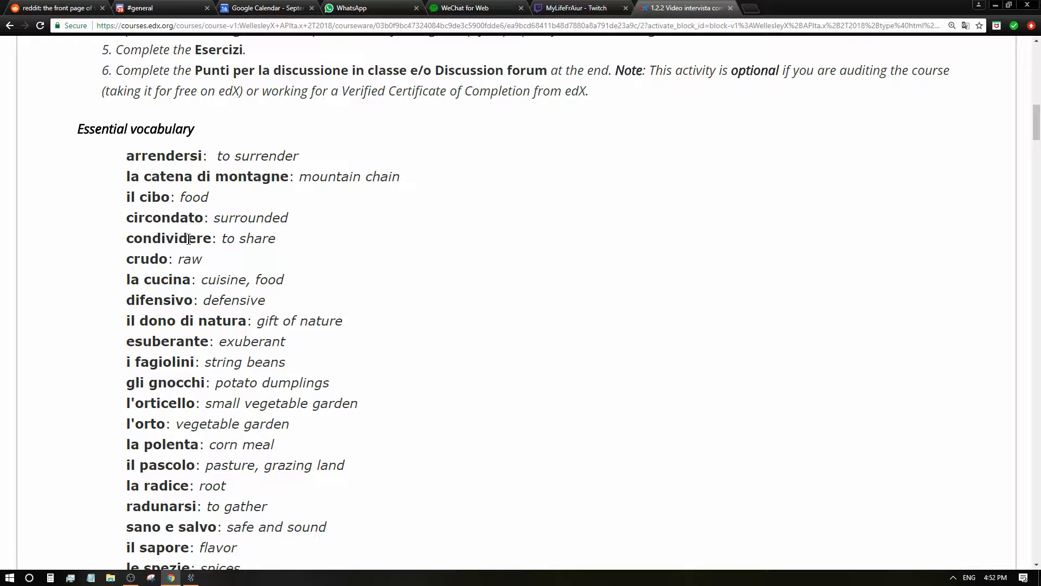
{"action": "mouse_move", "coordinate": [240, 234]}
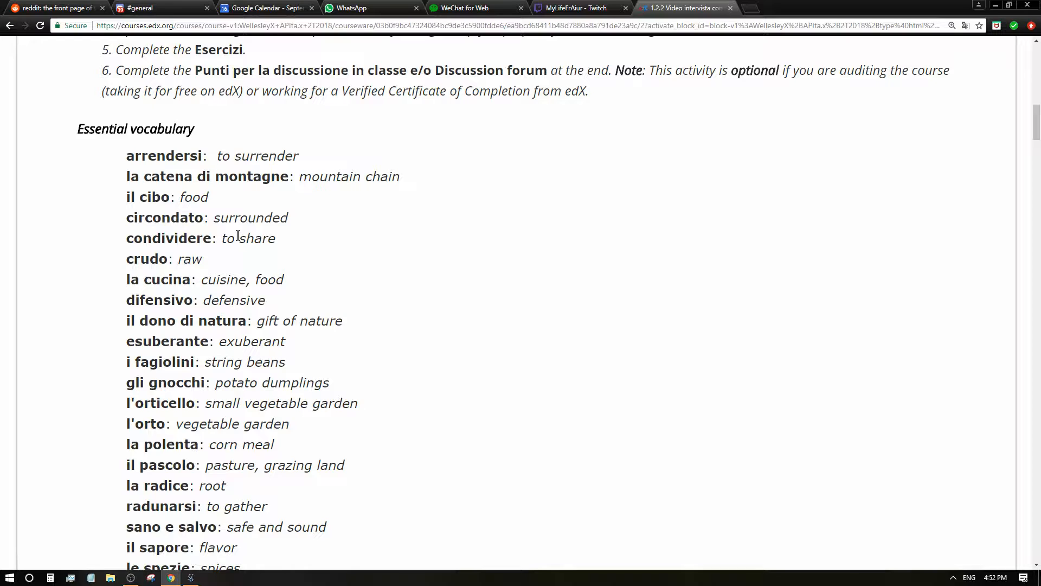
{"action": "mouse_move", "coordinate": [168, 216]}
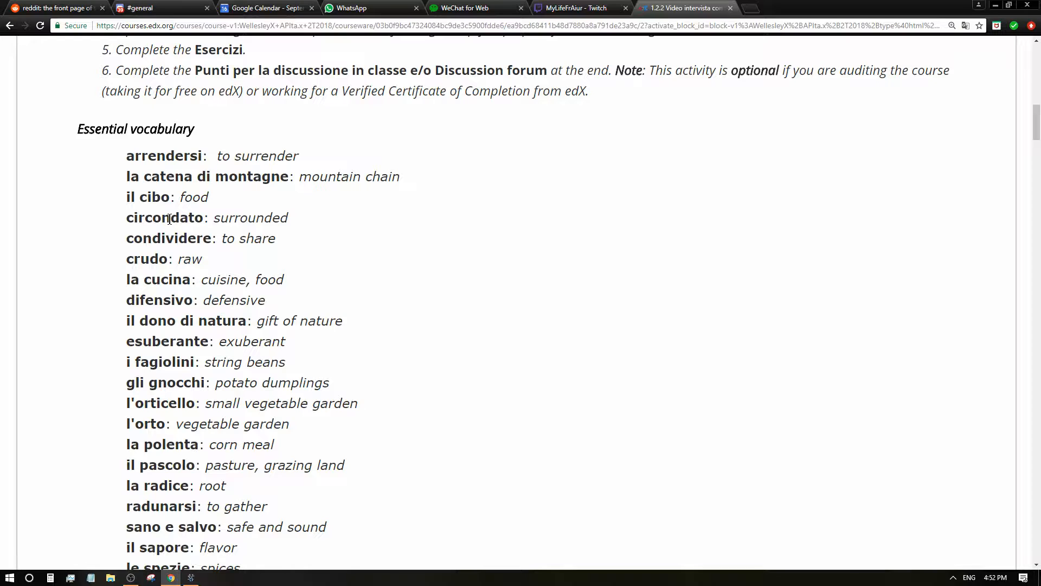
{"action": "left_click_drag", "start_coordinate": [137, 217], "coordinate": [255, 217]}
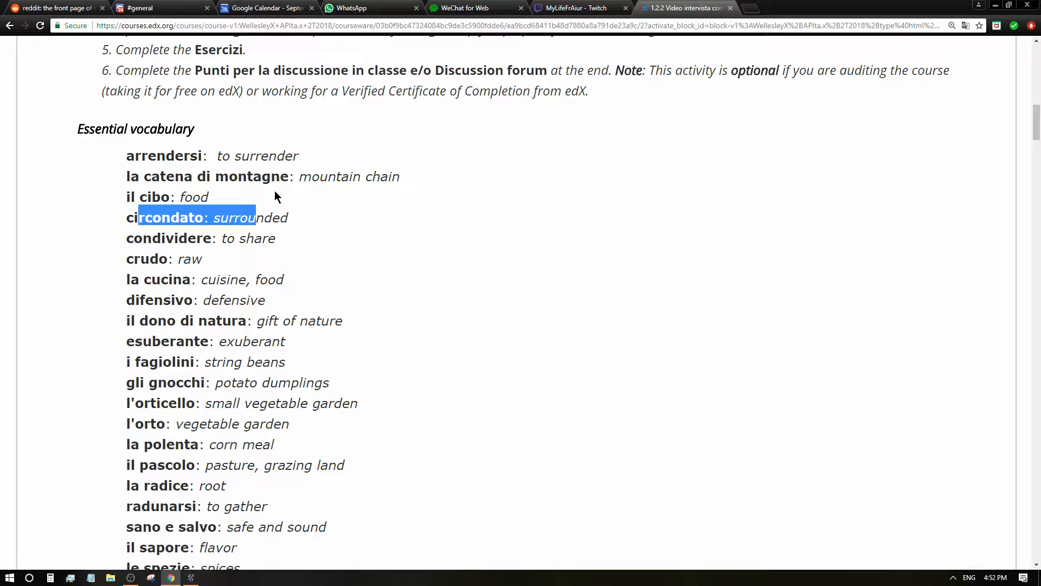
{"action": "mouse_move", "coordinate": [208, 260]}
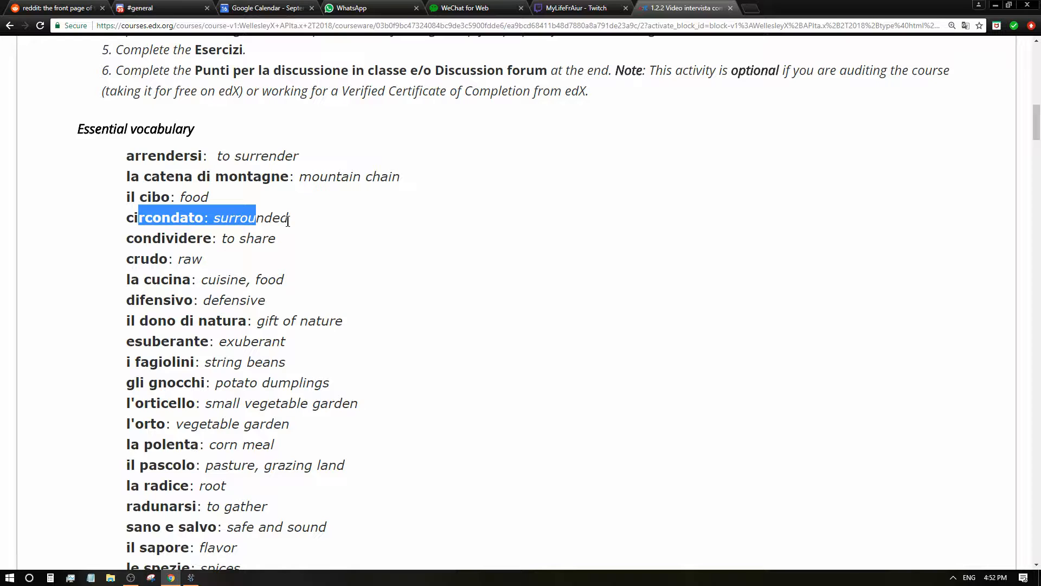
{"action": "left_click", "coordinate": [277, 217]}
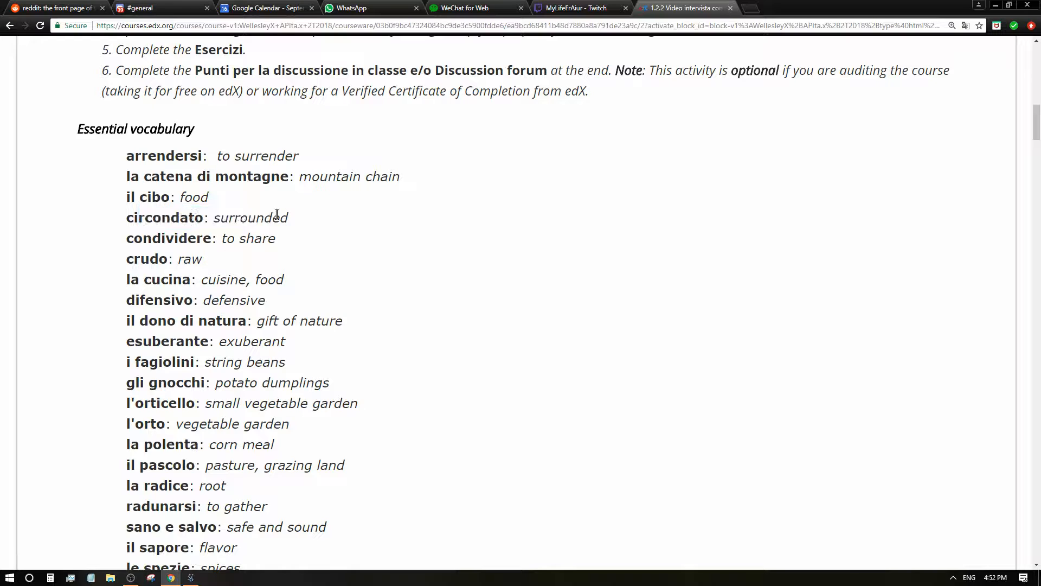
{"action": "left_click_drag", "start_coordinate": [138, 217], "coordinate": [280, 217]}
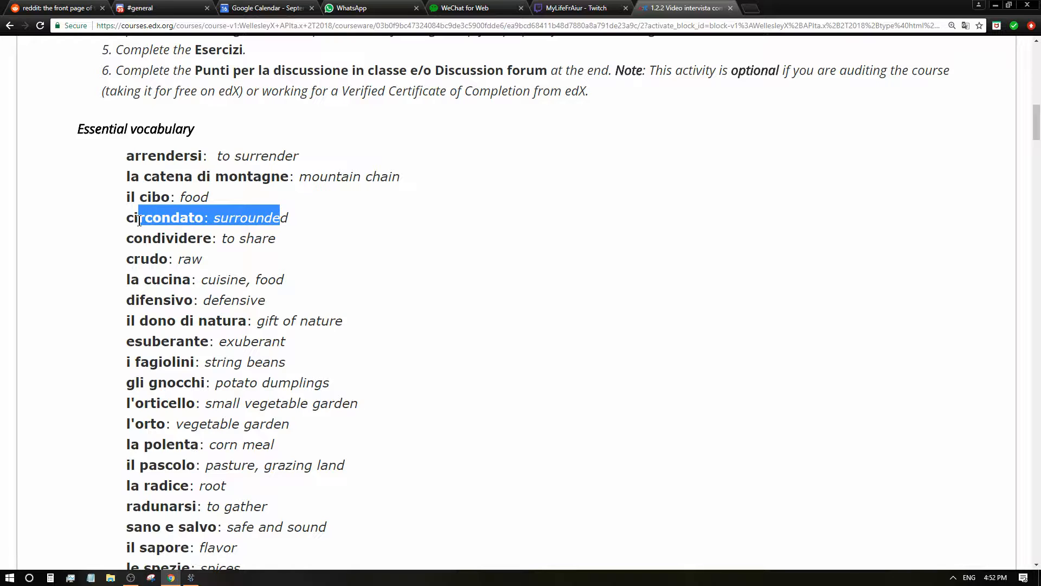
{"action": "left_click", "coordinate": [231, 217]}
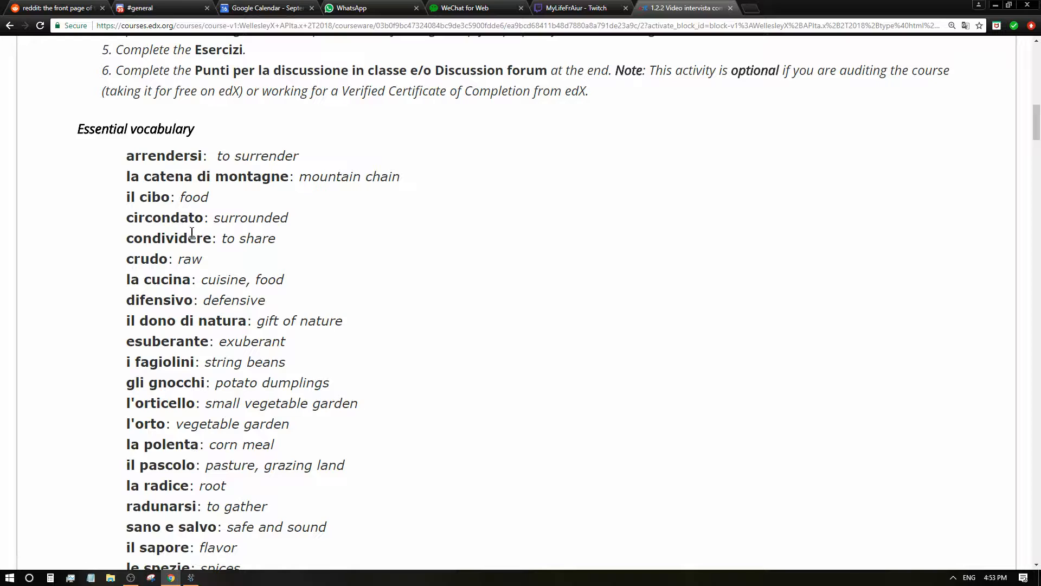
{"action": "mouse_move", "coordinate": [251, 293]}
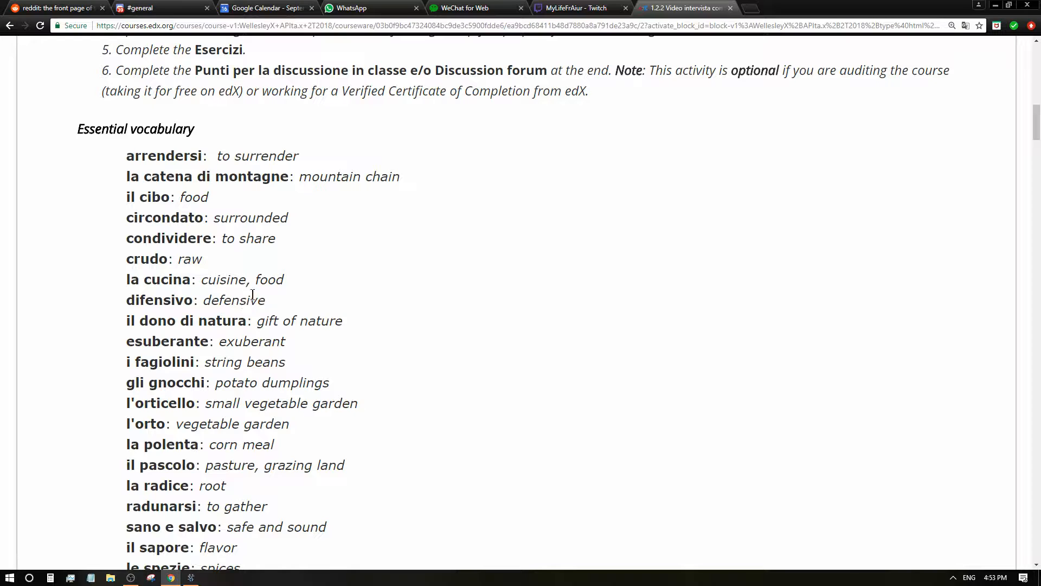
{"action": "mouse_move", "coordinate": [252, 264]}
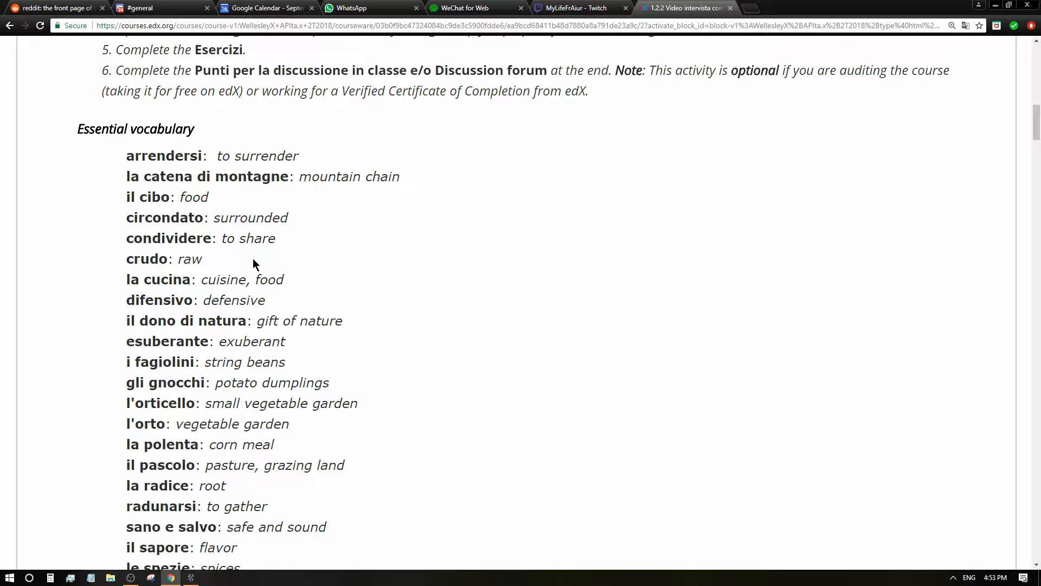
{"action": "mouse_move", "coordinate": [258, 253]}
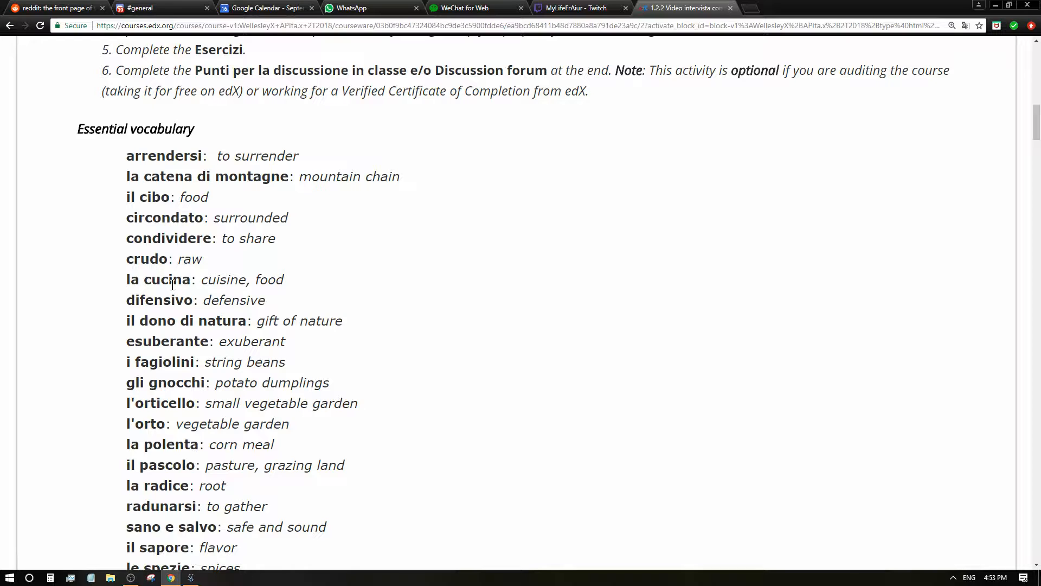
{"action": "mouse_move", "coordinate": [185, 299]}
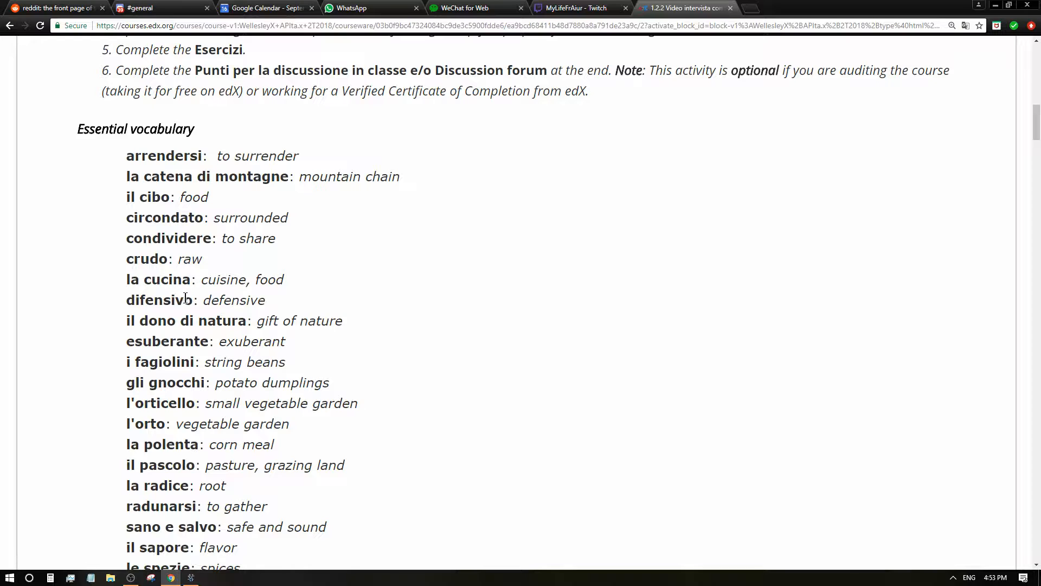
{"action": "mouse_move", "coordinate": [204, 300]}
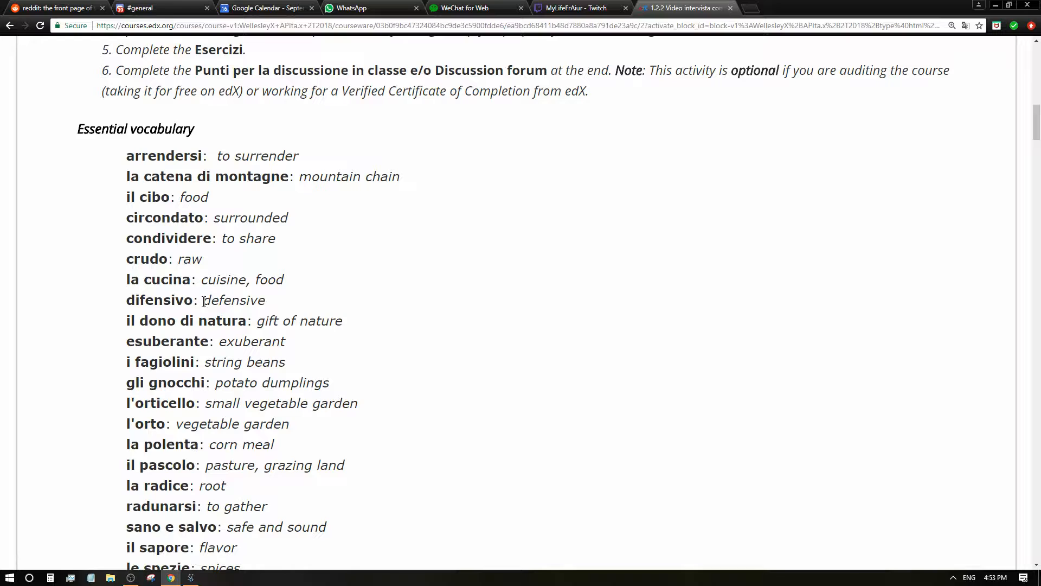
Select further entries in the vocabulary list while reading down
{"action": "double_click", "coordinate": [159, 258]}
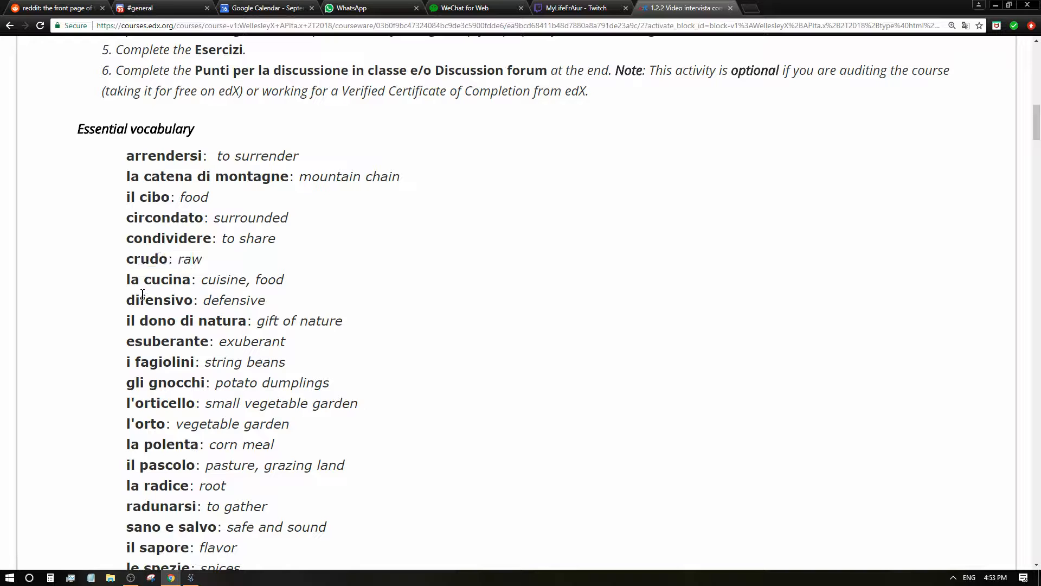
{"action": "scroll", "scroll_direction": "down", "scroll_amount": 3}
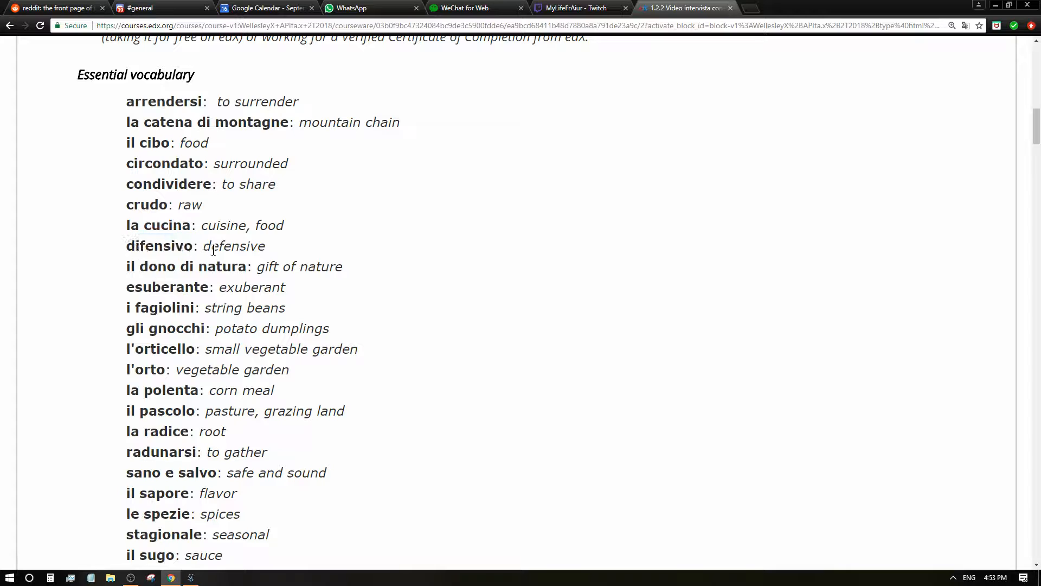
{"action": "left_click_drag", "start_coordinate": [126, 246], "coordinate": [219, 246]}
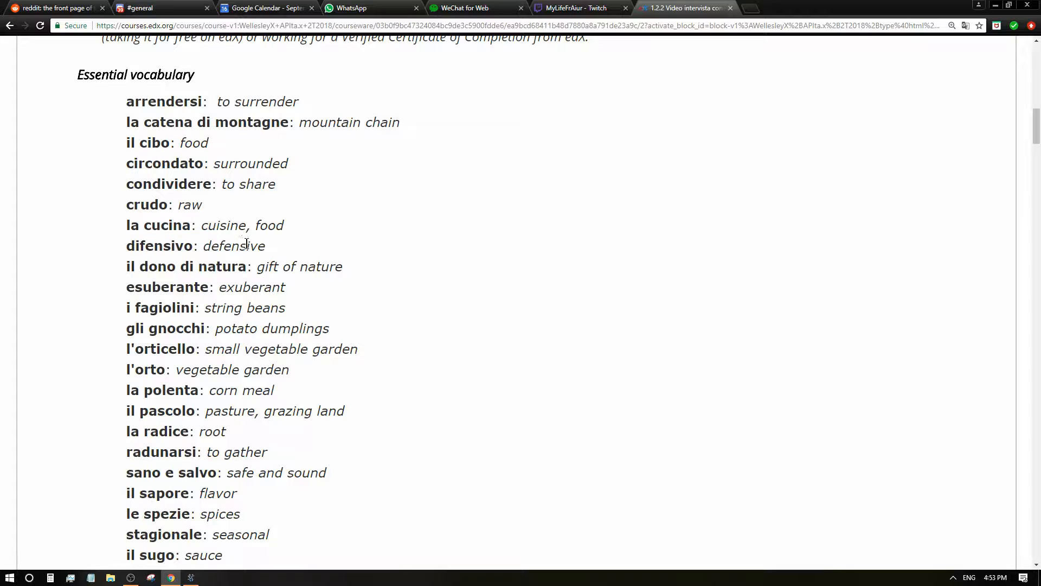
{"action": "left_click_drag", "start_coordinate": [132, 246], "coordinate": [245, 245]}
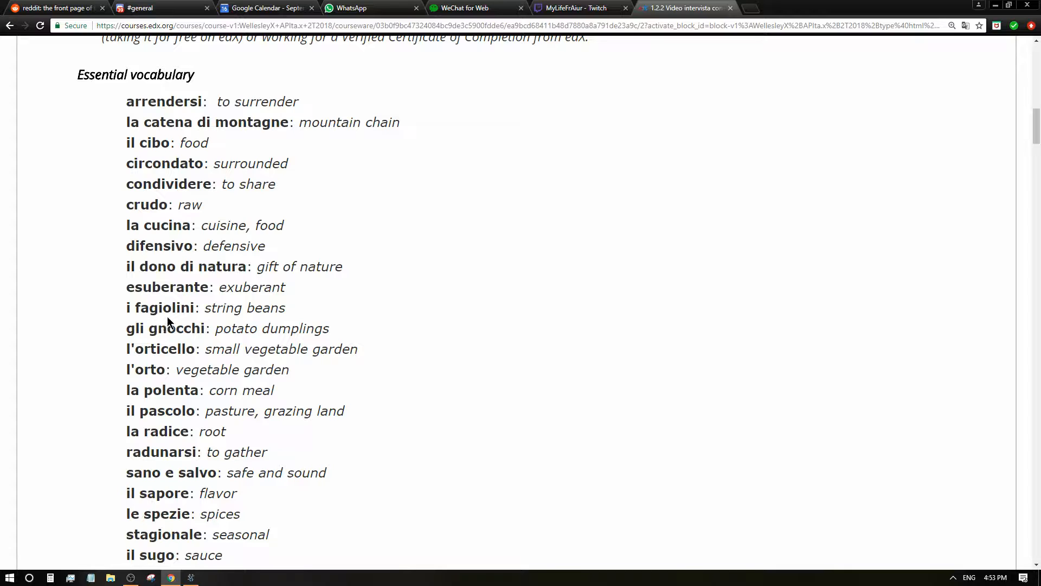
{"action": "mouse_move", "coordinate": [229, 307]}
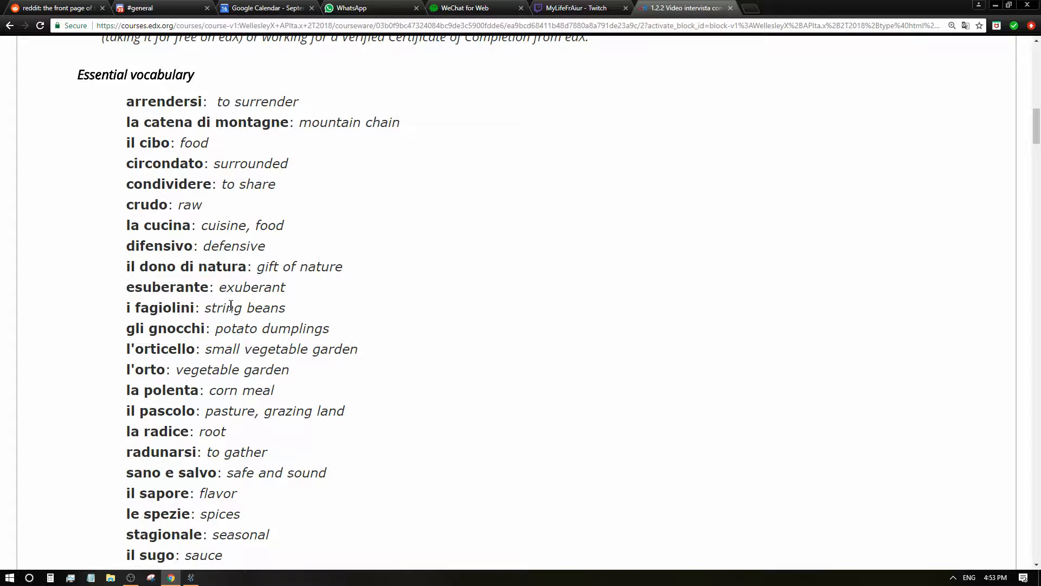
{"action": "mouse_move", "coordinate": [279, 304]}
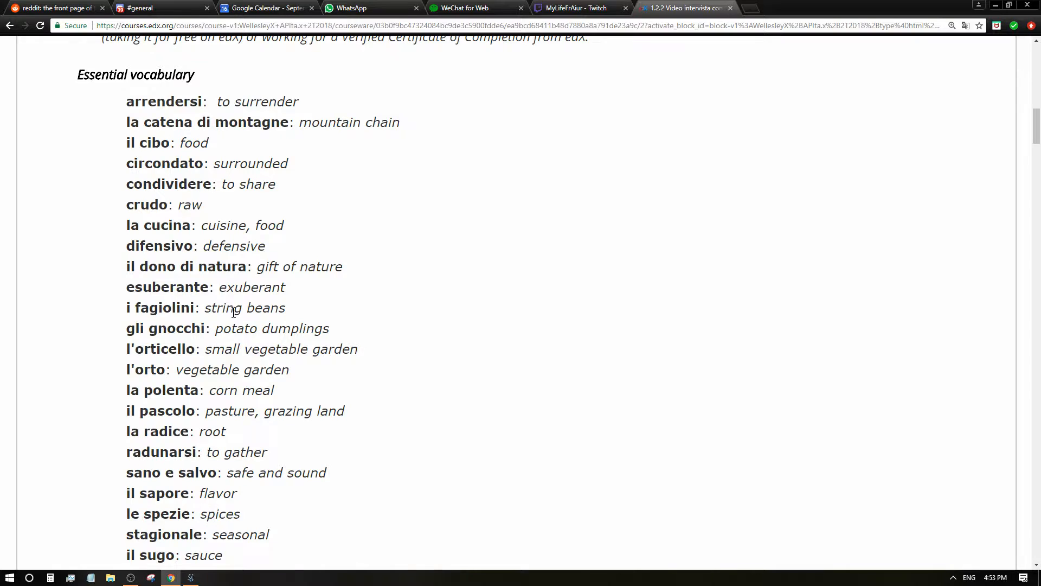
{"action": "scroll", "scroll_direction": "down", "scroll_amount": 3}
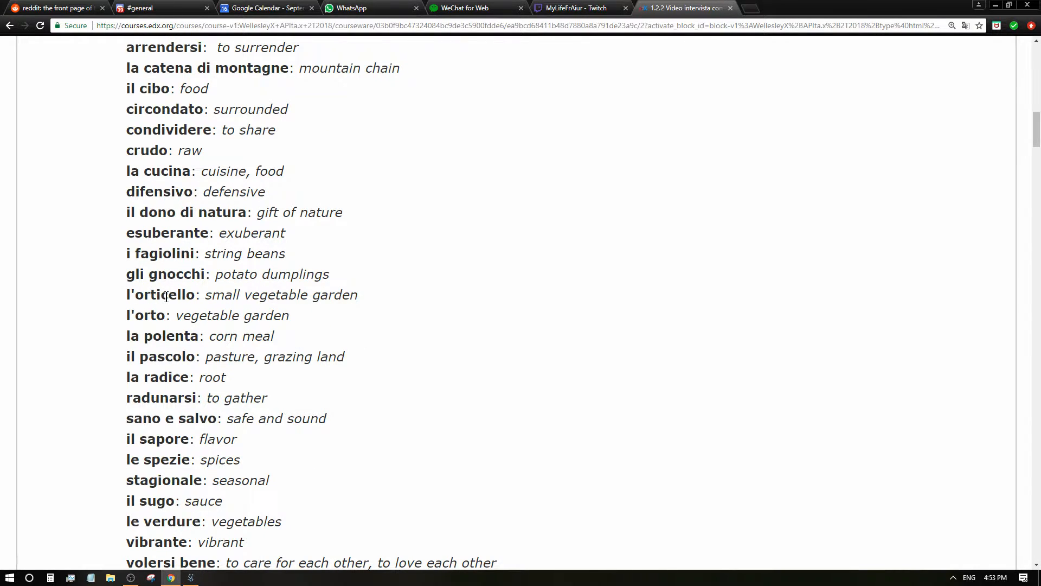
{"action": "left_click_drag", "start_coordinate": [157, 274], "coordinate": [277, 274]}
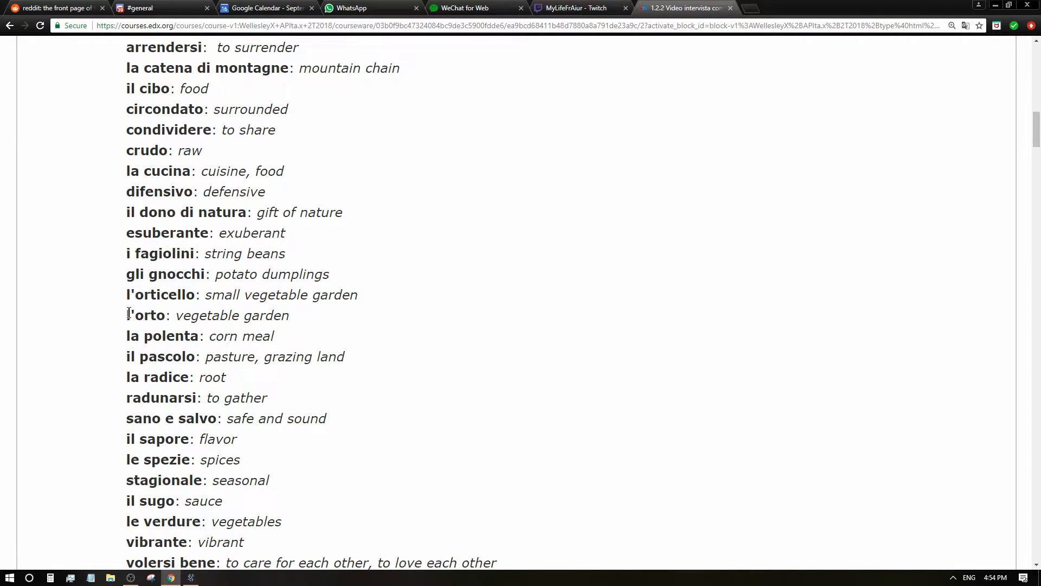
{"action": "mouse_move", "coordinate": [219, 299]}
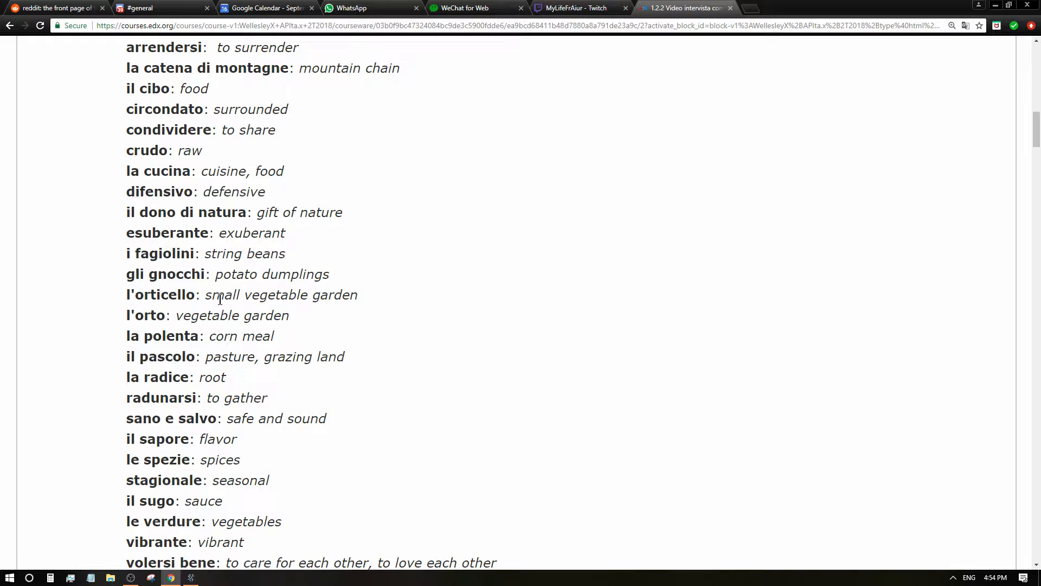
{"action": "mouse_move", "coordinate": [192, 317]}
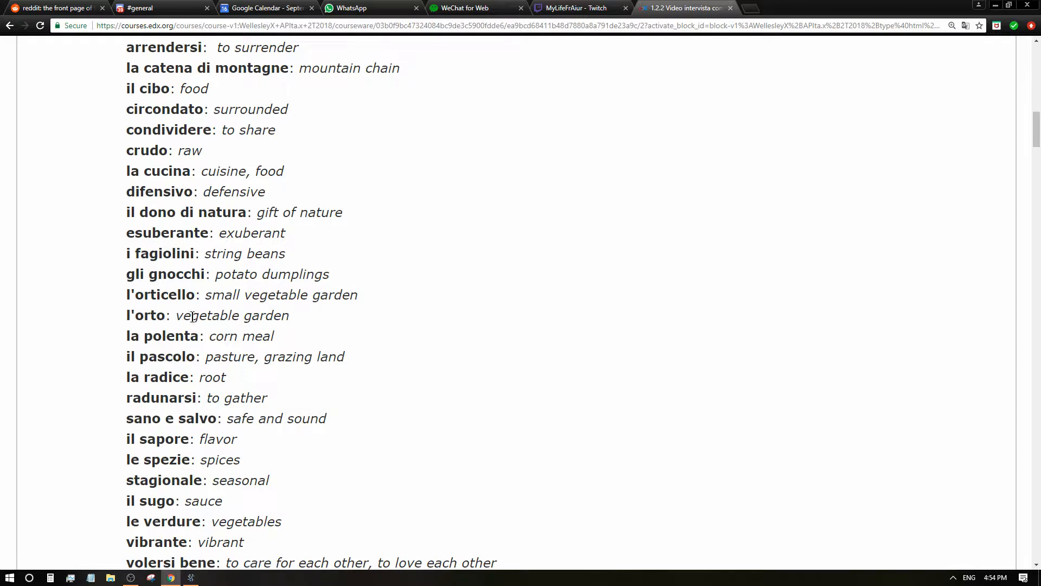
Mark the la polenta, il pascolo, i crauti and la jota vocabulary entries
{"action": "left_click_drag", "start_coordinate": [152, 335], "coordinate": [236, 335]}
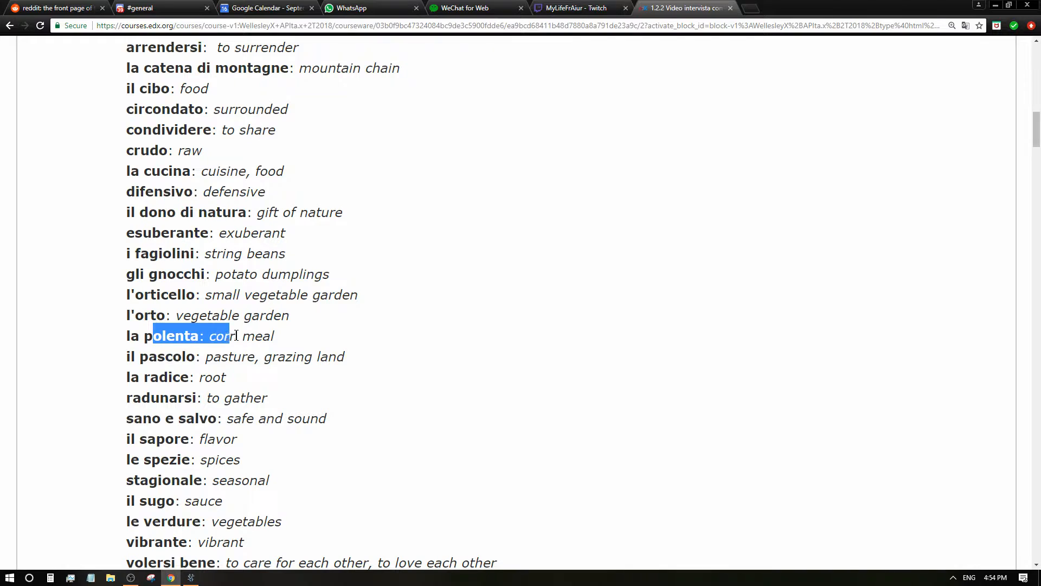
{"action": "left_click", "coordinate": [133, 356]}
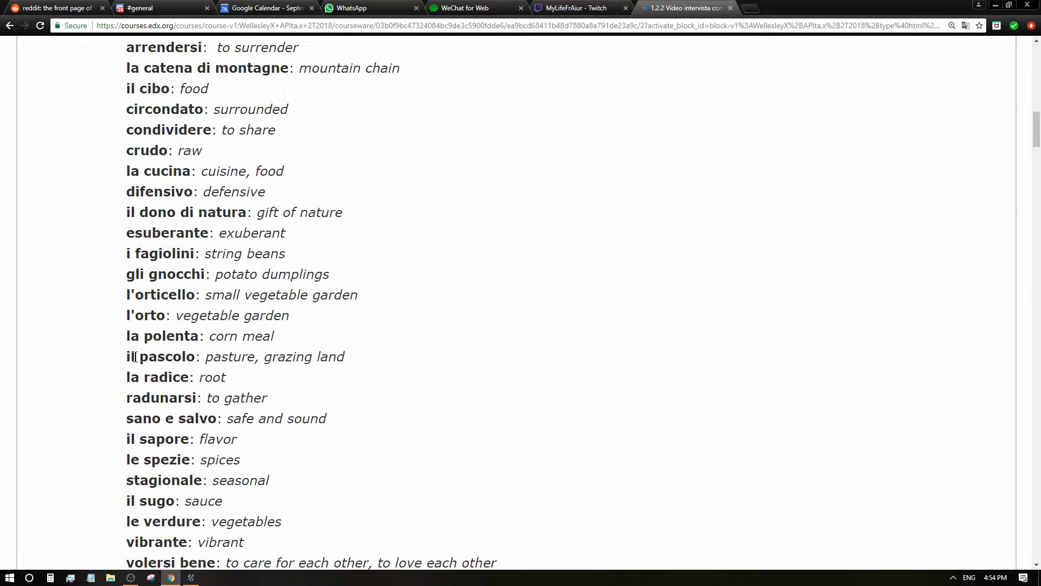
{"action": "left_click_drag", "start_coordinate": [137, 357], "coordinate": [310, 357]}
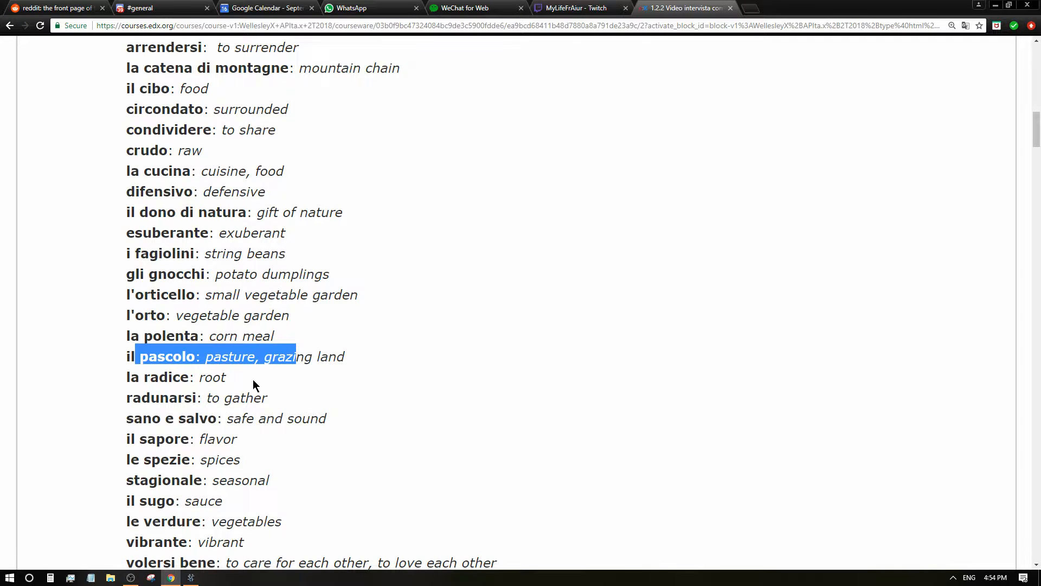
{"action": "scroll", "scroll_direction": "down", "scroll_amount": 3}
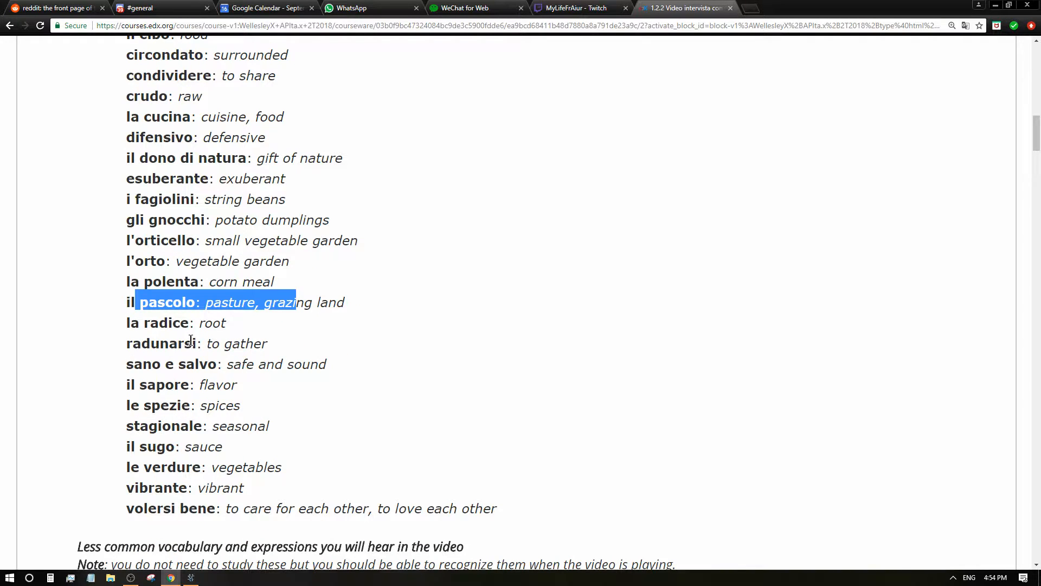
{"action": "mouse_move", "coordinate": [178, 361]}
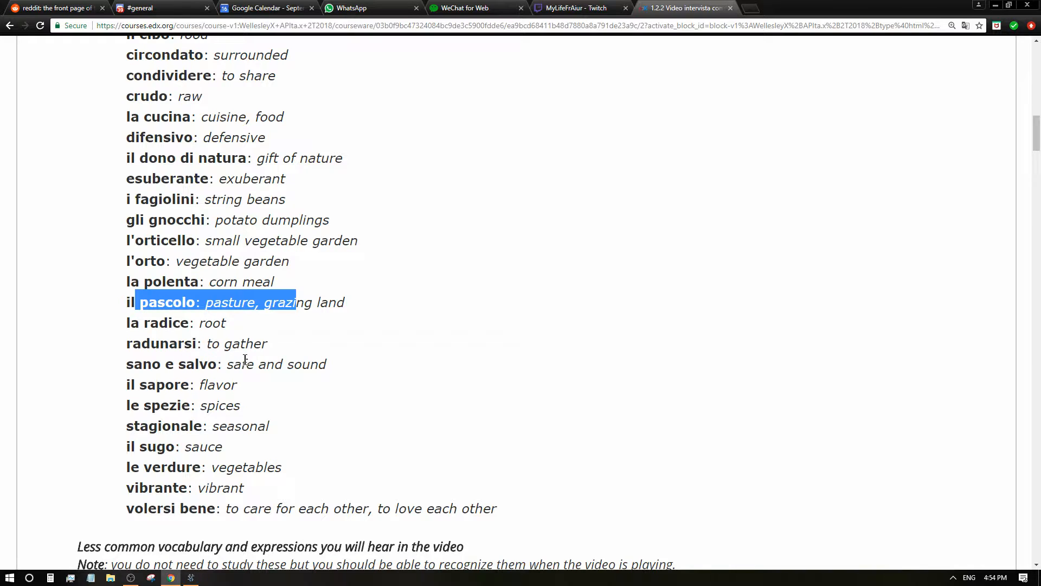
{"action": "mouse_move", "coordinate": [177, 384]}
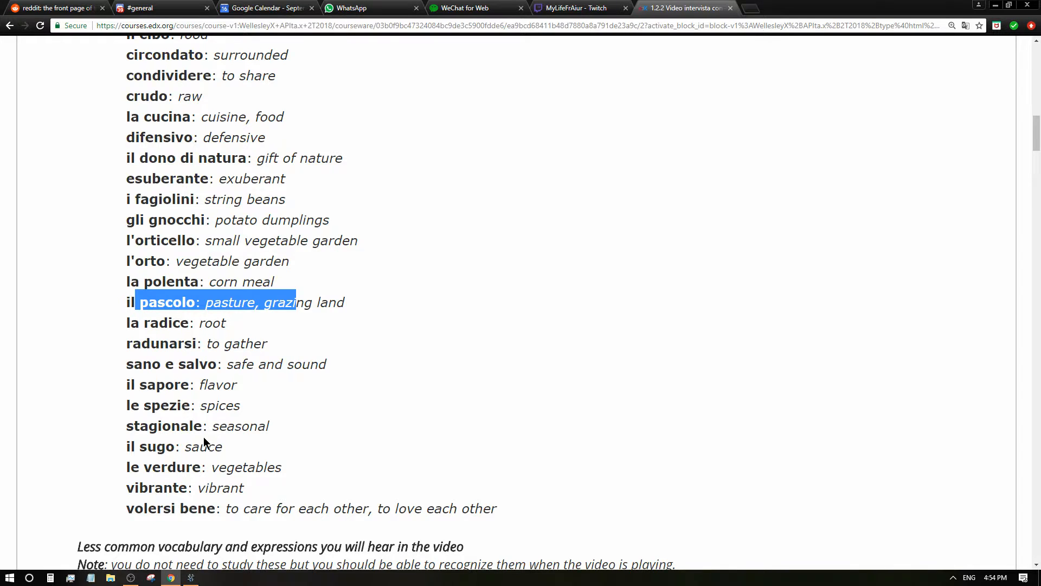
{"action": "scroll", "scroll_direction": "down", "scroll_amount": 3}
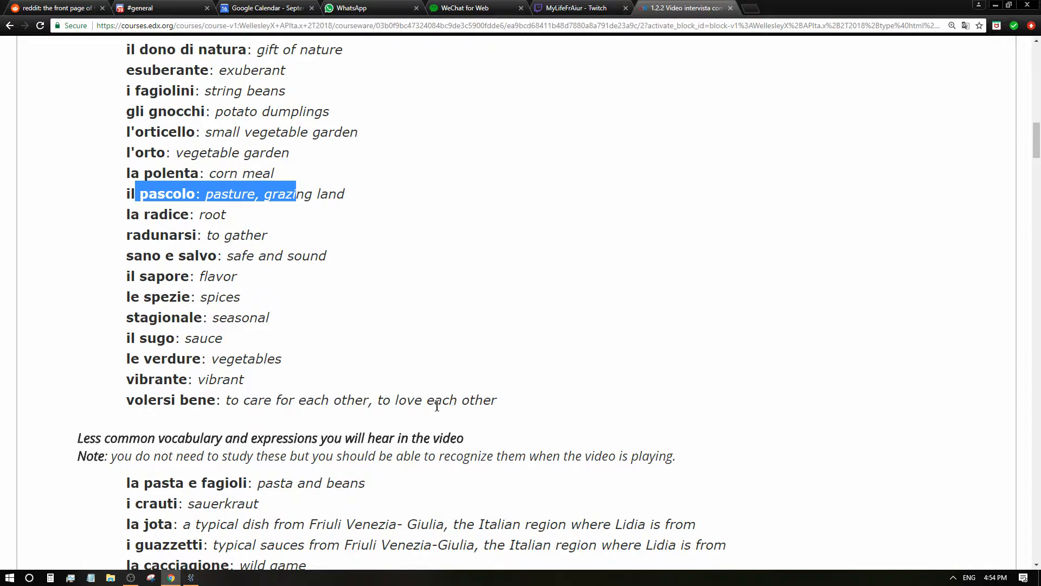
{"action": "mouse_move", "coordinate": [291, 414]}
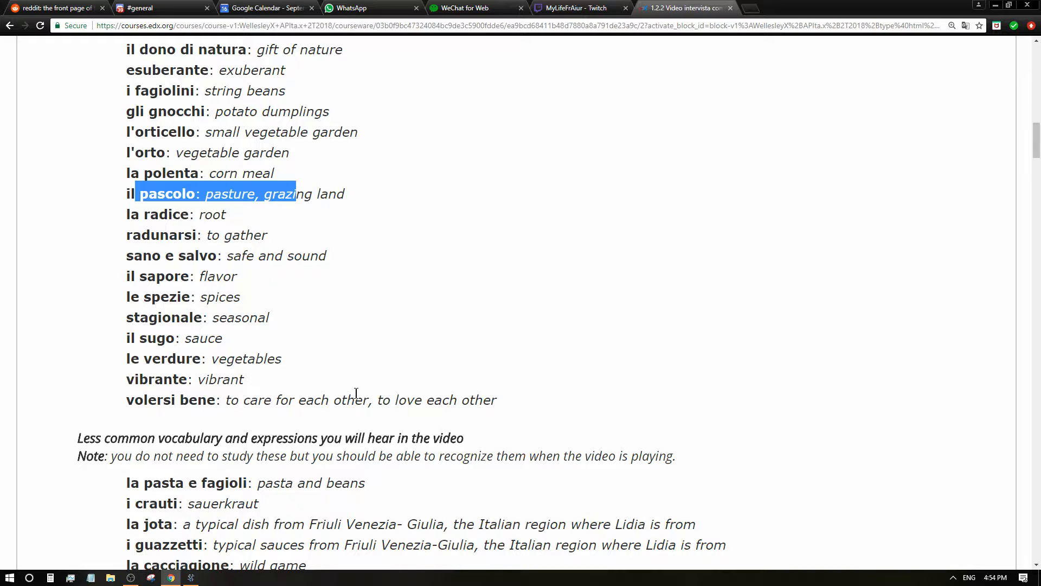
{"action": "scroll", "scroll_direction": "down", "scroll_amount": 3}
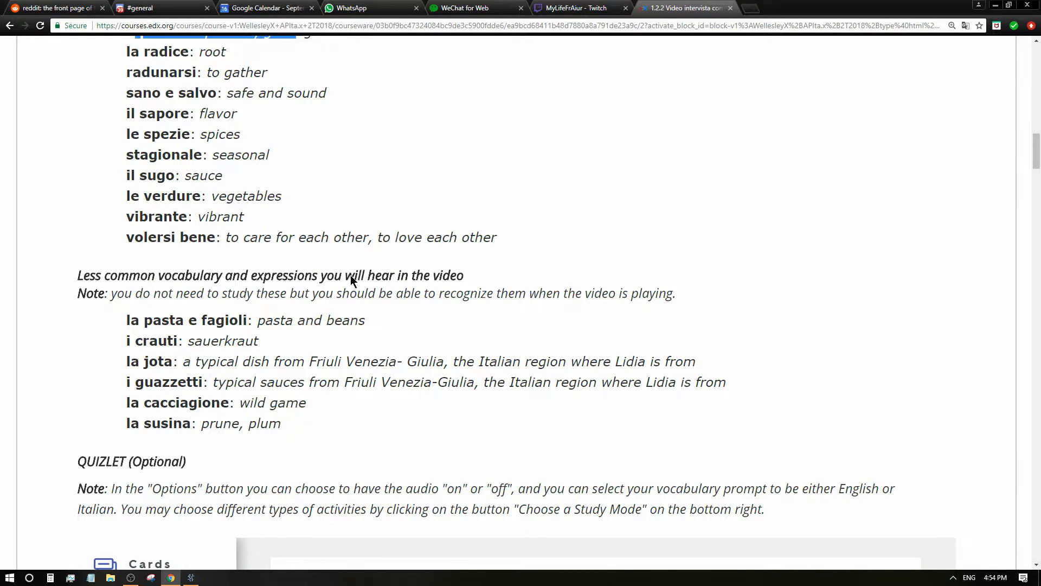
{"action": "mouse_move", "coordinate": [289, 341]}
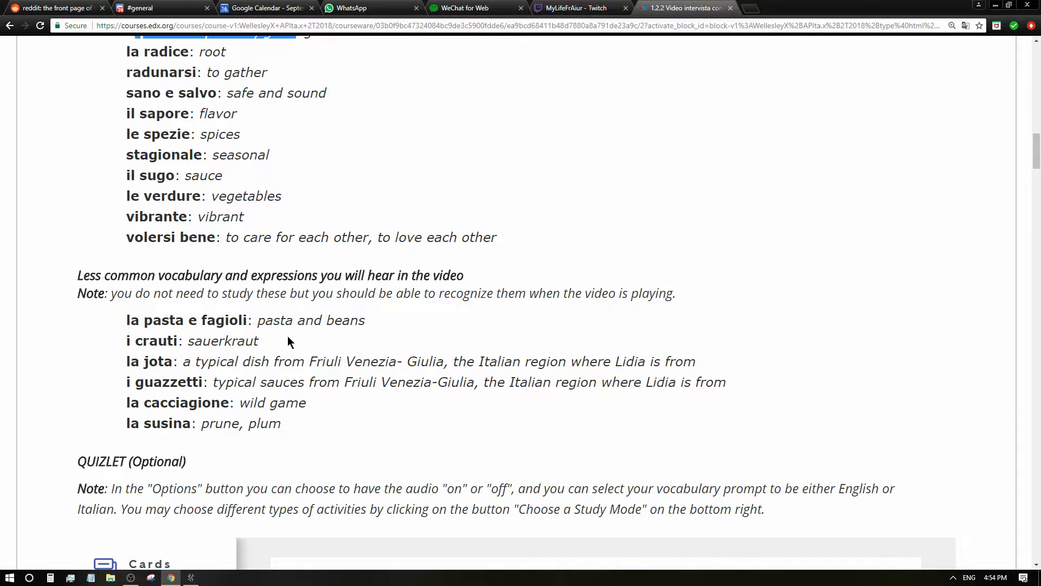
{"action": "mouse_move", "coordinate": [206, 352]}
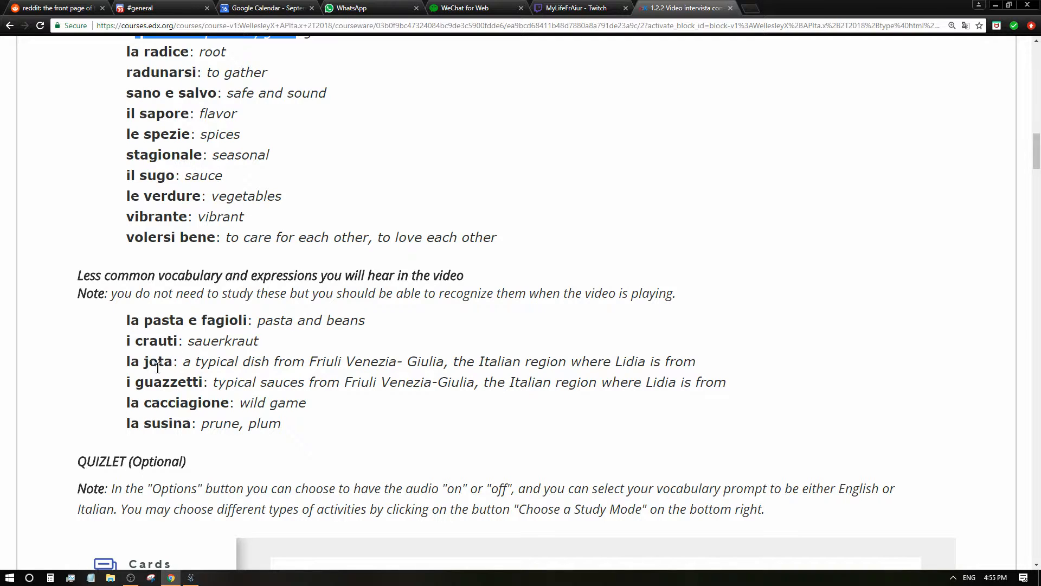
{"action": "left_click_drag", "start_coordinate": [136, 341], "coordinate": [208, 341]}
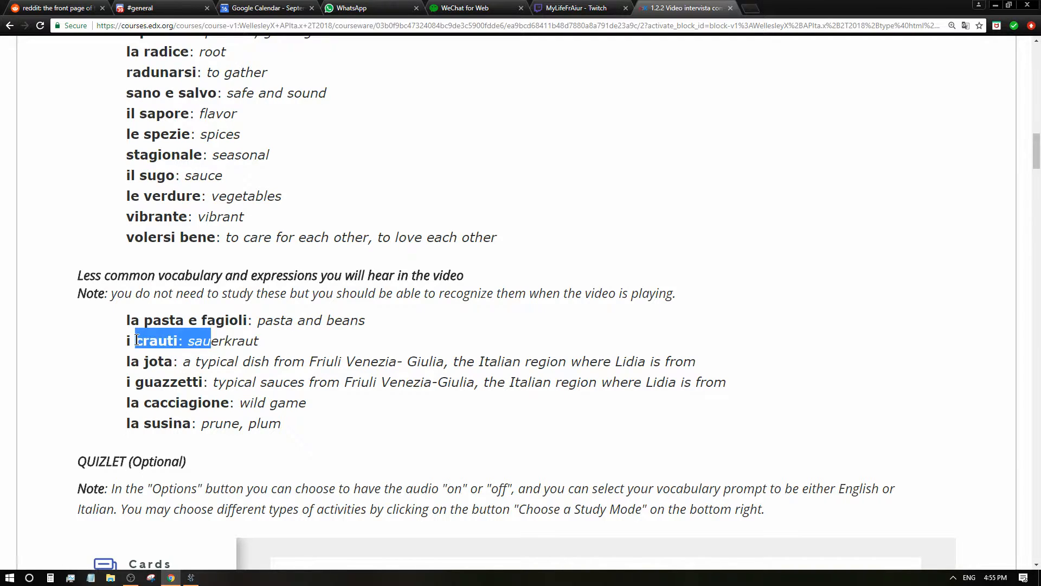
{"action": "left_click", "coordinate": [225, 459]}
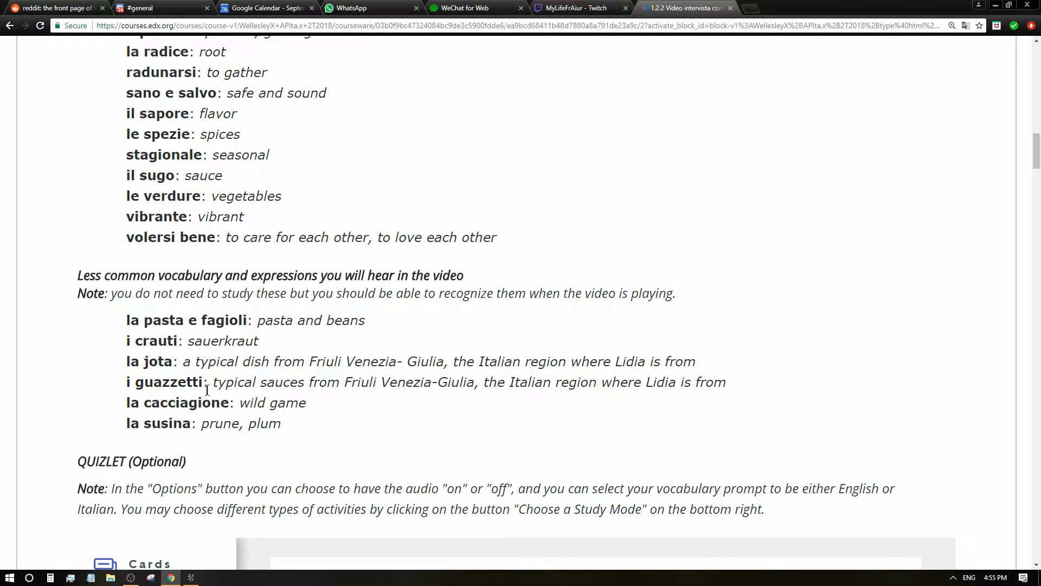
{"action": "mouse_move", "coordinate": [364, 415]}
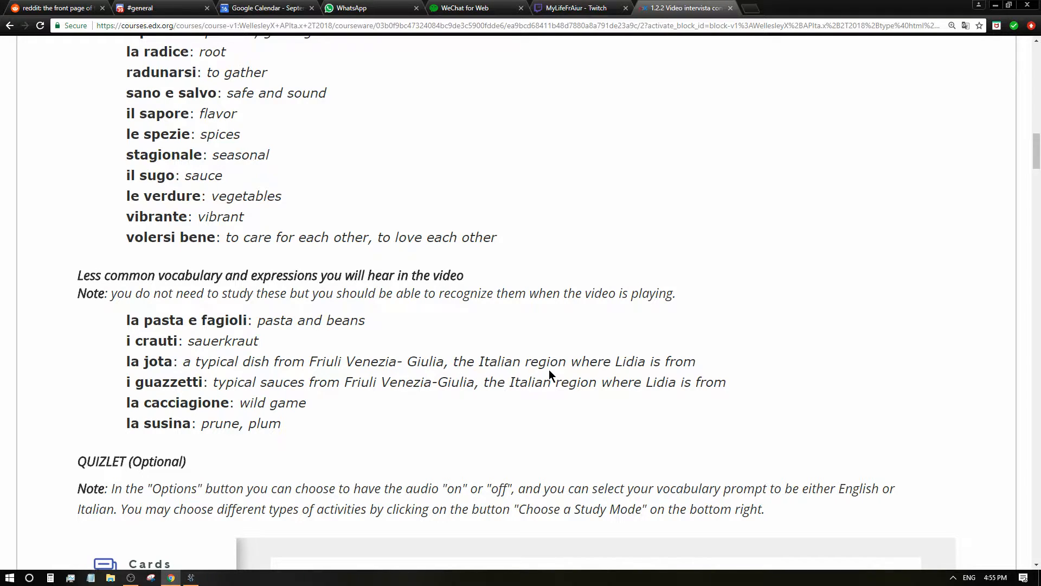
{"action": "double_click", "coordinate": [151, 361]}
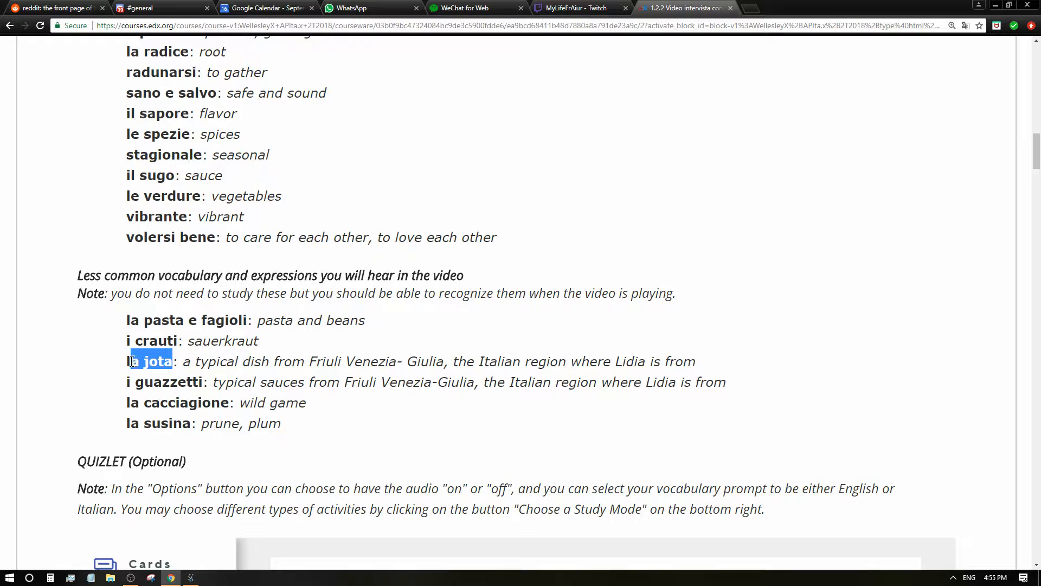
{"action": "left_click", "coordinate": [135, 360]}
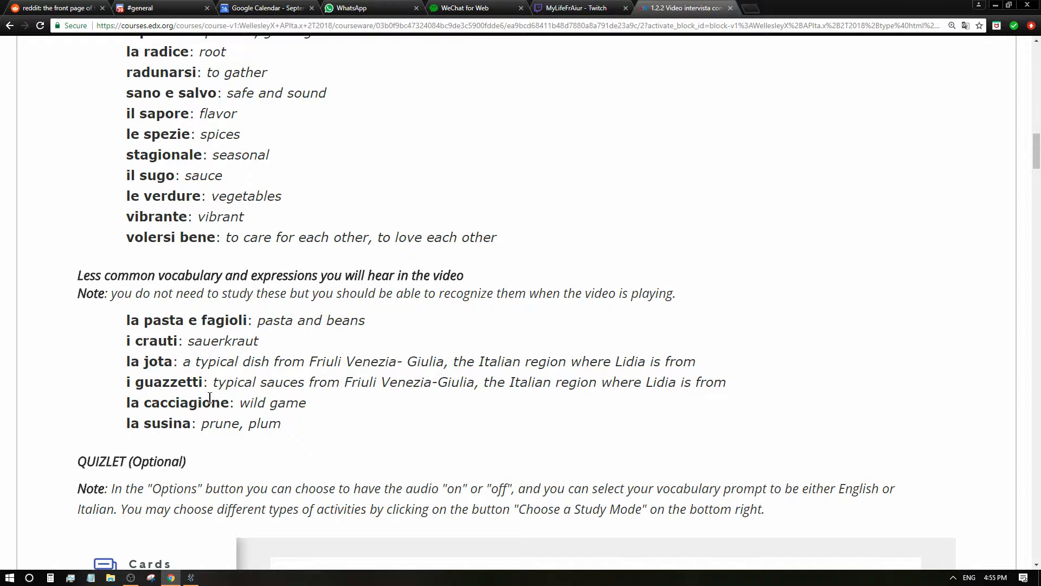
{"action": "mouse_move", "coordinate": [392, 412]}
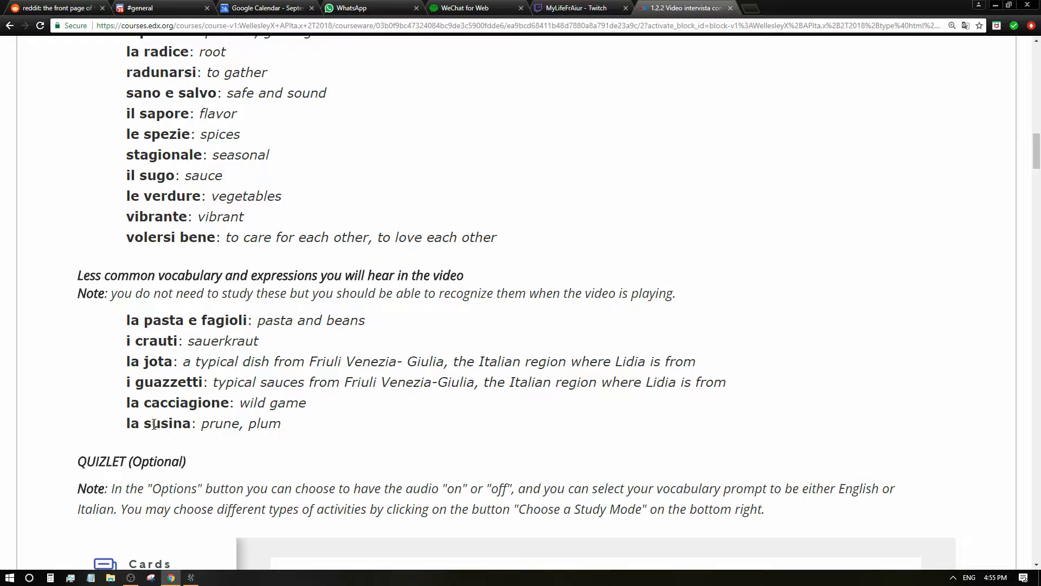
{"action": "mouse_move", "coordinate": [314, 438]}
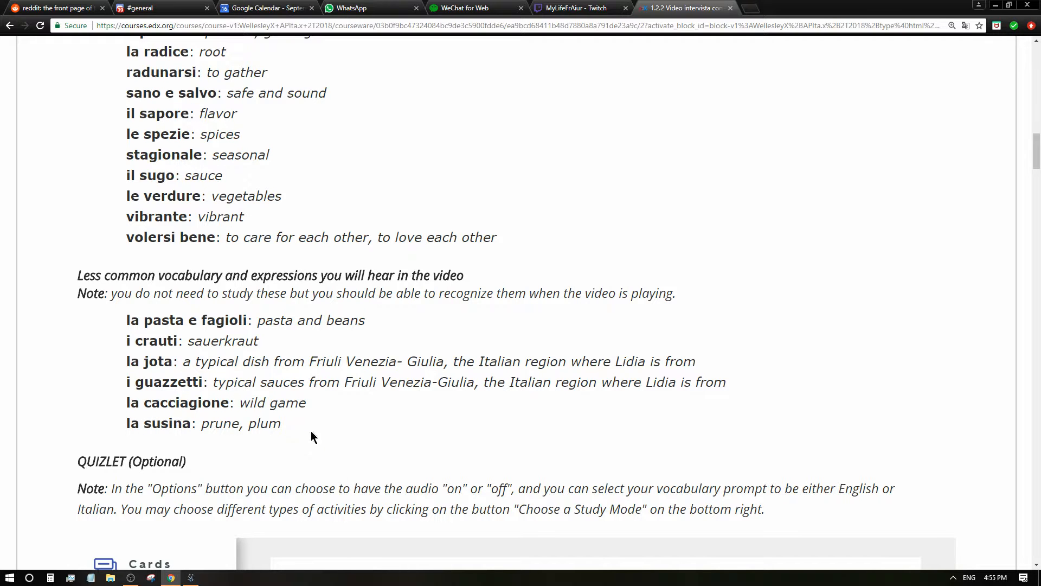
Advance the flashcards through condividere, crudo, il dono di natura, esuberante to l'orticello
{"action": "scroll", "scroll_direction": "down", "scroll_amount": 3}
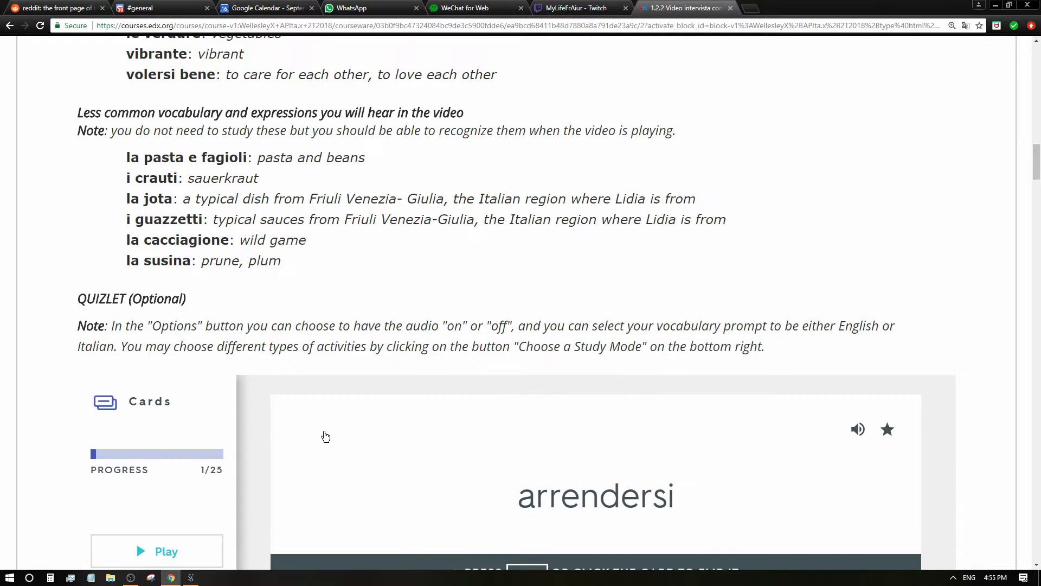
{"action": "scroll", "scroll_direction": "down", "scroll_amount": 3}
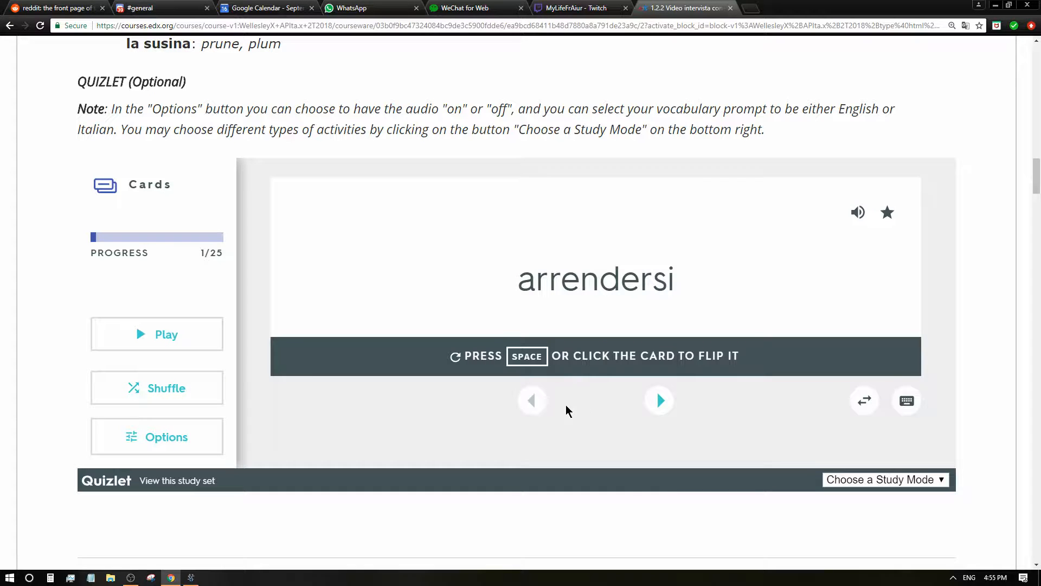
{"action": "left_click", "coordinate": [659, 400]}
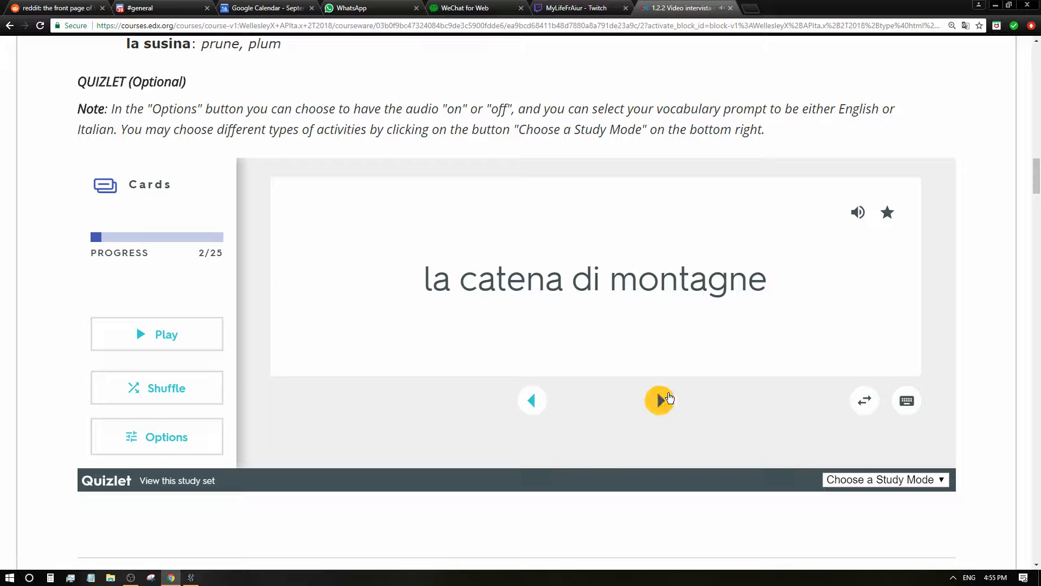
{"action": "left_click", "coordinate": [660, 400]}
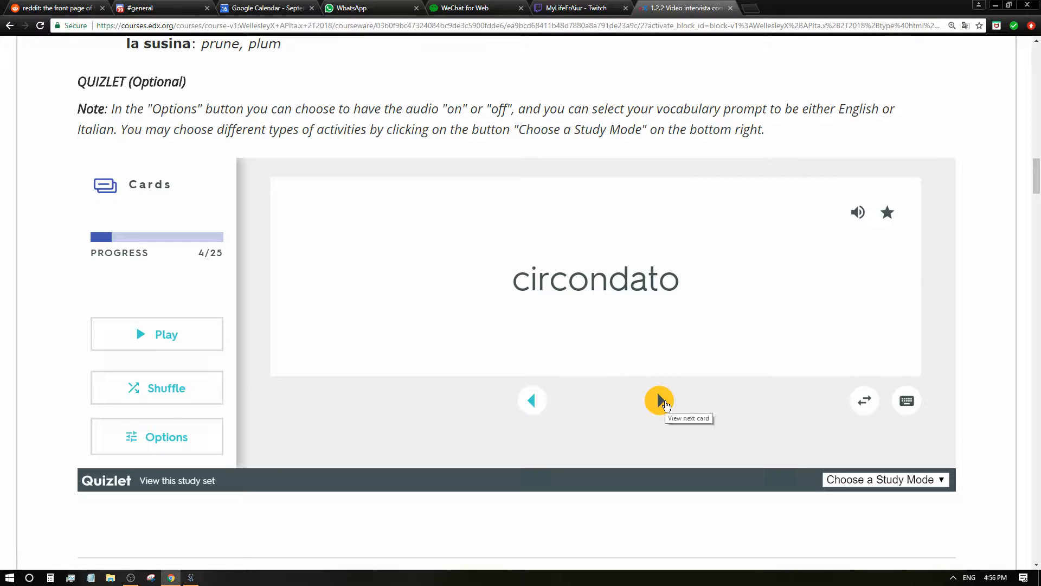
{"action": "left_click", "coordinate": [659, 400]}
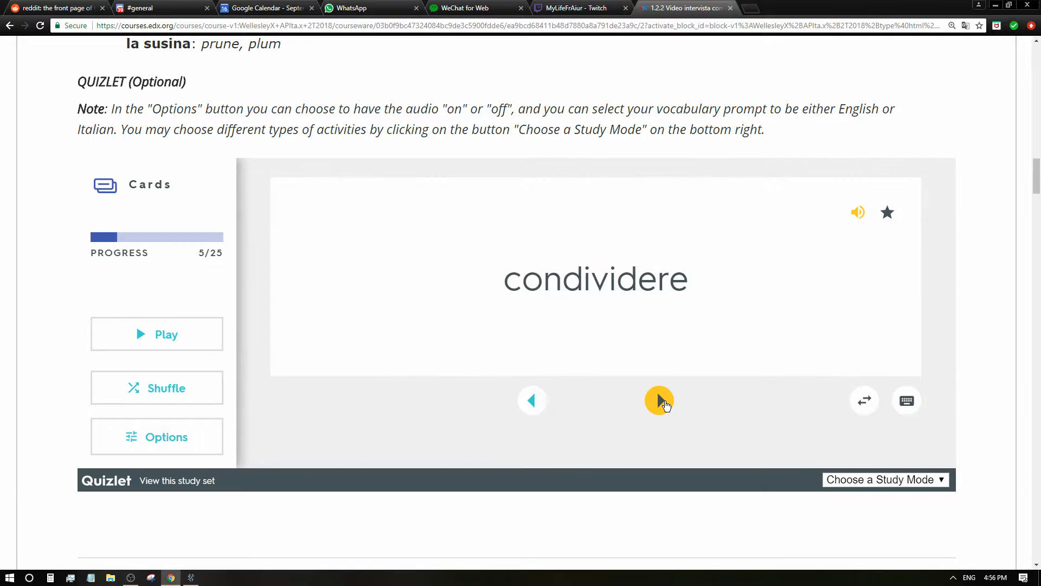
{"action": "left_click", "coordinate": [659, 400]}
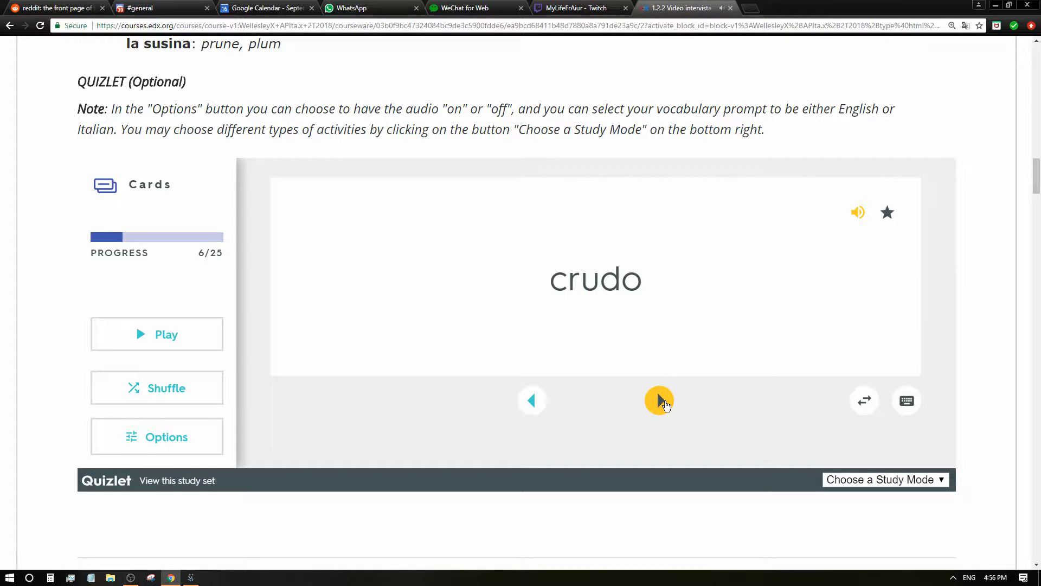
{"action": "left_click", "coordinate": [660, 399]}
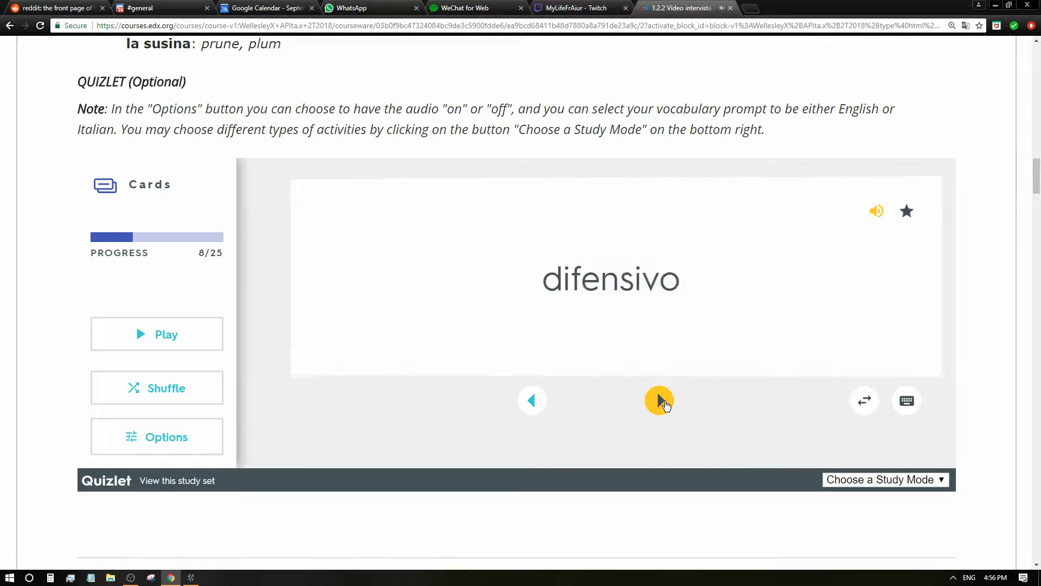
{"action": "left_click", "coordinate": [659, 400]}
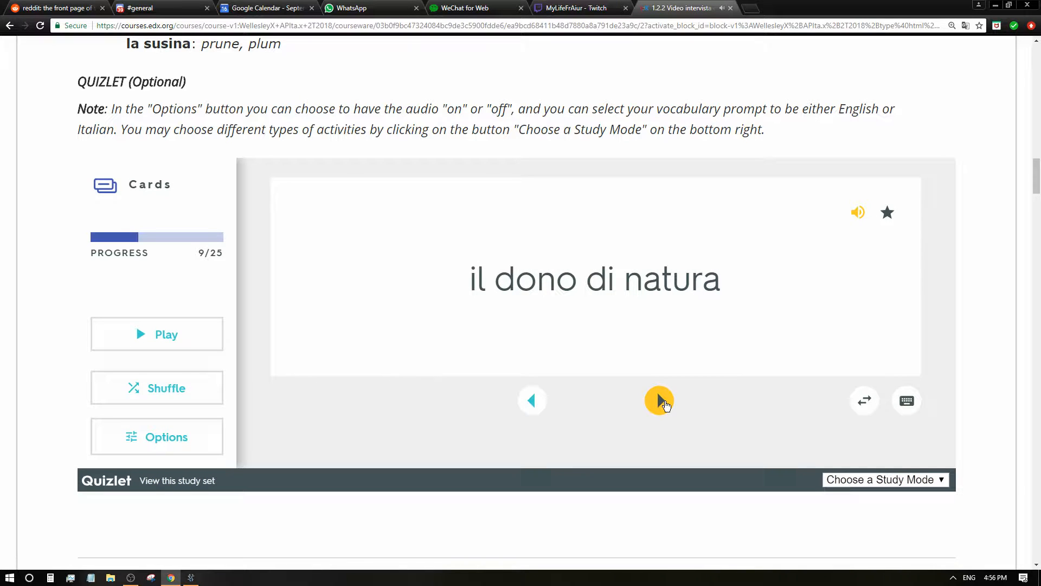
{"action": "left_click", "coordinate": [659, 400]}
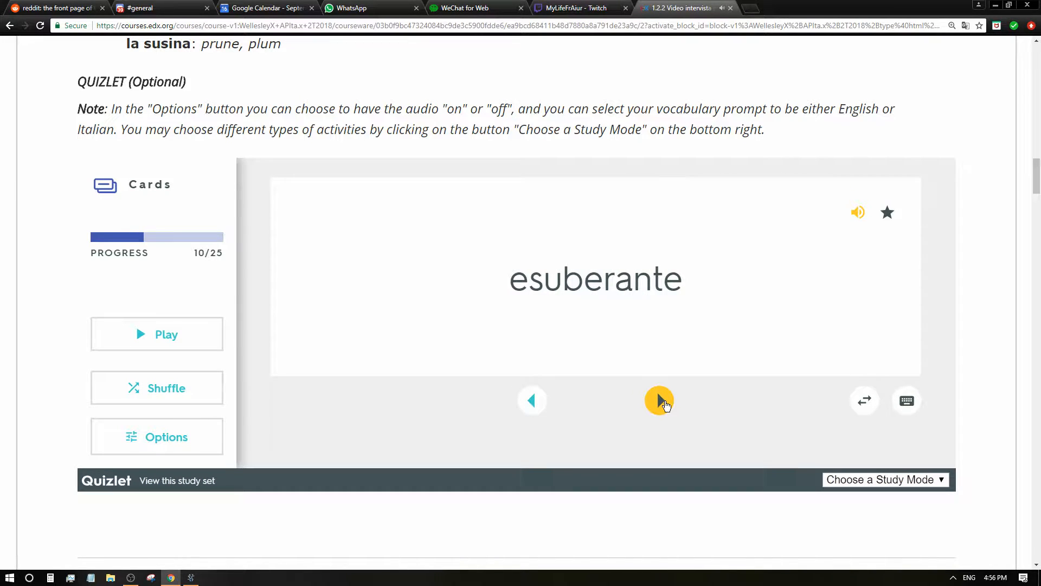
{"action": "left_click", "coordinate": [659, 400]}
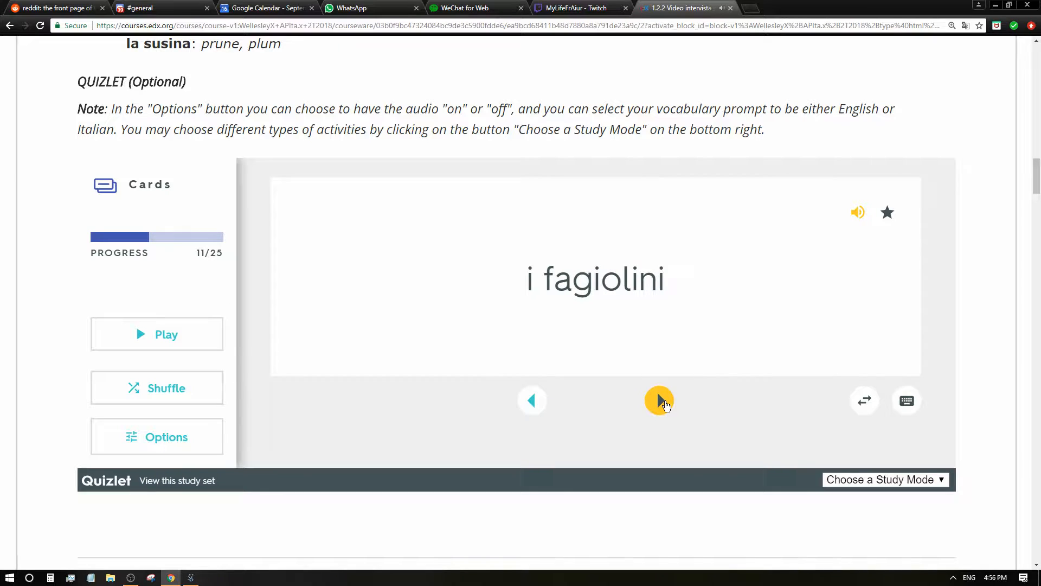
{"action": "left_click", "coordinate": [659, 400]}
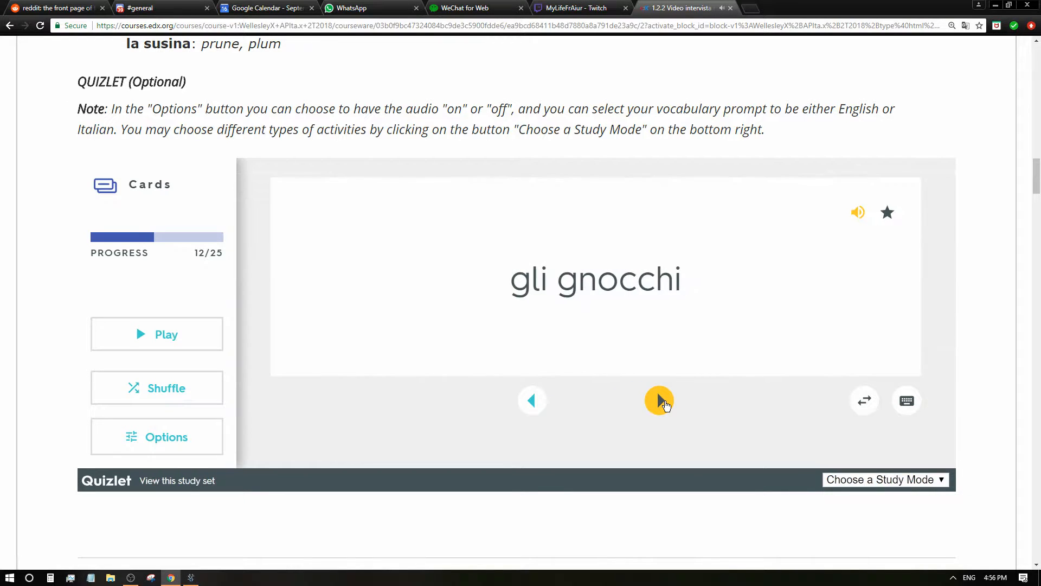
{"action": "left_click", "coordinate": [658, 399]}
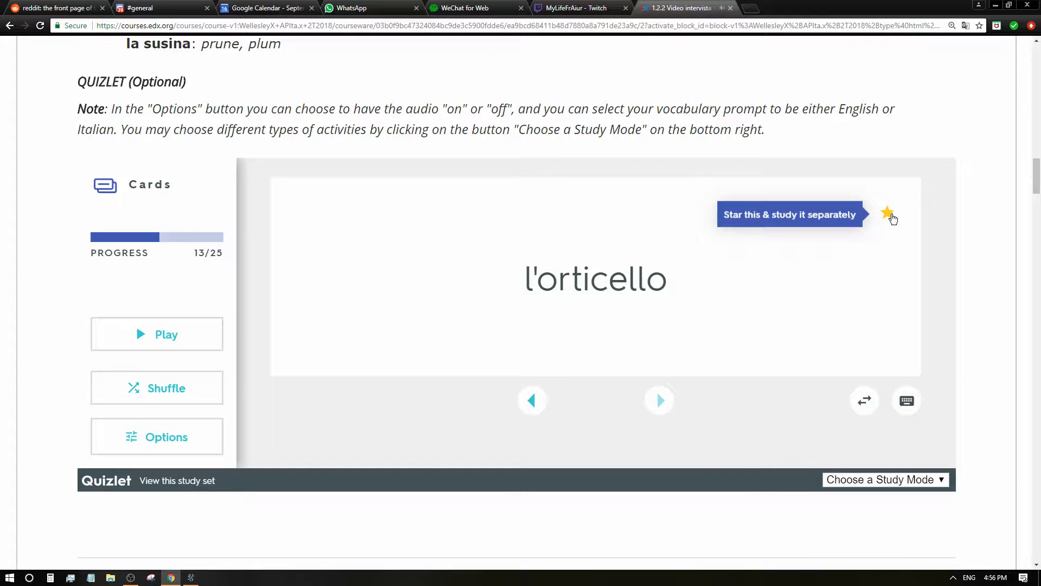
{"action": "mouse_move", "coordinate": [864, 399]}
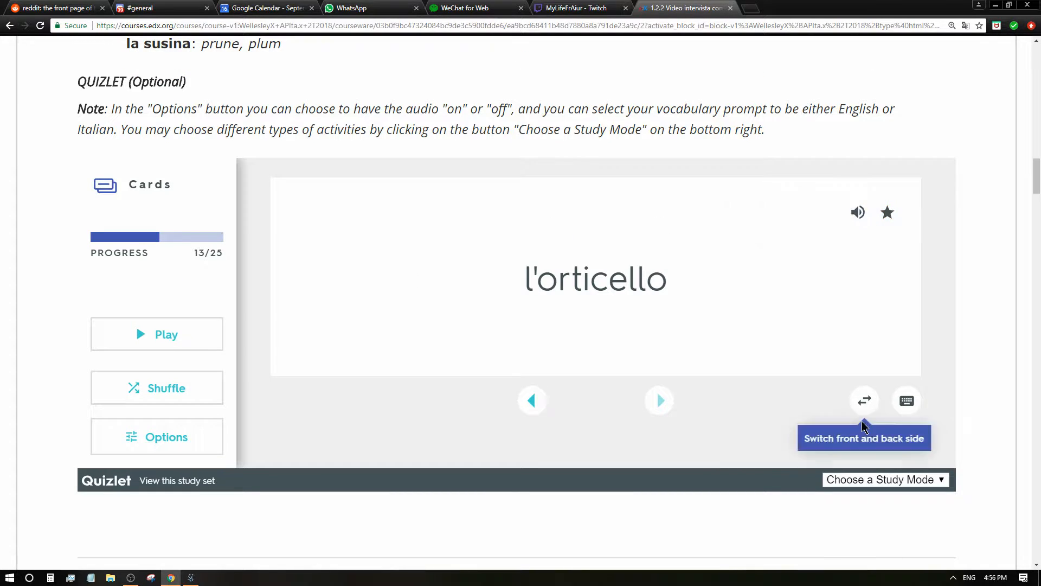
Check the vocabulary list, then advance through la polenta, il pascolo, la radice, il sapore
{"action": "left_click", "coordinate": [888, 212]}
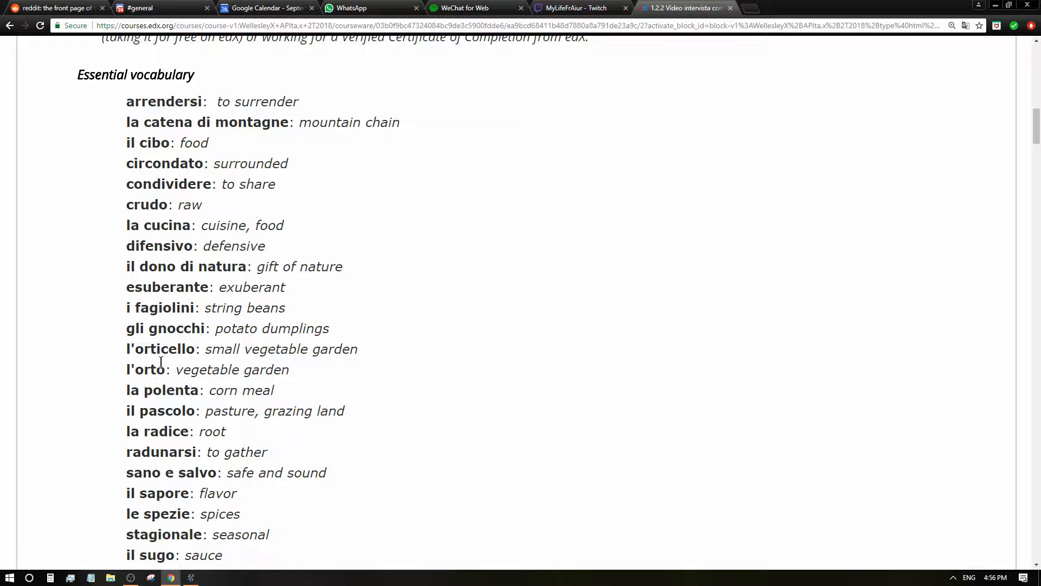
{"action": "scroll", "scroll_direction": "down", "scroll_amount": 3}
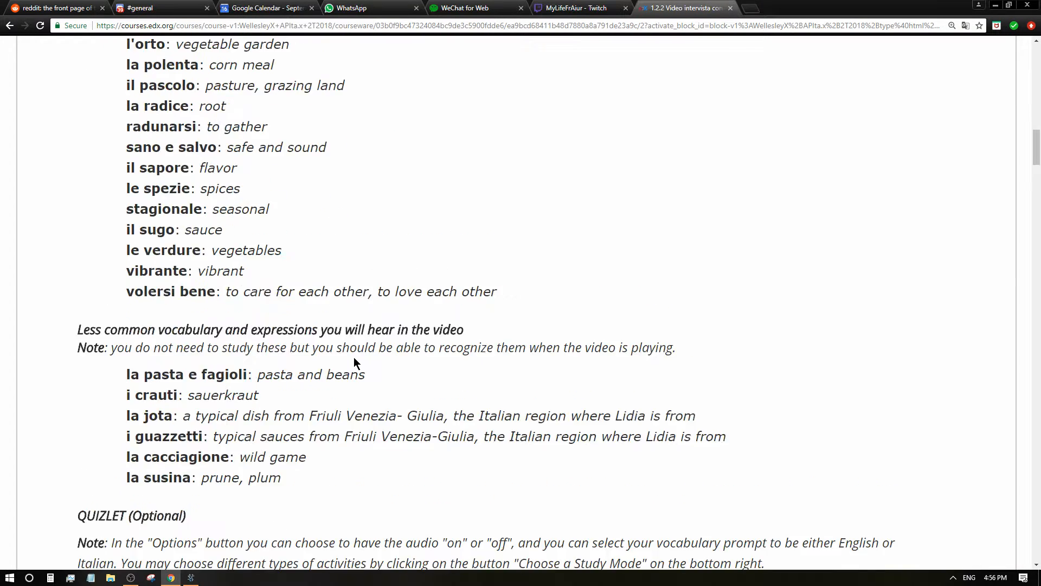
{"action": "scroll", "scroll_direction": "down", "scroll_amount": 3}
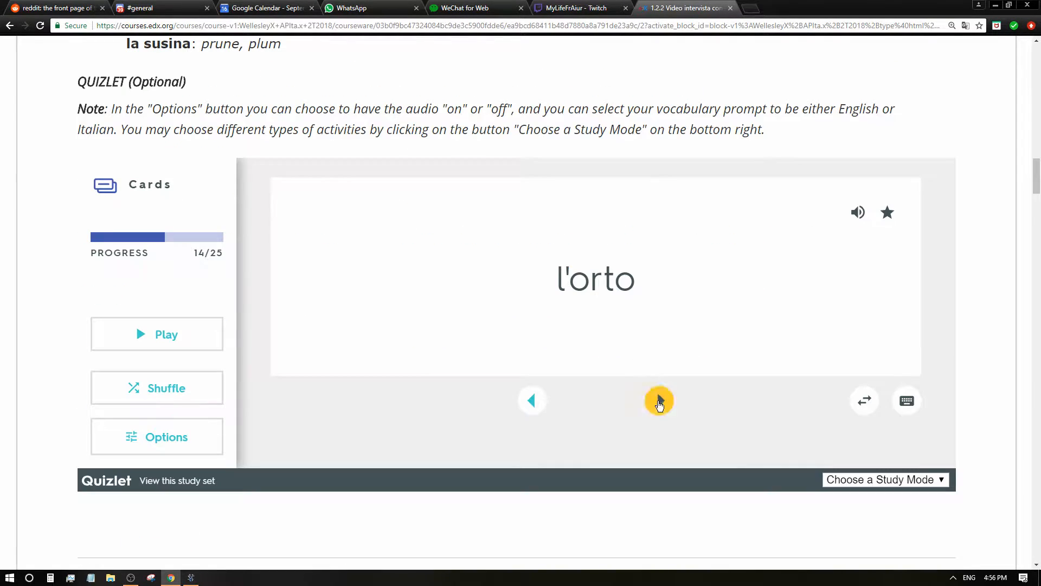
{"action": "left_click", "coordinate": [659, 400]}
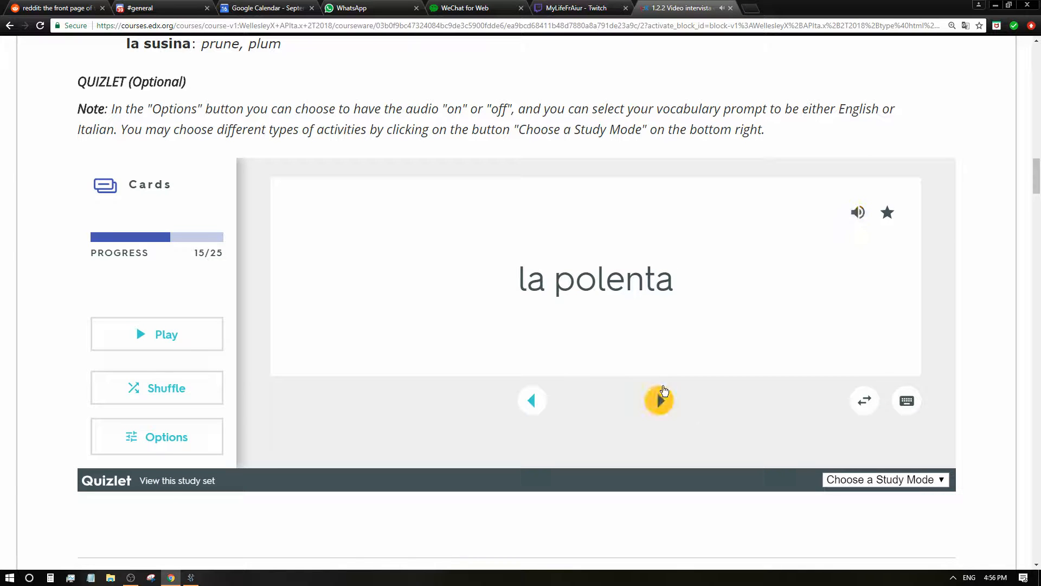
{"action": "left_click", "coordinate": [658, 399]}
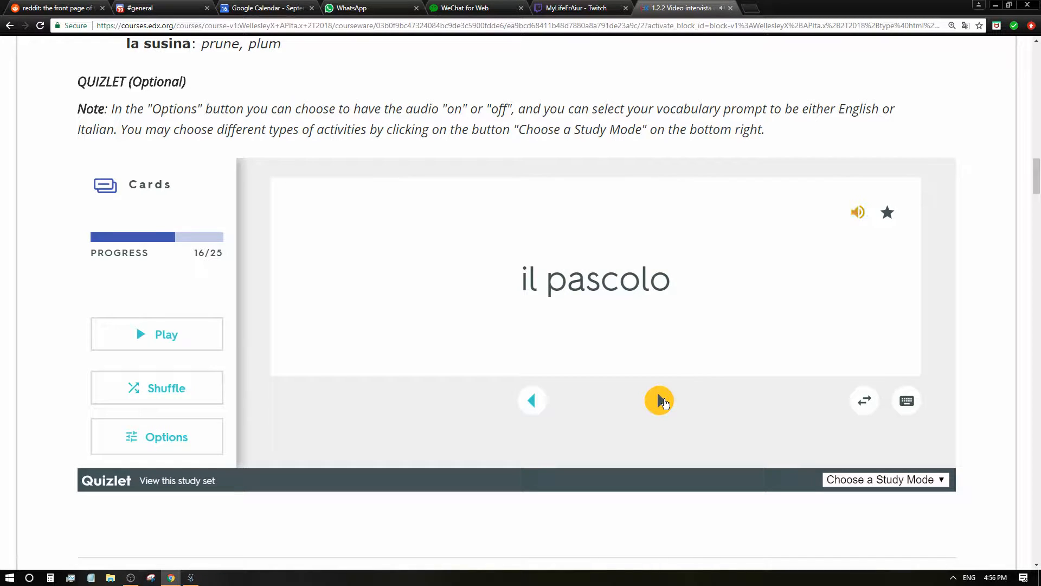
{"action": "left_click", "coordinate": [659, 400]}
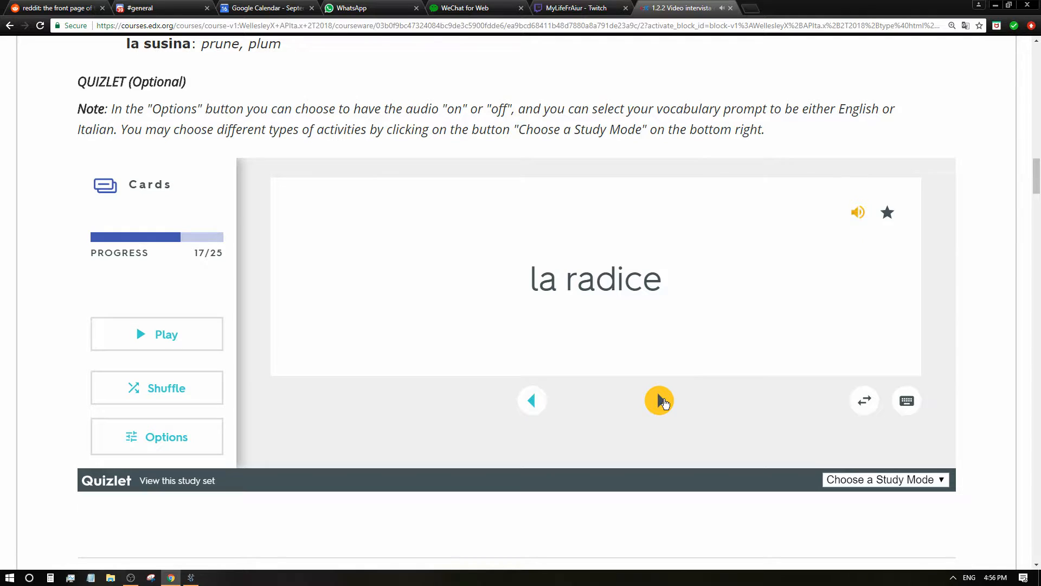
{"action": "left_click", "coordinate": [659, 399]}
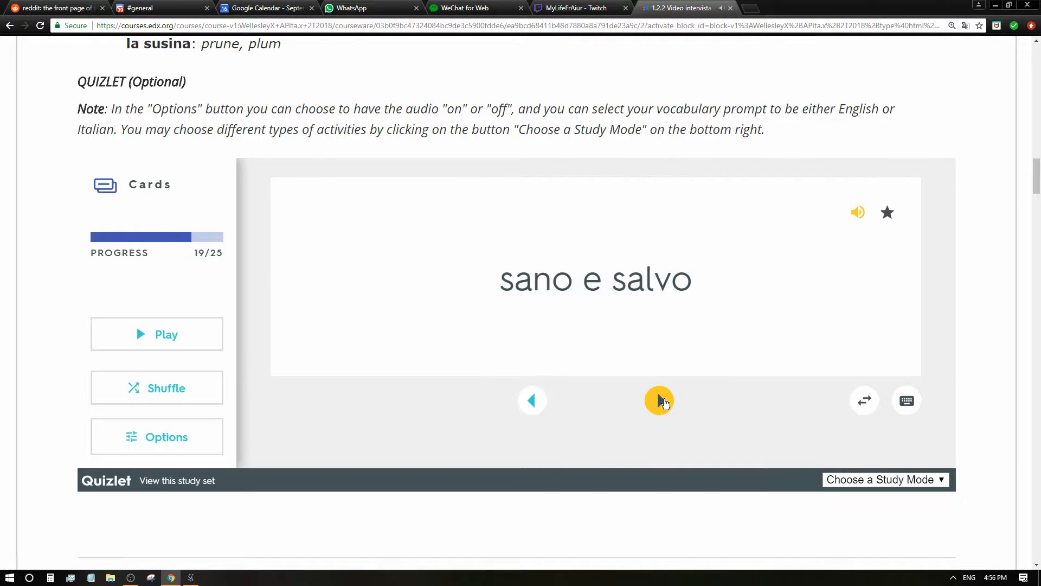
{"action": "left_click", "coordinate": [659, 400]}
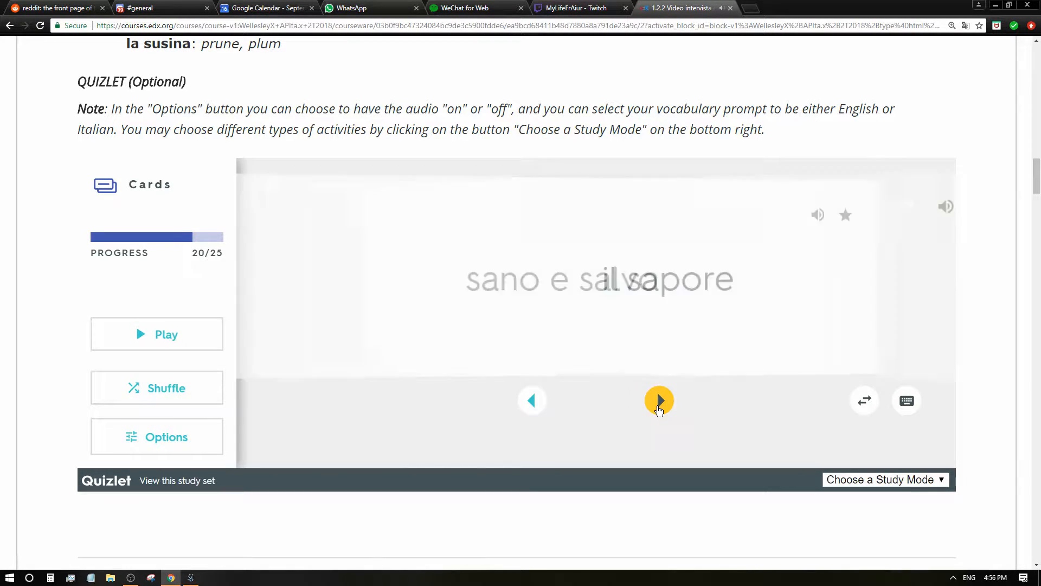
{"action": "left_click", "coordinate": [659, 400]}
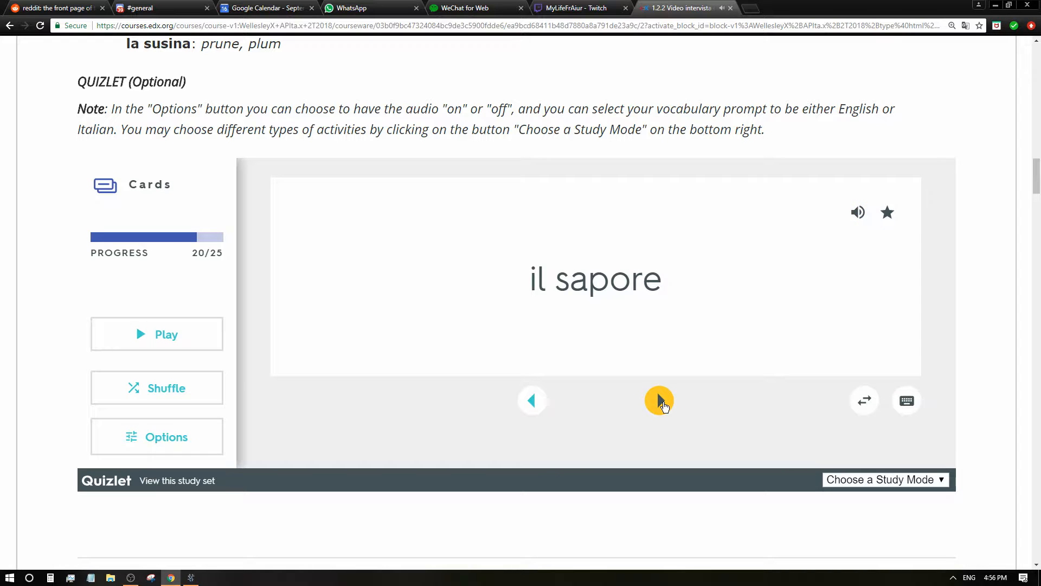
Advance through le spezie, stagionale and il sugo to vibrante (25/25), then restart
{"action": "left_click", "coordinate": [659, 399]}
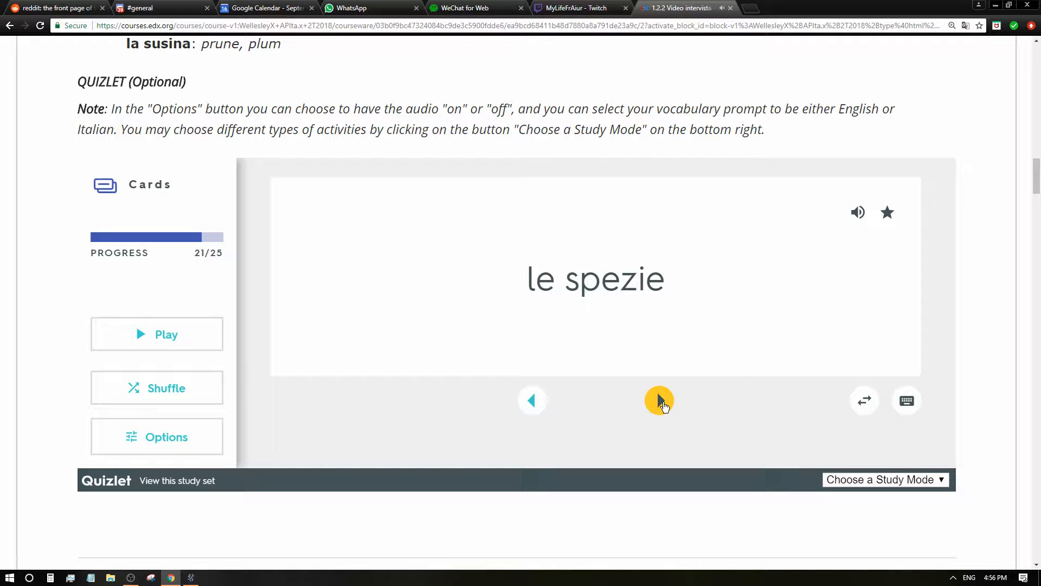
{"action": "left_click", "coordinate": [659, 399]}
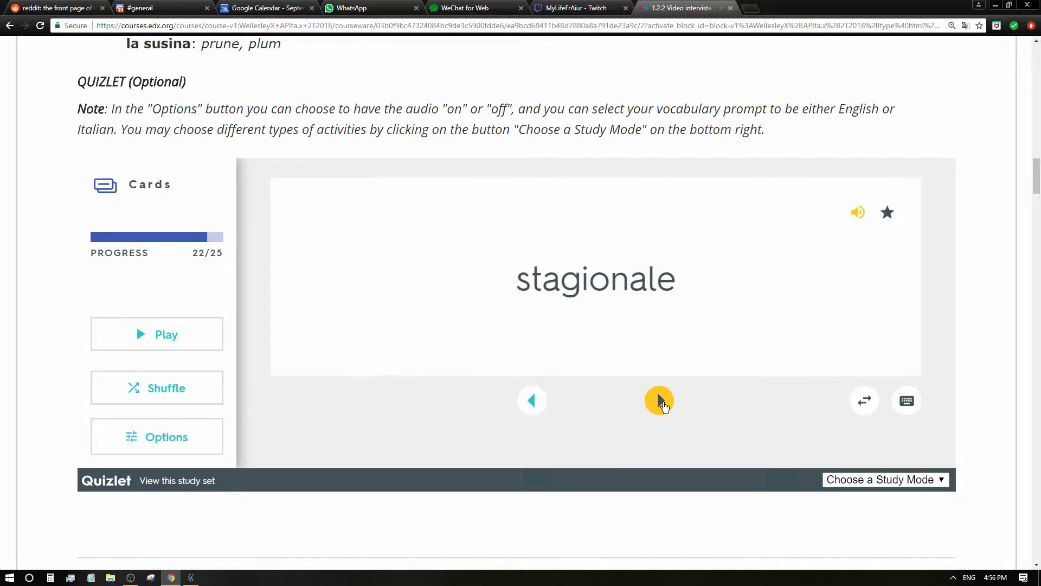
{"action": "left_click", "coordinate": [659, 399]}
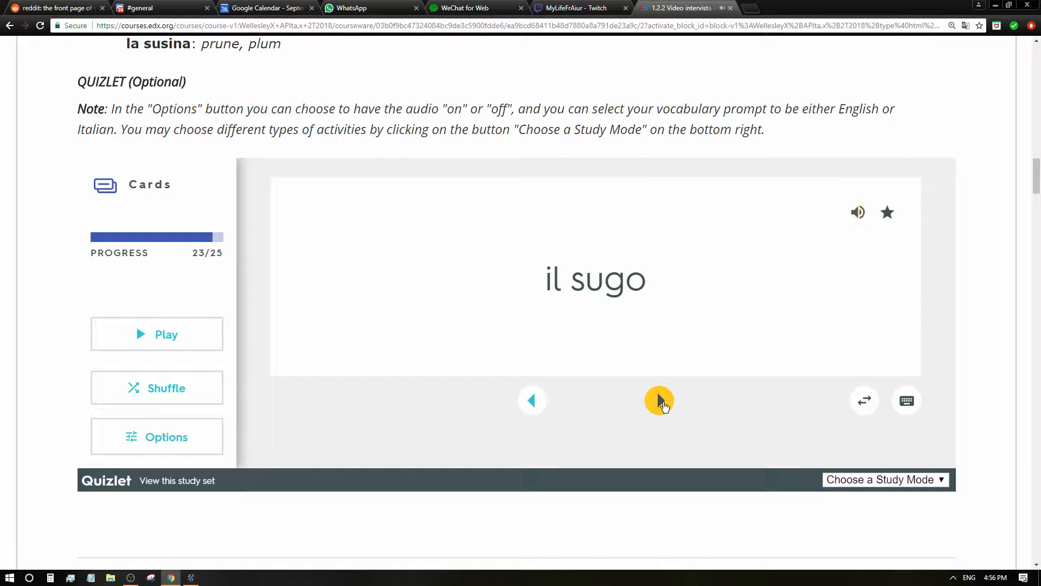
{"action": "left_click", "coordinate": [659, 400]}
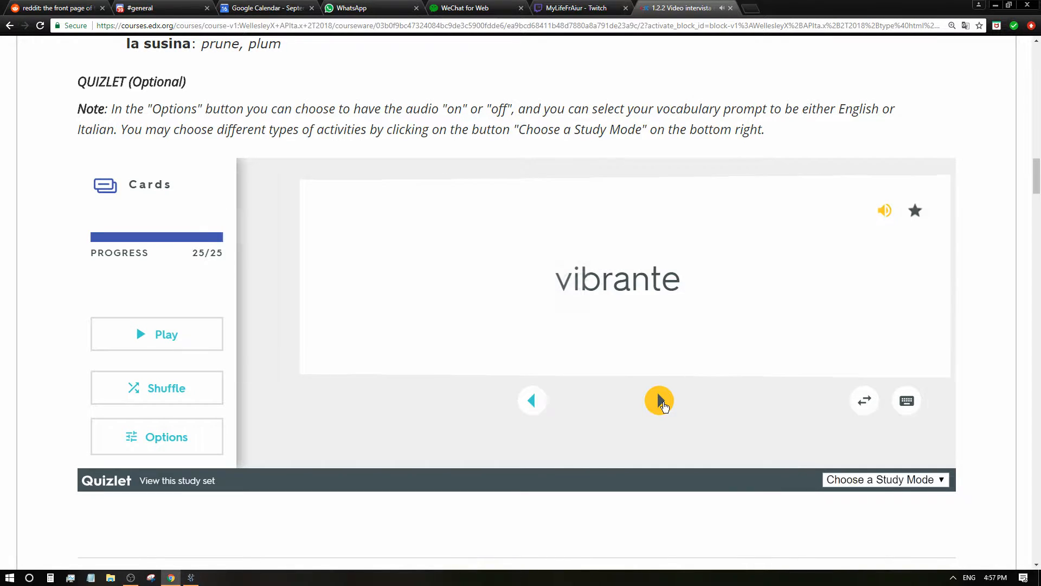
{"action": "left_click", "coordinate": [659, 399]}
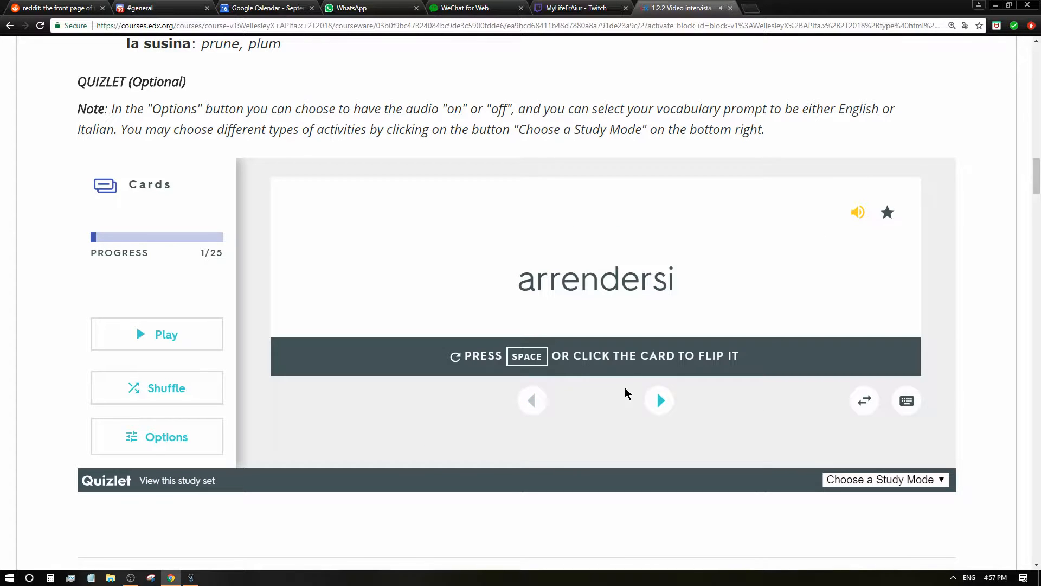
Show the la catena di montagne and il cibo cards, then switch Quizlet to test mode
{"action": "left_click", "coordinate": [659, 400]}
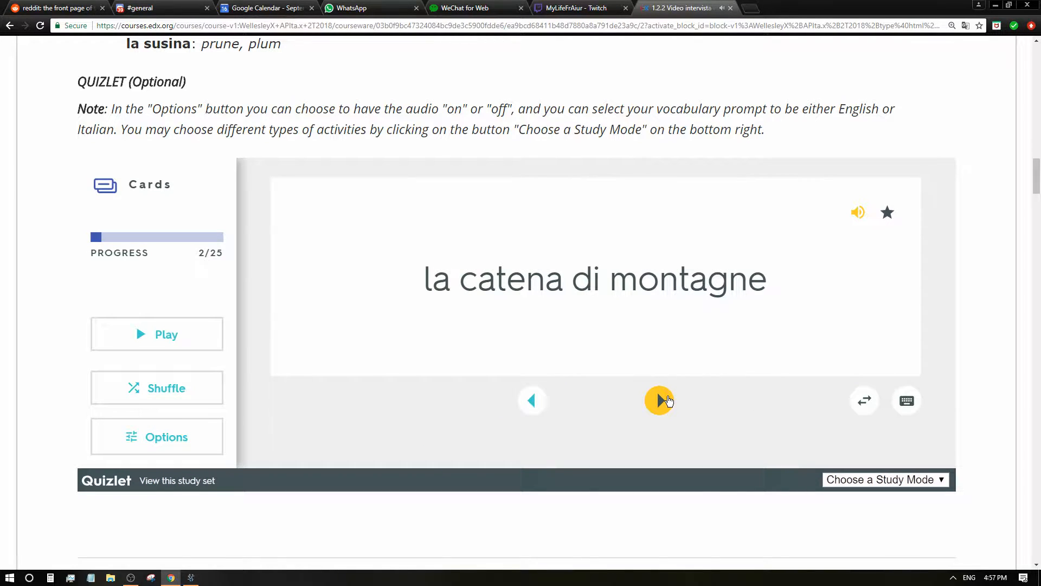
{"action": "left_click", "coordinate": [659, 399]}
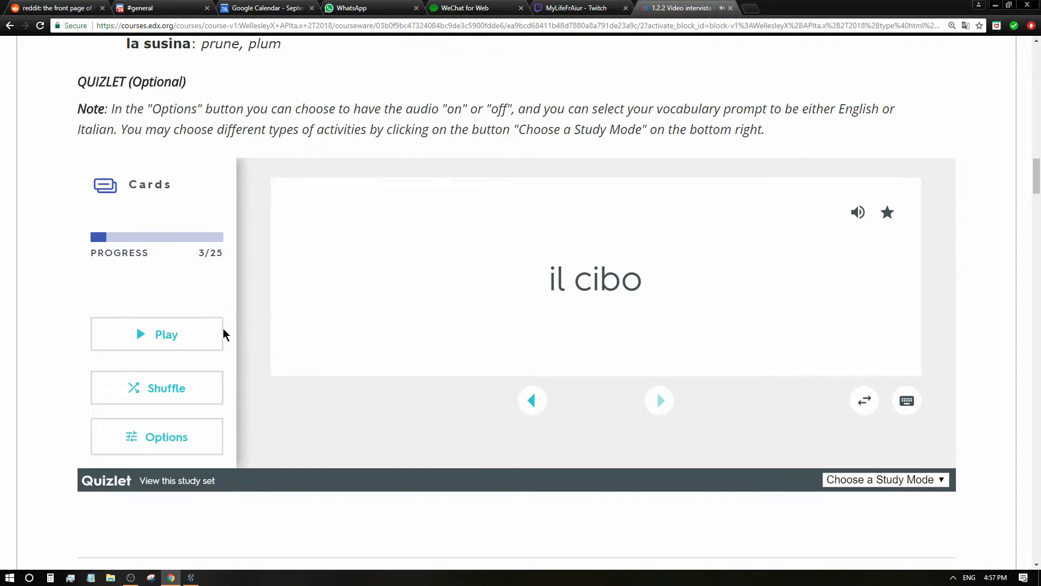
{"action": "left_click", "coordinate": [884, 479]}
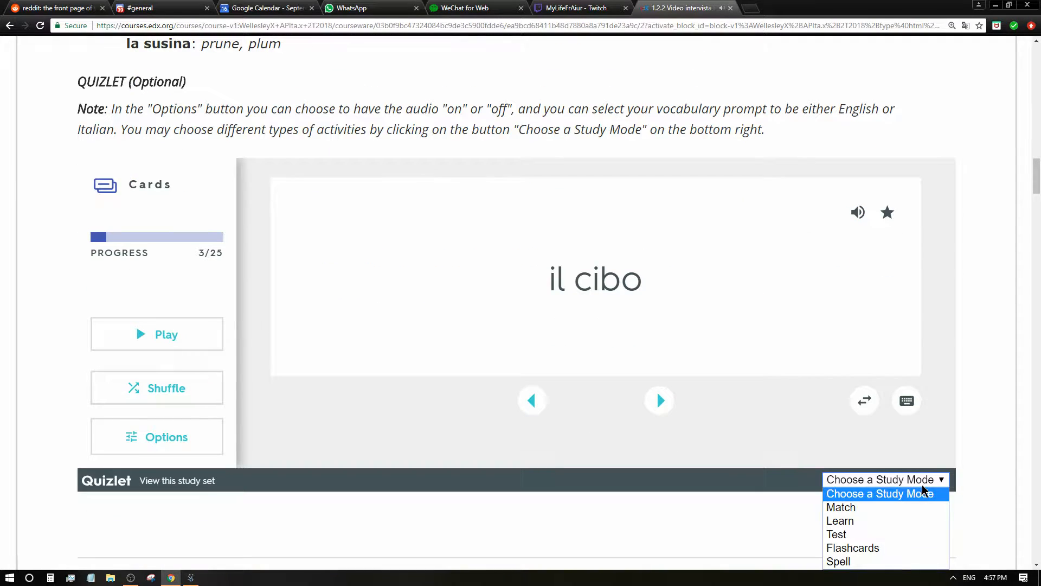
{"action": "mouse_move", "coordinate": [841, 507]}
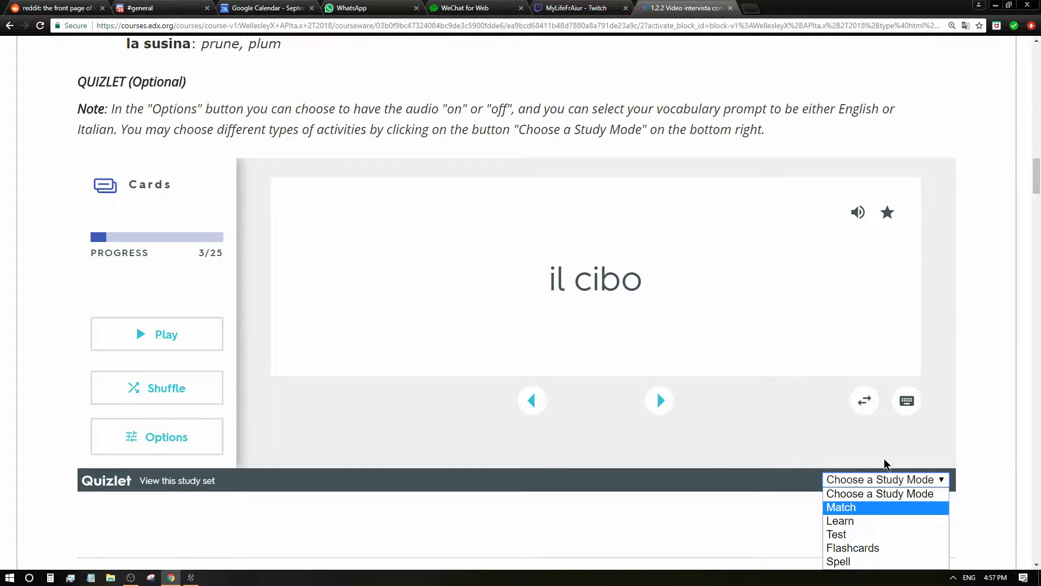
{"action": "left_click", "coordinate": [837, 534]}
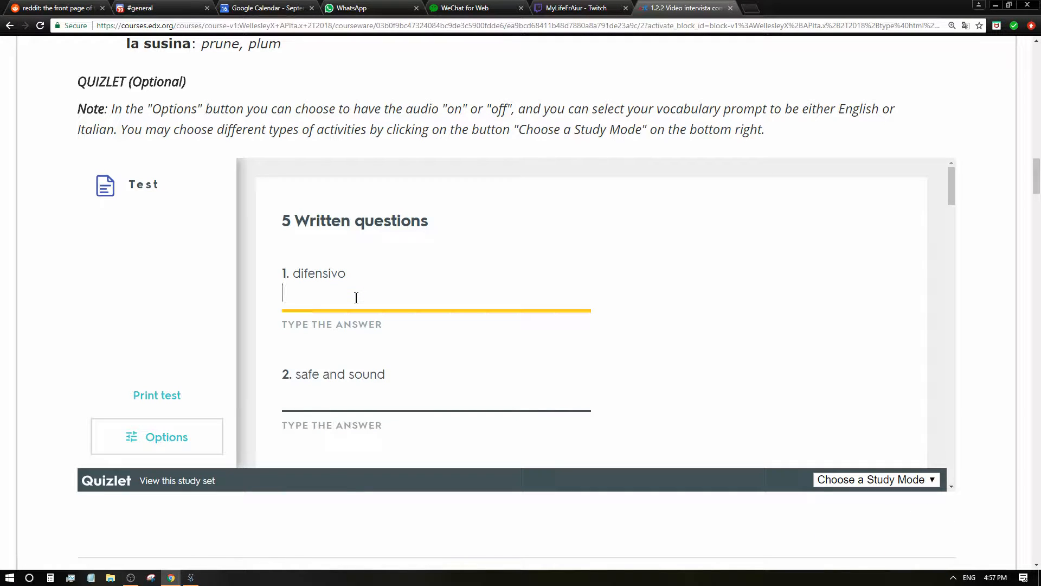
Type written answers 'defens', 'sano e salvo', 'sapore', 'the food', 'la catena di montagna'
{"action": "type", "text": "defensive"}
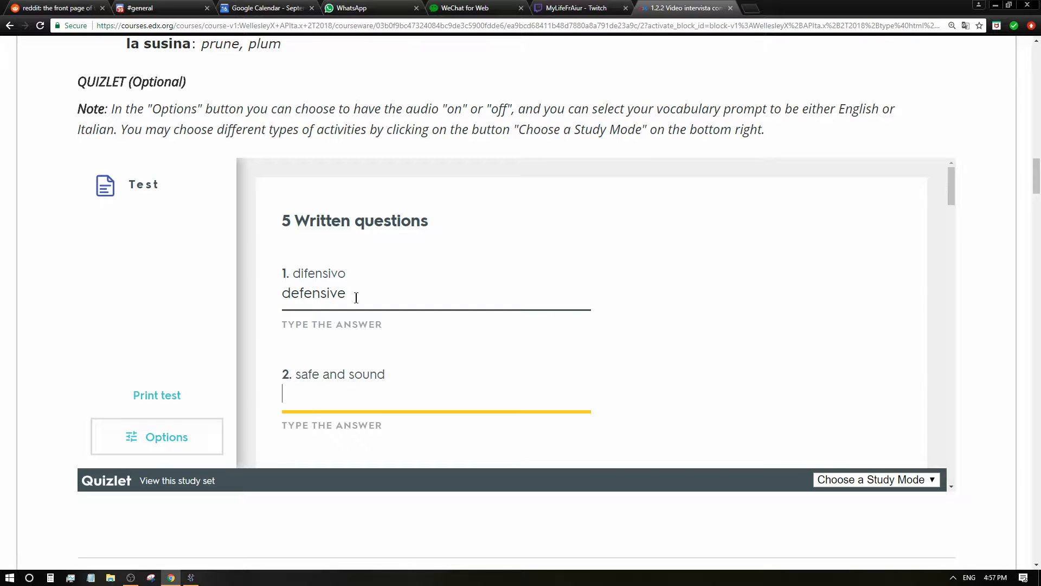
{"action": "type", "text": "sano e s"}
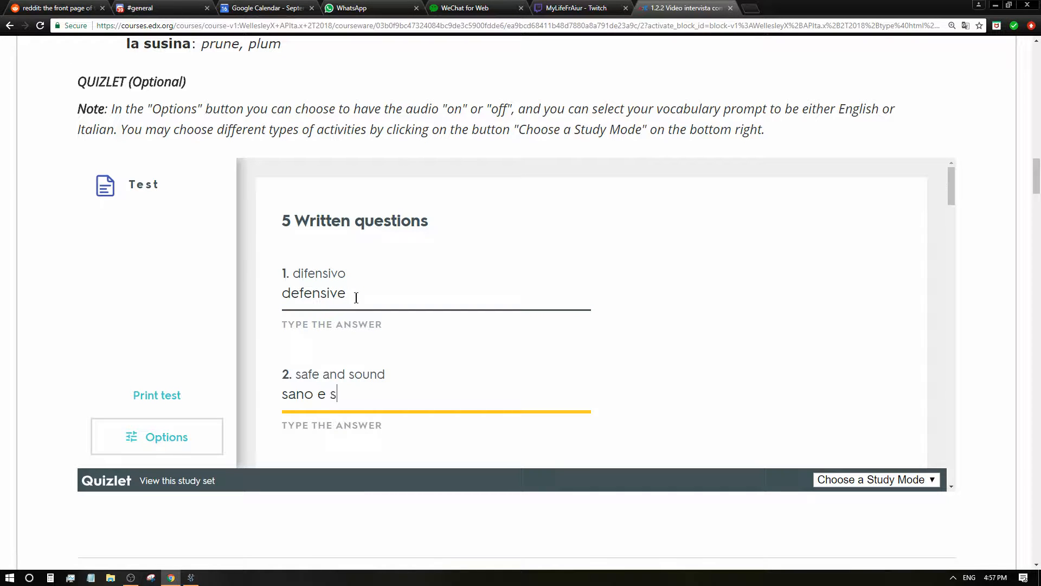
{"action": "type", "text": "al"}
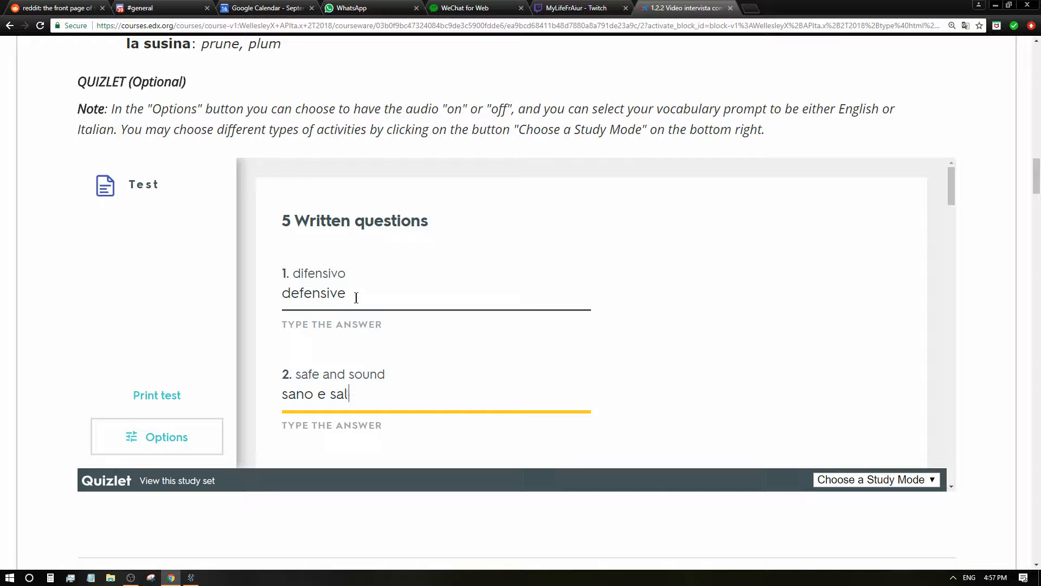
{"action": "type", "text": "vo"}
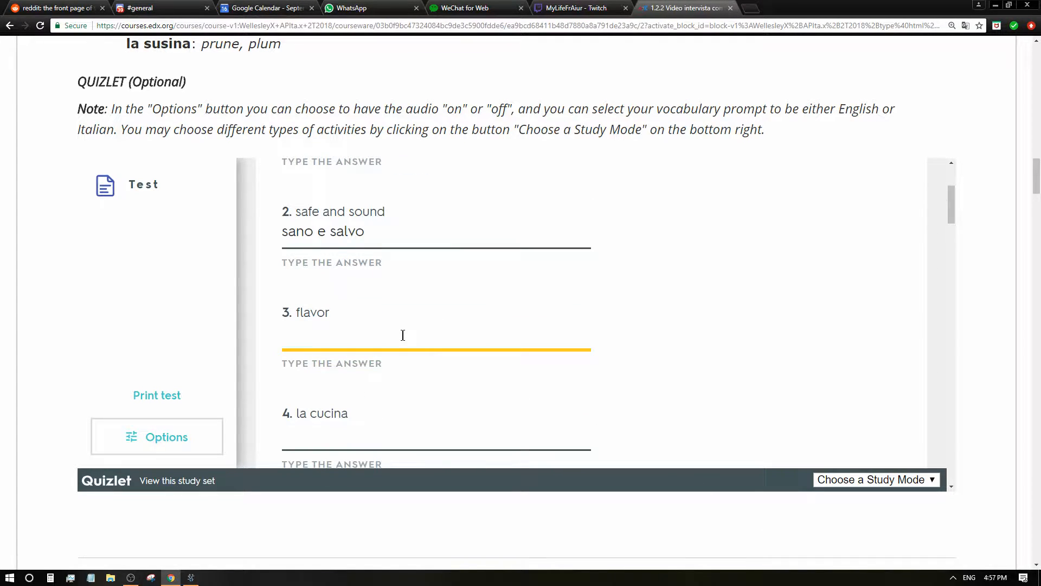
{"action": "type", "text": "sapore"}
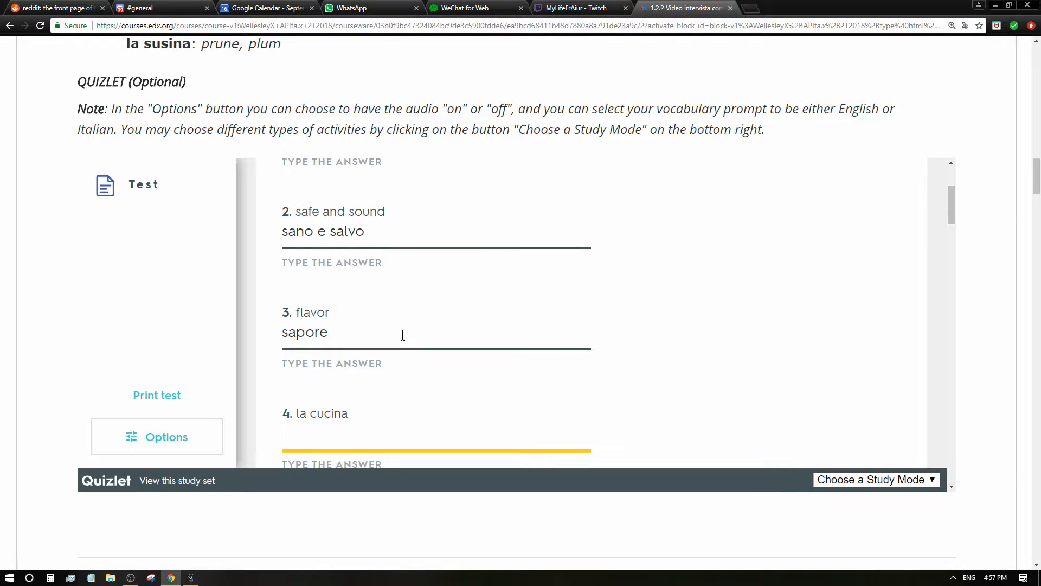
{"action": "type", "text": "the"}
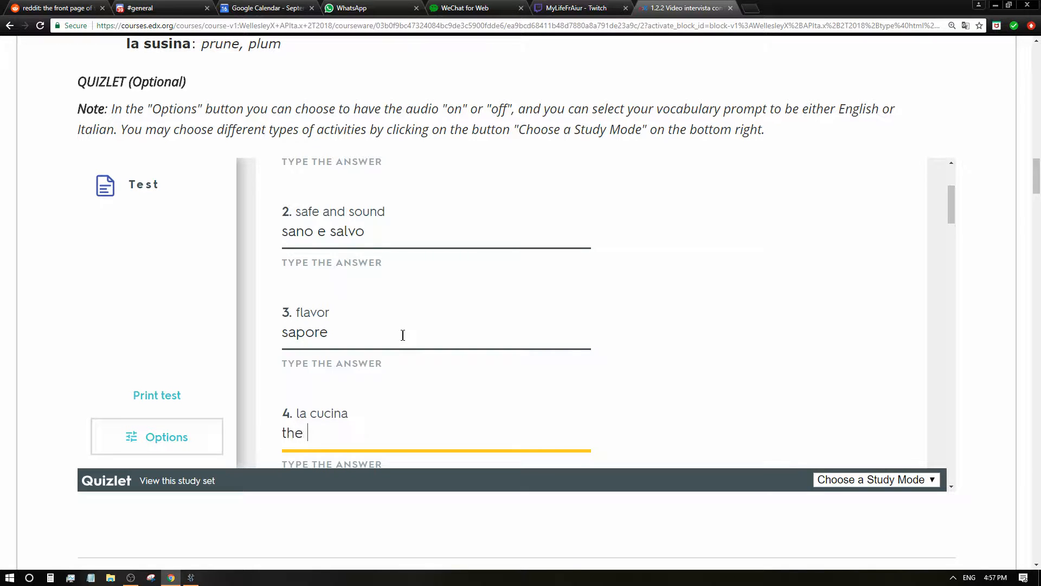
{"action": "type", "text": "food"}
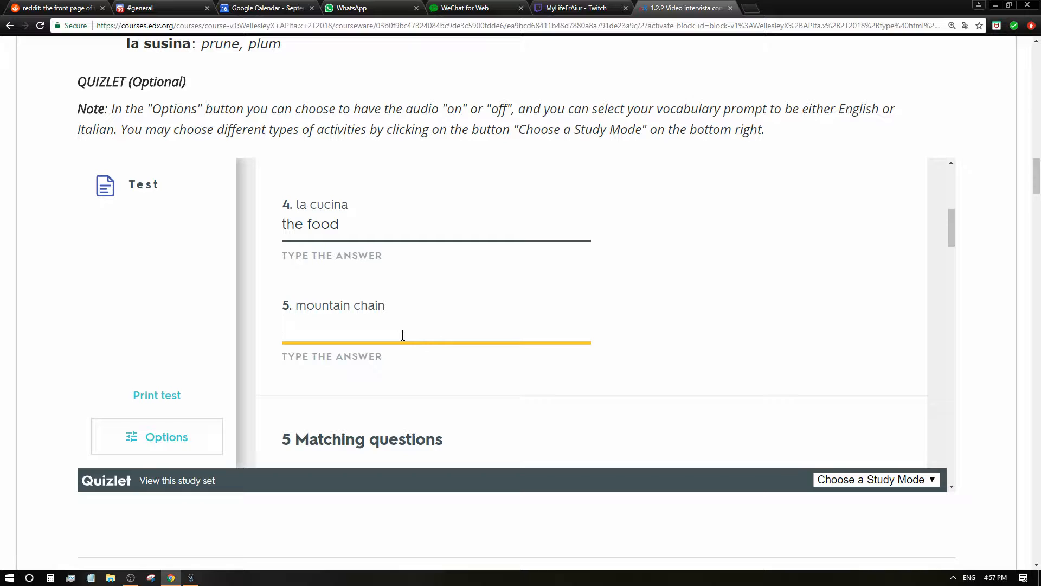
{"action": "type", "text": "la ca"}
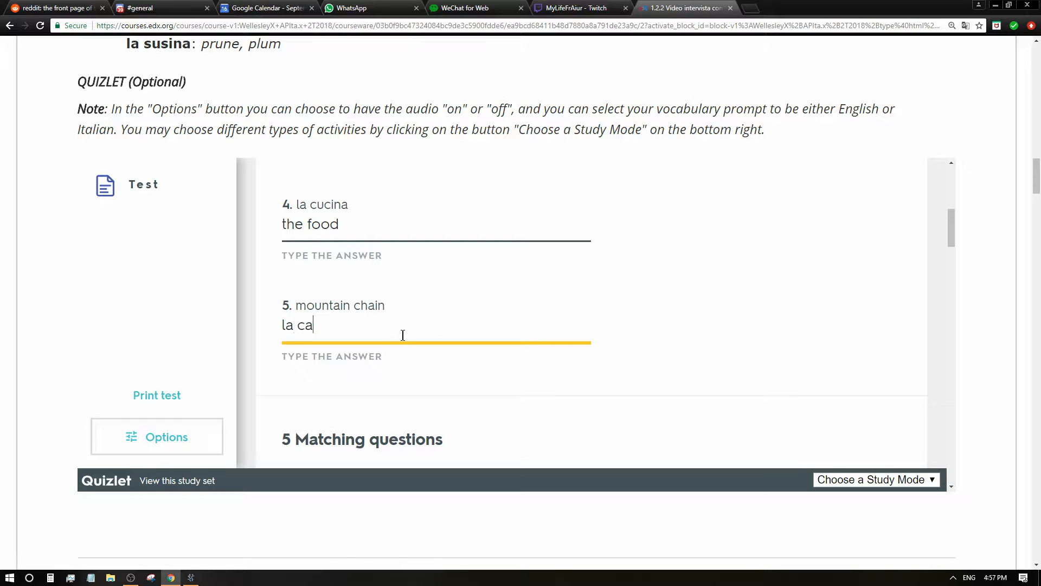
{"action": "type", "text": "tena di m"}
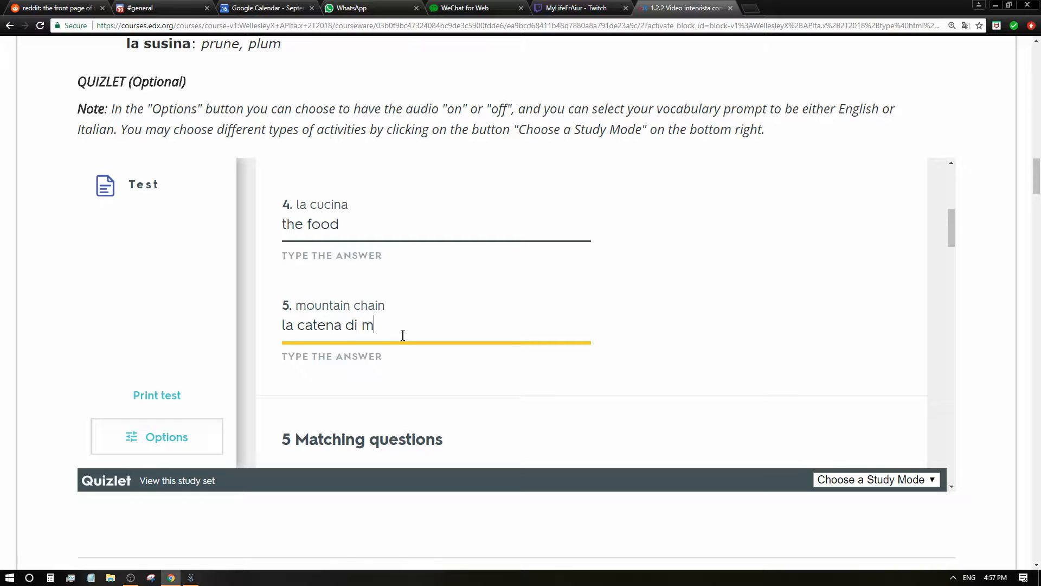
{"action": "type", "text": "ontagna"}
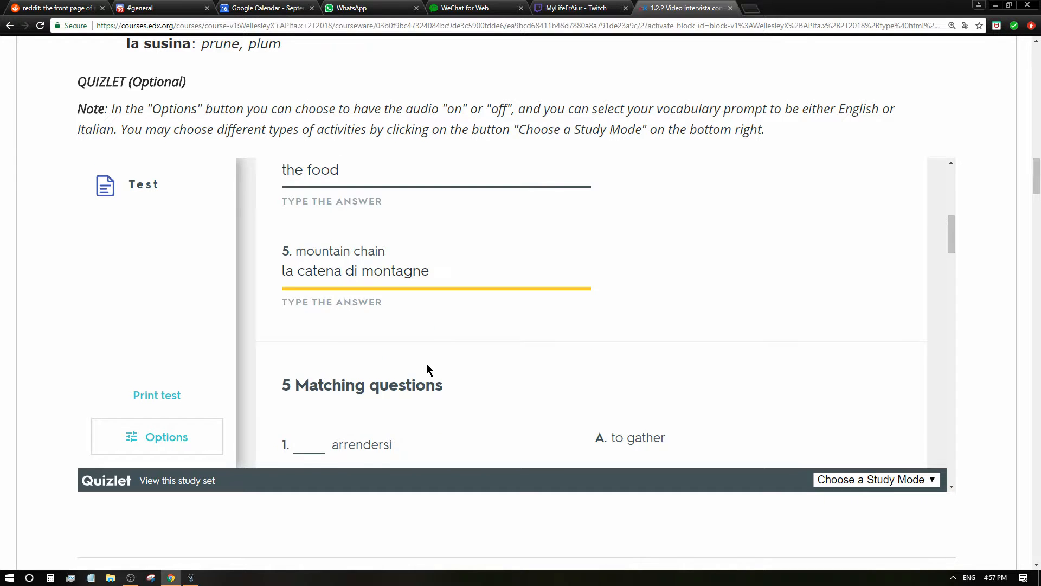
Fill the matching blanks with letters C, B and A
{"action": "scroll", "scroll_direction": "down", "scroll_amount": 3}
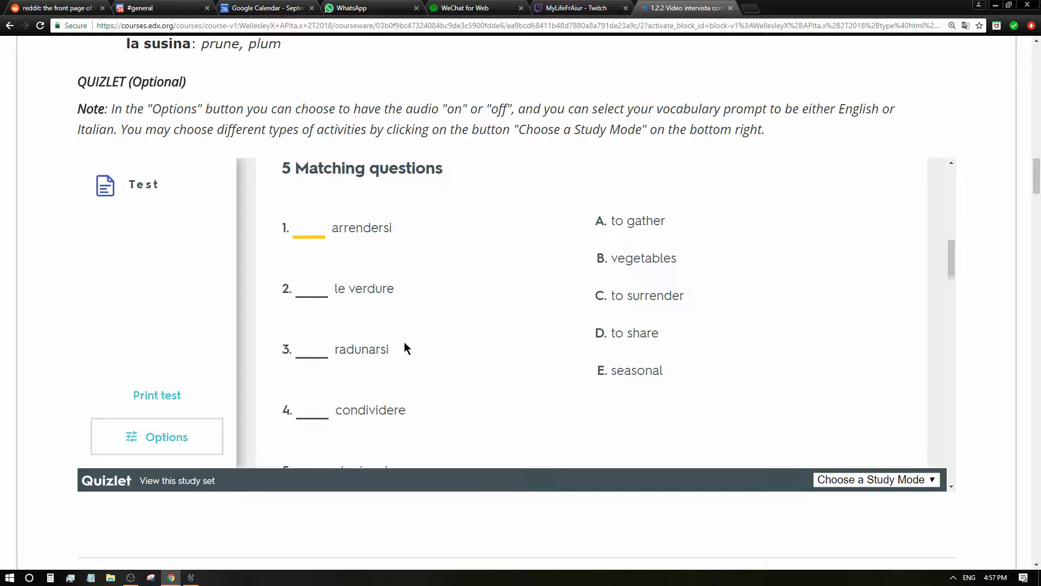
{"action": "type", "text": "C"}
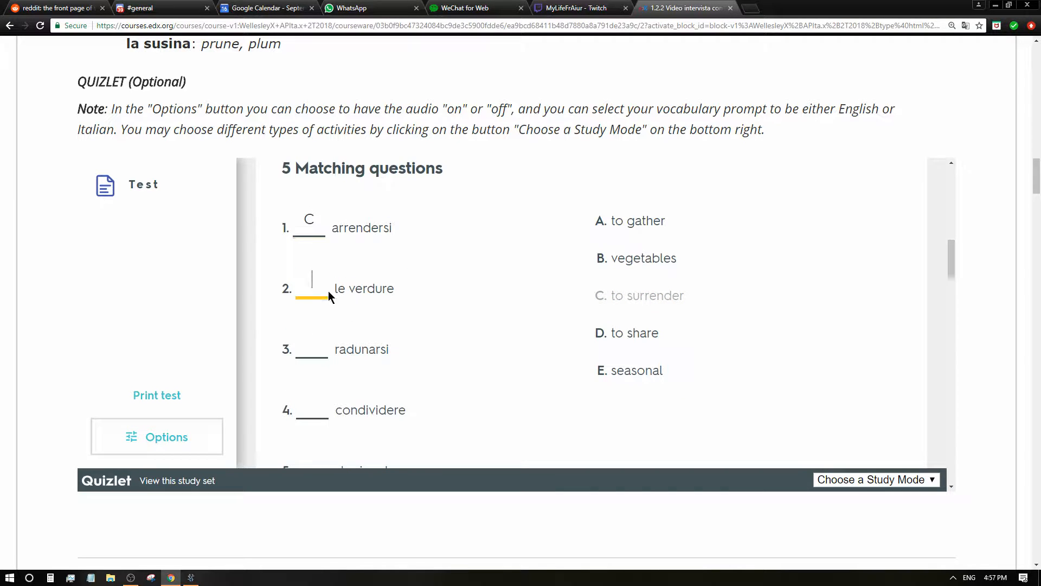
{"action": "type", "text": "B"}
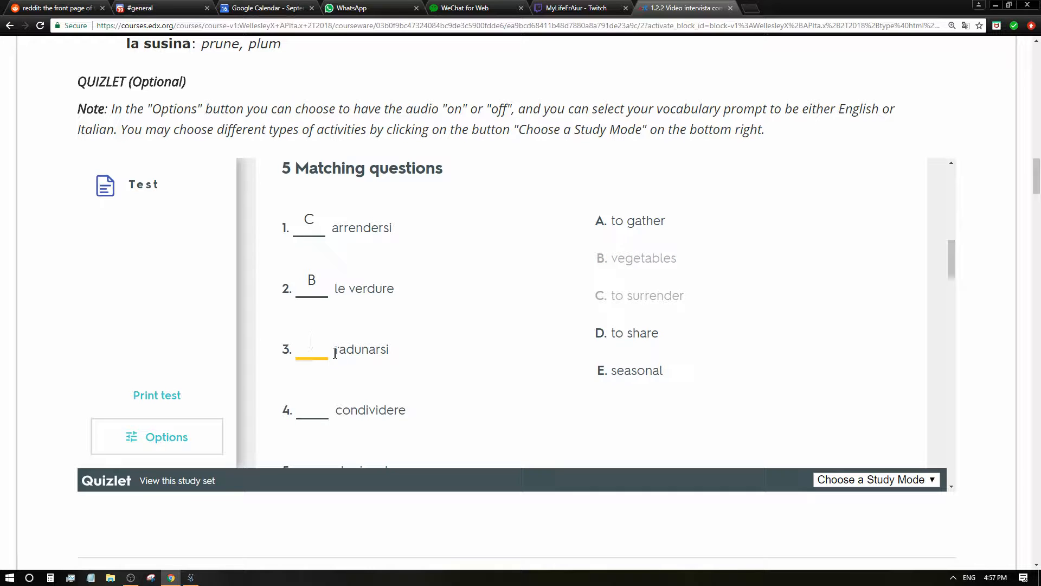
{"action": "type", "text": "A"}
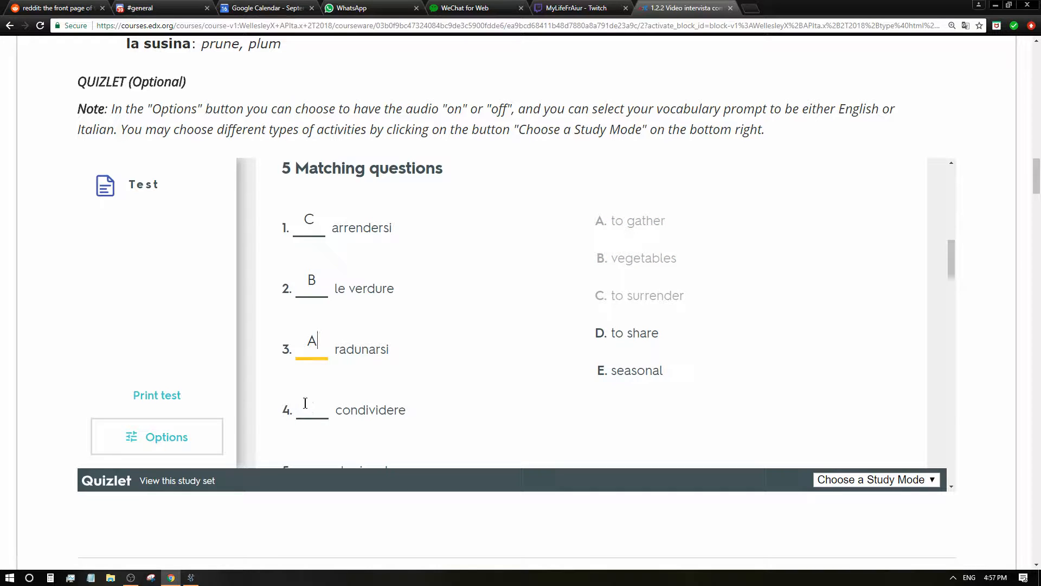
Choose root for la radice, il dono di natura for gift of nature, and mark le spezie → spices true
{"action": "scroll", "scroll_direction": "down", "scroll_amount": 3}
{"action": "type", "text": "D"}
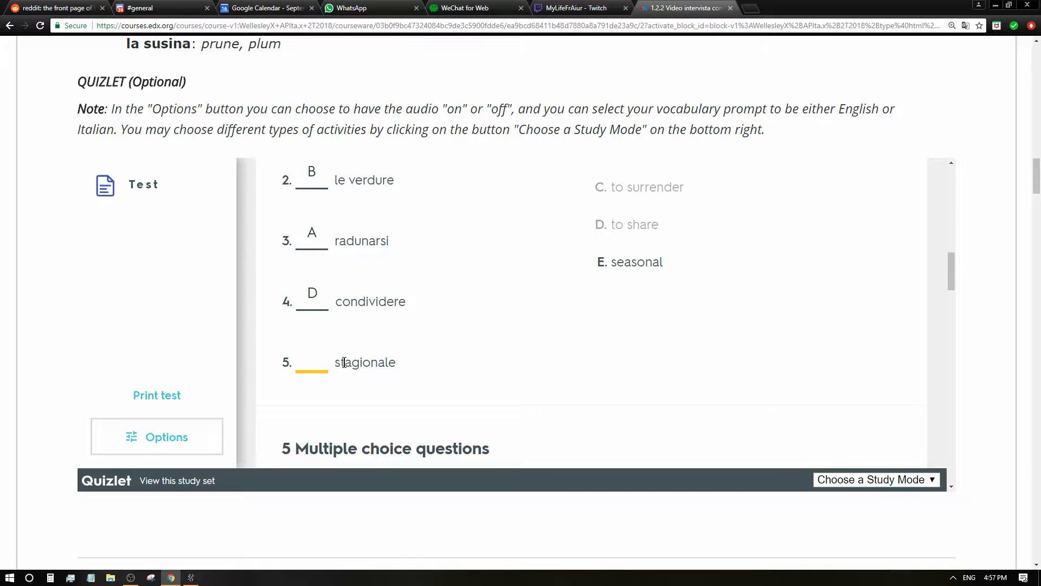
{"action": "scroll", "scroll_direction": "down", "scroll_amount": 3}
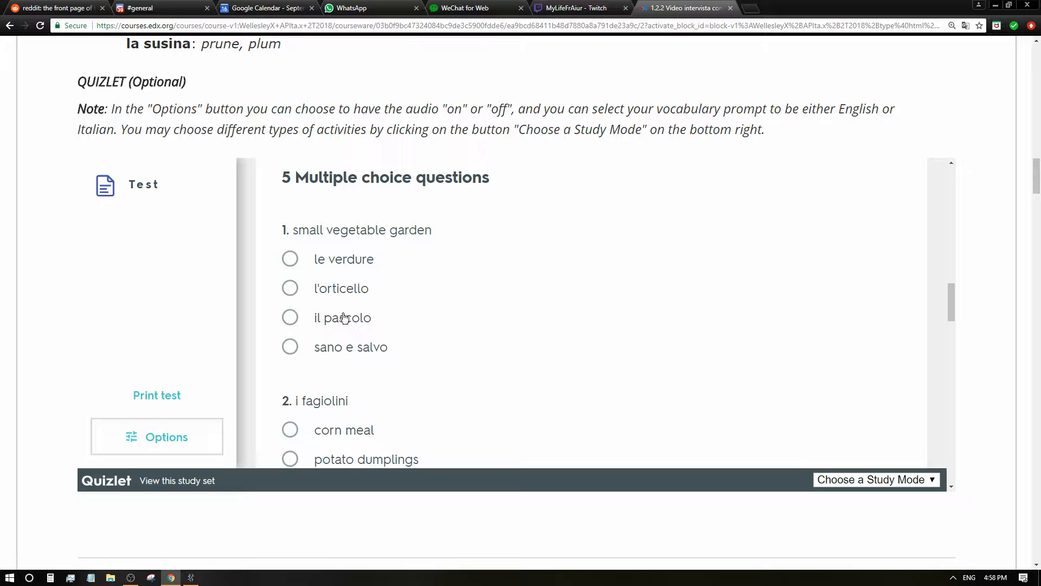
{"action": "scroll", "scroll_direction": "down", "scroll_amount": 3}
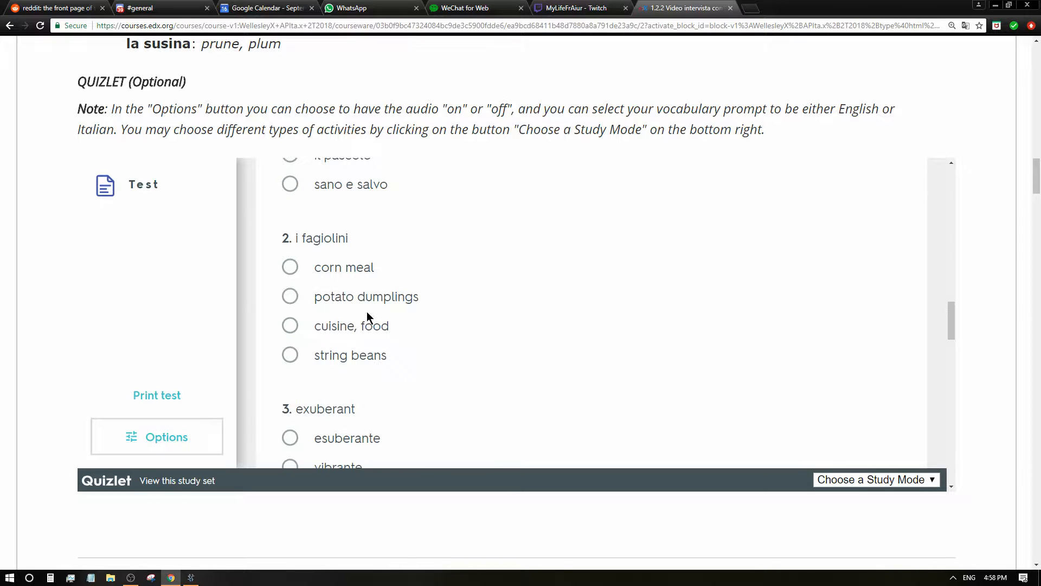
{"action": "mouse_move", "coordinate": [334, 284]}
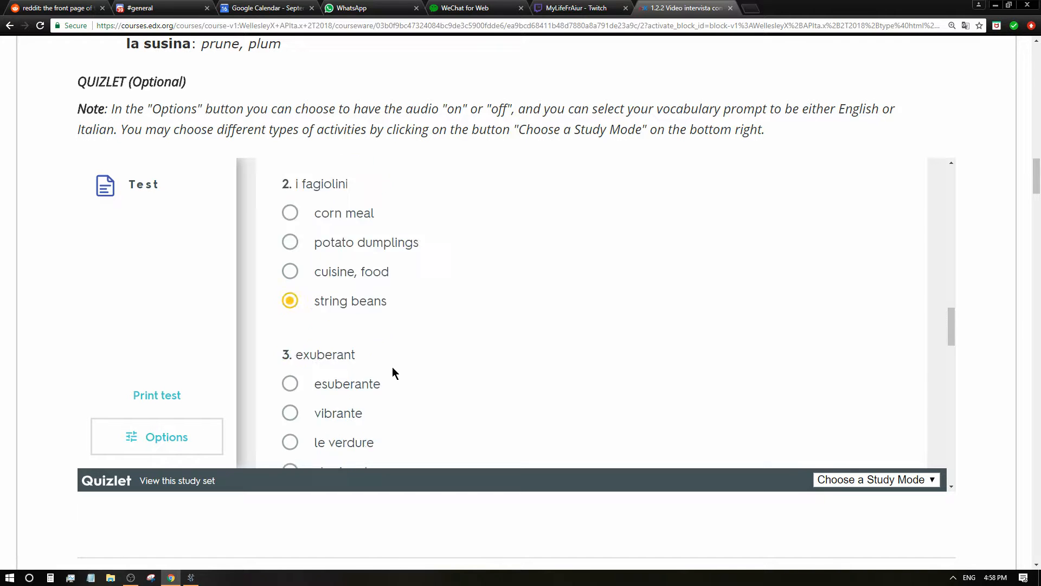
{"action": "scroll", "scroll_direction": "down", "scroll_amount": 3}
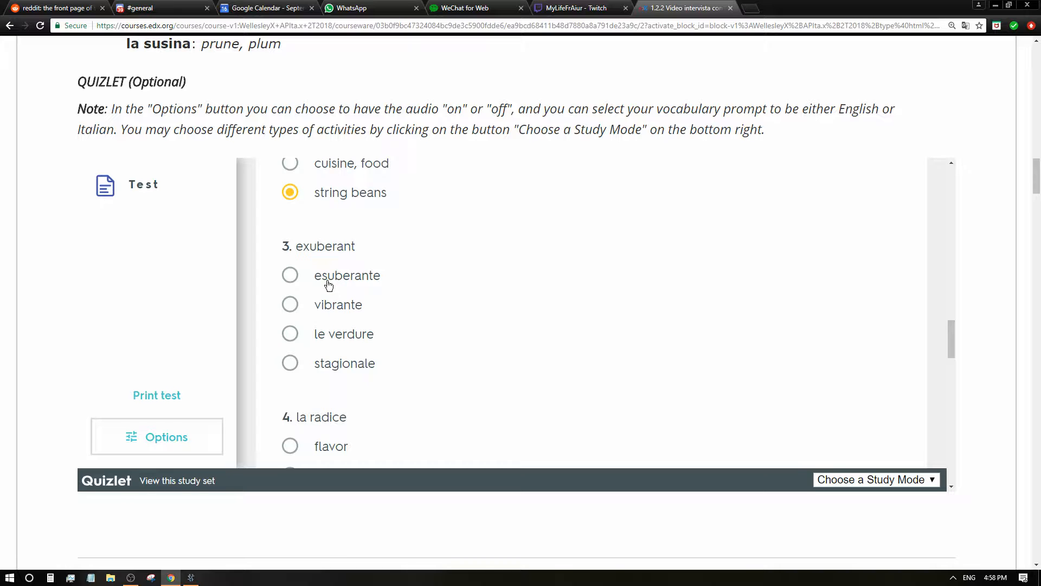
{"action": "scroll", "scroll_direction": "down", "scroll_amount": 3}
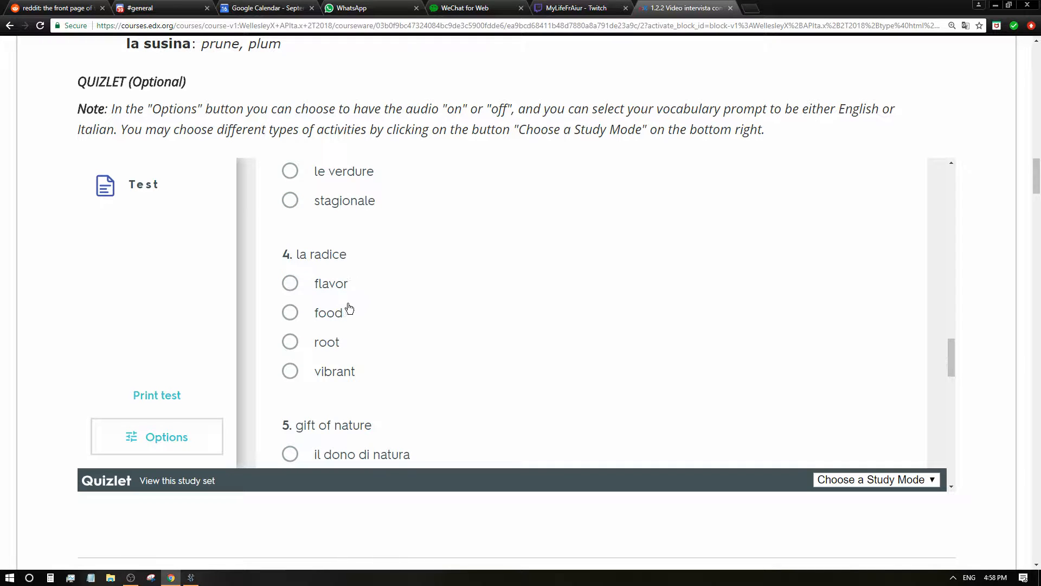
{"action": "left_click", "coordinate": [290, 341]}
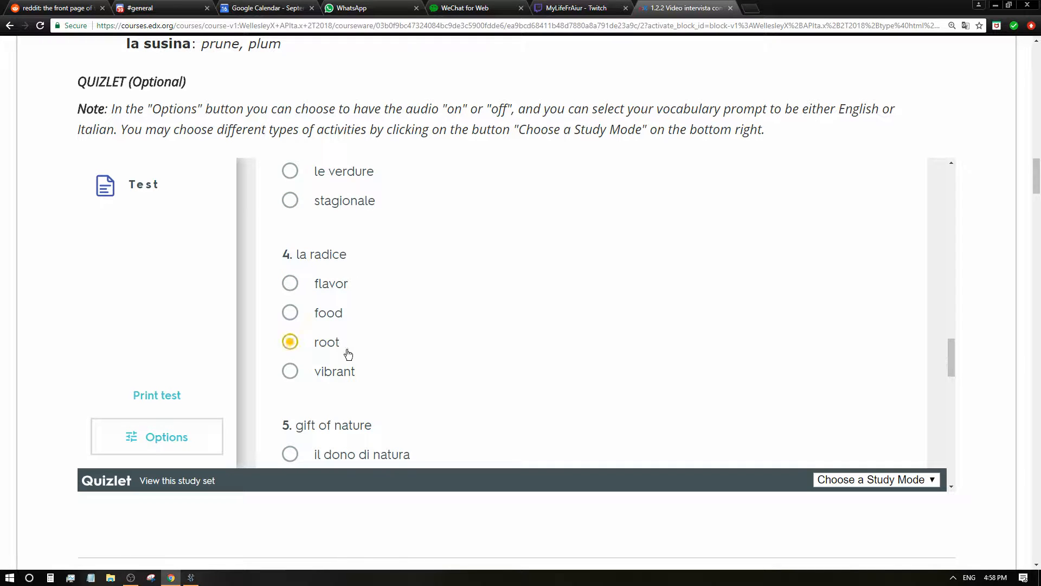
{"action": "scroll", "scroll_direction": "down", "scroll_amount": 3}
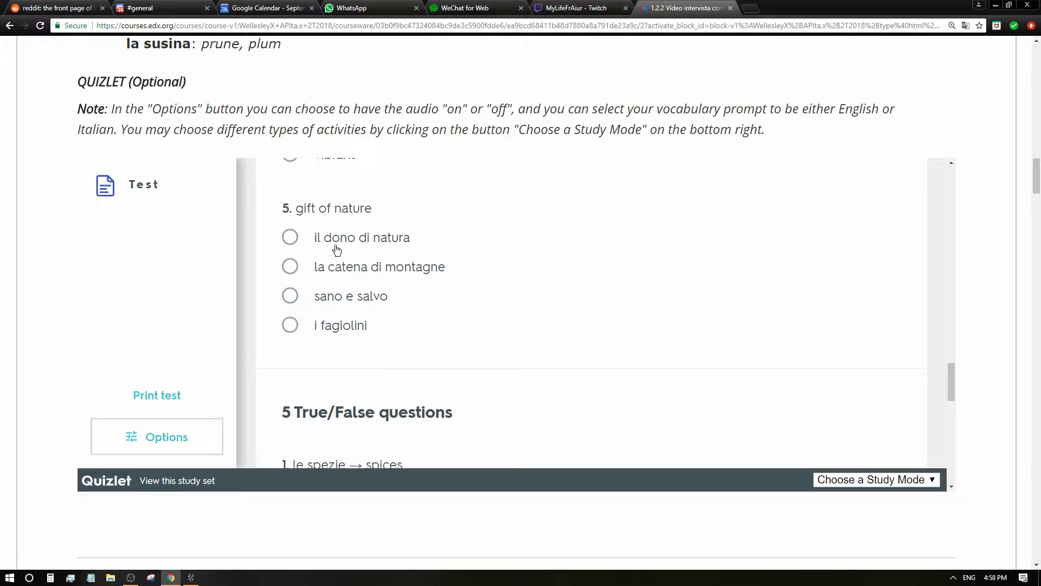
{"action": "left_click", "coordinate": [290, 237]}
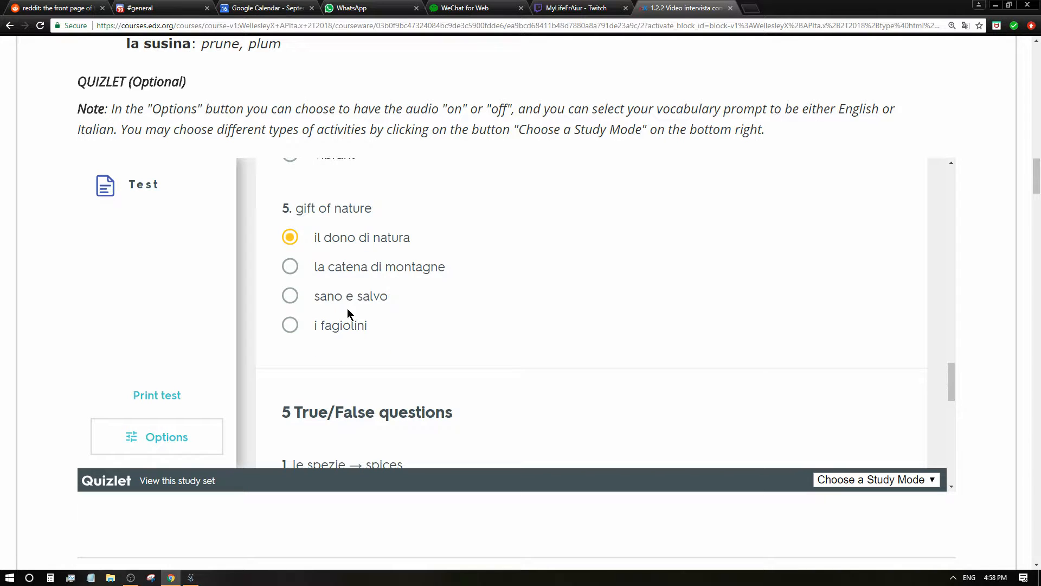
{"action": "scroll", "scroll_direction": "down", "scroll_amount": 3}
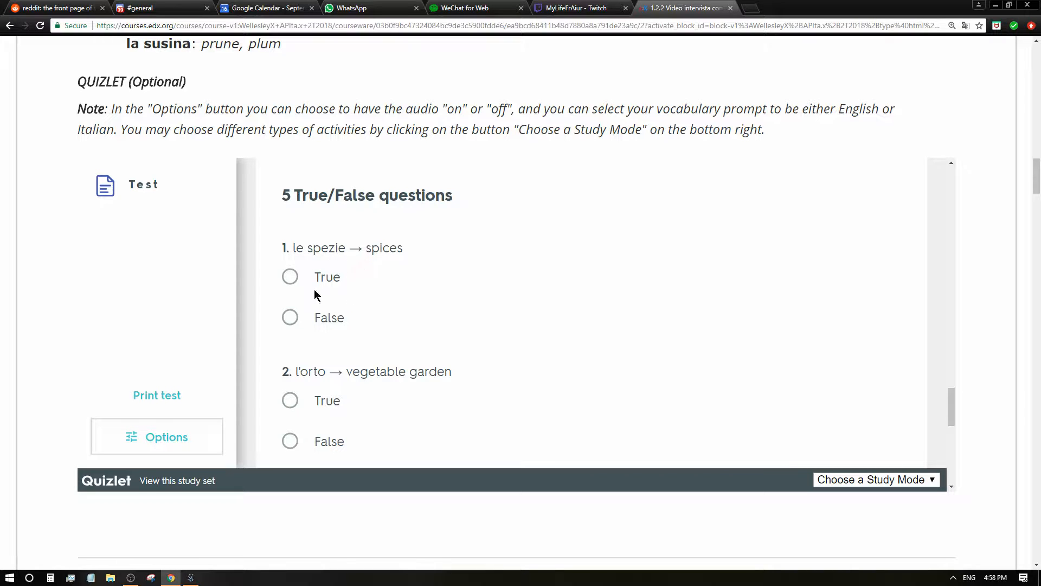
{"action": "left_click", "coordinate": [290, 276]}
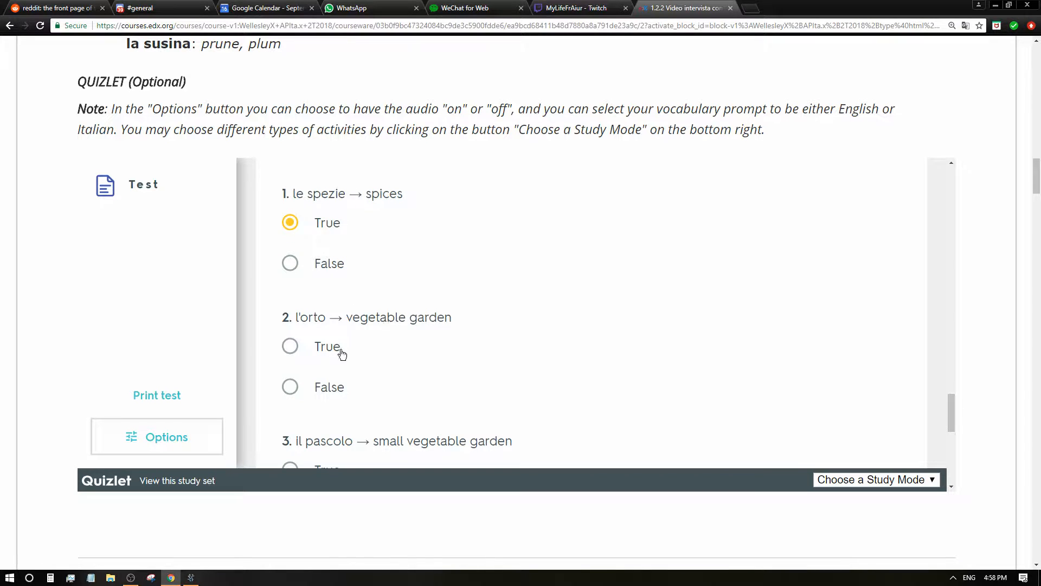
{"action": "scroll", "scroll_direction": "down", "scroll_amount": 3}
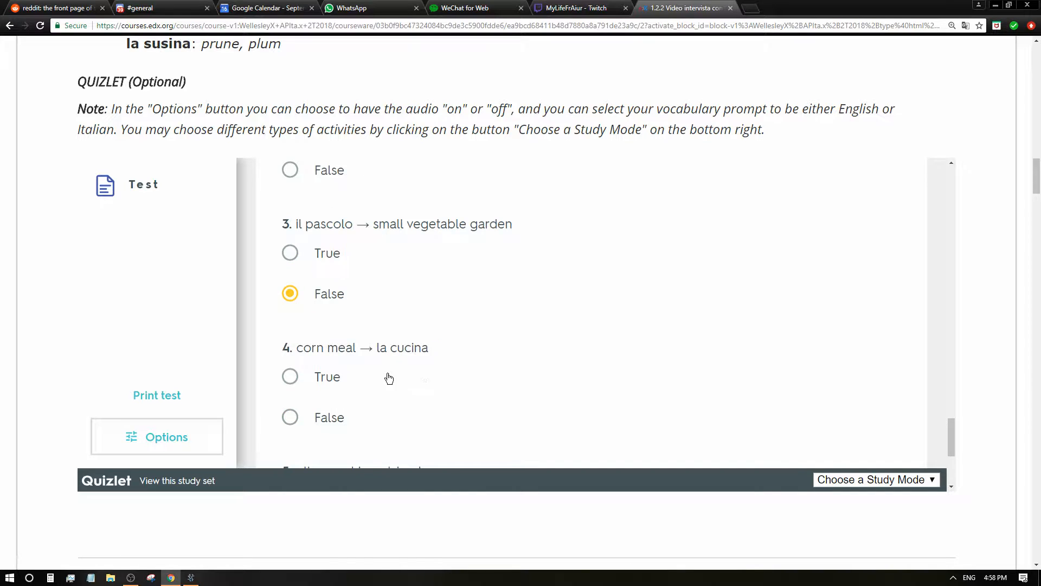
{"action": "scroll", "scroll_direction": "down", "scroll_amount": 3}
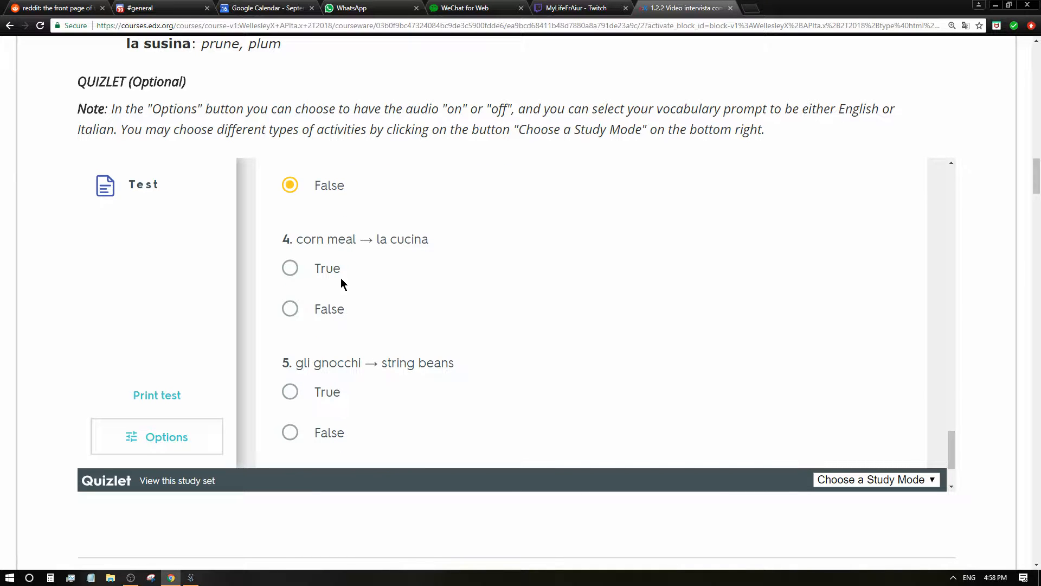
{"action": "scroll", "scroll_direction": "down", "scroll_amount": 3}
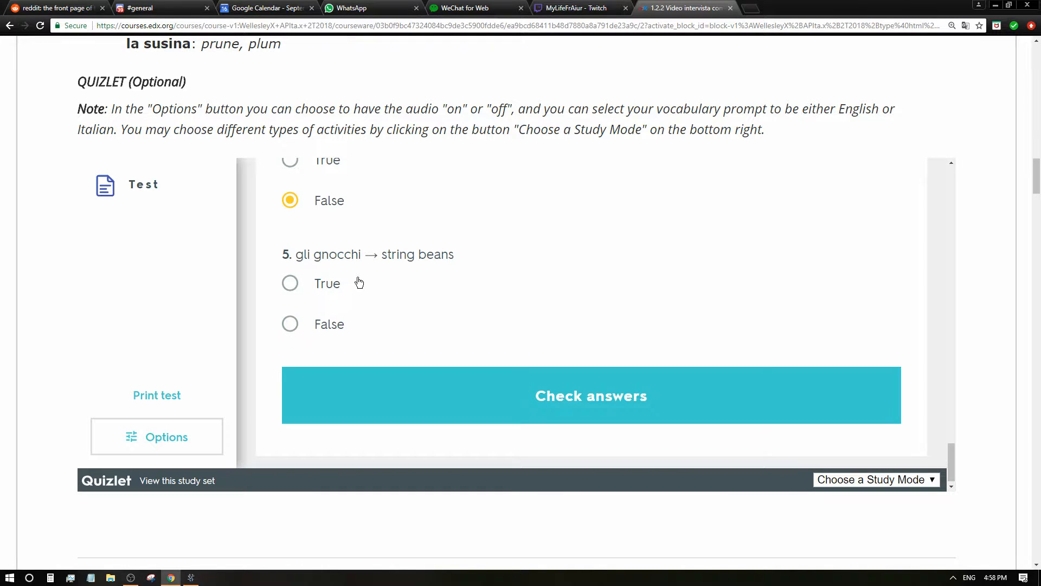
Submit the Quizlet test and scroll through the 90% graded results
{"action": "left_click", "coordinate": [590, 395]}
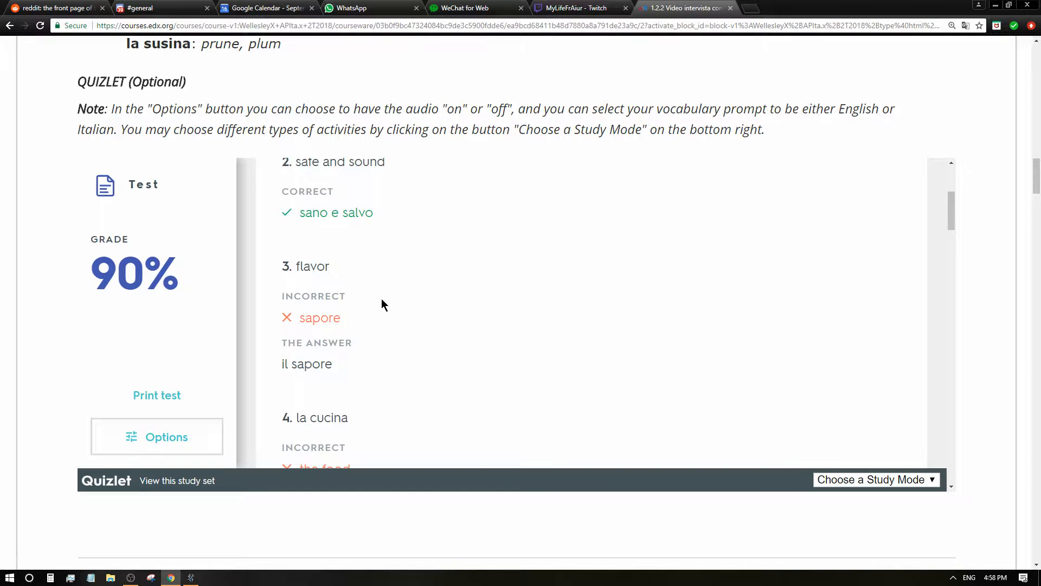
{"action": "mouse_move", "coordinate": [357, 321]}
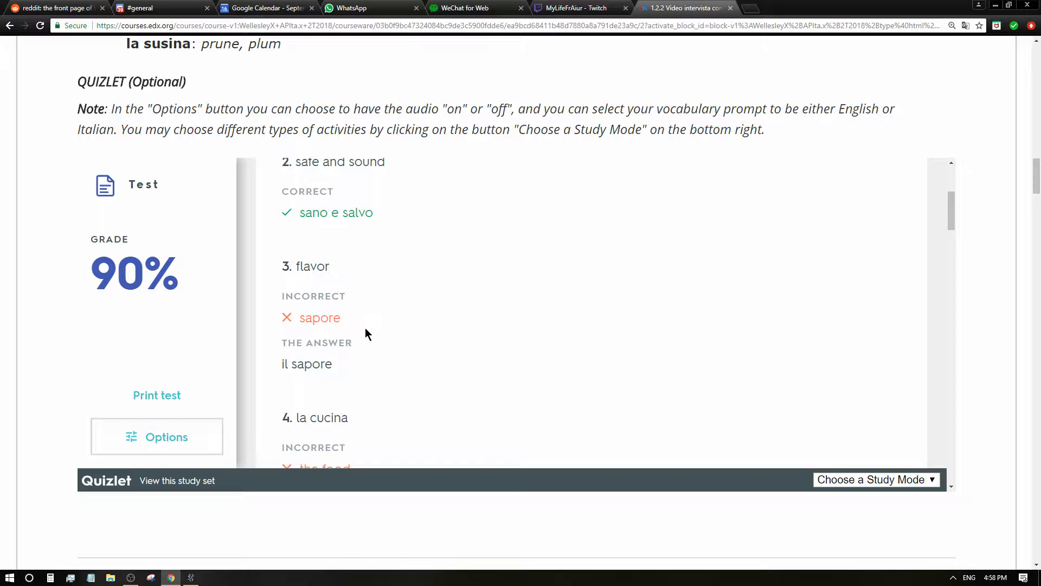
{"action": "mouse_move", "coordinate": [337, 367]}
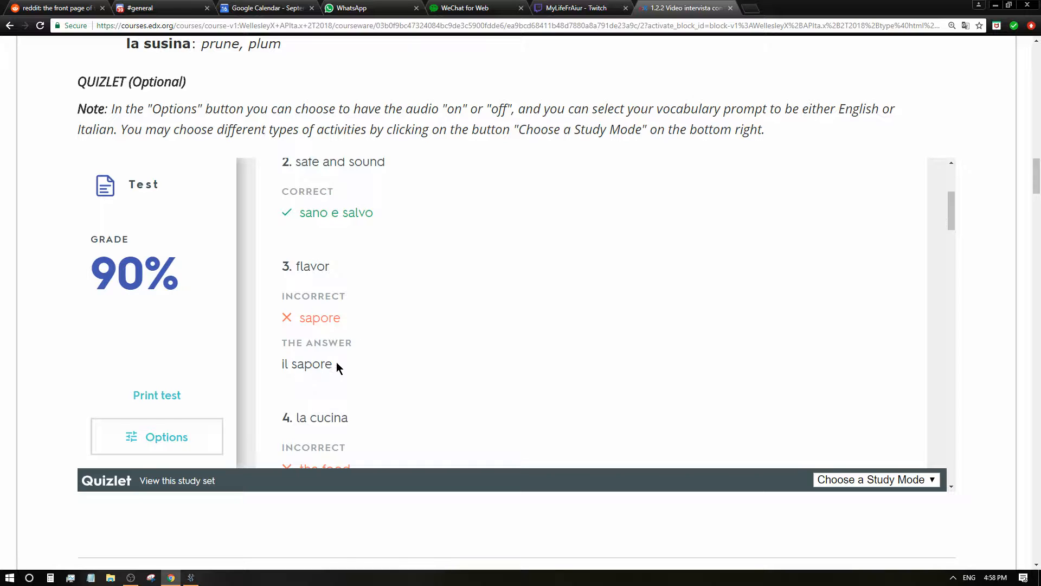
{"action": "scroll", "scroll_direction": "down", "scroll_amount": 3}
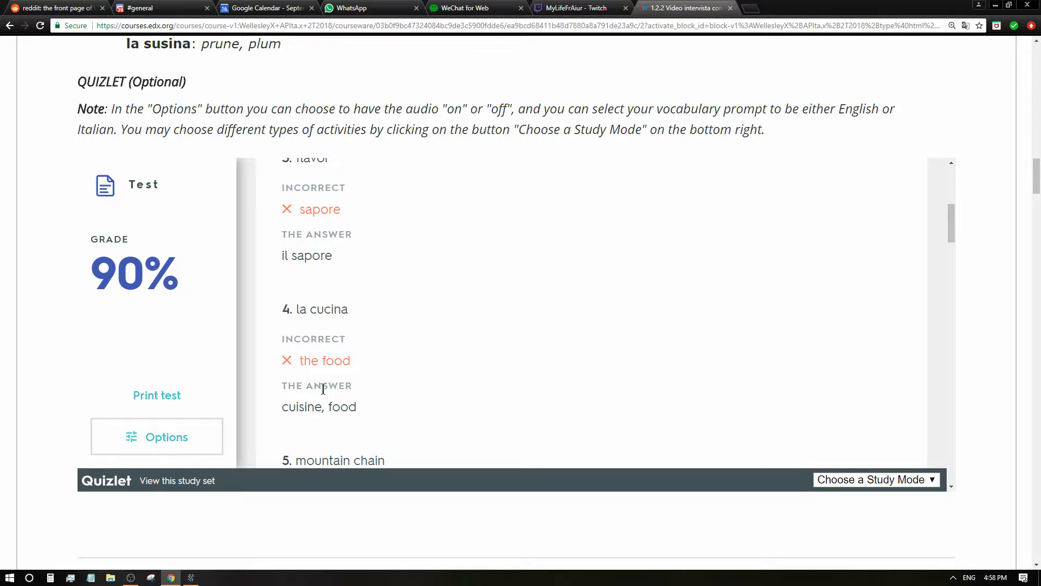
{"action": "scroll", "scroll_direction": "down", "scroll_amount": 3}
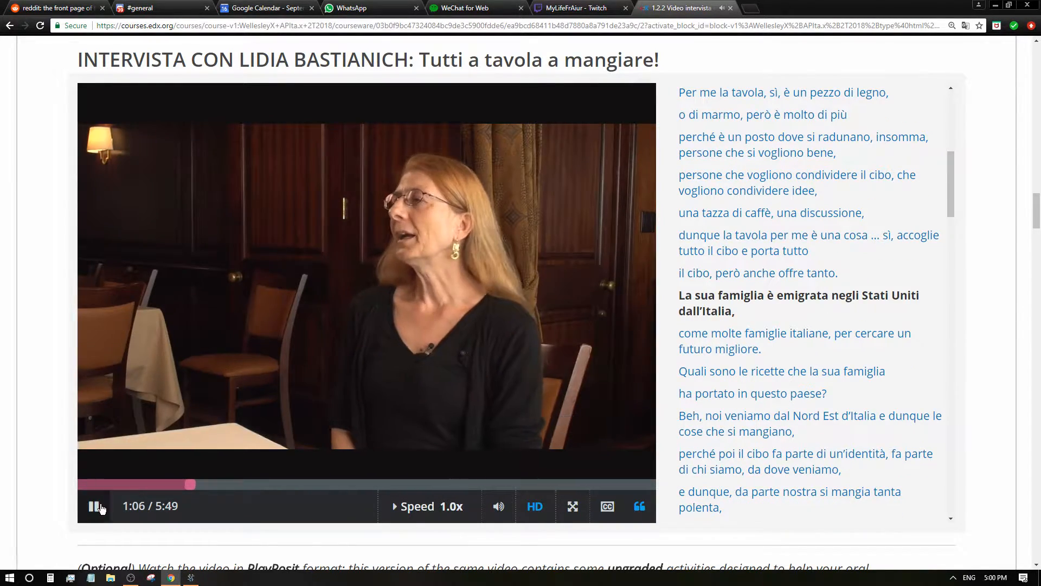
Pause the interview and correct the misspelled ending of the Italian word in Google Translate
{"action": "left_click", "coordinate": [94, 505]}
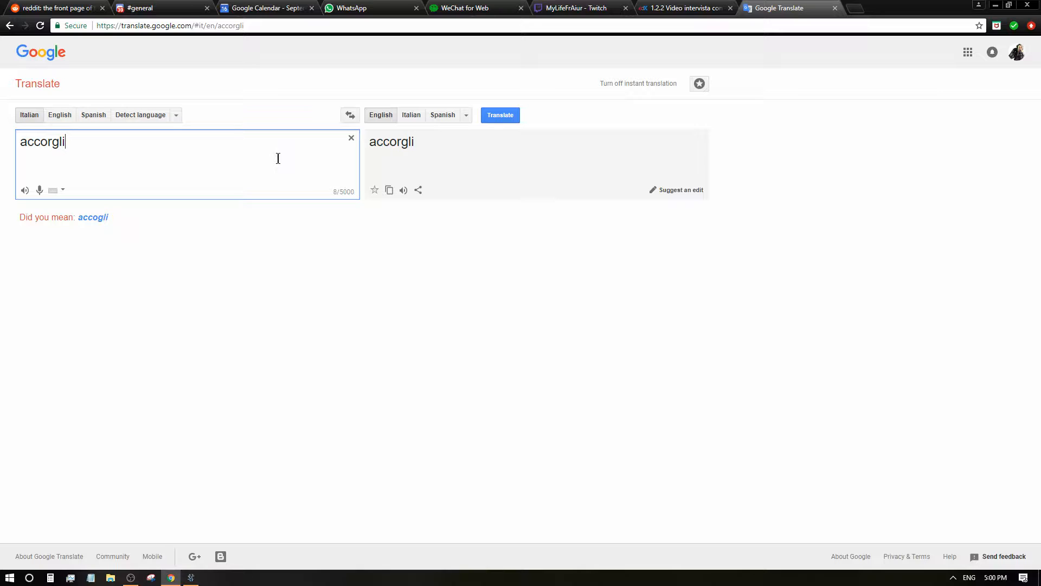
{"action": "key", "text": "BackSpace"}
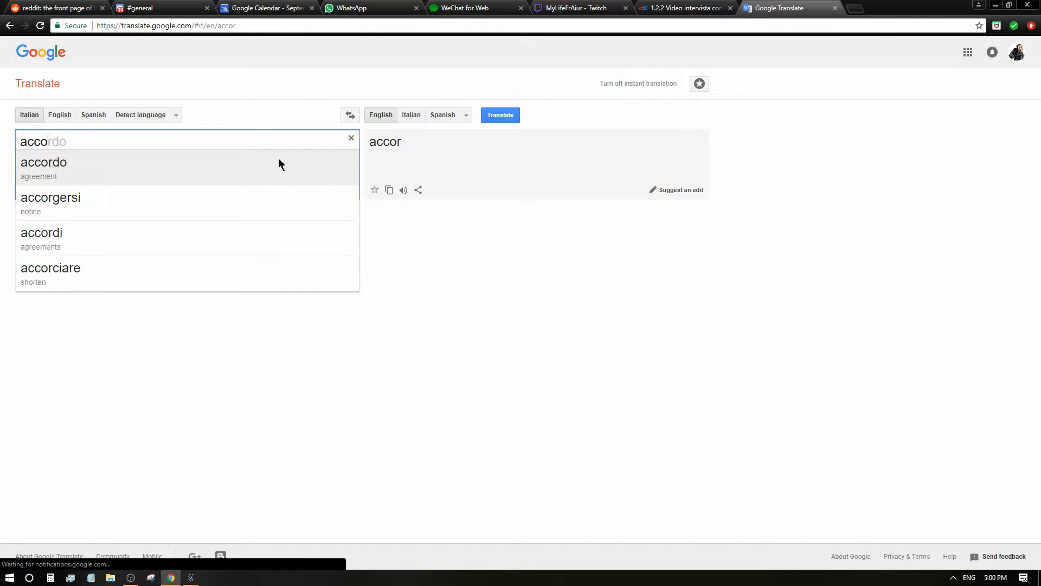
{"action": "type", "text": "ge"}
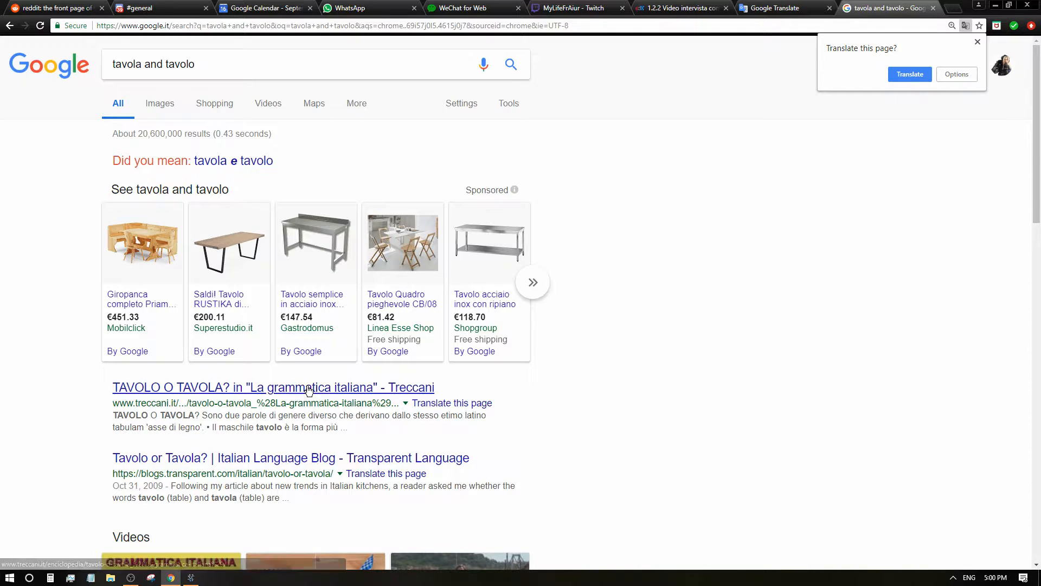
Open the Treccani 'Tavolo o tavola?' article and translate 'legno' in Google Translate
{"action": "left_click", "coordinate": [273, 387]}
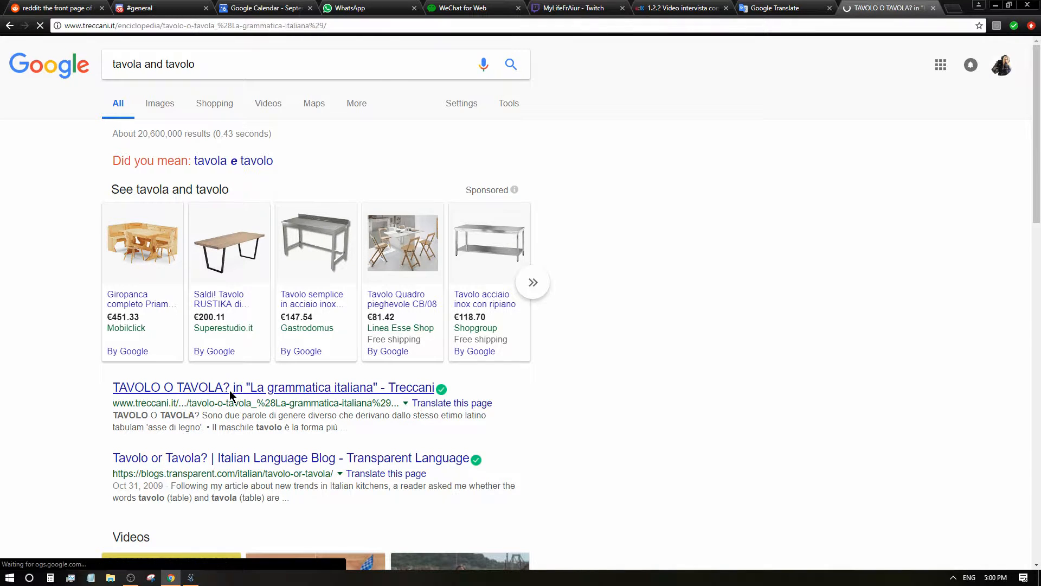
{"action": "left_click", "coordinate": [271, 387]}
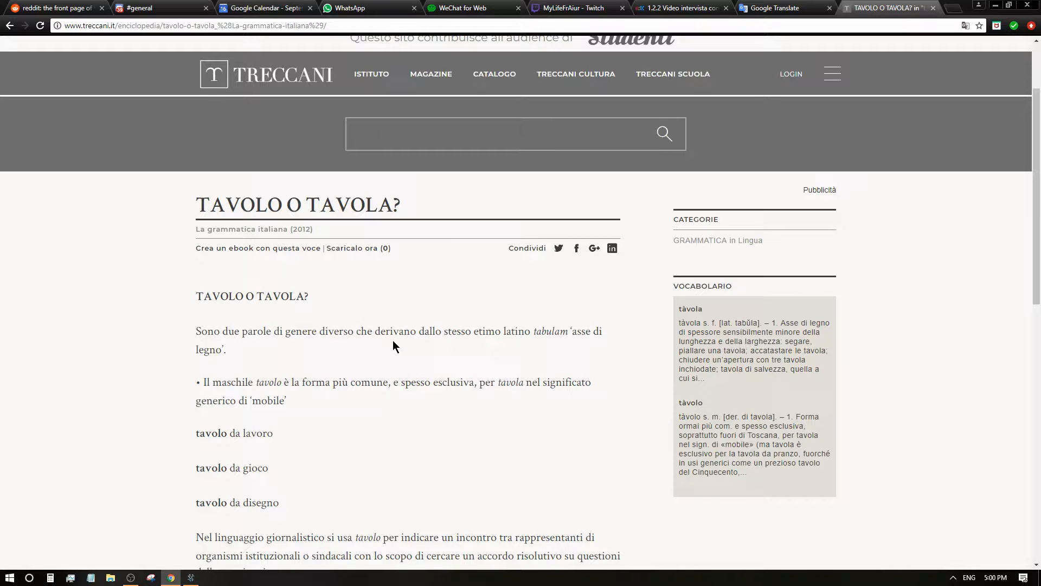
{"action": "mouse_move", "coordinate": [483, 346]}
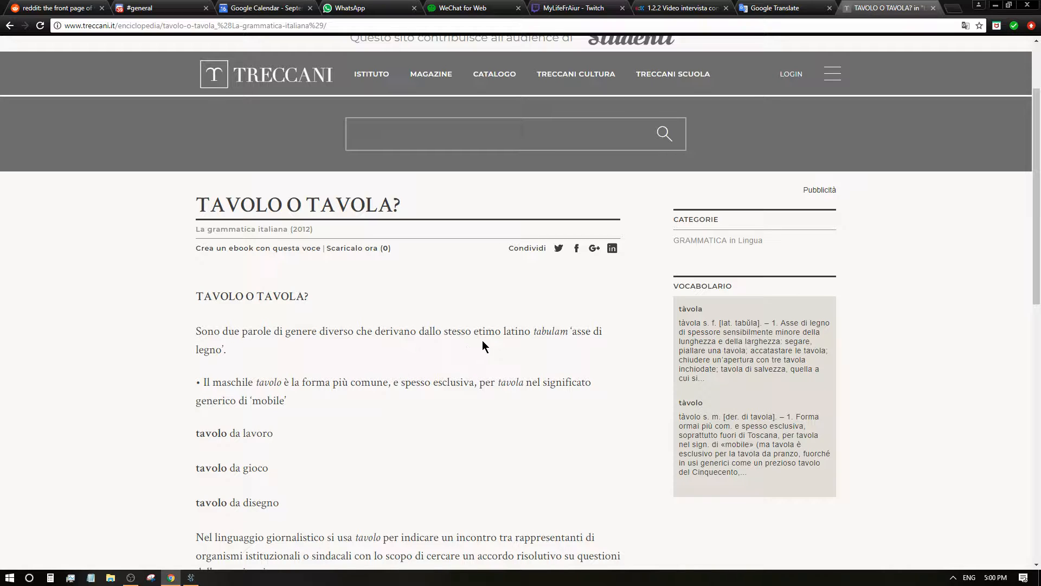
{"action": "mouse_move", "coordinate": [544, 349]}
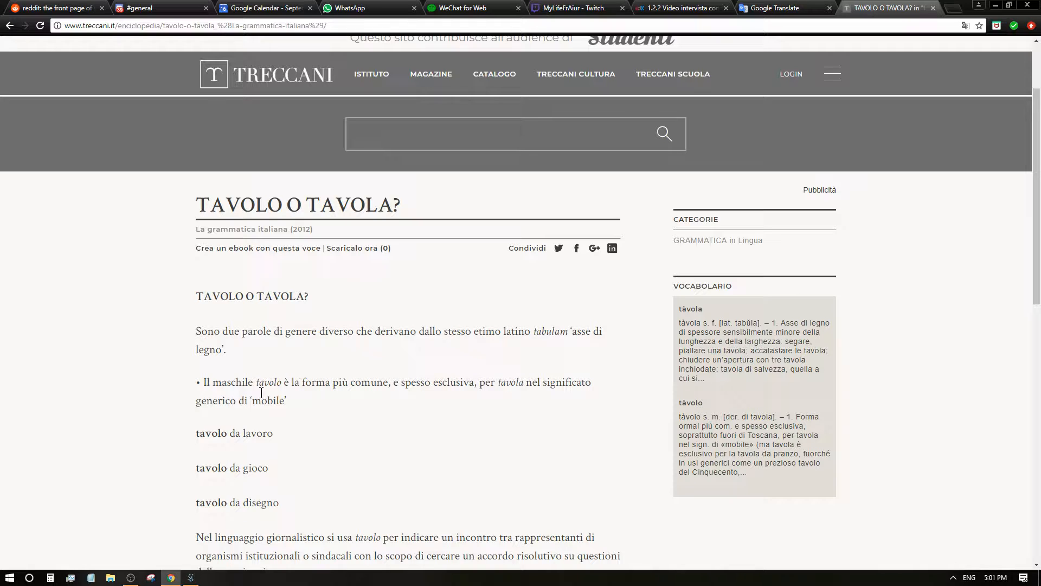
{"action": "left_click", "coordinate": [784, 8]}
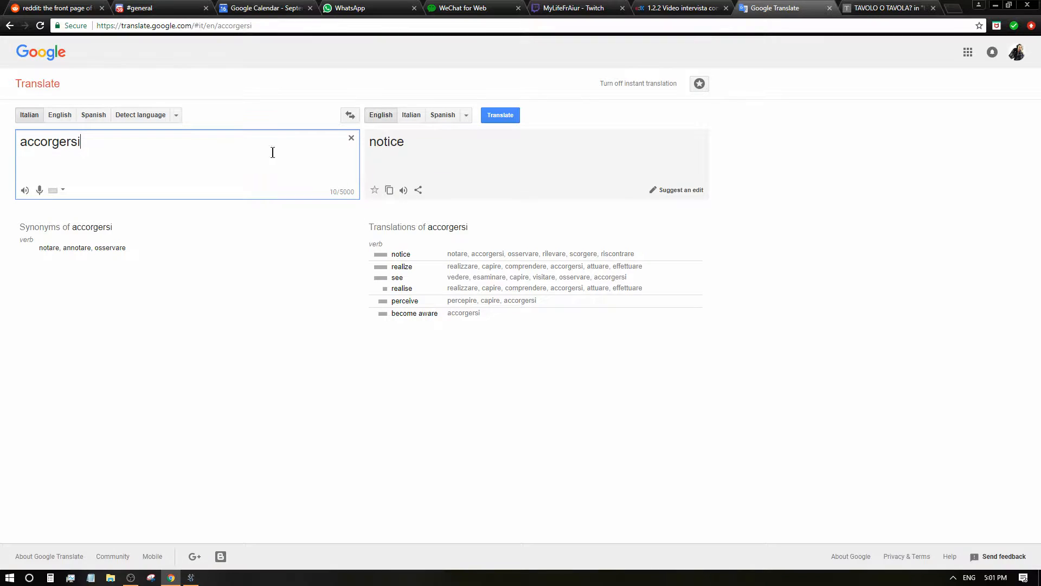
{"action": "type", "text": "legno"}
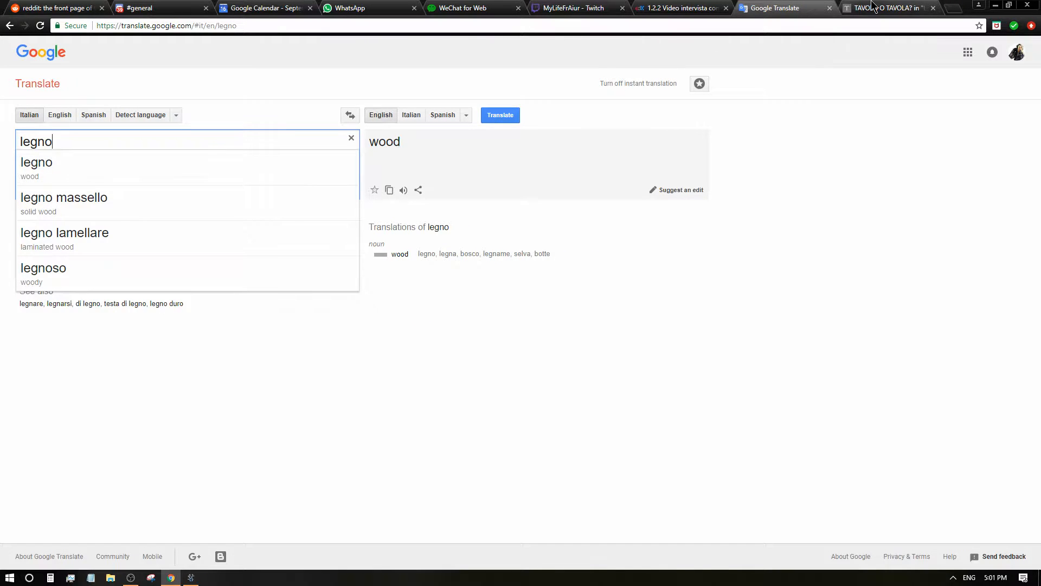
{"action": "left_click", "coordinate": [886, 8]}
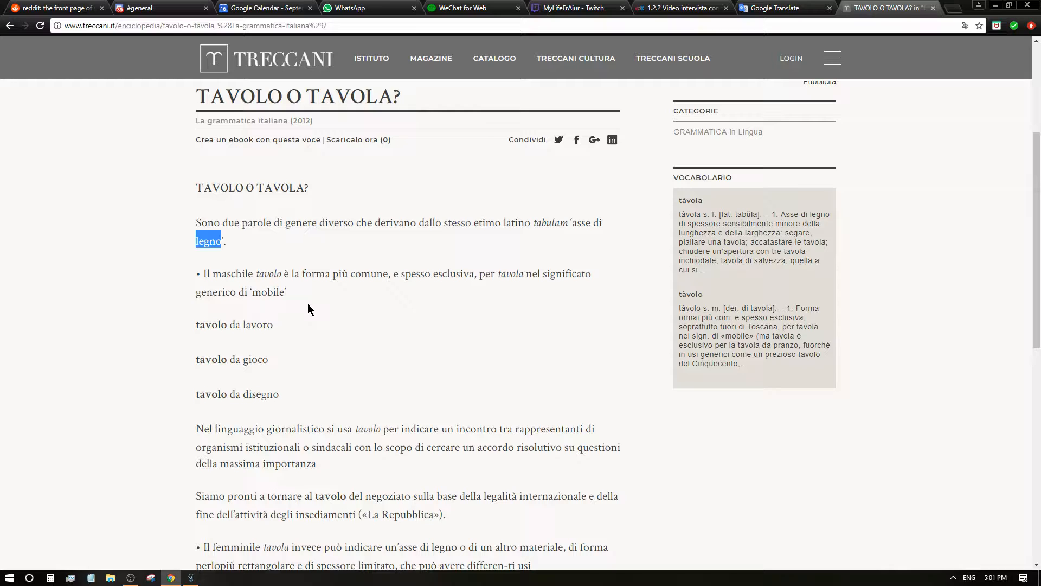
{"action": "mouse_move", "coordinate": [414, 292]}
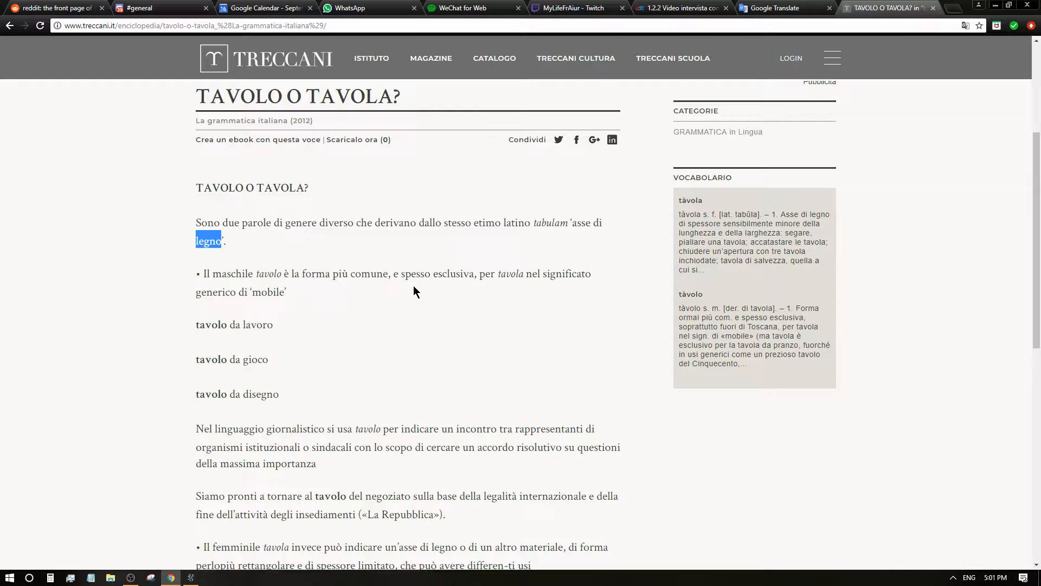
{"action": "mouse_move", "coordinate": [483, 280]}
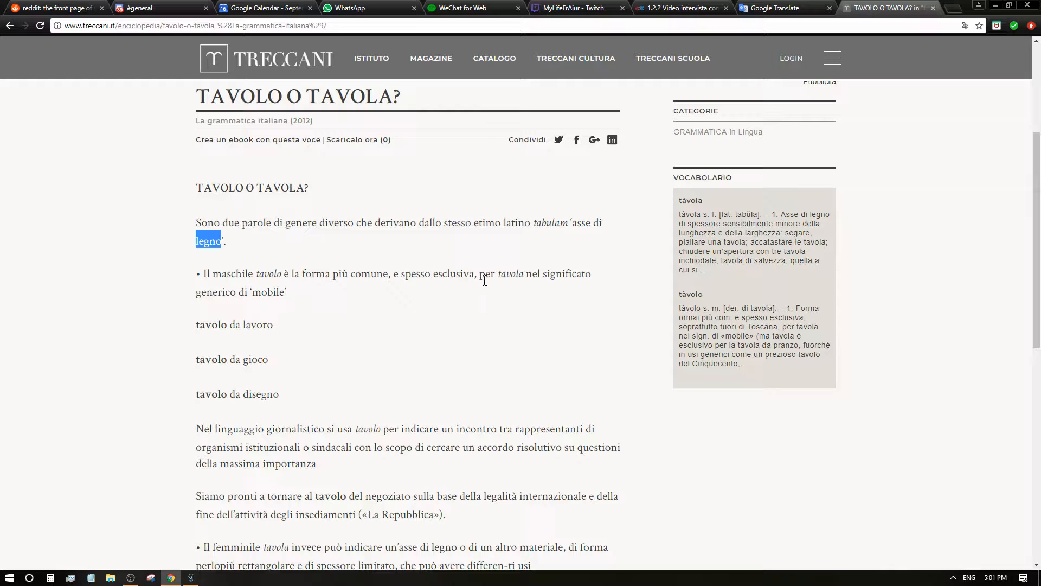
{"action": "mouse_move", "coordinate": [568, 288]}
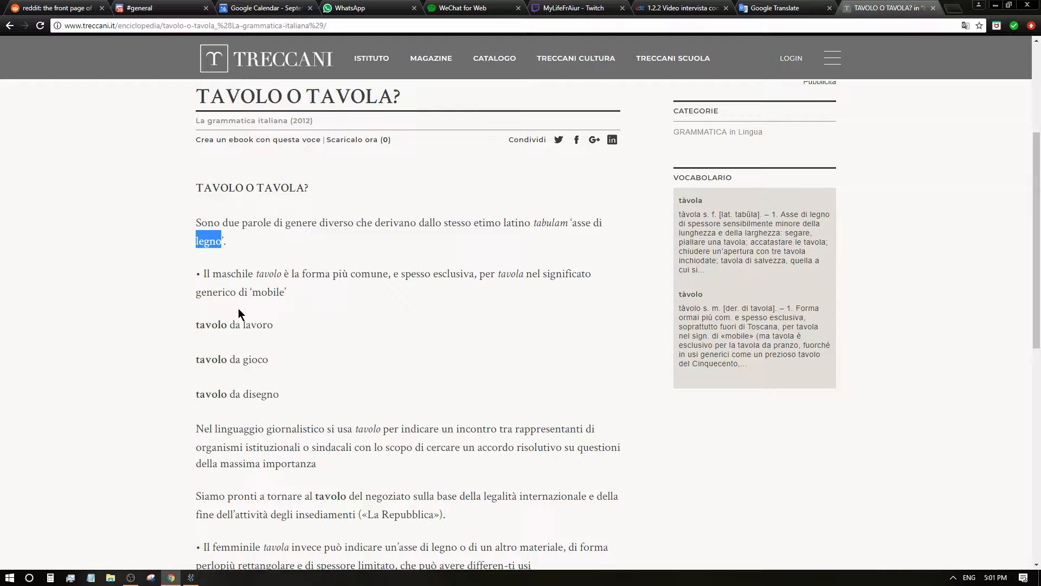
{"action": "mouse_move", "coordinate": [271, 351]}
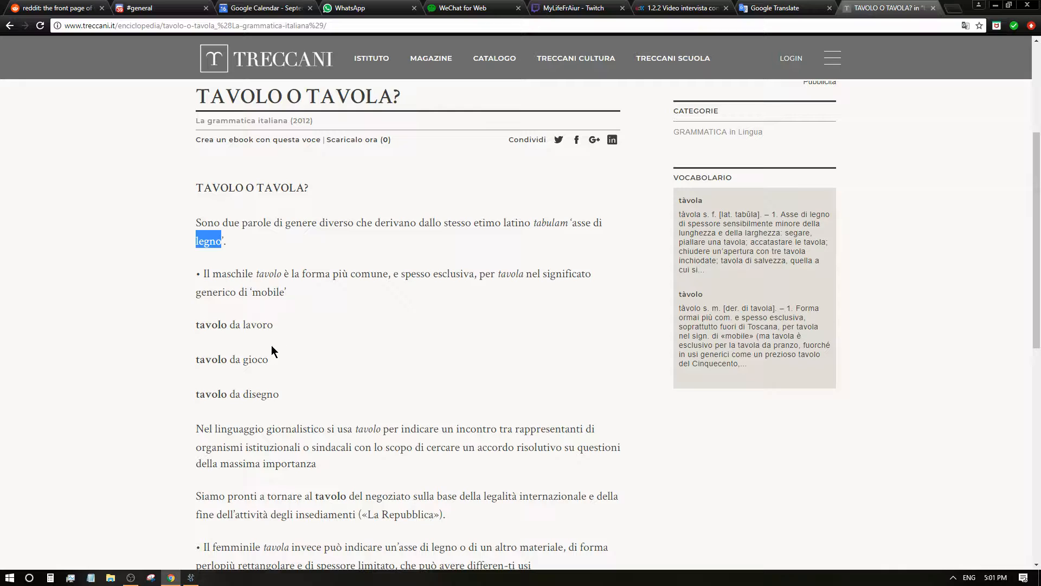
{"action": "mouse_move", "coordinate": [278, 378]}
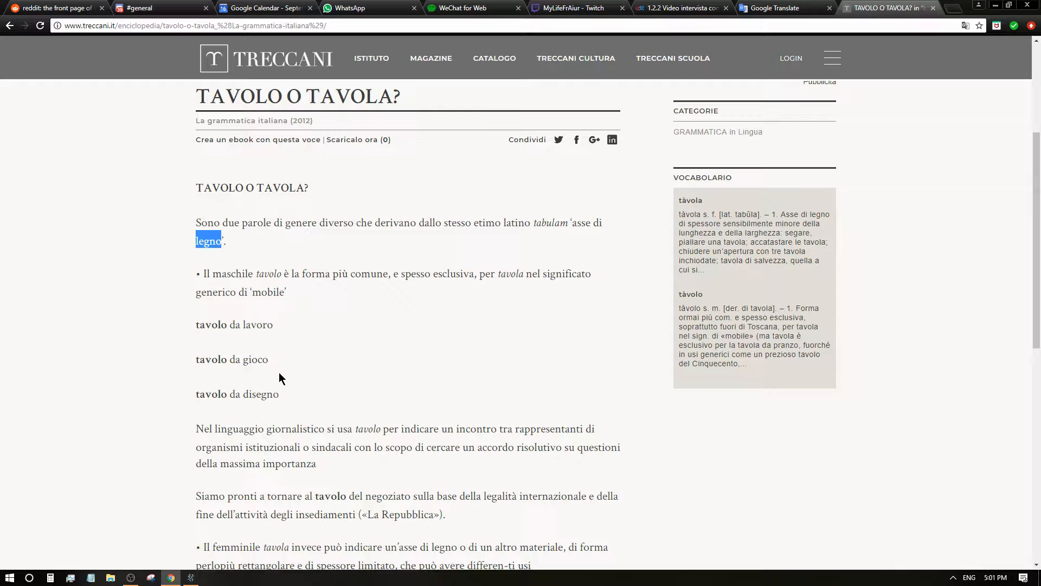
{"action": "mouse_move", "coordinate": [286, 408]}
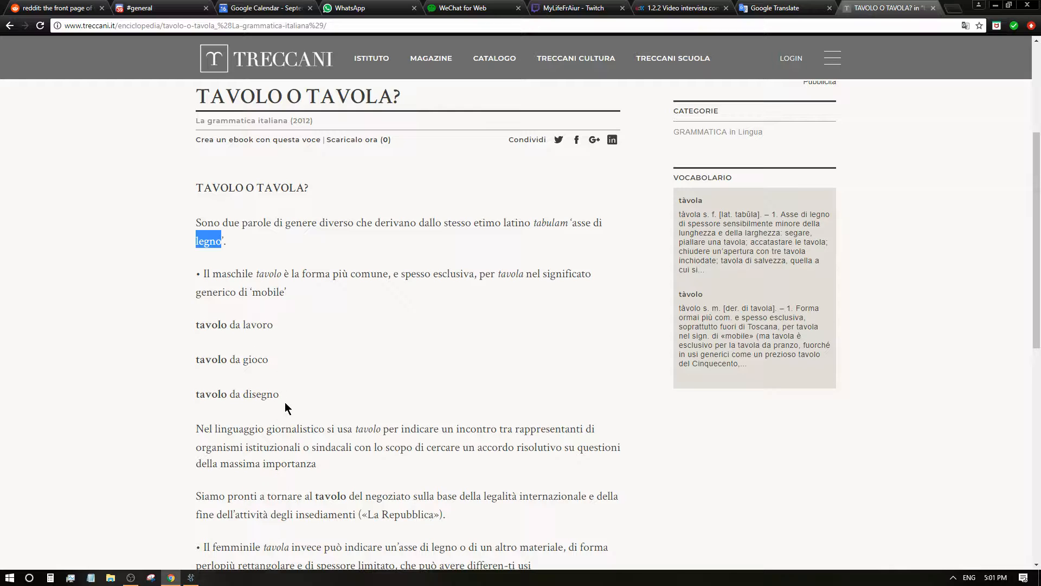
Read further in the article and translate 'disegno'
{"action": "scroll", "scroll_direction": "down", "scroll_amount": 3}
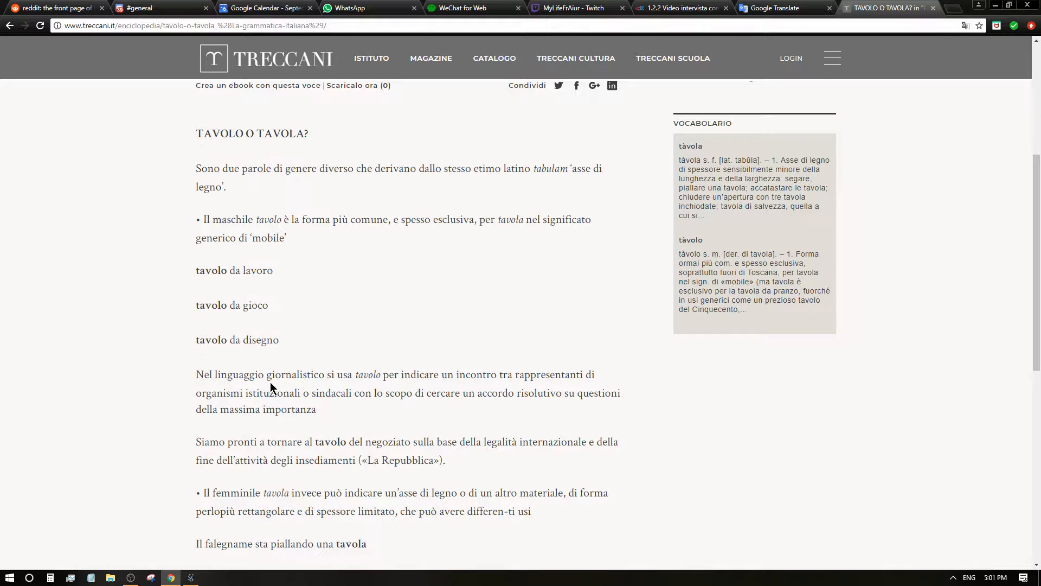
{"action": "left_click", "coordinate": [784, 8]}
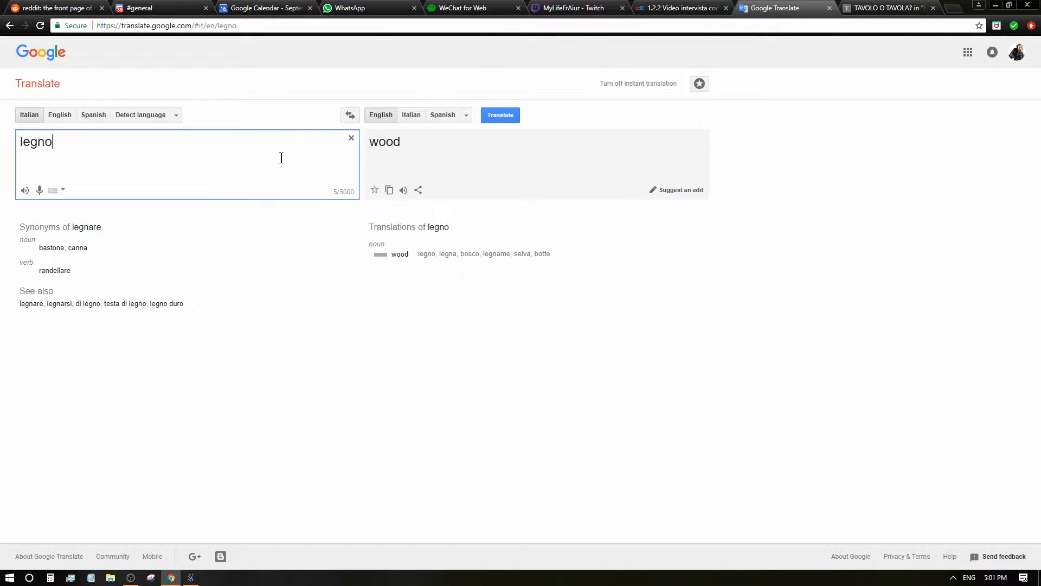
{"action": "type", "text": "disegno"}
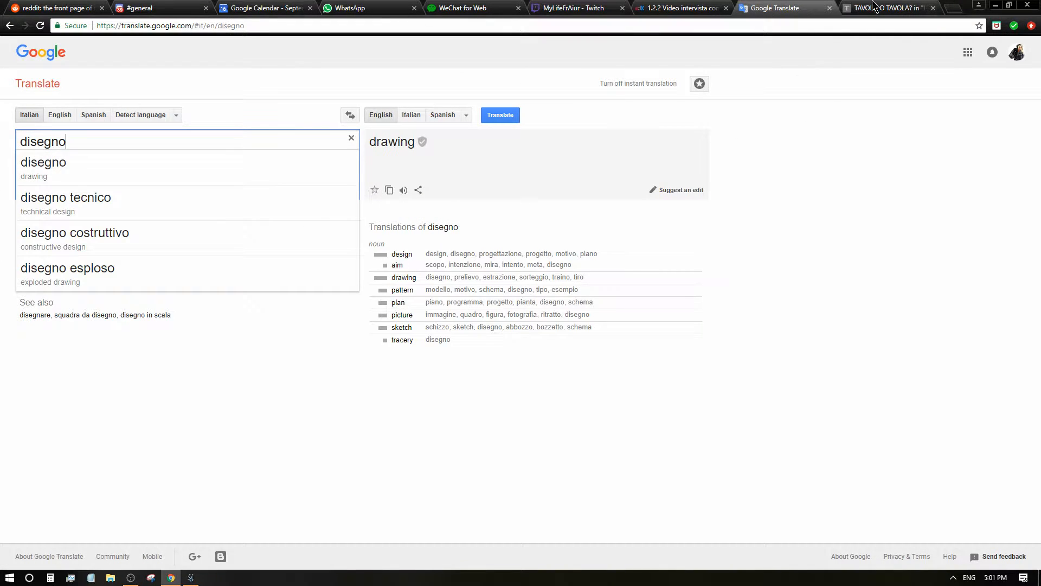
{"action": "left_click", "coordinate": [888, 9]}
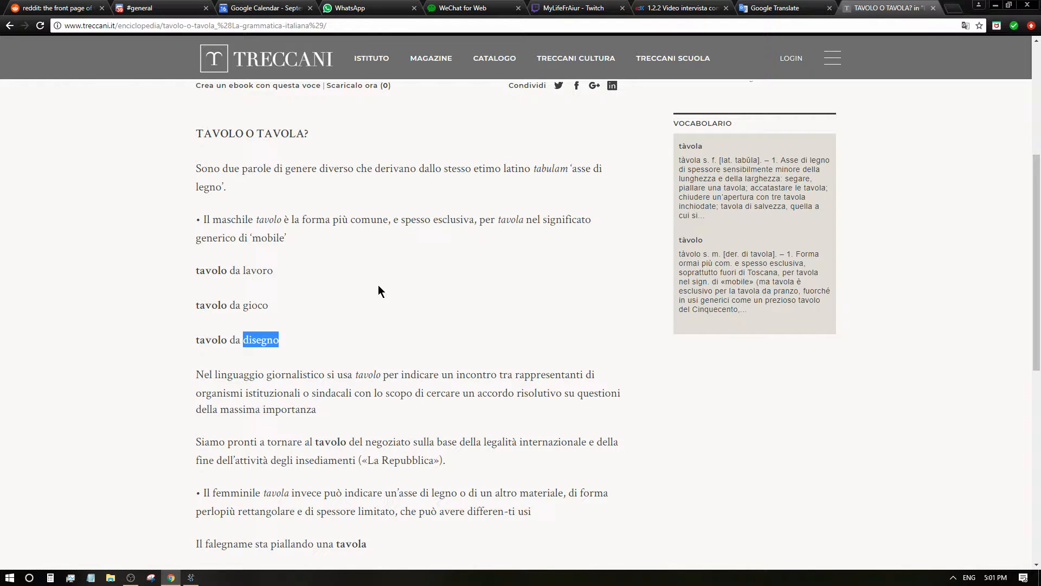
{"action": "scroll", "scroll_direction": "down", "scroll_amount": 3}
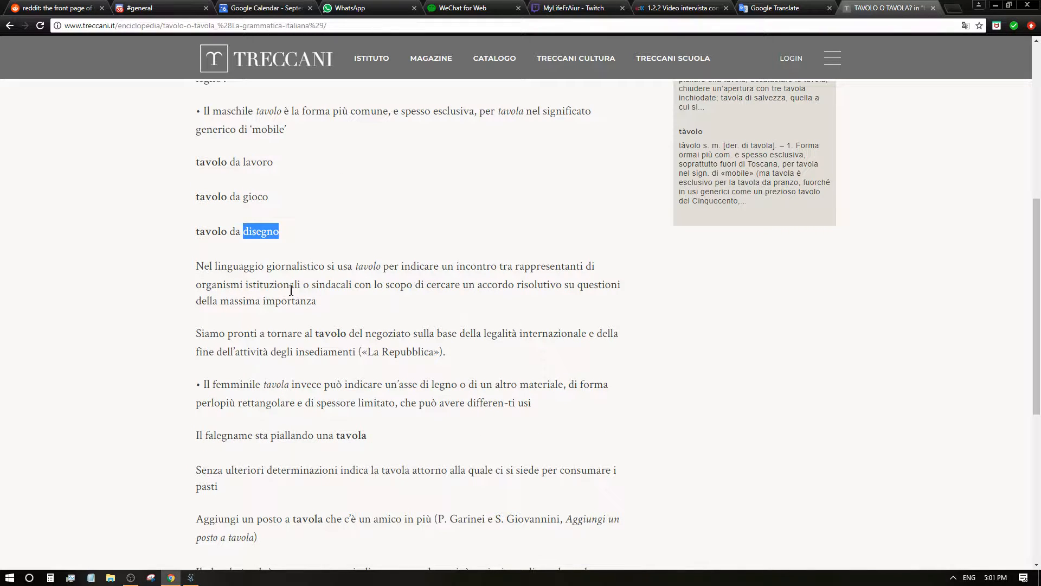
{"action": "mouse_move", "coordinate": [376, 278]}
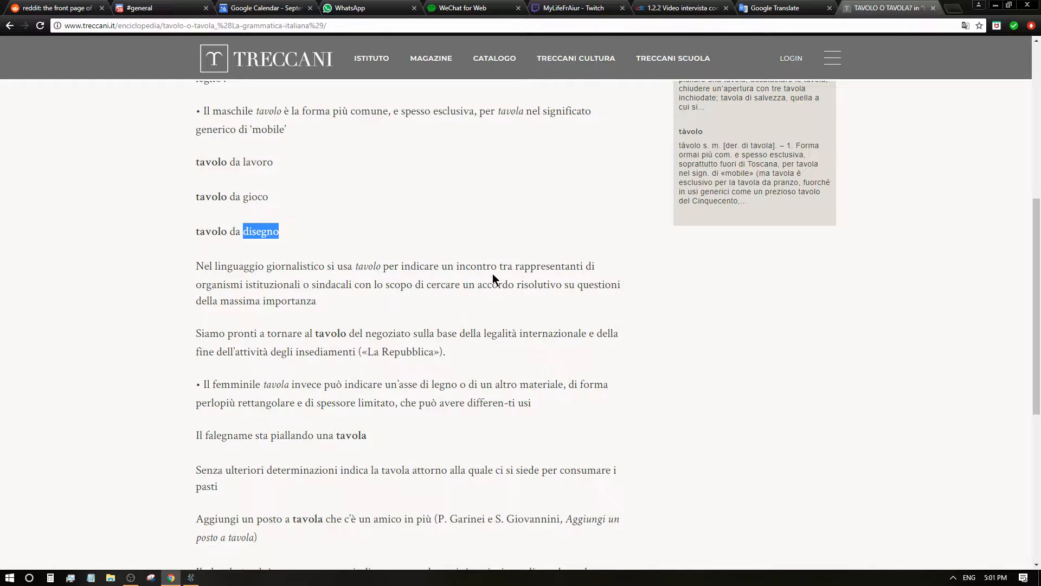
{"action": "mouse_move", "coordinate": [576, 290]}
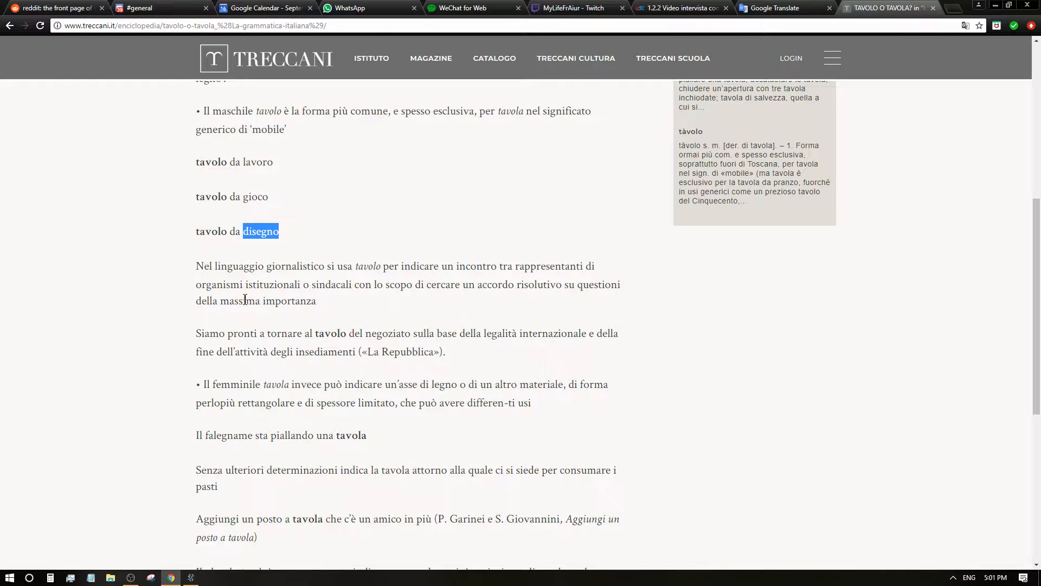
{"action": "mouse_move", "coordinate": [352, 317]}
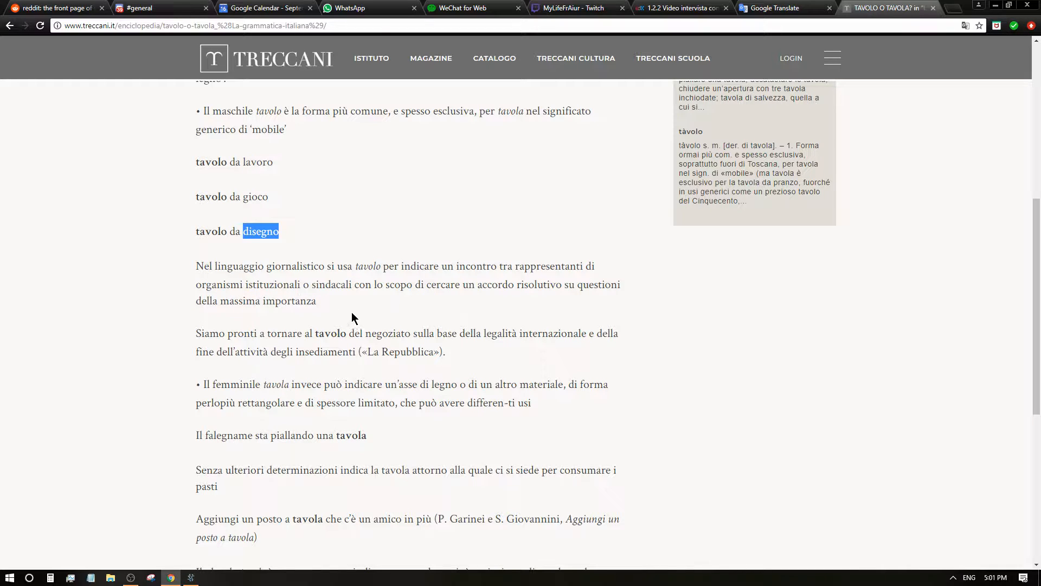
{"action": "mouse_move", "coordinate": [367, 289]}
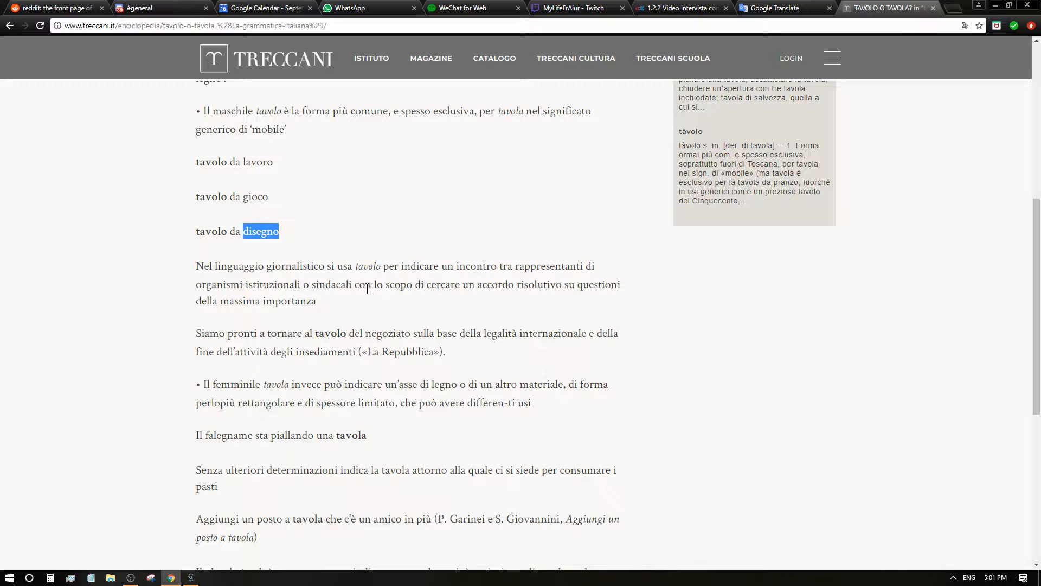
{"action": "mouse_move", "coordinate": [437, 300]}
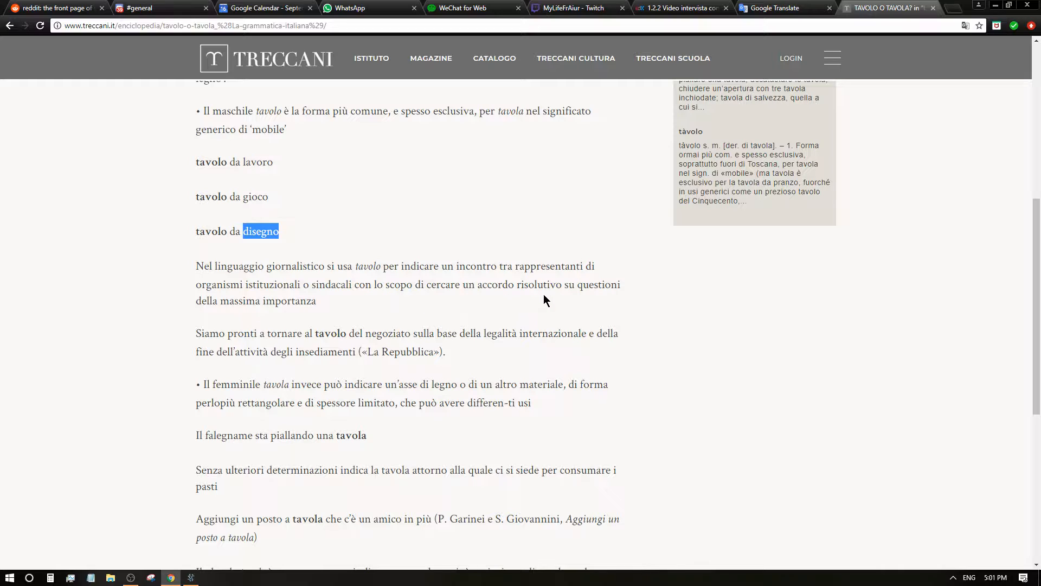
{"action": "mouse_move", "coordinate": [548, 299]}
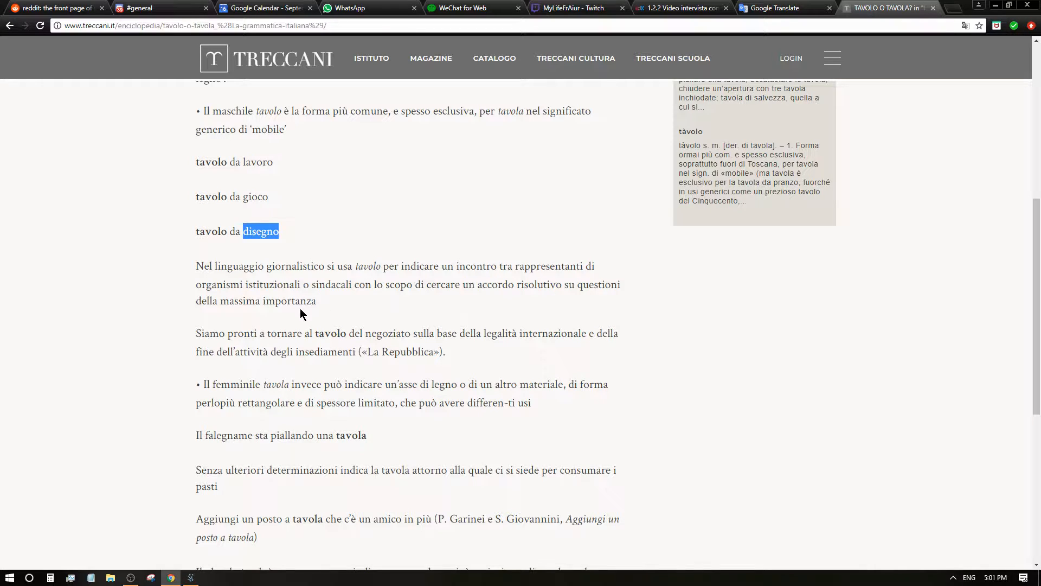
{"action": "mouse_move", "coordinate": [237, 316]}
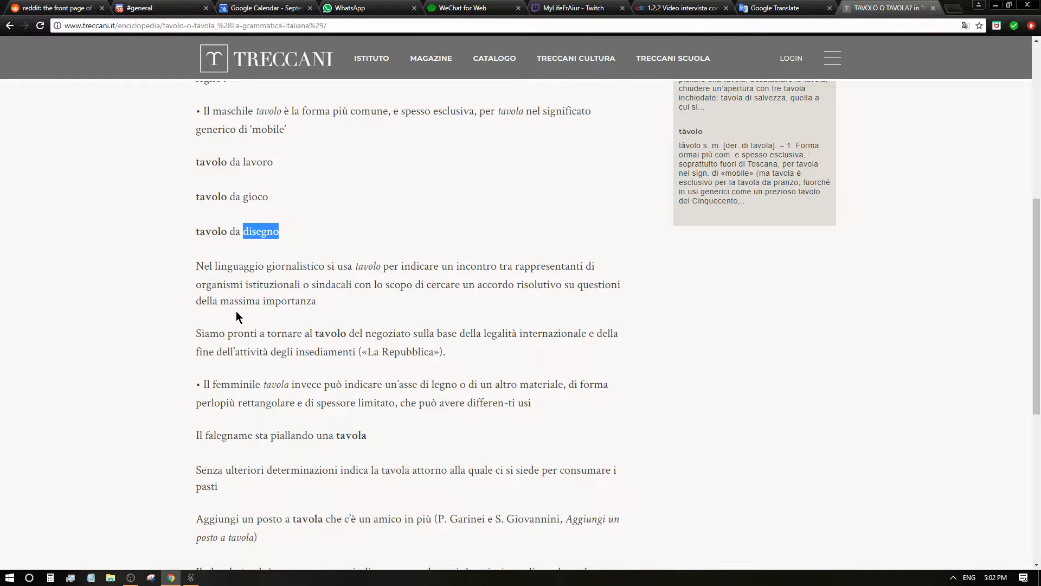
Select the journalistic and feminine tavola paragraphs and bring them to Google Translate
{"action": "left_click_drag", "start_coordinate": [291, 266], "coordinate": [291, 300]}
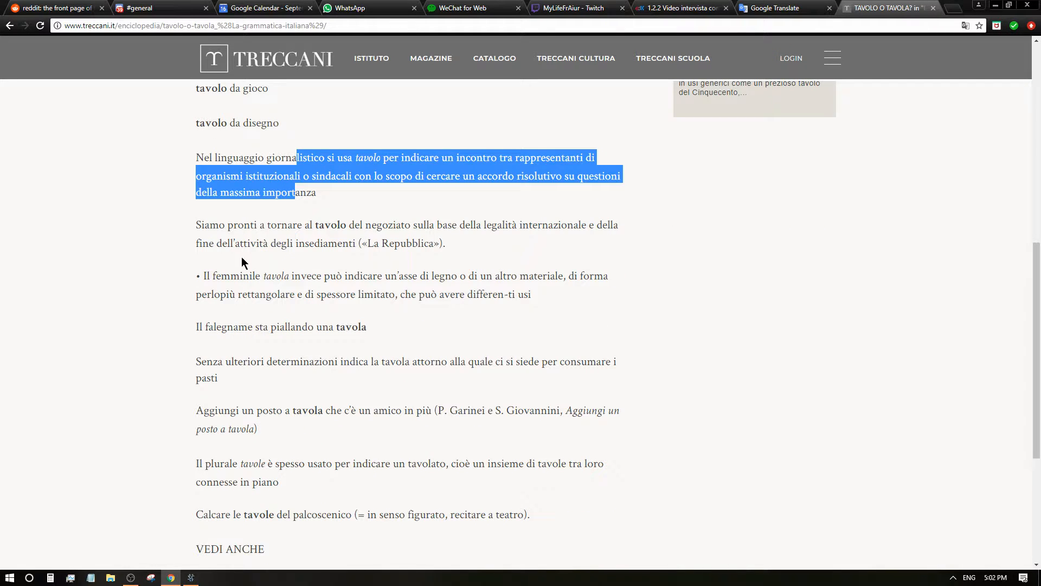
{"action": "mouse_move", "coordinate": [287, 239]}
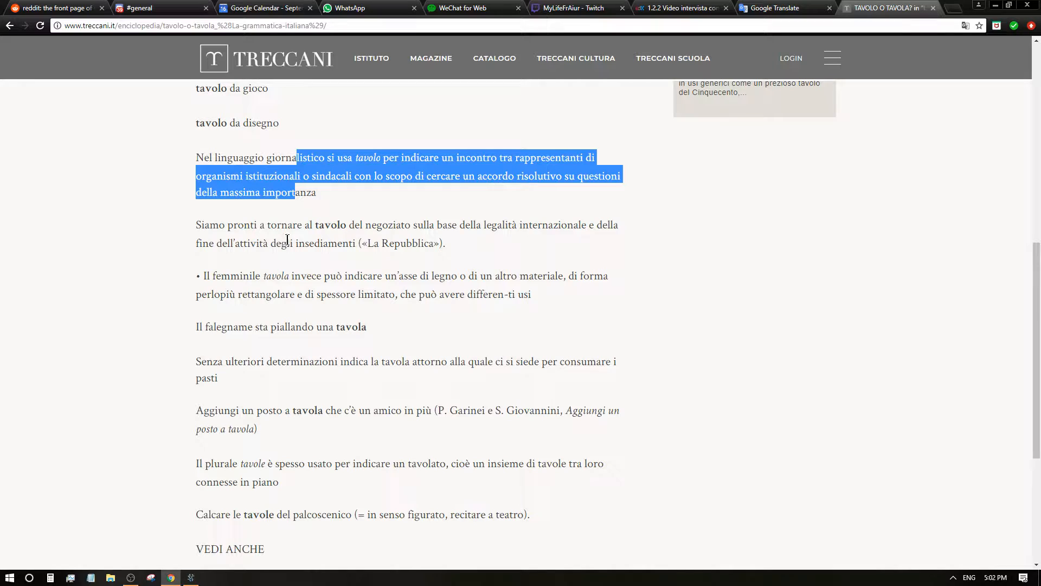
{"action": "mouse_move", "coordinate": [428, 251]}
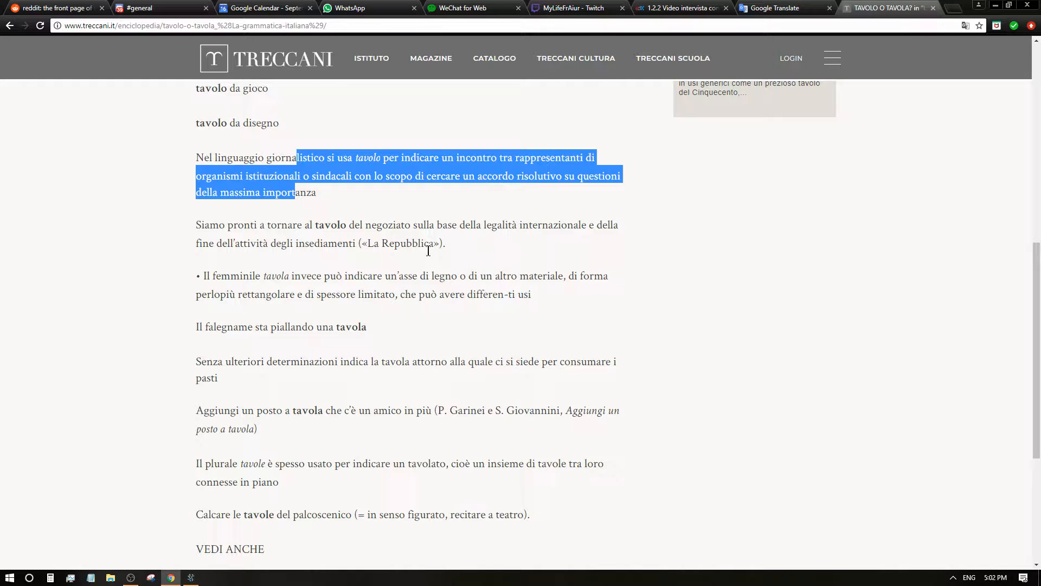
{"action": "mouse_move", "coordinate": [486, 245]}
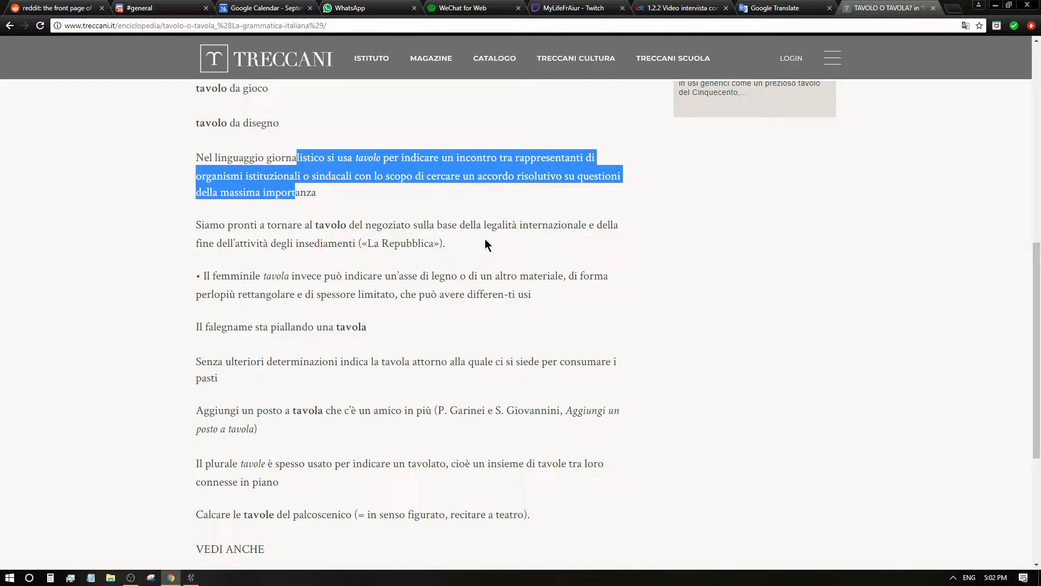
{"action": "mouse_move", "coordinate": [539, 251]}
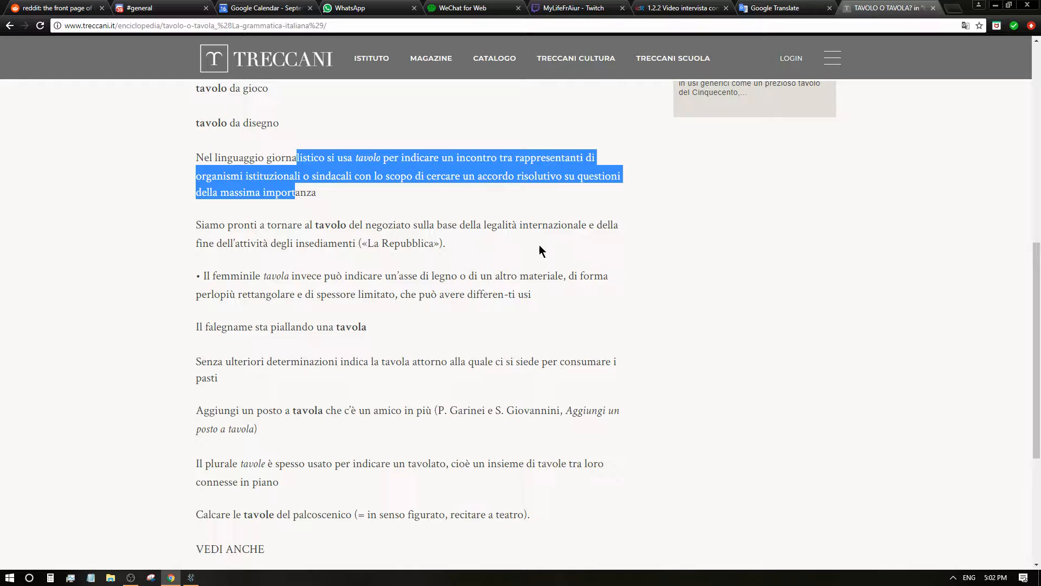
{"action": "mouse_move", "coordinate": [252, 258]}
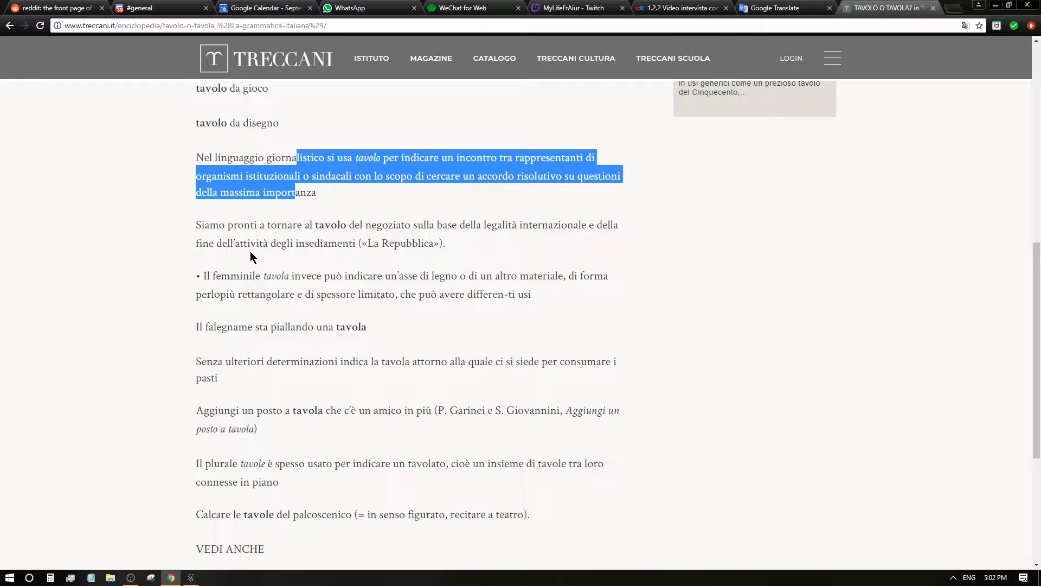
{"action": "mouse_move", "coordinate": [340, 260]}
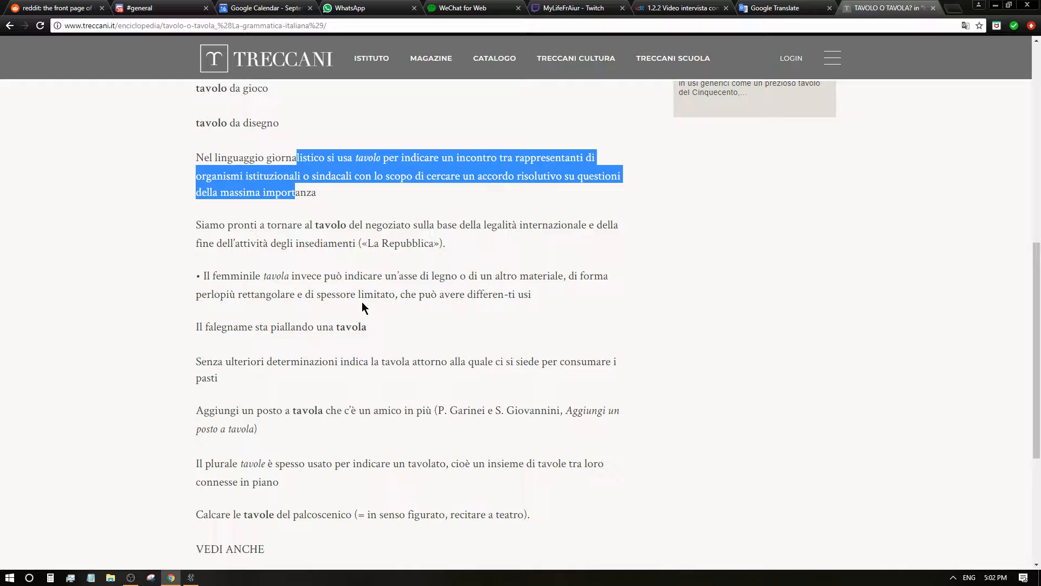
{"action": "mouse_move", "coordinate": [437, 288]}
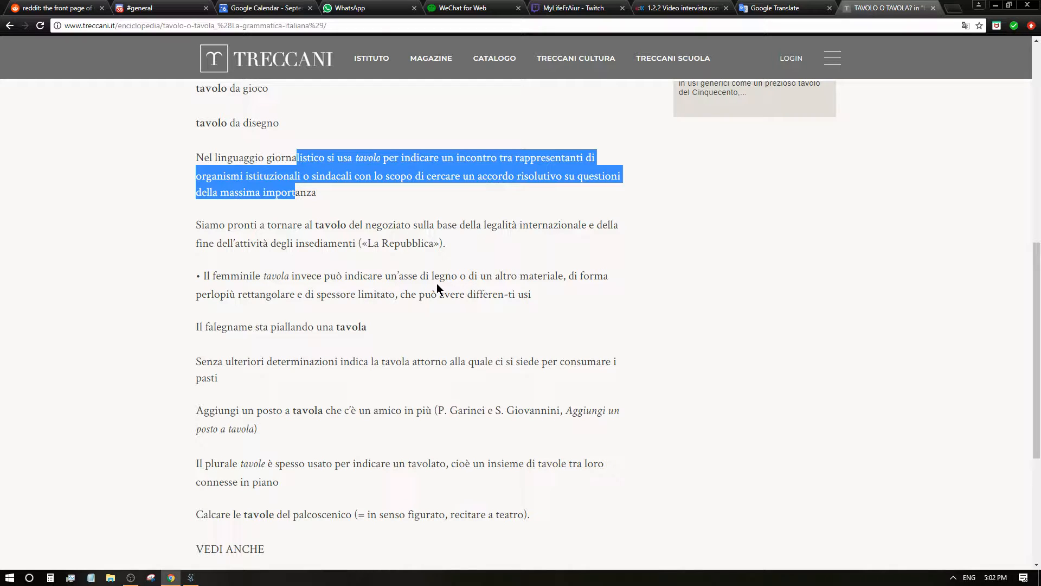
{"action": "mouse_move", "coordinate": [517, 291]}
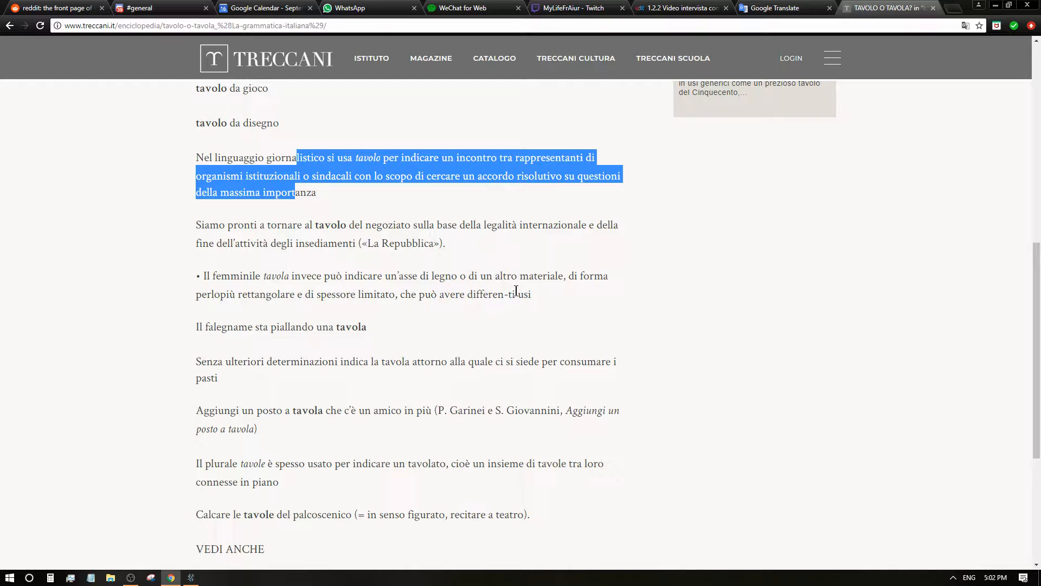
{"action": "mouse_move", "coordinate": [326, 313]}
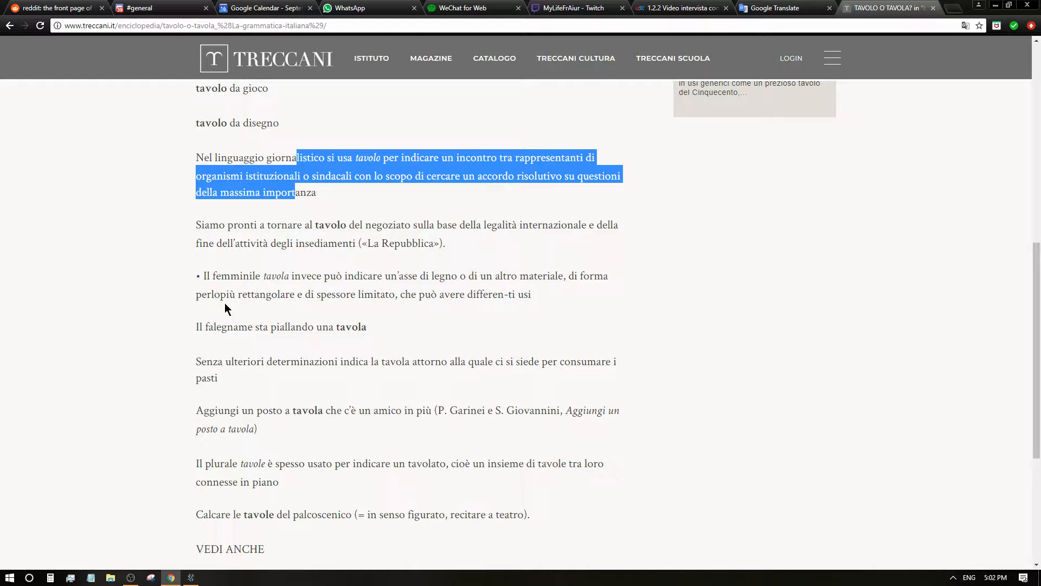
{"action": "mouse_move", "coordinate": [281, 313]}
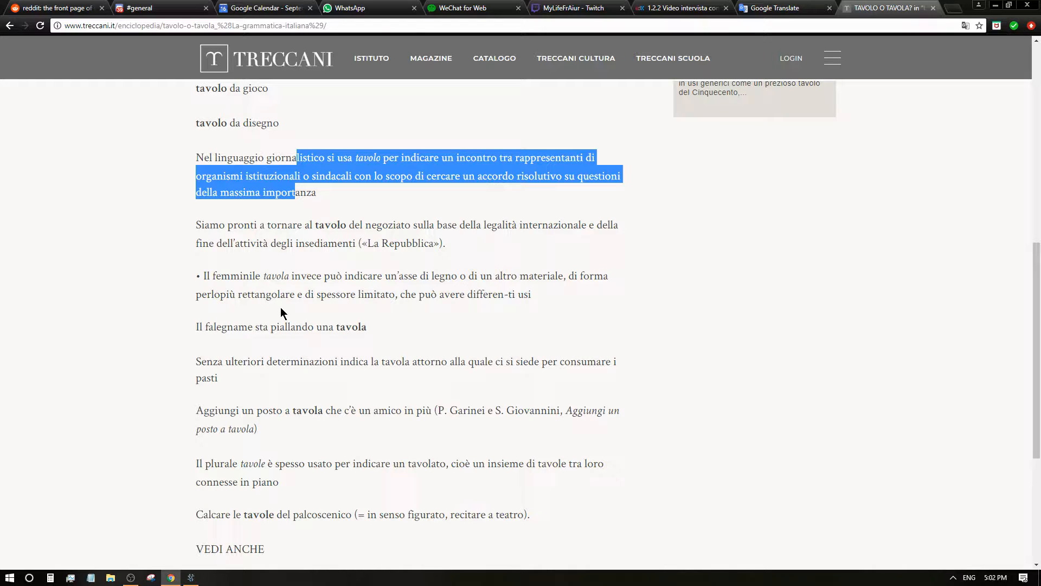
{"action": "mouse_move", "coordinate": [333, 316]}
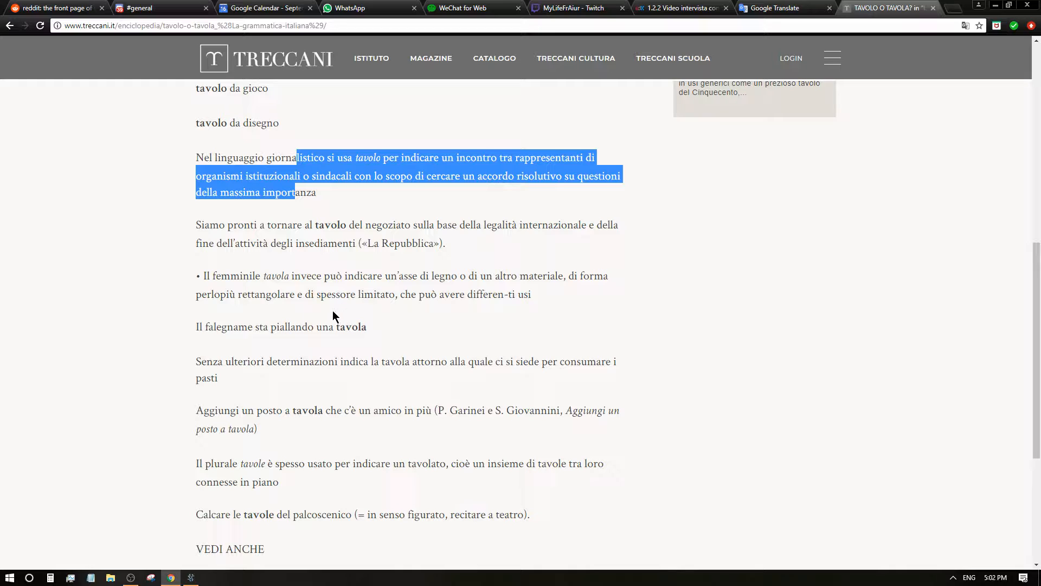
{"action": "mouse_move", "coordinate": [333, 289]}
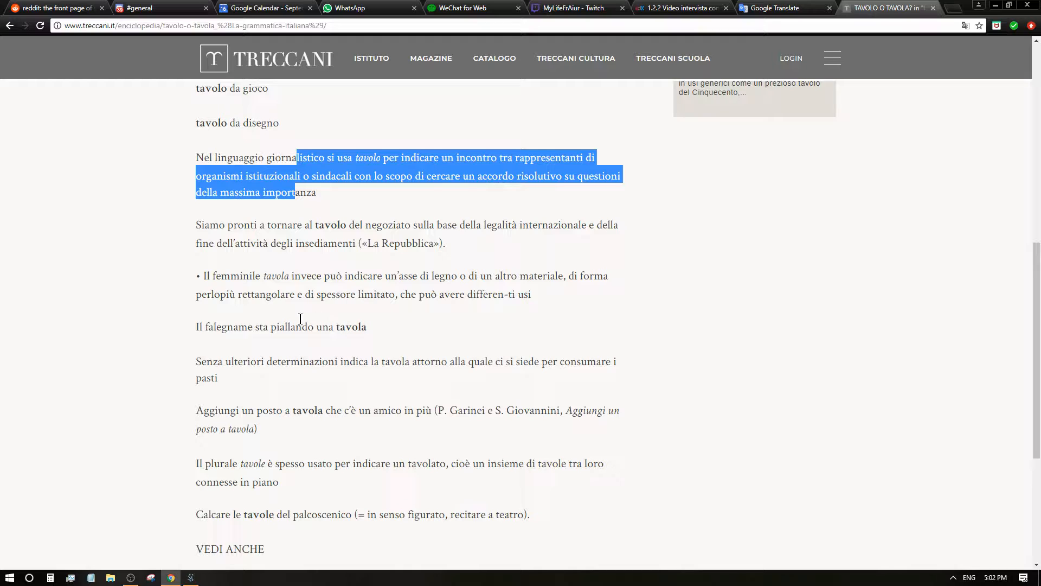
{"action": "mouse_move", "coordinate": [220, 348]}
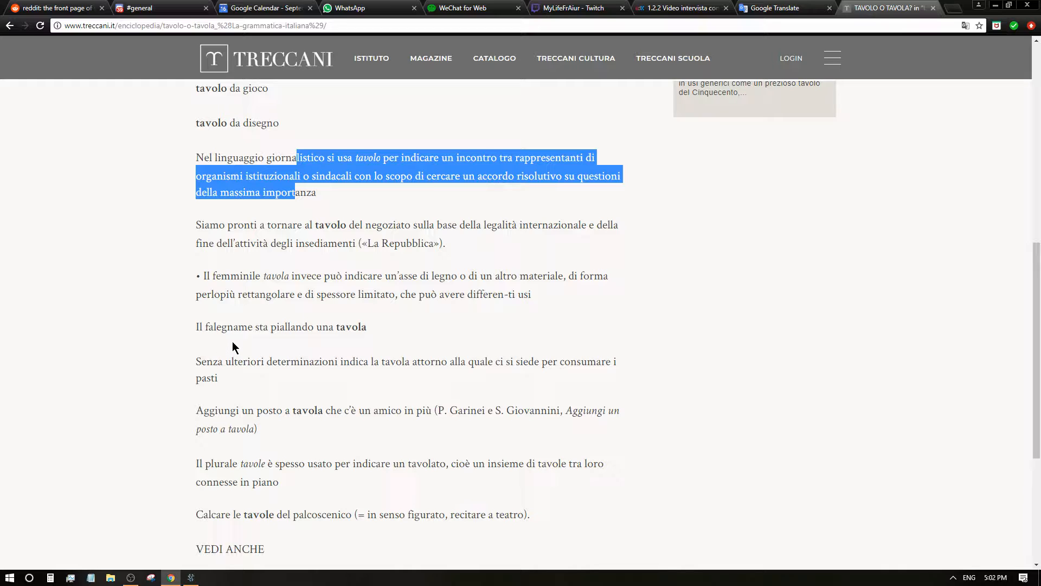
{"action": "mouse_move", "coordinate": [274, 343]}
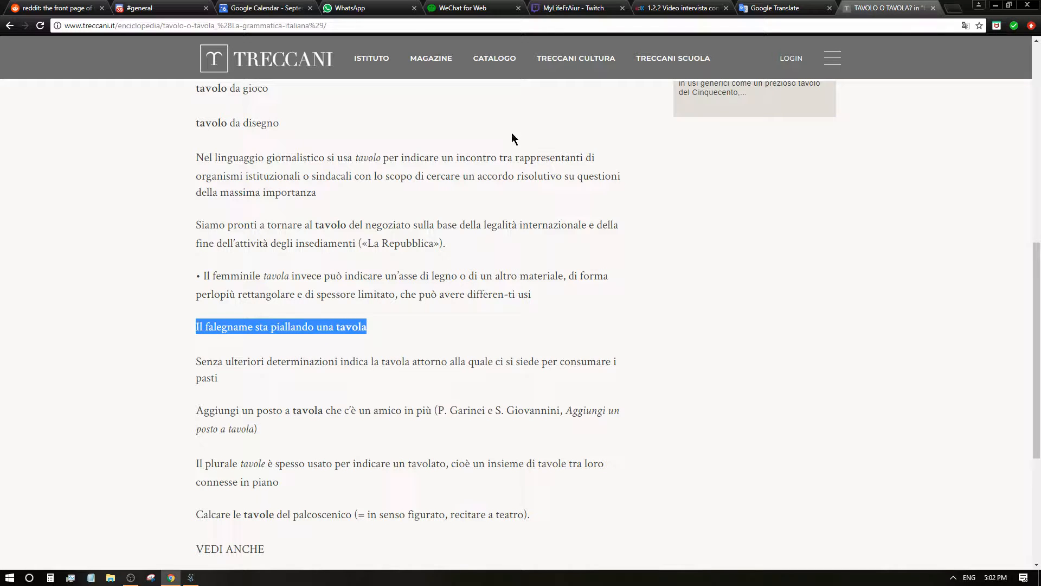
{"action": "left_click", "coordinate": [784, 8]}
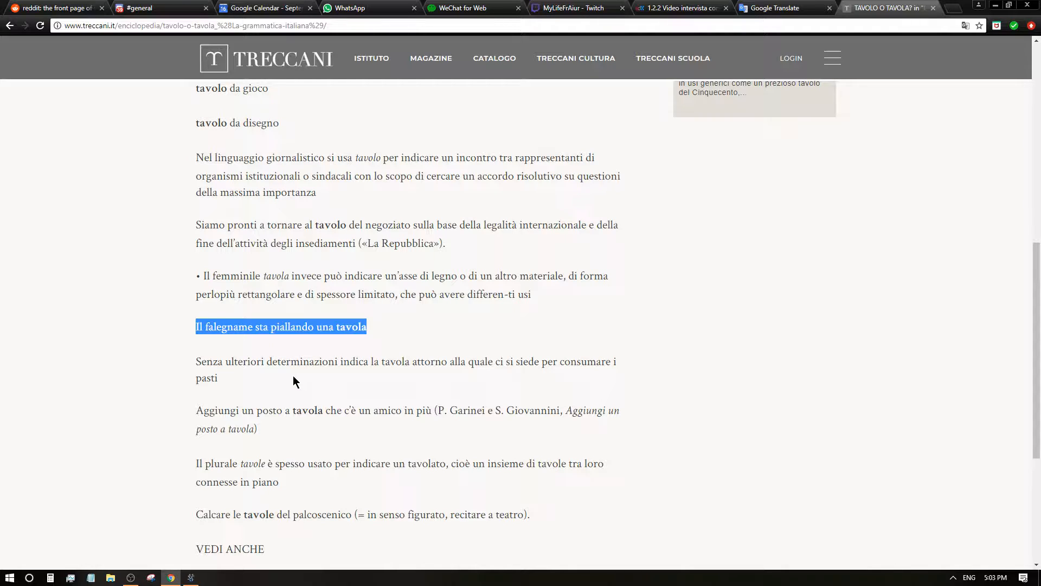
{"action": "mouse_move", "coordinate": [413, 375]}
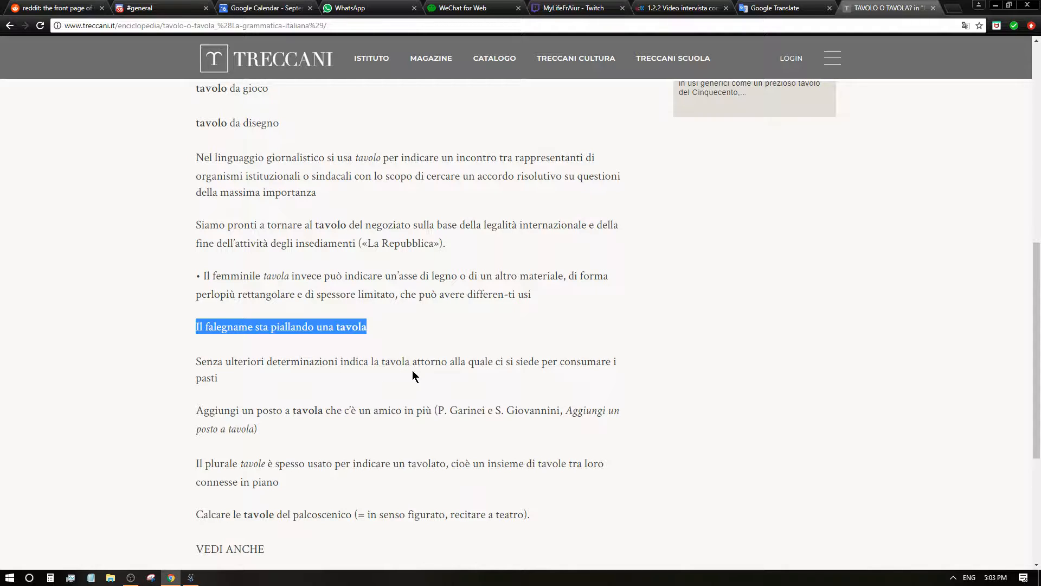
{"action": "mouse_move", "coordinate": [474, 382]}
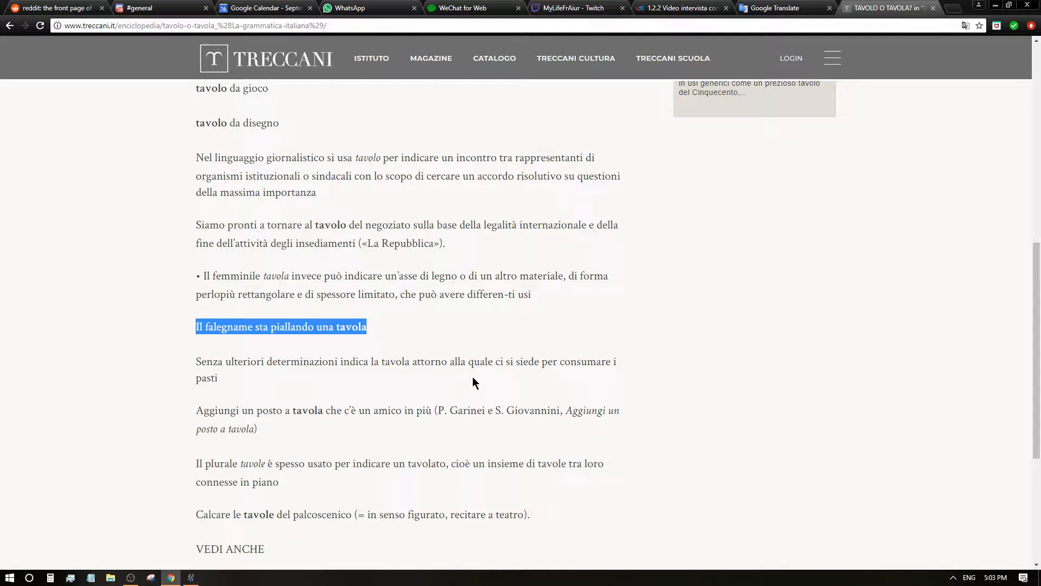
{"action": "mouse_move", "coordinate": [554, 378]}
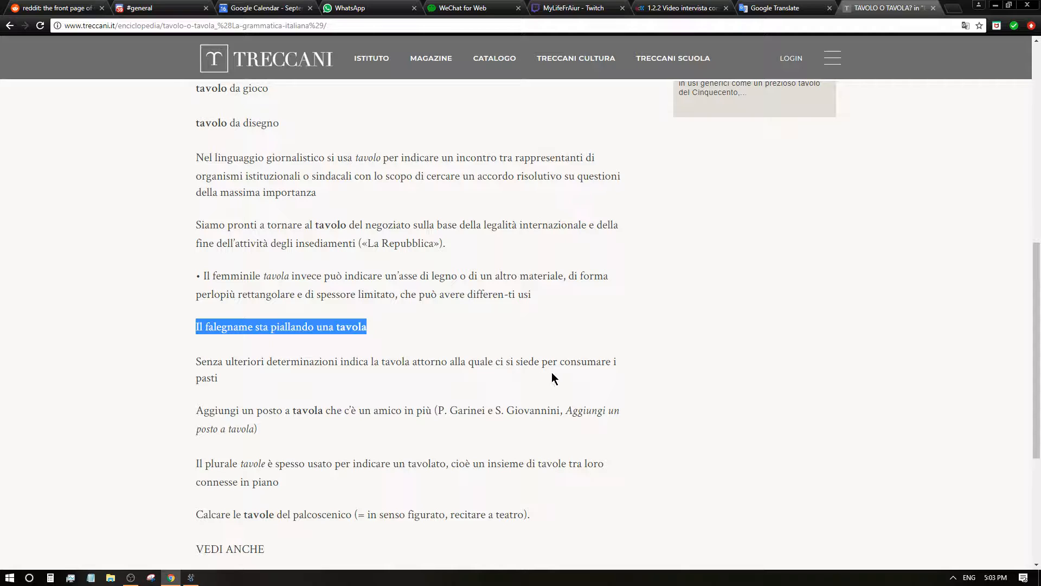
{"action": "mouse_move", "coordinate": [244, 442]}
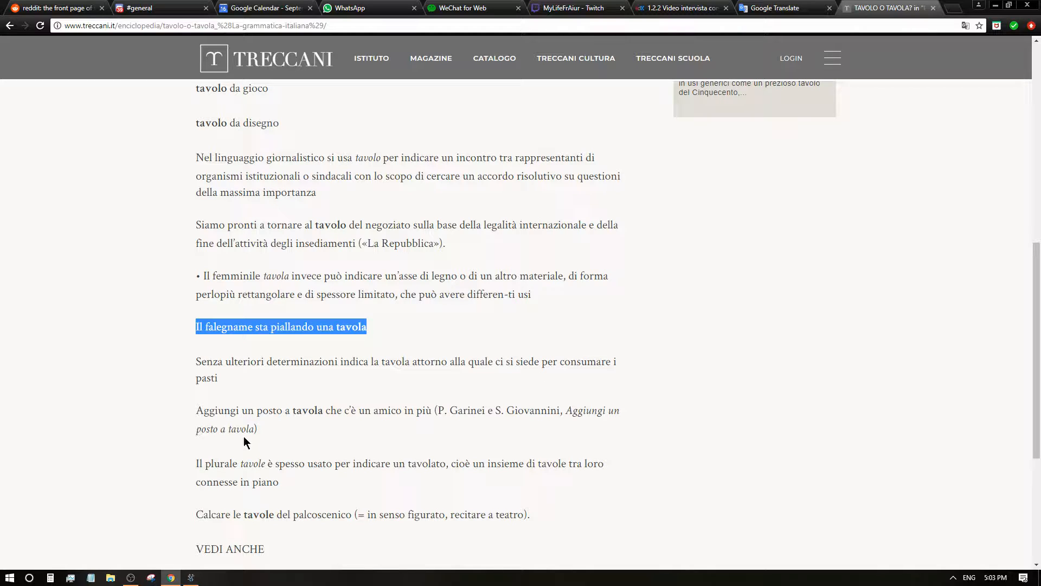
{"action": "mouse_move", "coordinate": [325, 417]}
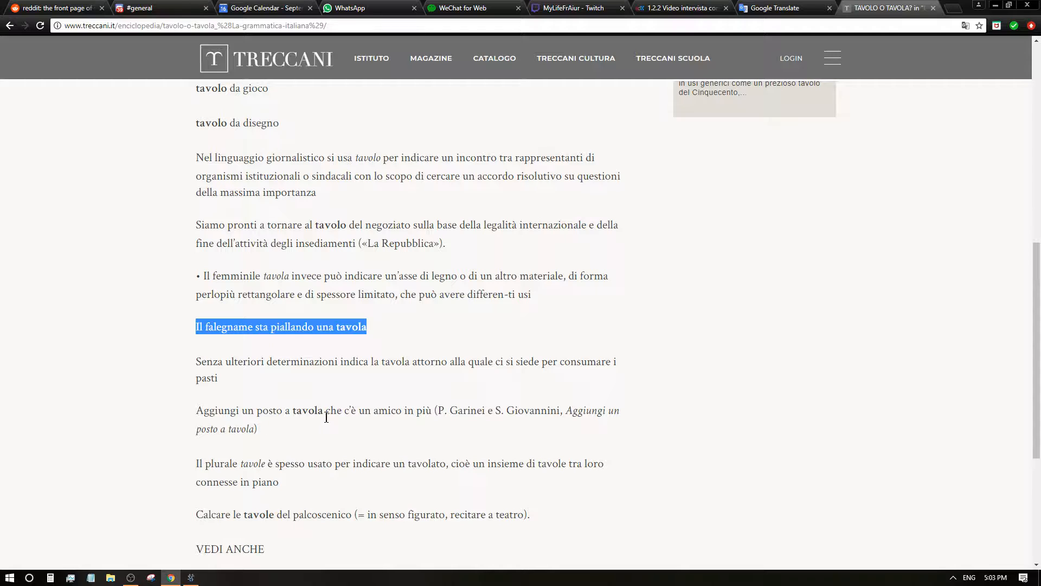
{"action": "mouse_move", "coordinate": [413, 426]}
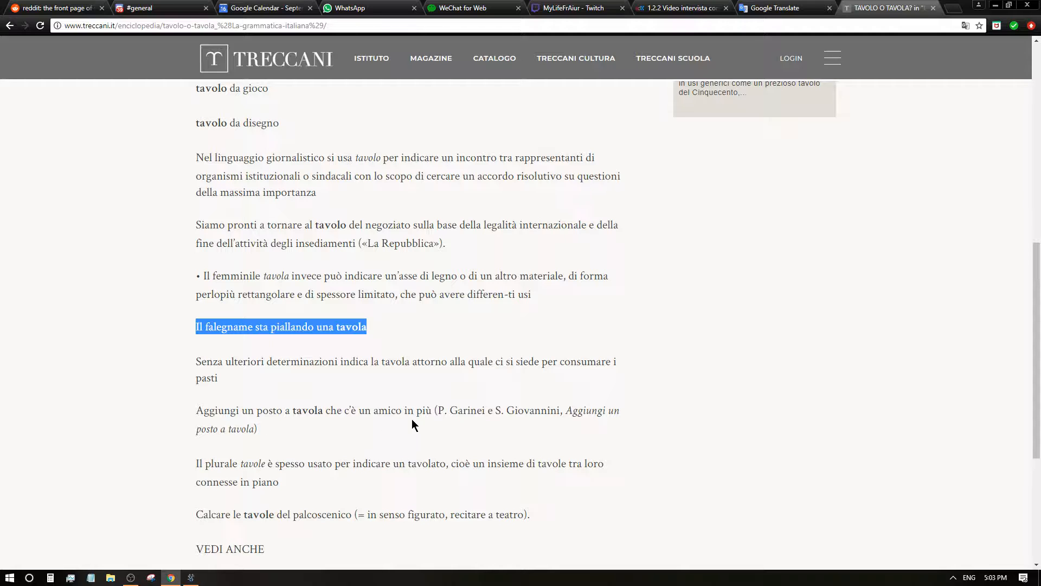
{"action": "scroll", "scroll_direction": "down", "scroll_amount": 3}
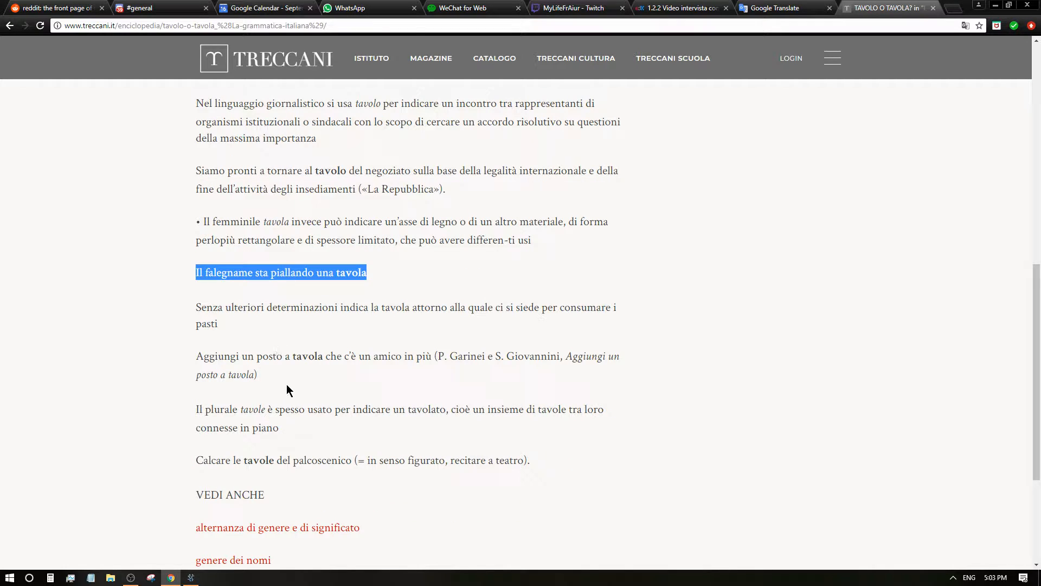
{"action": "scroll", "scroll_direction": "down", "scroll_amount": 3}
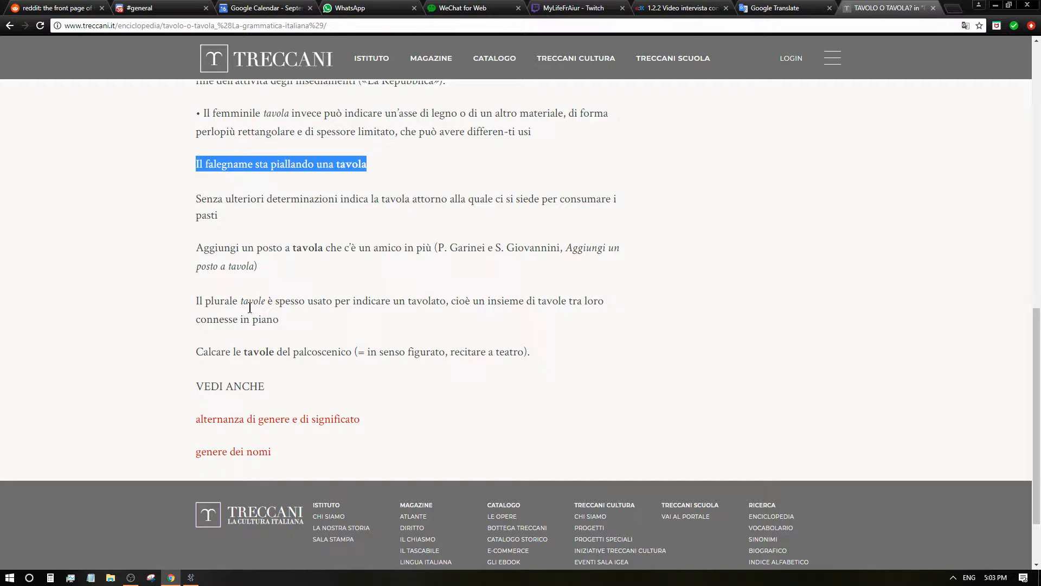
{"action": "mouse_move", "coordinate": [254, 322]}
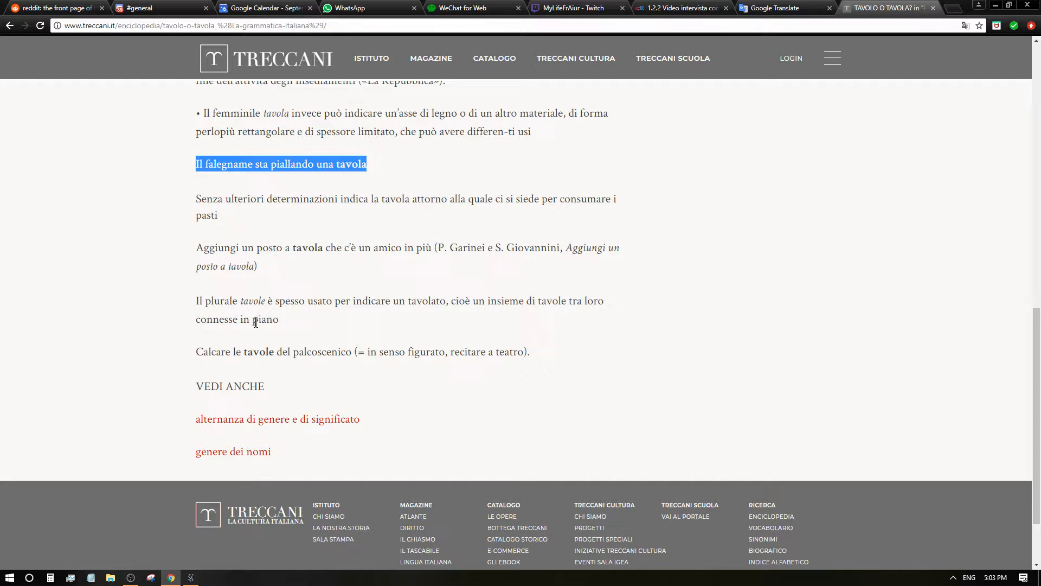
{"action": "mouse_move", "coordinate": [269, 316]}
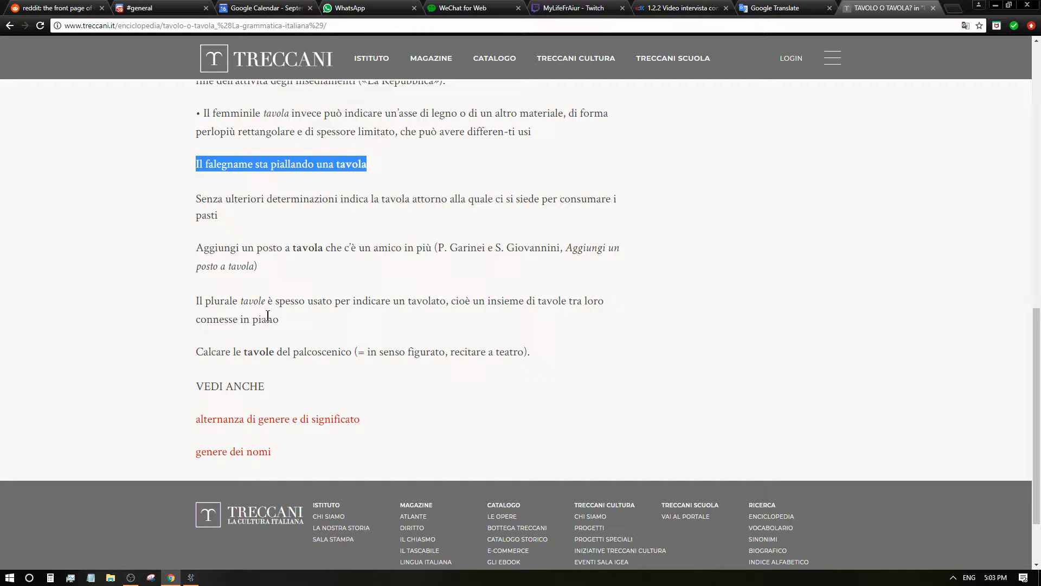
{"action": "mouse_move", "coordinate": [424, 307]}
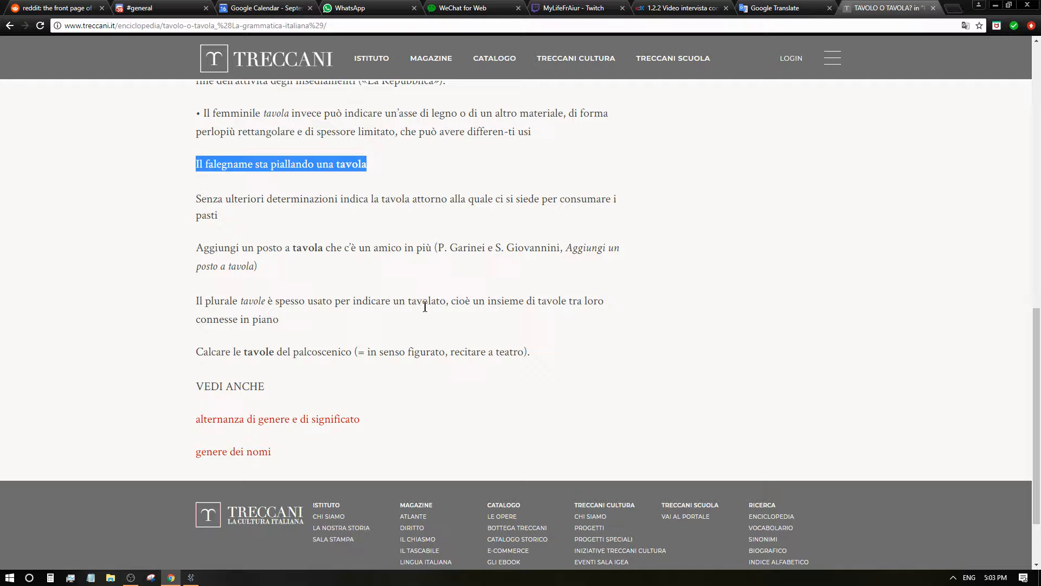
{"action": "mouse_move", "coordinate": [544, 320]}
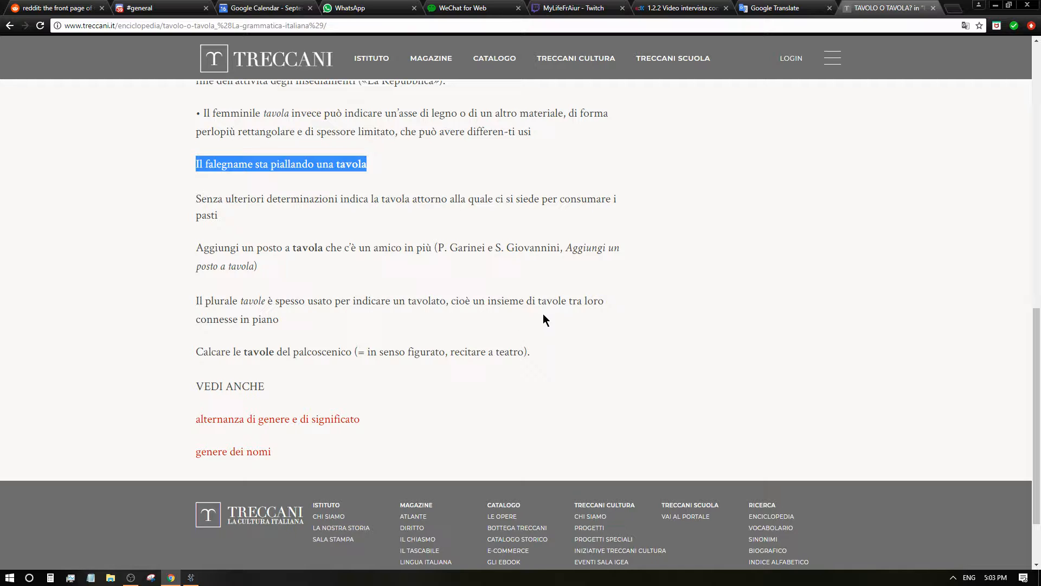
{"action": "mouse_move", "coordinate": [511, 326]}
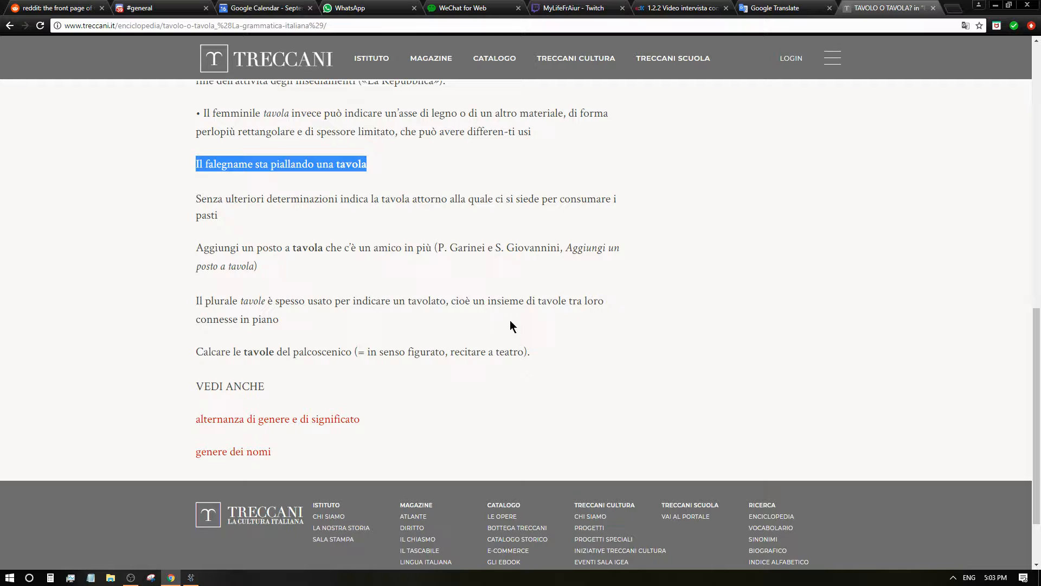
{"action": "mouse_move", "coordinate": [228, 339]}
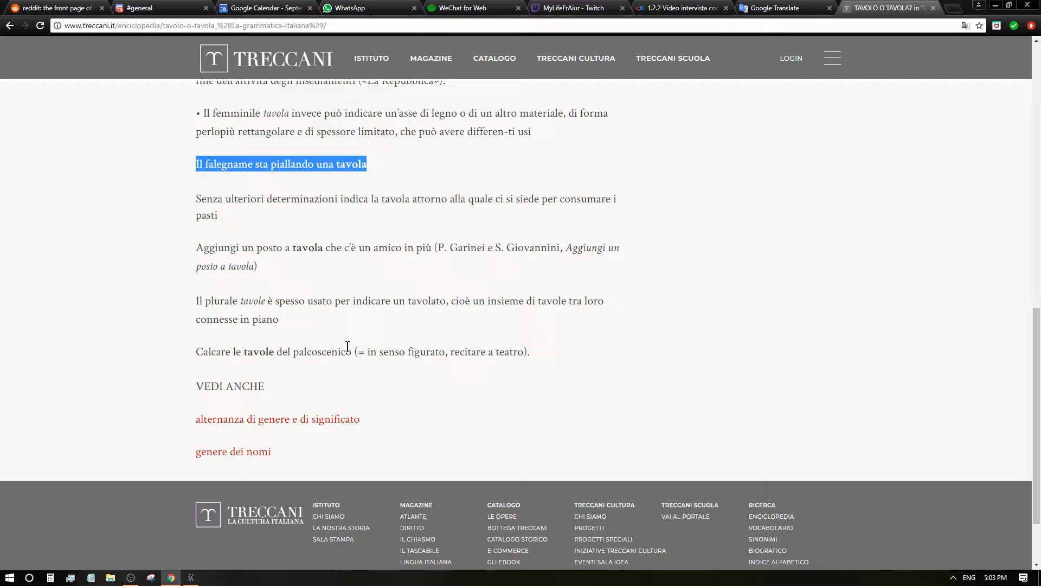
{"action": "scroll", "scroll_direction": "up", "scroll_amount": 3}
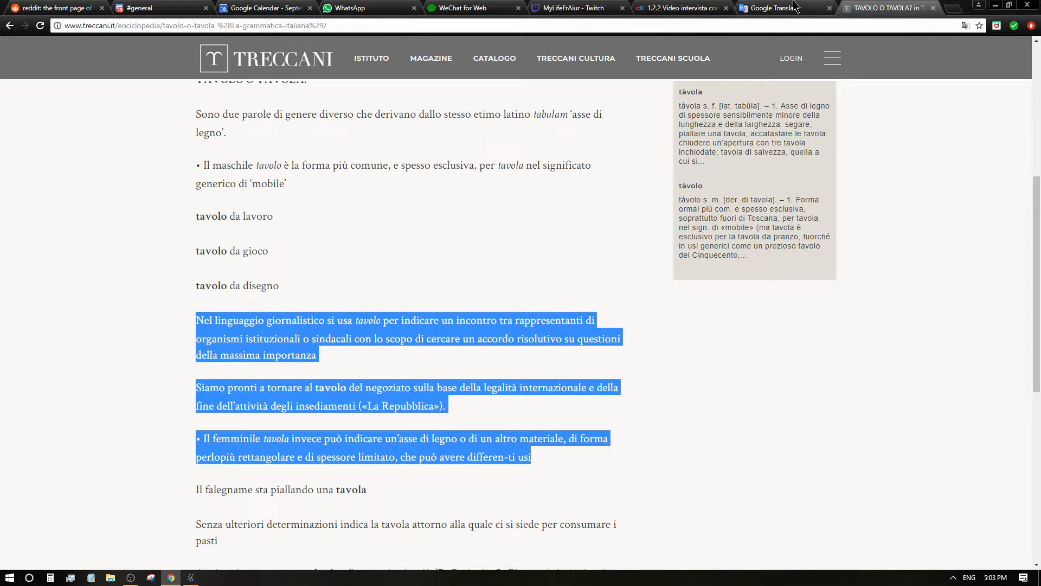
{"action": "left_click", "coordinate": [783, 8]}
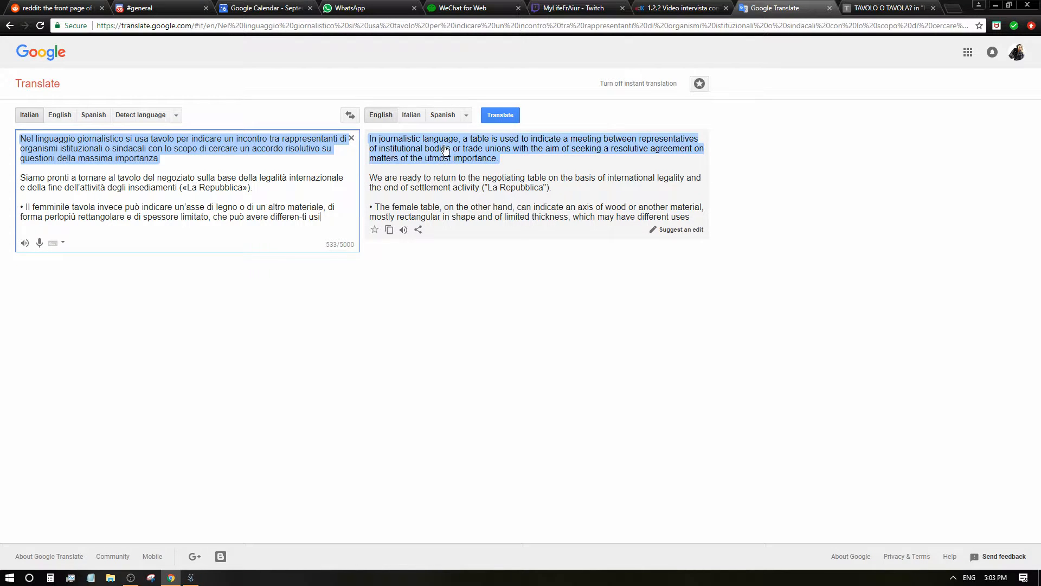
{"action": "left_click", "coordinate": [722, 325]}
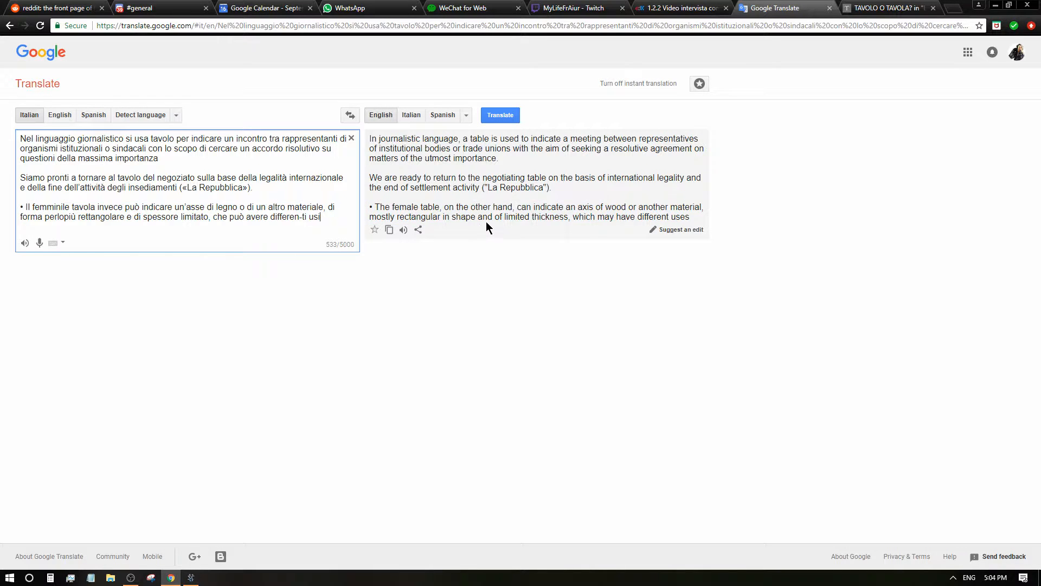
{"action": "mouse_move", "coordinate": [564, 234]}
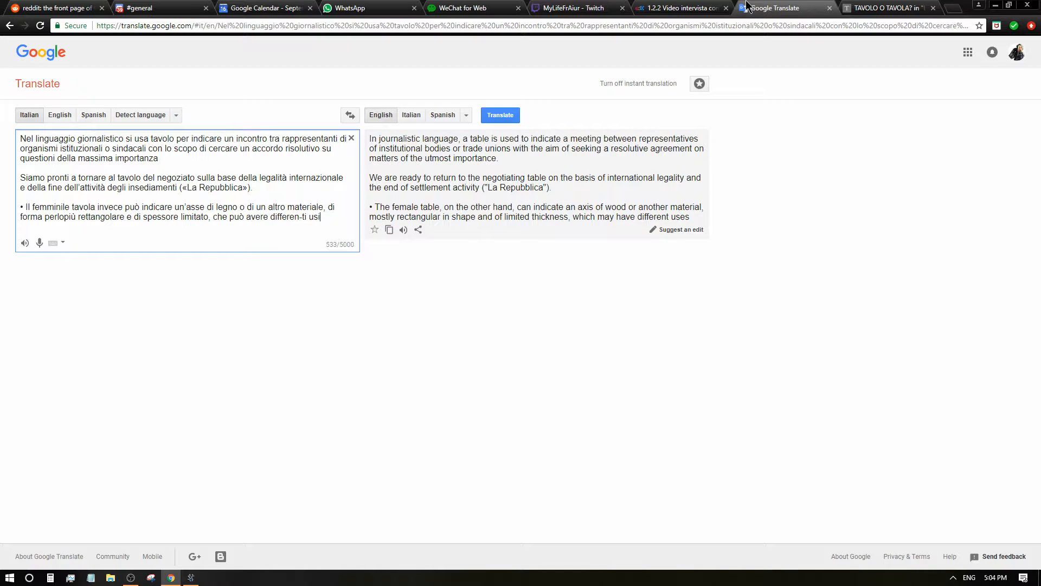
{"action": "left_click", "coordinate": [678, 8]}
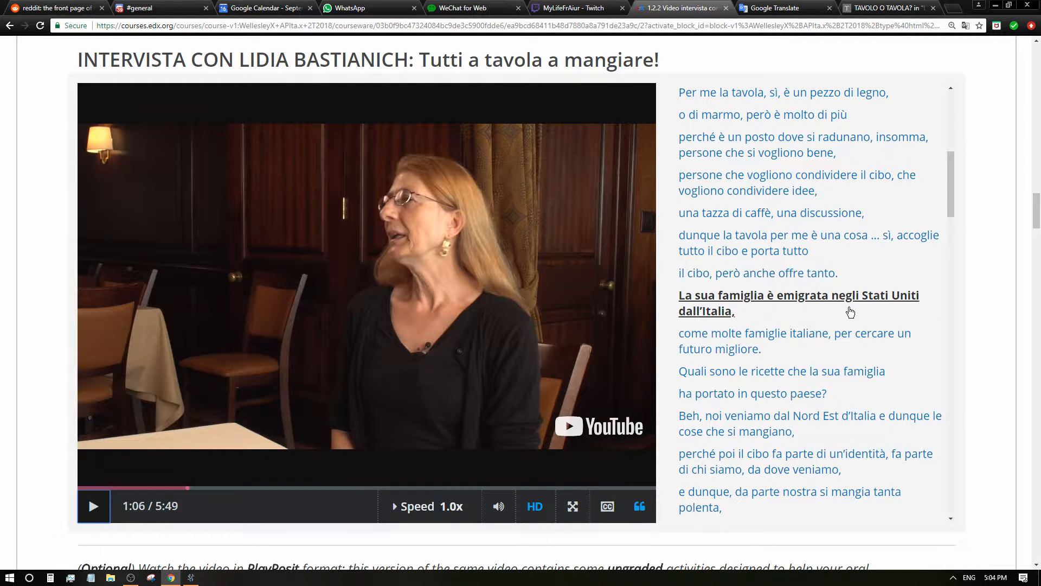
Jump to the family-emigration line, play the interview, pause briefly, and resume toward 2:12
{"action": "left_click", "coordinate": [93, 506]}
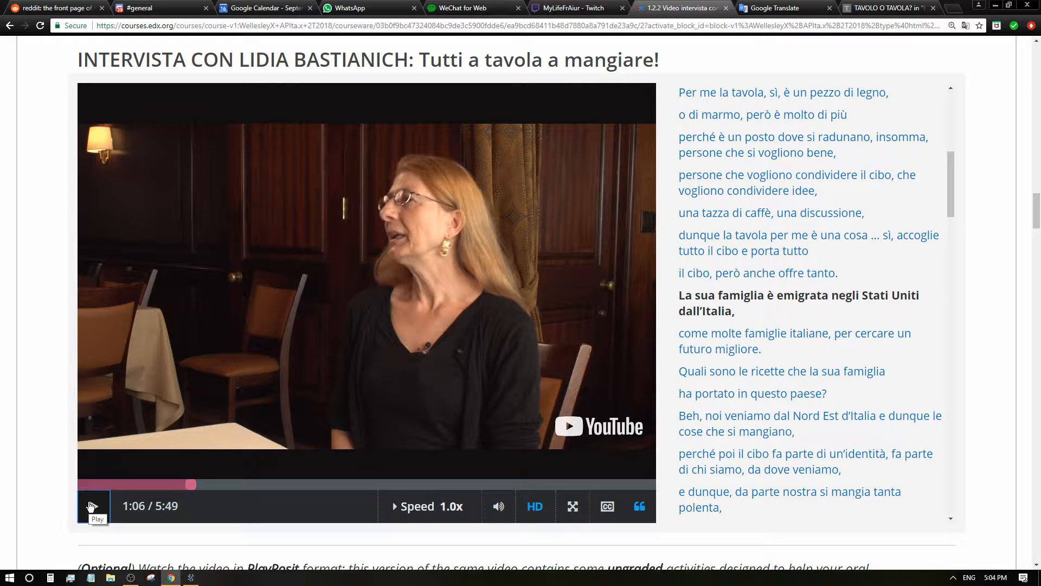
{"action": "left_click", "coordinate": [93, 505]}
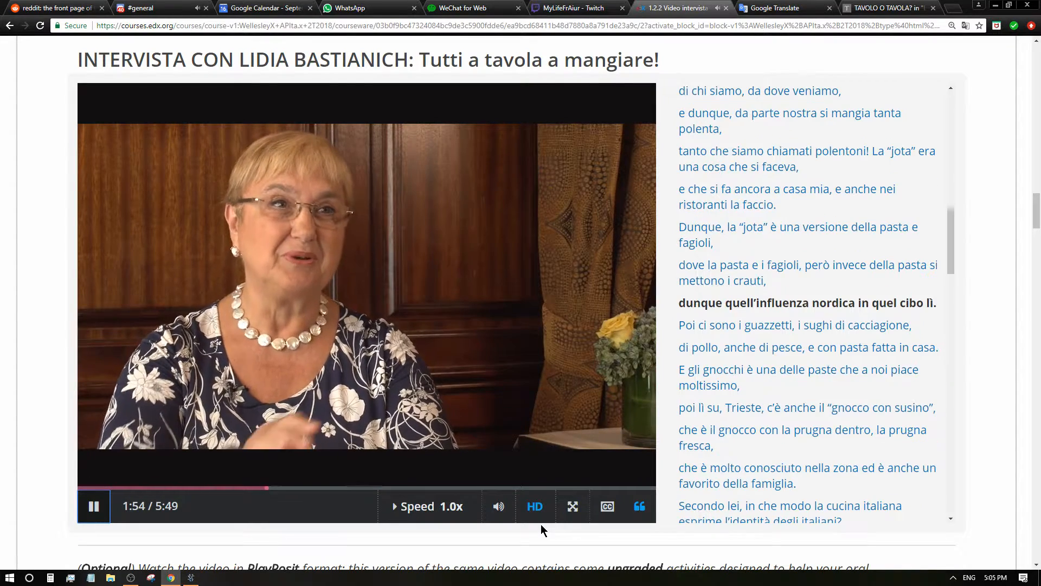
{"action": "mouse_move", "coordinate": [98, 471]}
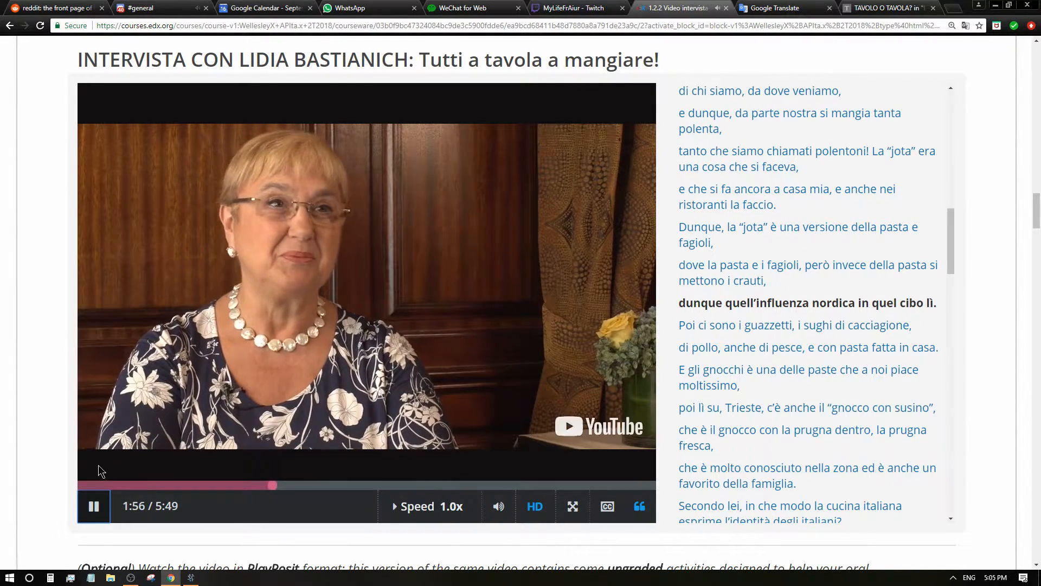
{"action": "left_click", "coordinate": [93, 505]}
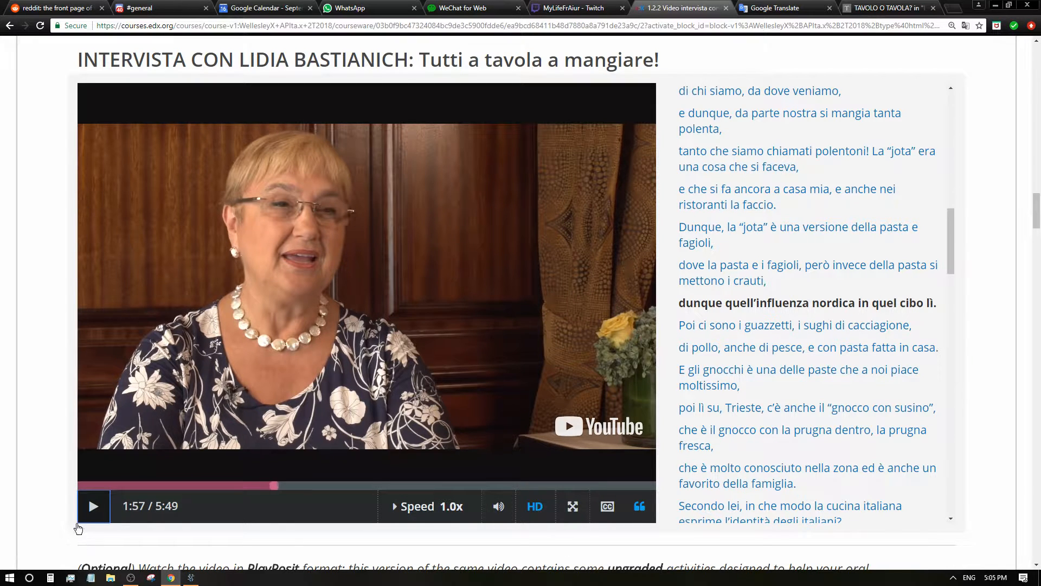
{"action": "left_click", "coordinate": [94, 506]}
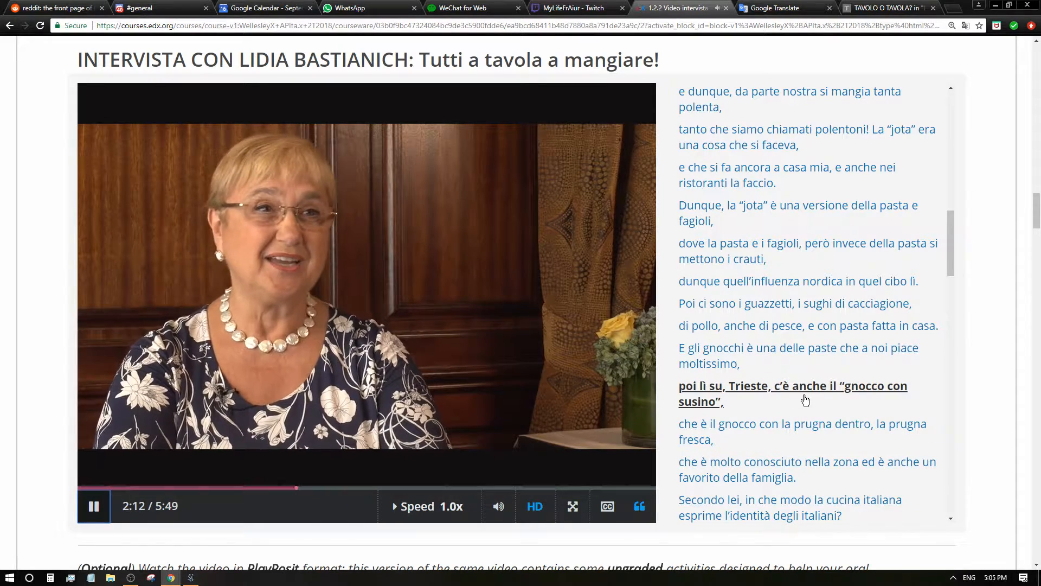
{"action": "mouse_move", "coordinate": [797, 411]}
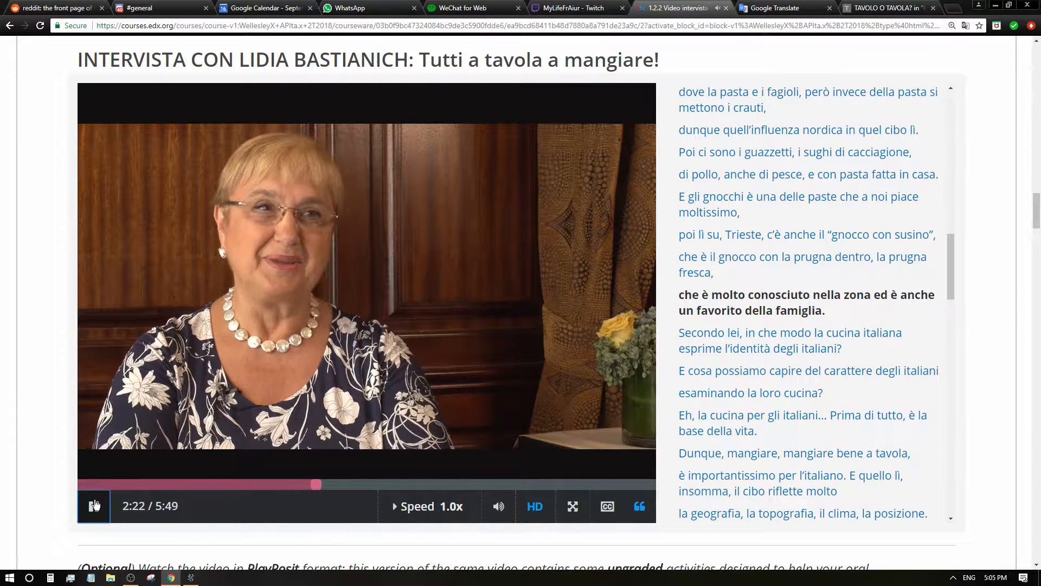
Pause the interview at 2:23, translate 'prugna' (plum), and return to the edX video
{"action": "left_click", "coordinate": [94, 505]}
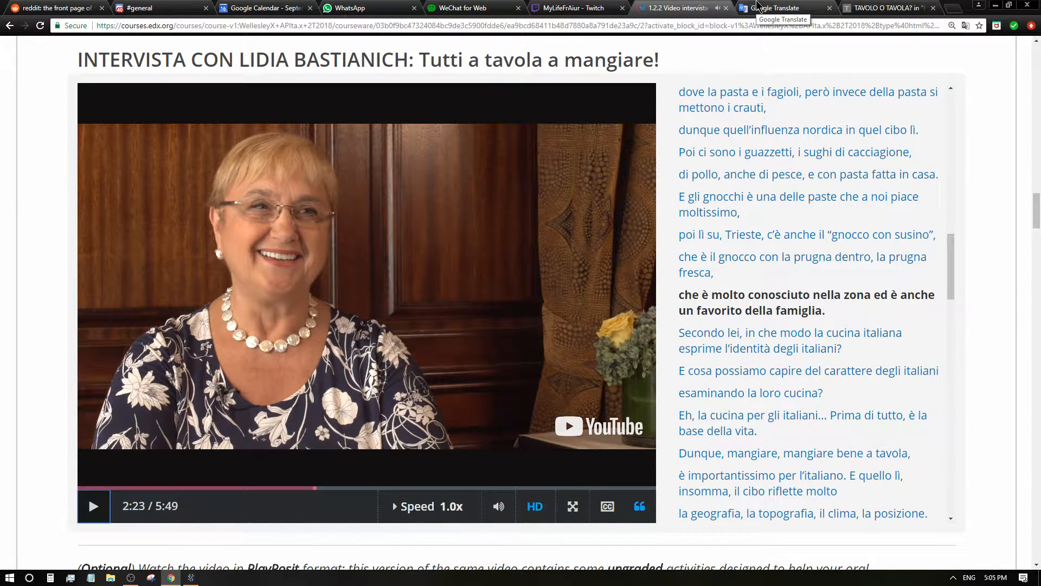
{"action": "left_click", "coordinate": [784, 7]}
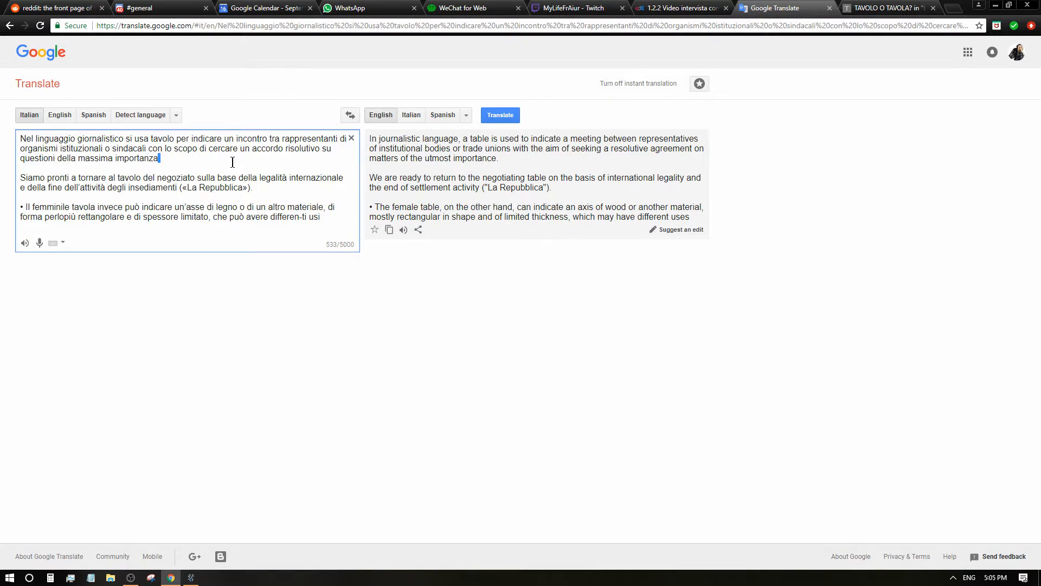
{"action": "type", "text": "prugna"}
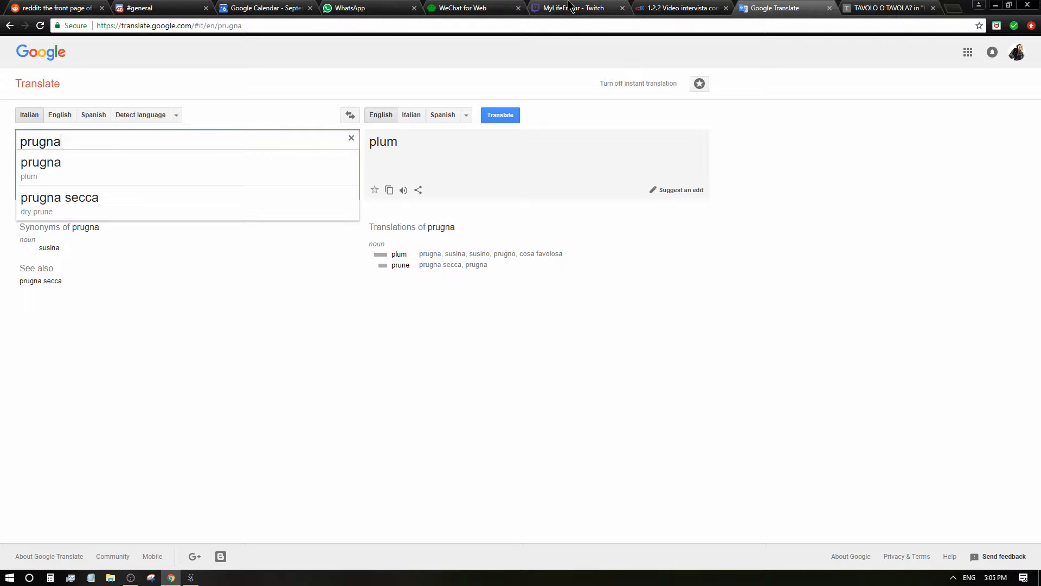
{"action": "left_click", "coordinate": [676, 8]}
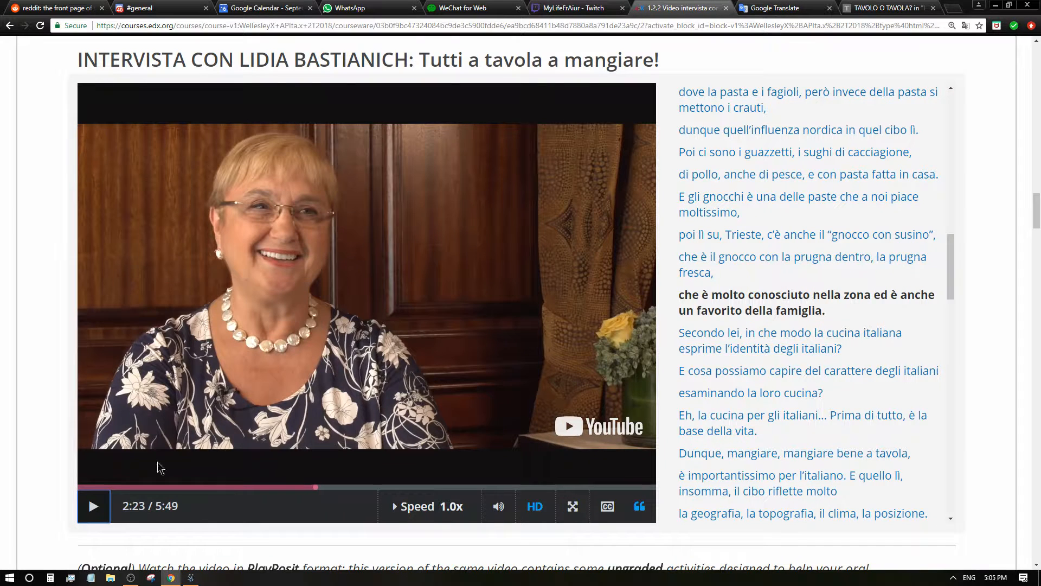
Play the Lidia Bastianich interview from 2:23 through to its end at 5:49
{"action": "left_click", "coordinate": [92, 505]}
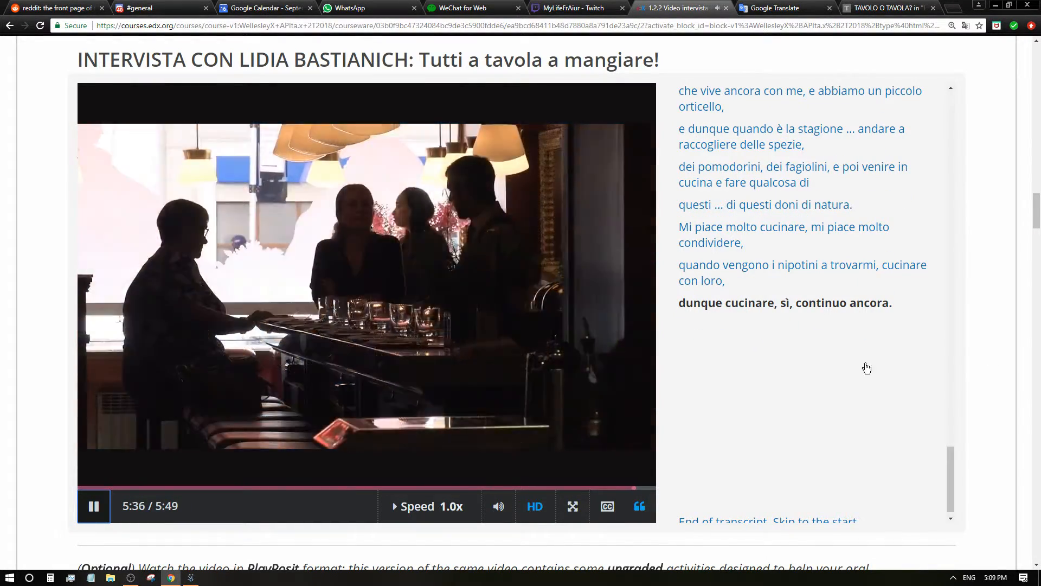
{"action": "mouse_move", "coordinate": [481, 400]}
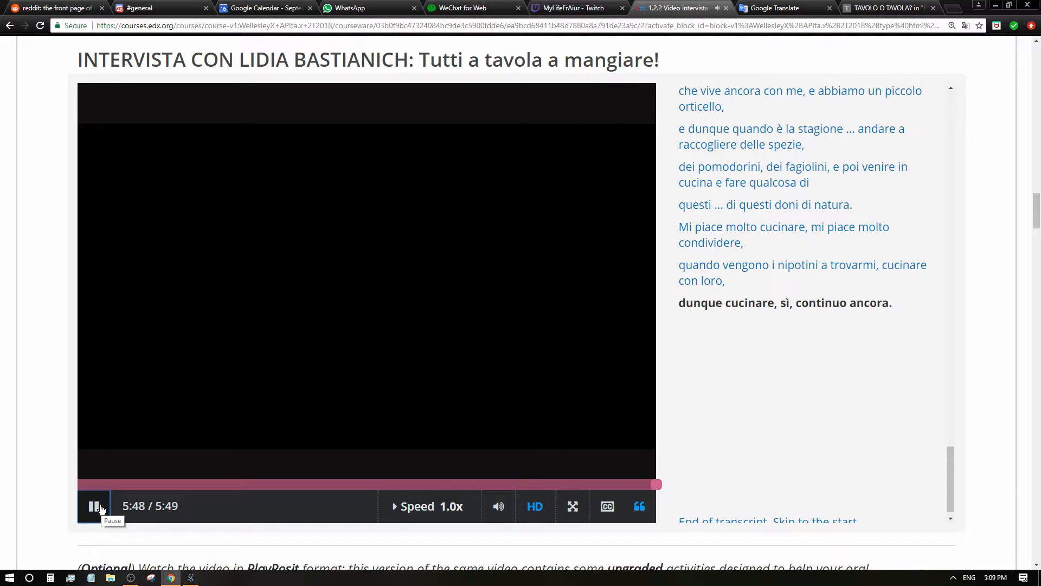
{"action": "left_click", "coordinate": [94, 506]}
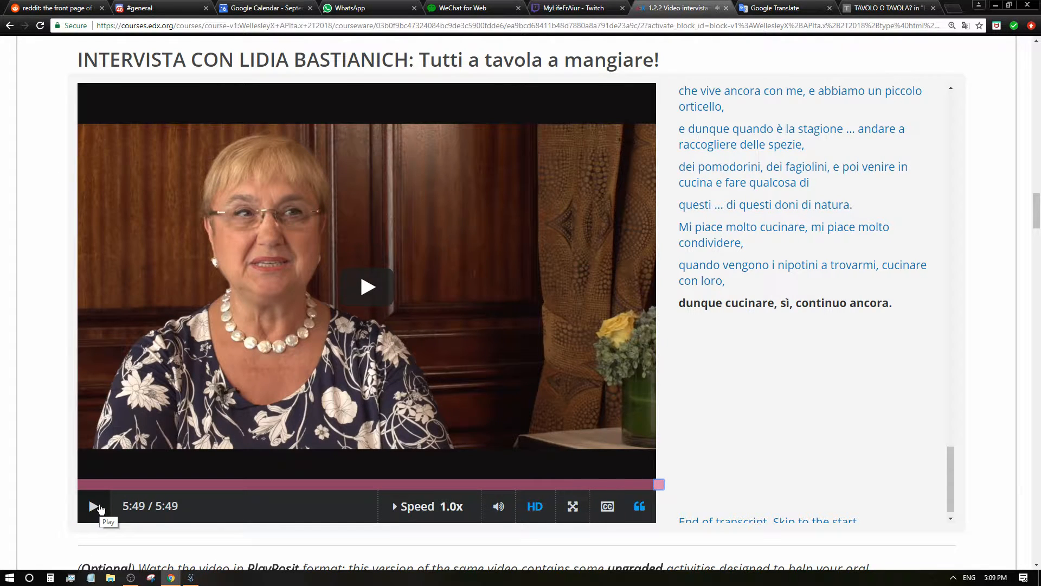
{"action": "scroll", "scroll_direction": "down", "scroll_amount": 3}
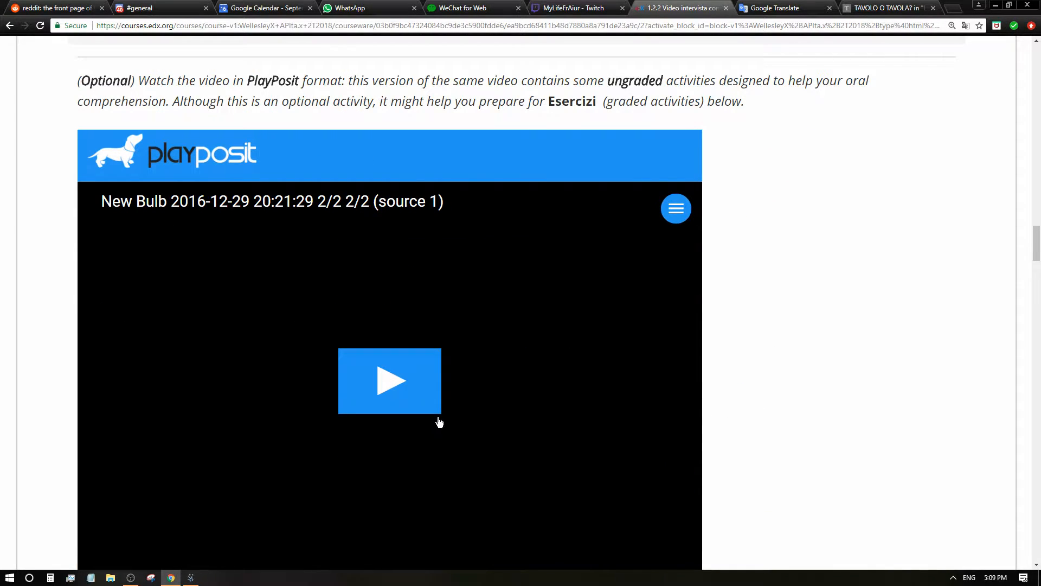
{"action": "mouse_move", "coordinate": [505, 353]}
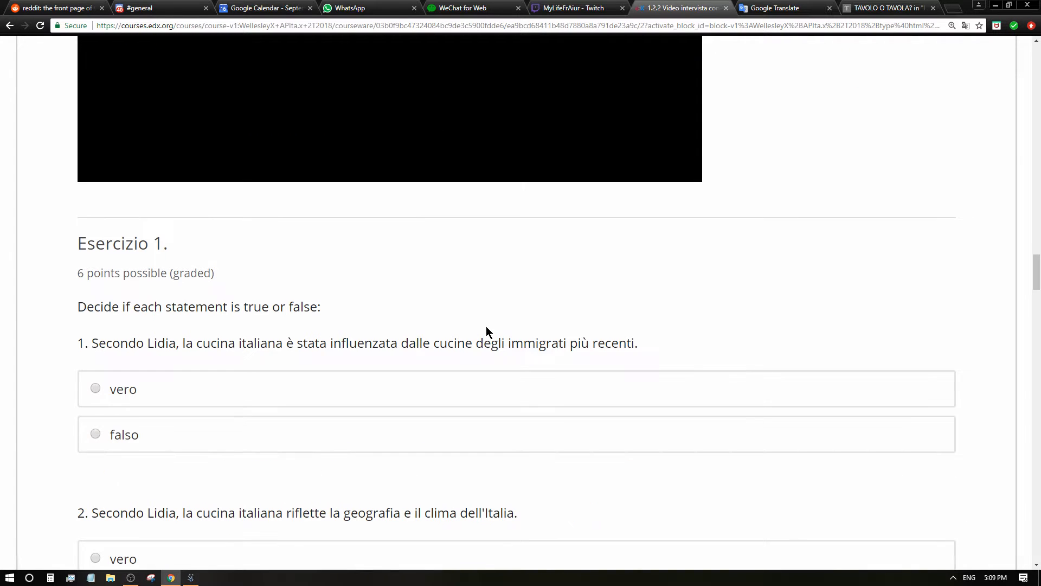
Answer Esercizio 1 statements 1–6, marking 1 falso, 5 falso and 6 vero
{"action": "scroll", "scroll_direction": "down", "scroll_amount": 3}
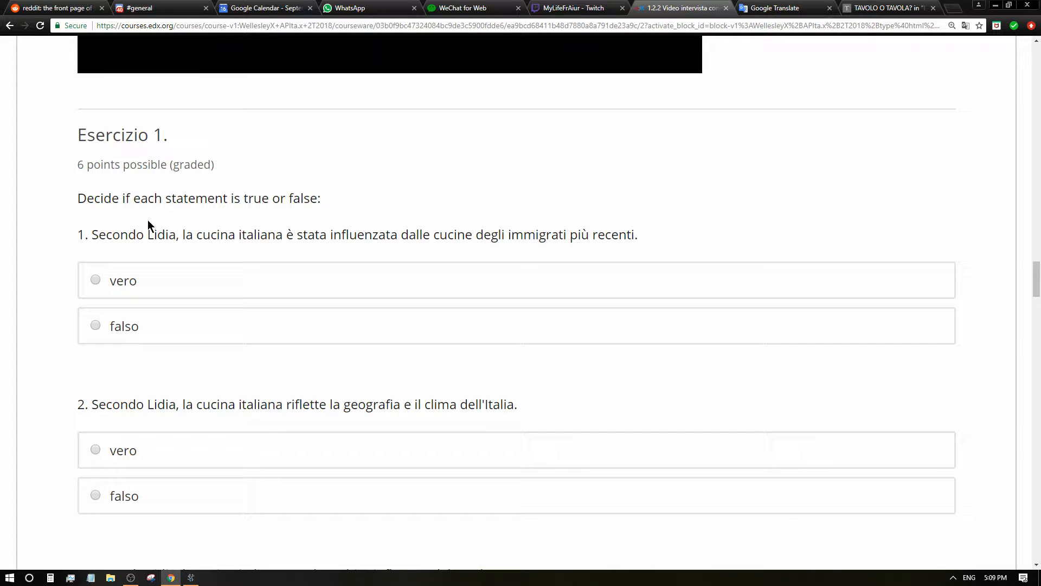
{"action": "mouse_move", "coordinate": [229, 219]}
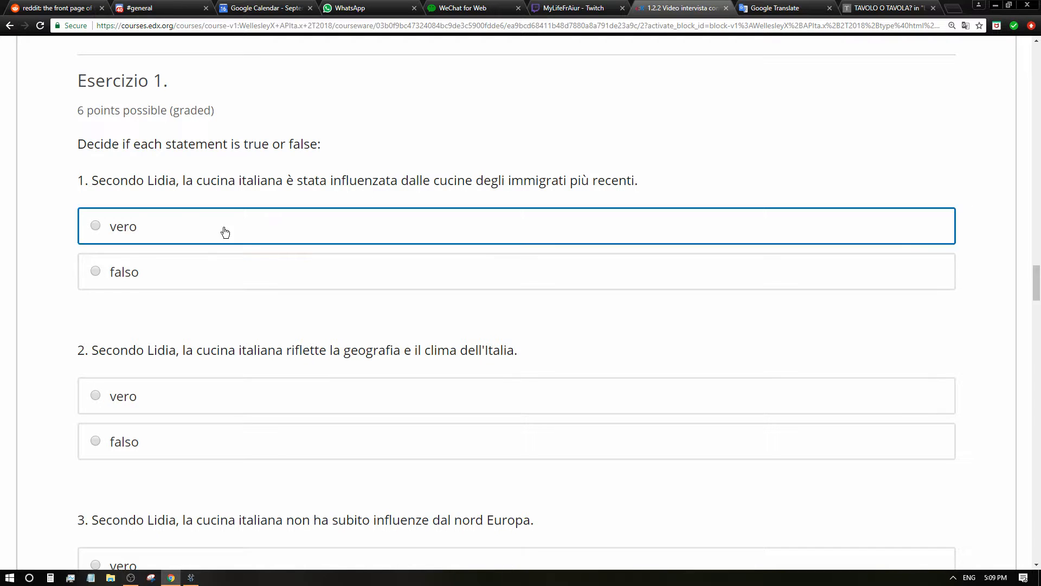
{"action": "left_click", "coordinate": [95, 271]}
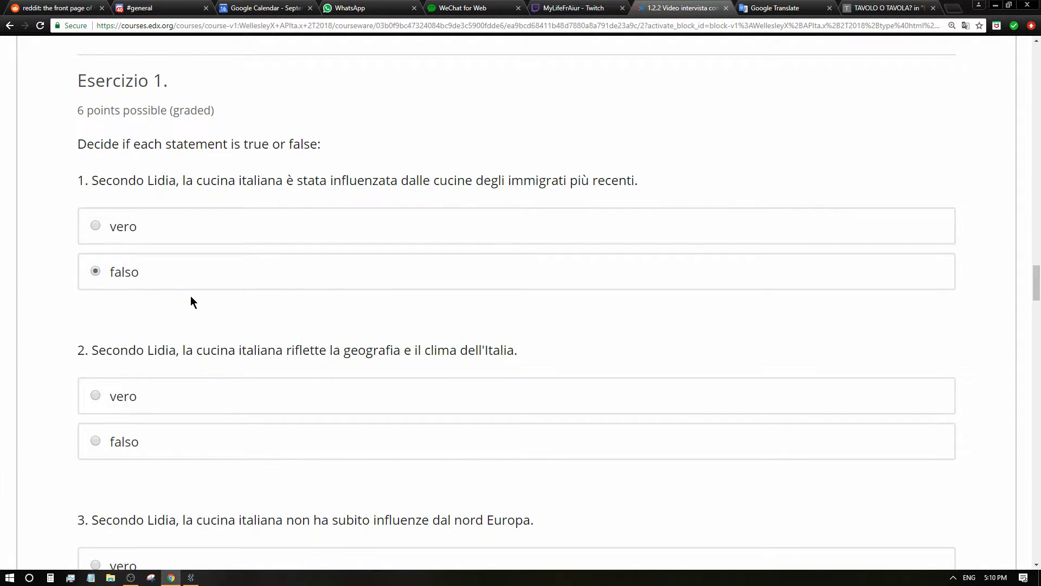
{"action": "scroll", "scroll_direction": "down", "scroll_amount": 3}
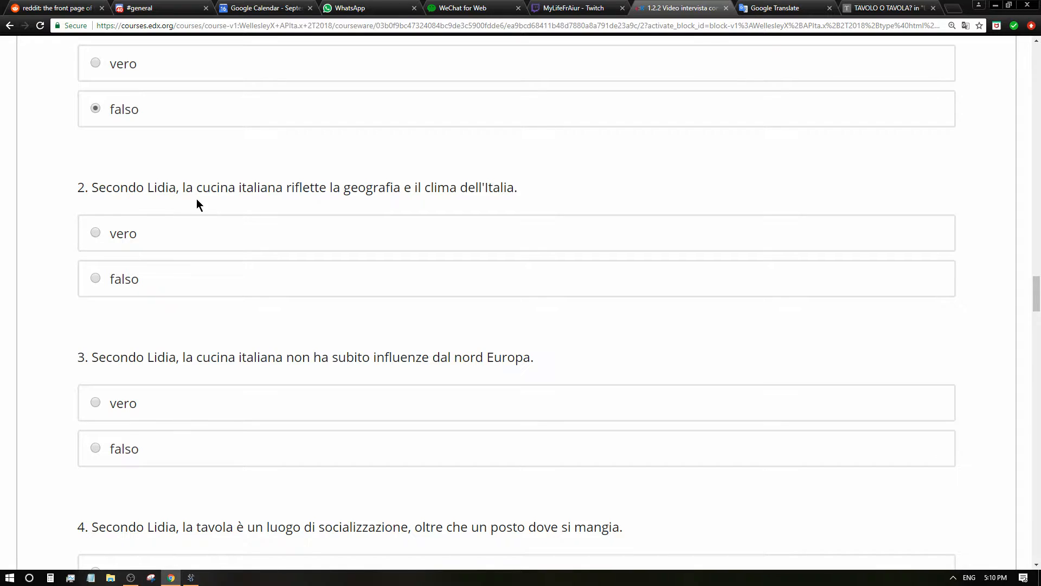
{"action": "mouse_move", "coordinate": [332, 210]}
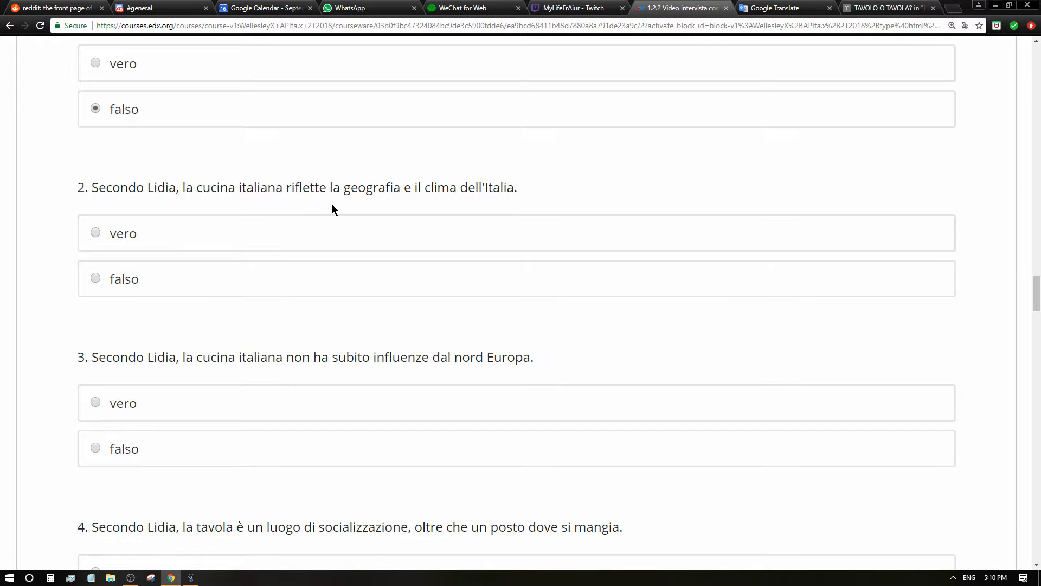
{"action": "mouse_move", "coordinate": [425, 203]}
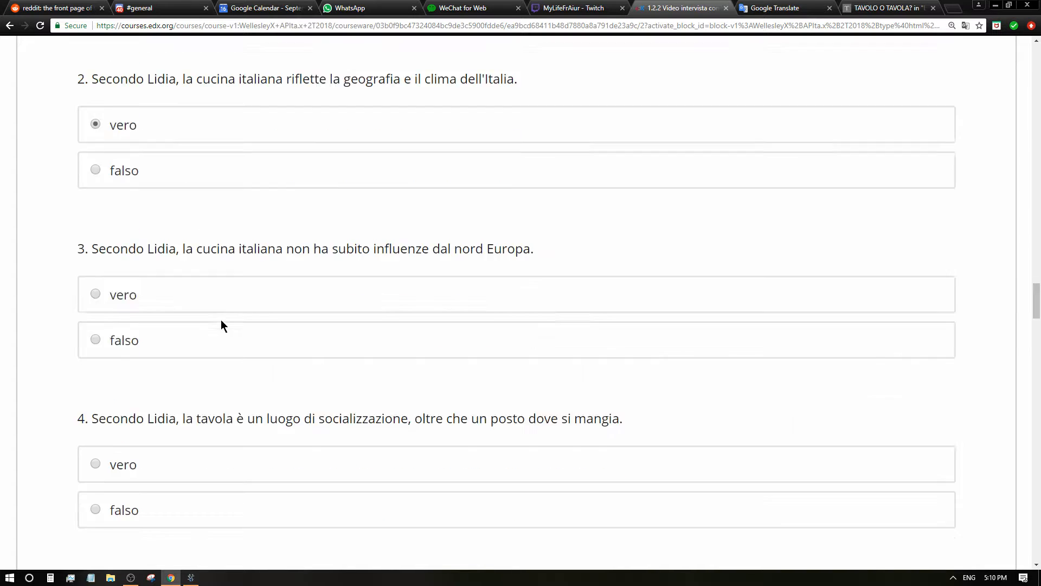
{"action": "scroll", "scroll_direction": "down", "scroll_amount": 3}
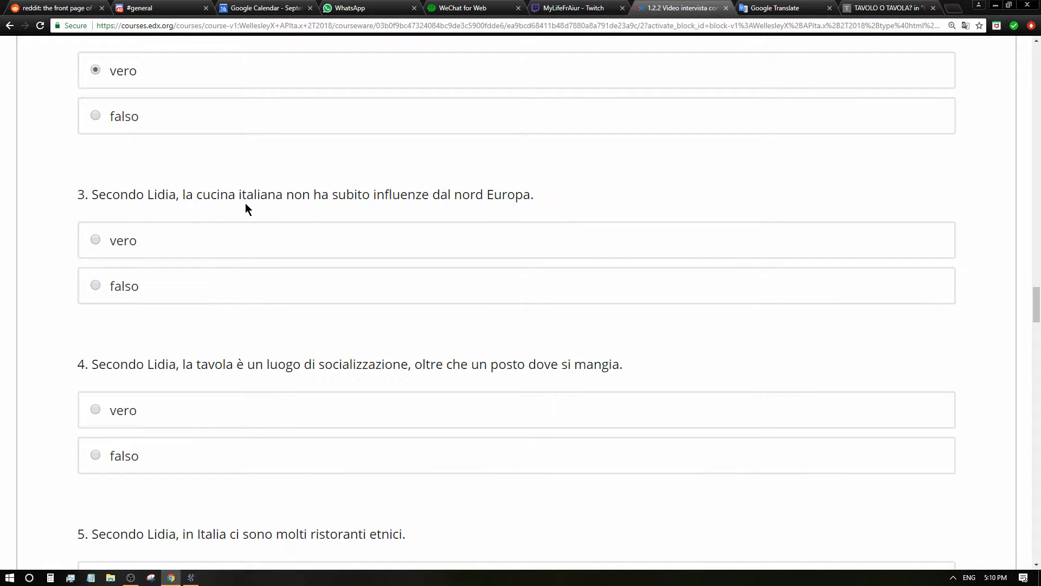
{"action": "mouse_move", "coordinate": [369, 224]}
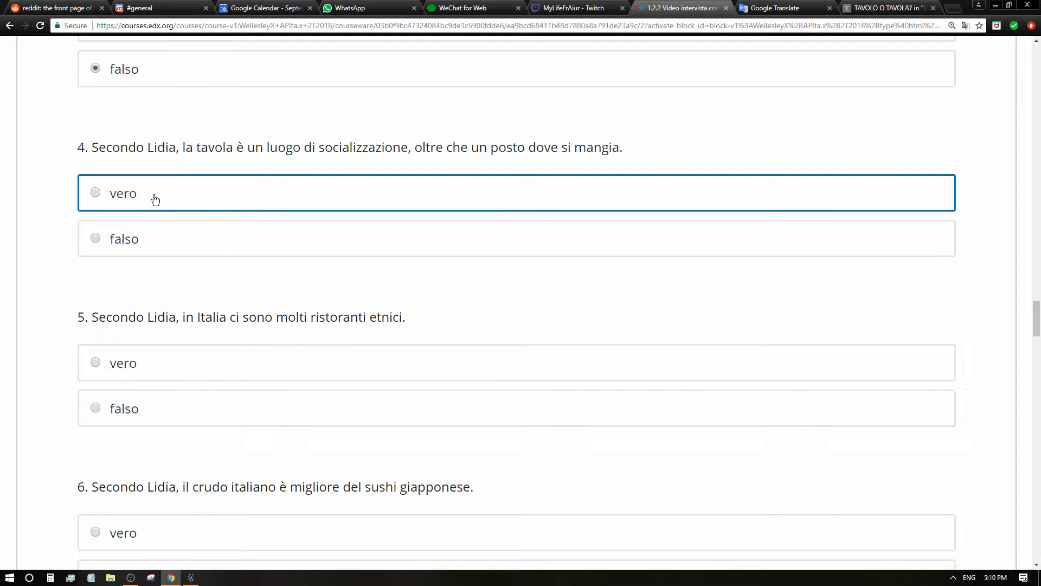
{"action": "mouse_move", "coordinate": [159, 164]}
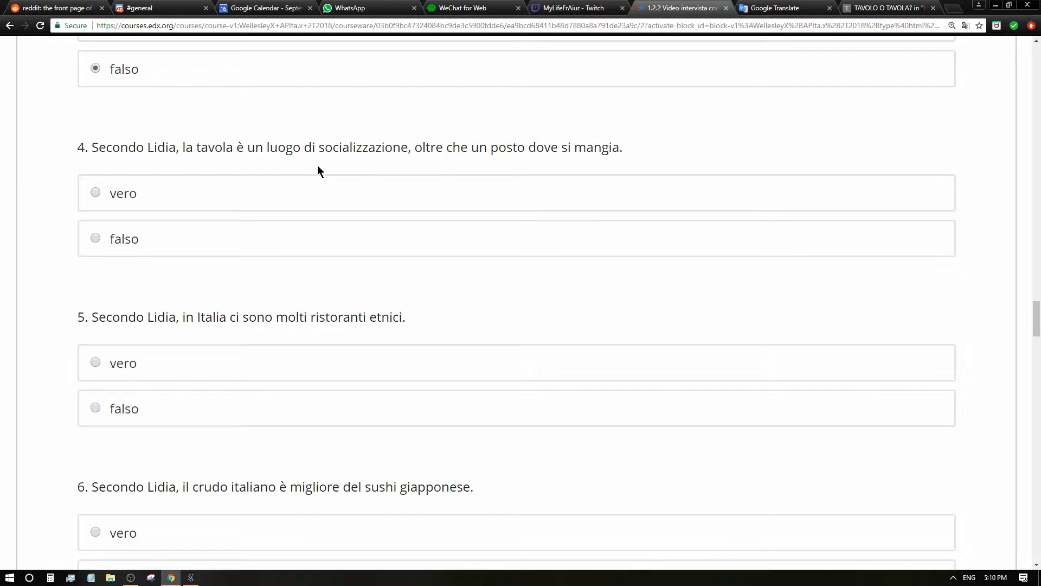
{"action": "mouse_move", "coordinate": [443, 171]}
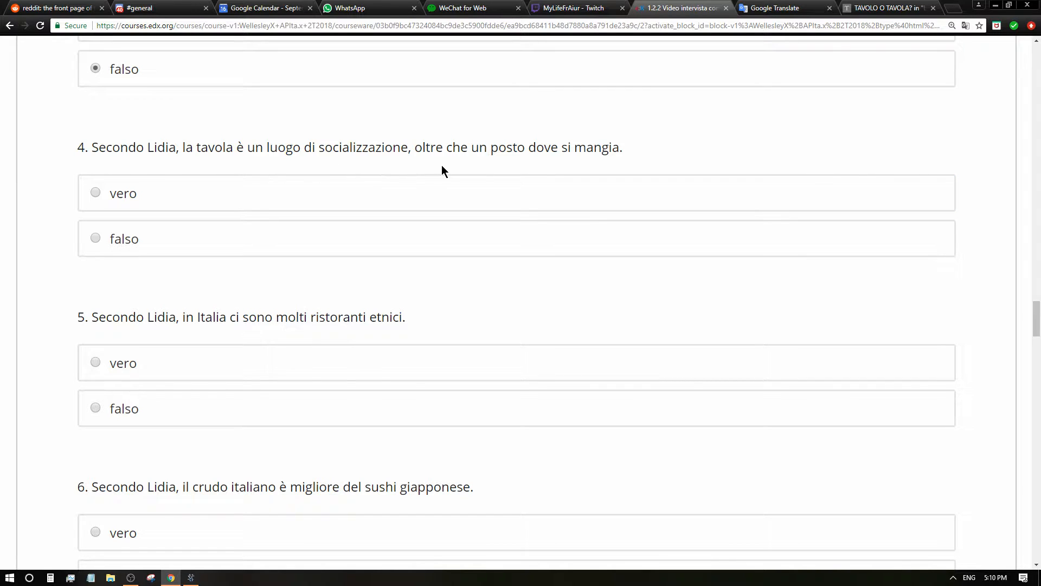
{"action": "mouse_move", "coordinate": [588, 166]}
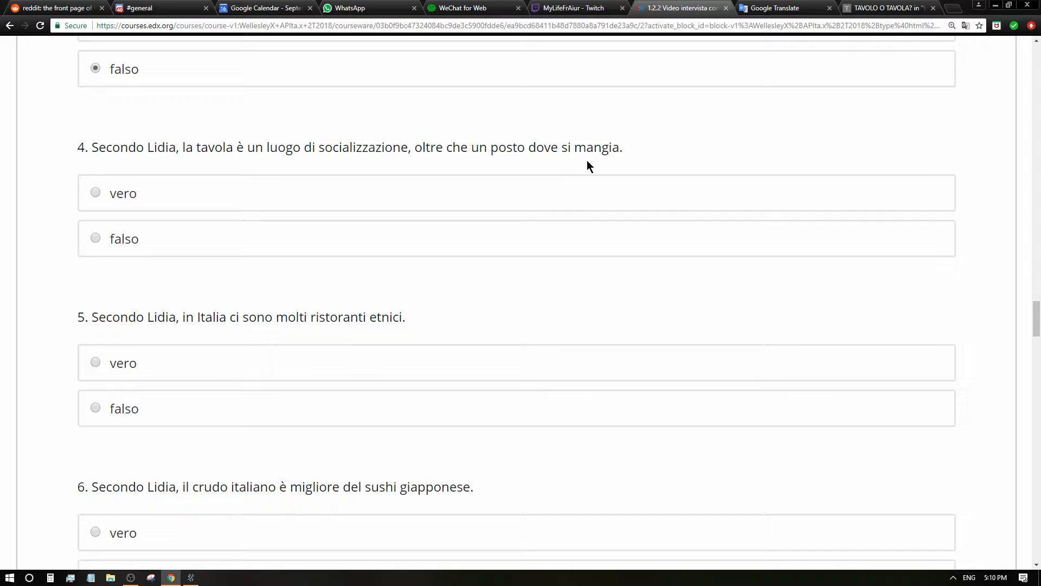
{"action": "scroll", "scroll_direction": "down", "scroll_amount": 3}
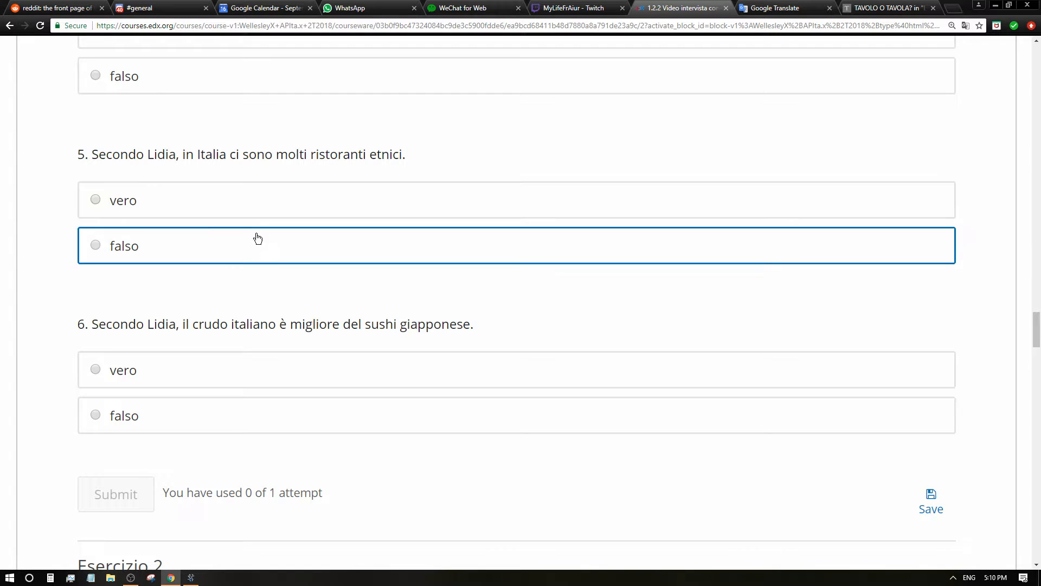
{"action": "mouse_move", "coordinate": [181, 236]}
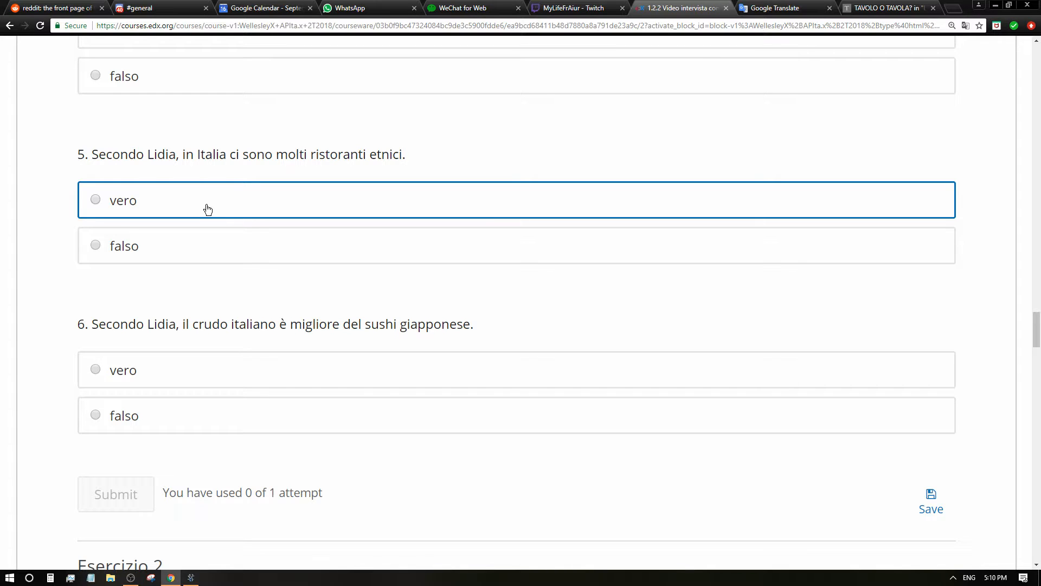
{"action": "left_click", "coordinate": [95, 245]}
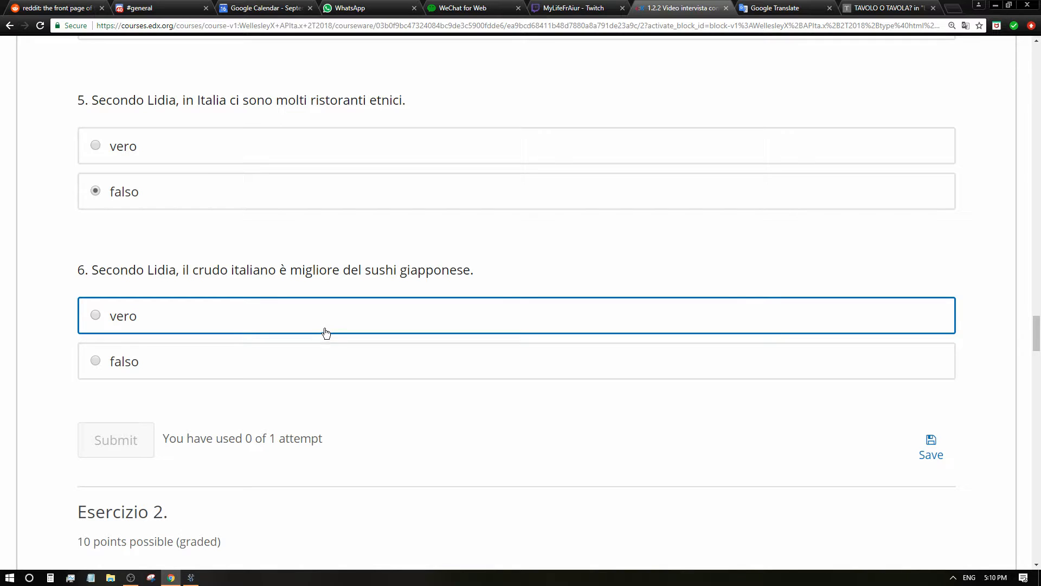
{"action": "left_click", "coordinate": [95, 314]}
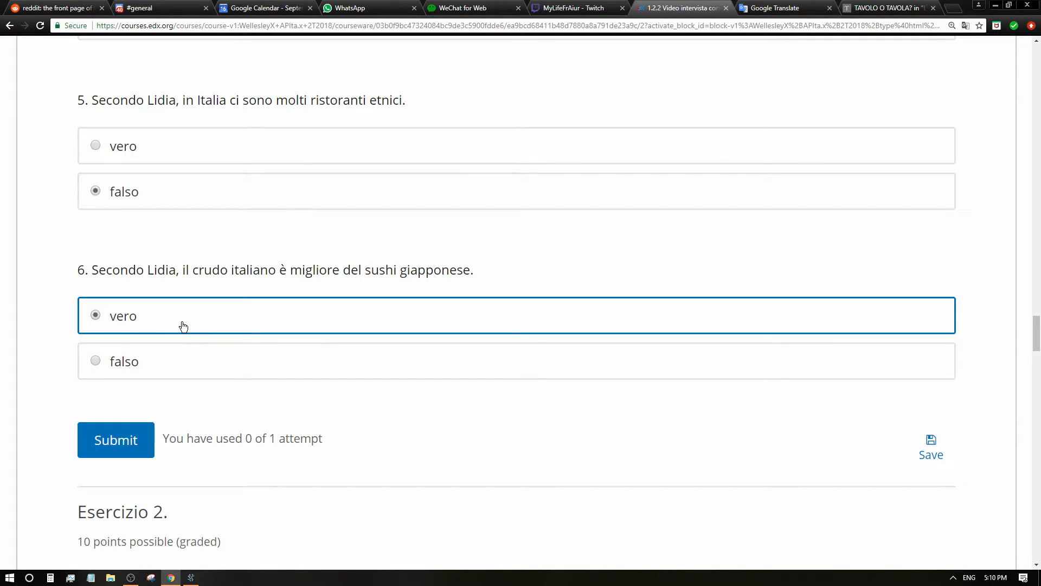
{"action": "scroll", "scroll_direction": "down", "scroll_amount": 3}
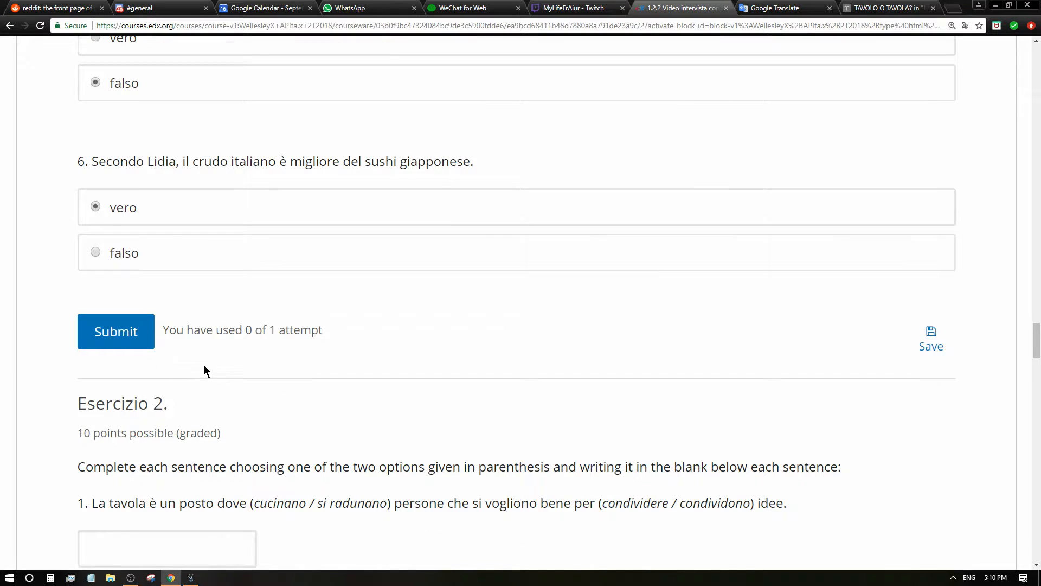
{"action": "left_click", "coordinate": [115, 331]}
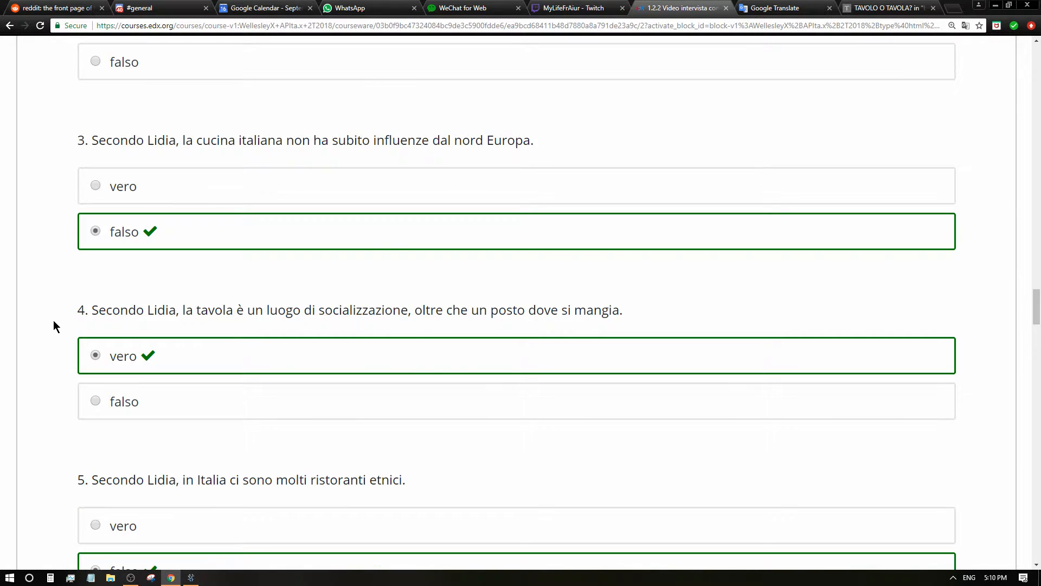
{"action": "scroll", "scroll_direction": "down", "scroll_amount": 3}
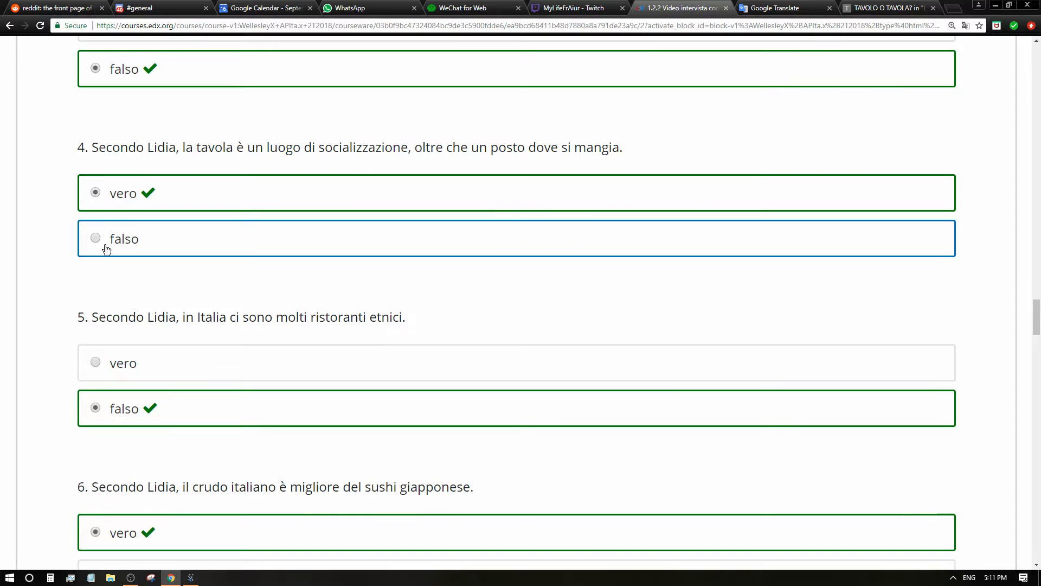
{"action": "scroll", "scroll_direction": "down", "scroll_amount": 3}
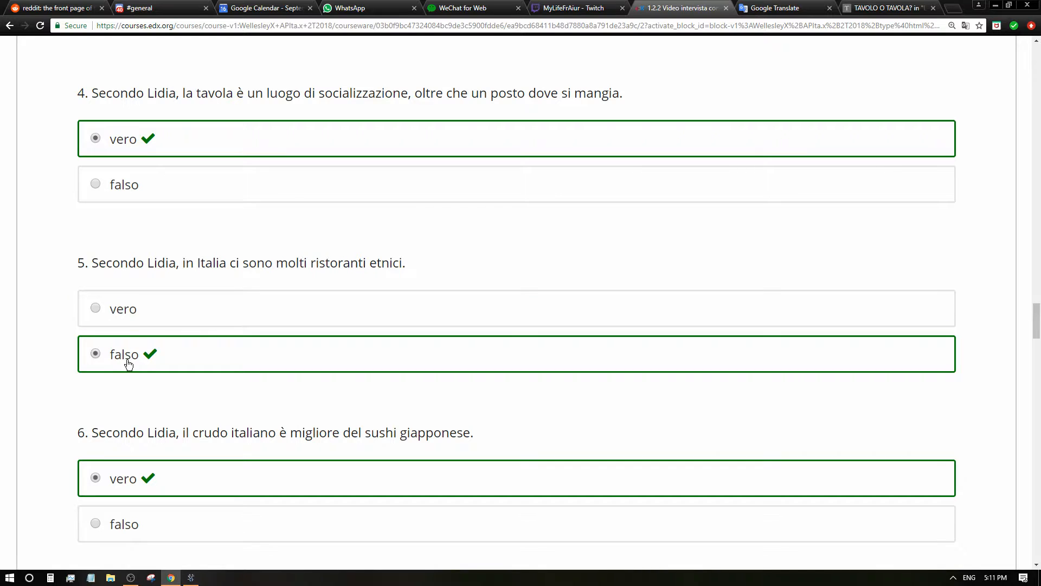
{"action": "mouse_move", "coordinate": [151, 354]}
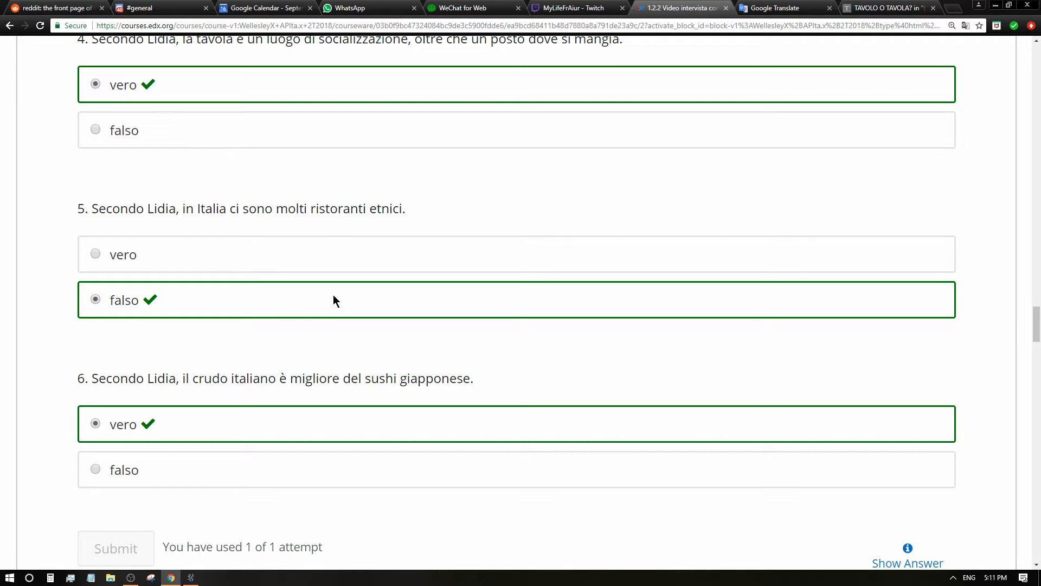
{"action": "mouse_move", "coordinate": [289, 199]}
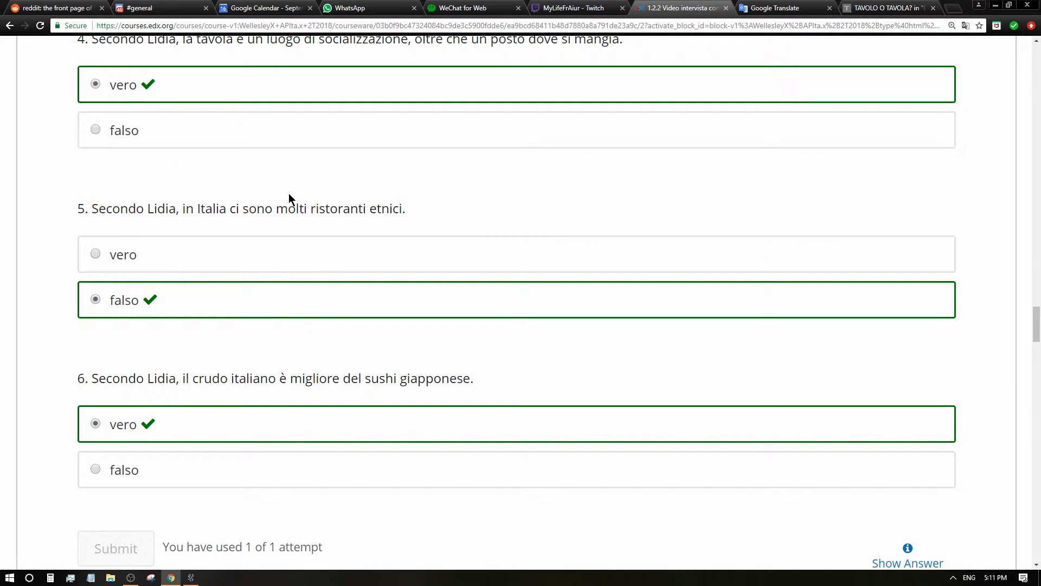
{"action": "mouse_move", "coordinate": [167, 302]}
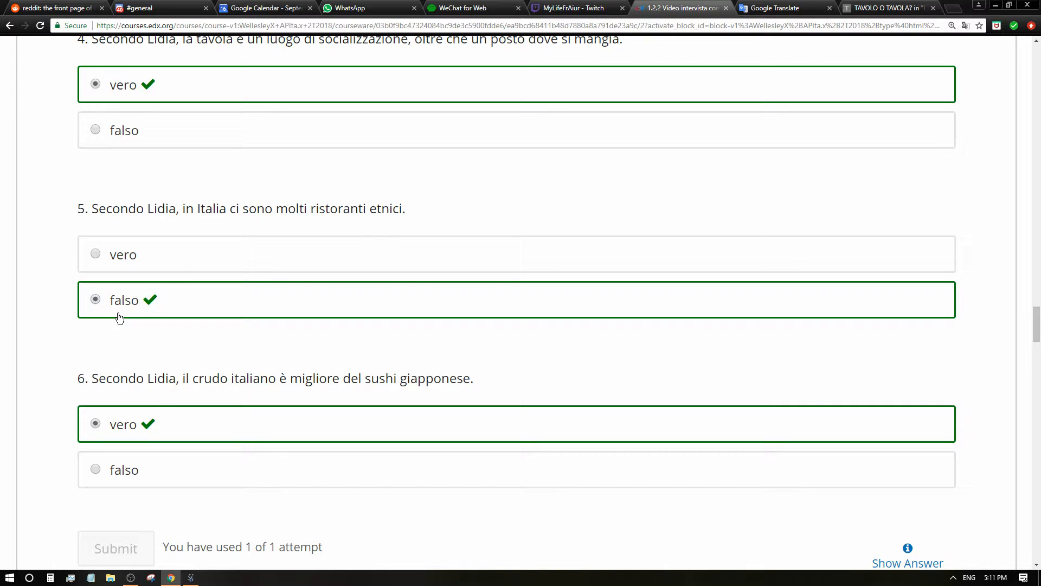
{"action": "scroll", "scroll_direction": "down", "scroll_amount": 3}
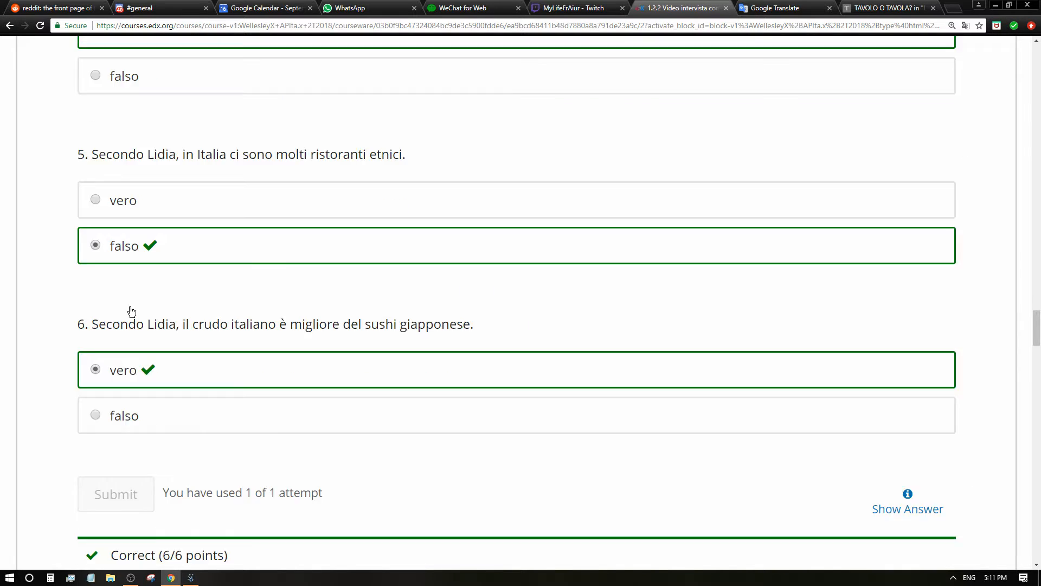
{"action": "scroll", "scroll_direction": "down", "scroll_amount": 3}
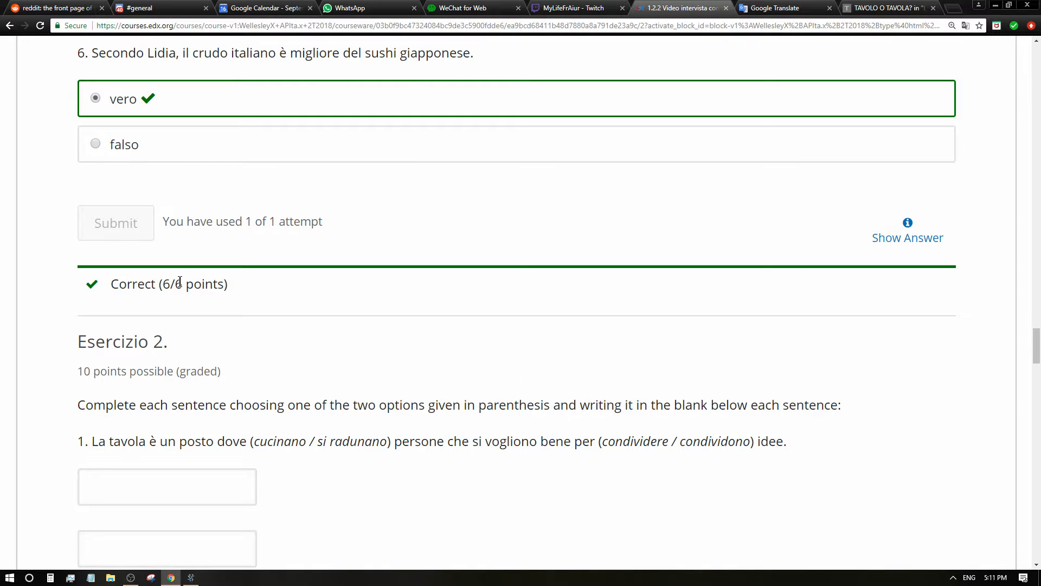
{"action": "scroll", "scroll_direction": "down", "scroll_amount": 3}
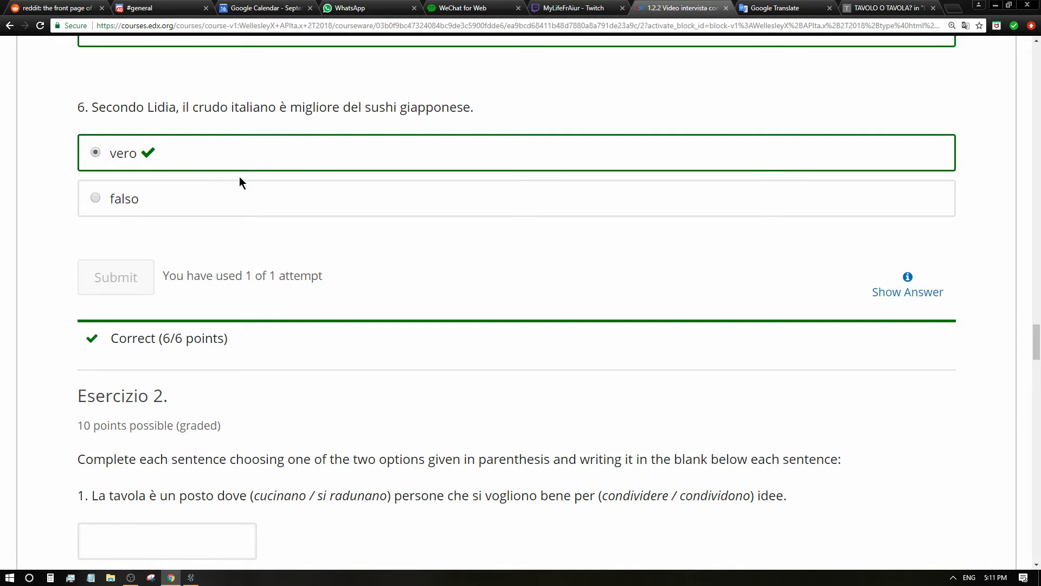
{"action": "scroll", "scroll_direction": "up", "scroll_amount": 3}
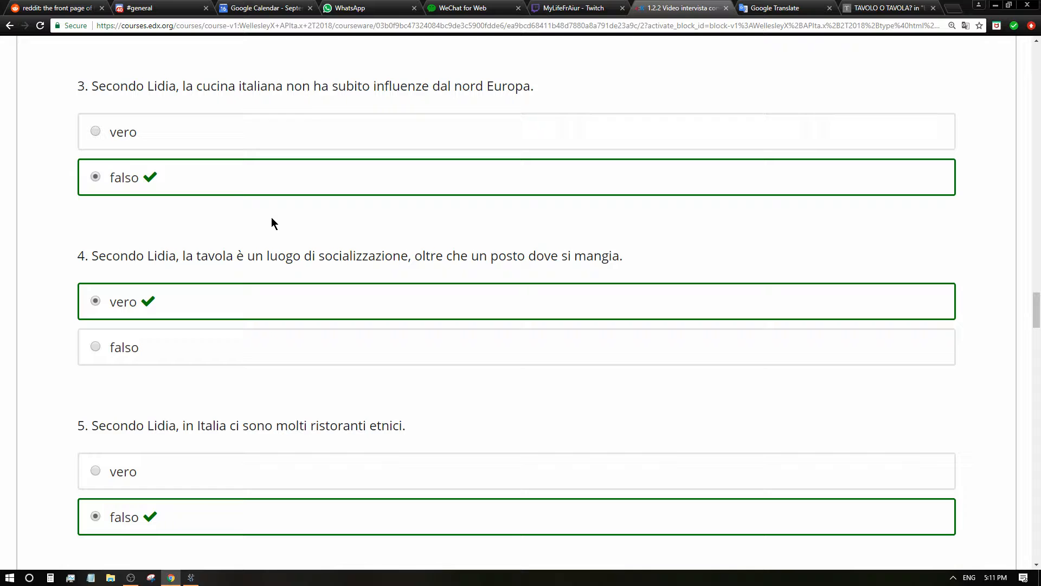
{"action": "scroll", "scroll_direction": "down", "scroll_amount": 3}
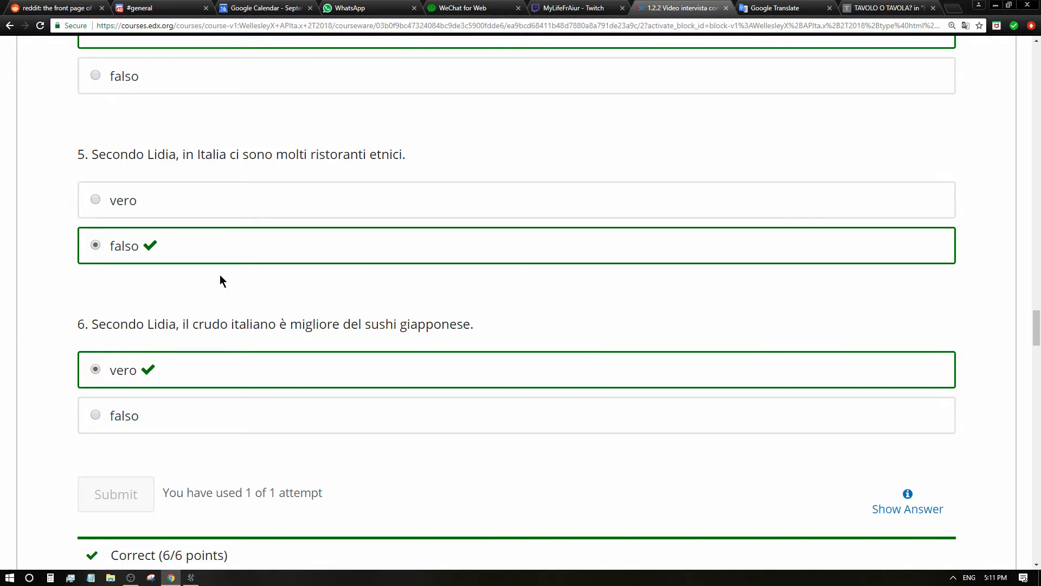
Fill sentences 1–2 with 'condividere', 'si radunano' and 'molta polenta'
{"action": "scroll", "scroll_direction": "down", "scroll_amount": 3}
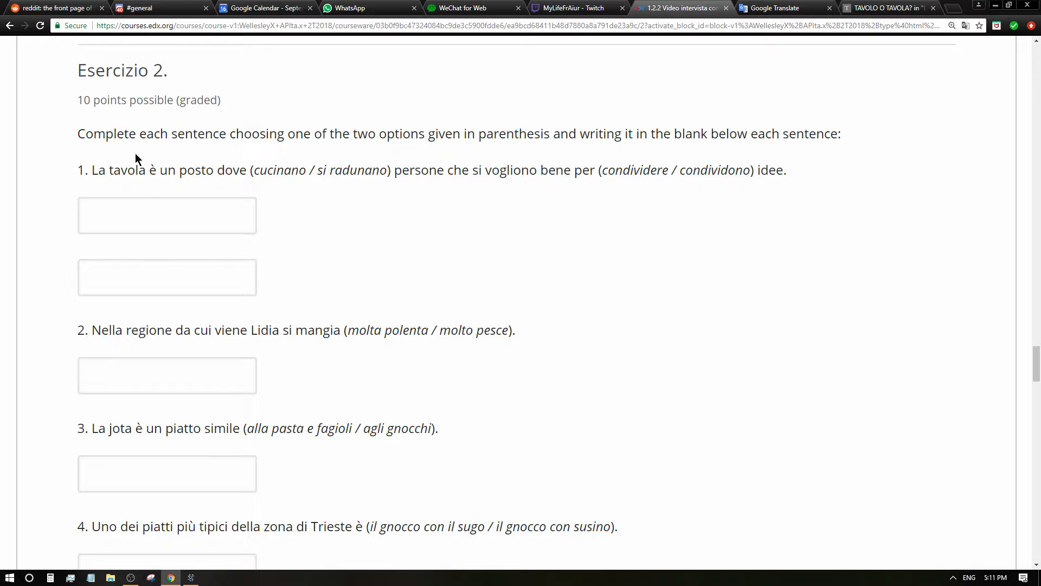
{"action": "scroll", "scroll_direction": "down", "scroll_amount": 3}
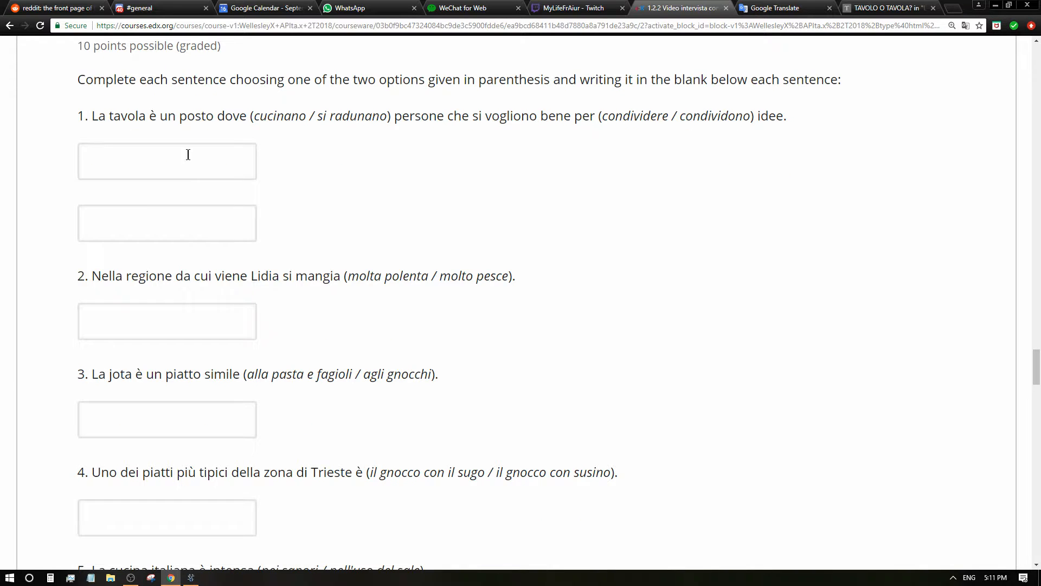
{"action": "mouse_move", "coordinate": [399, 156]}
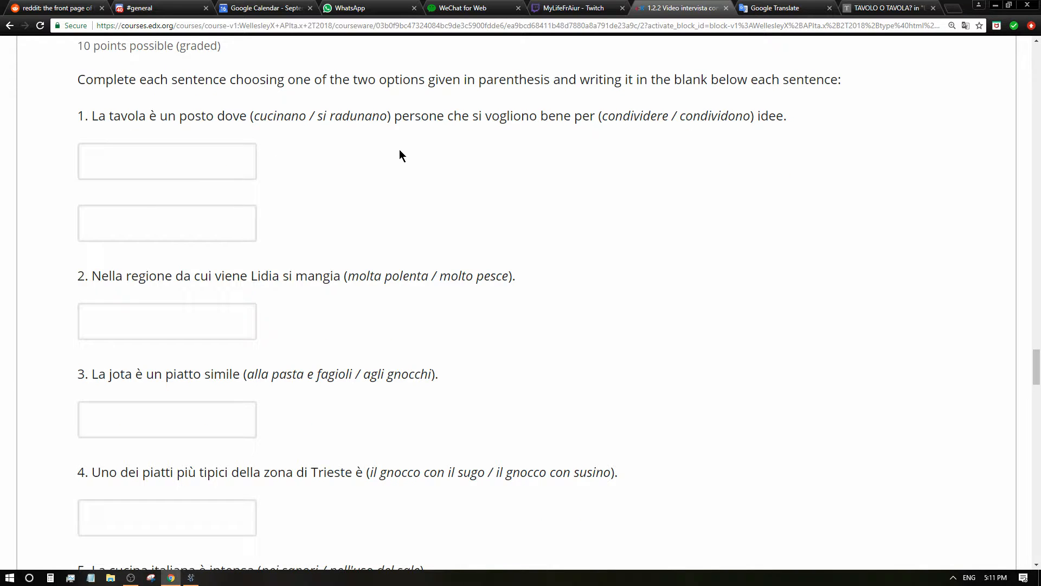
{"action": "mouse_move", "coordinate": [561, 97]}
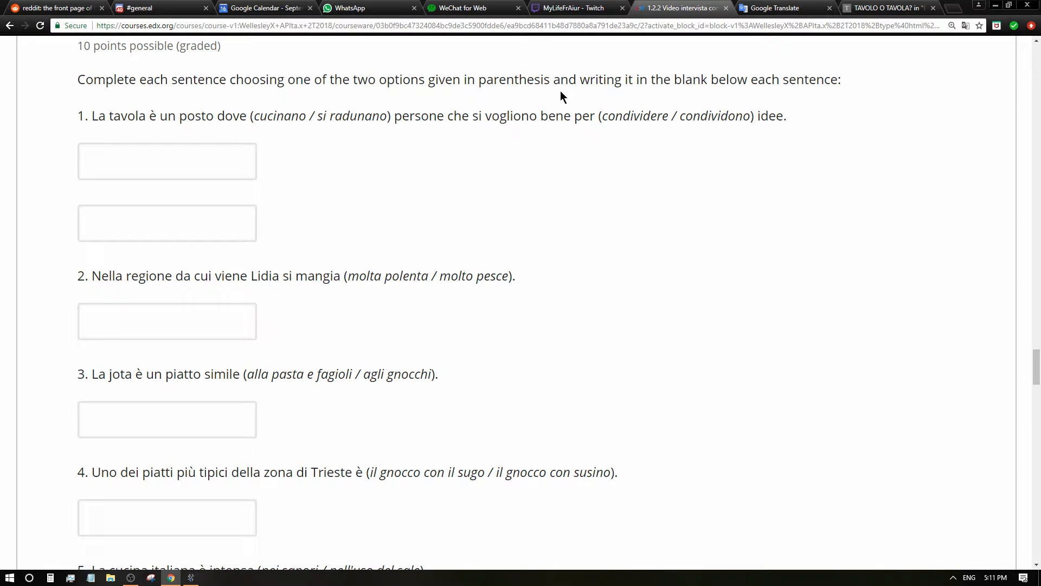
{"action": "mouse_move", "coordinate": [763, 108]}
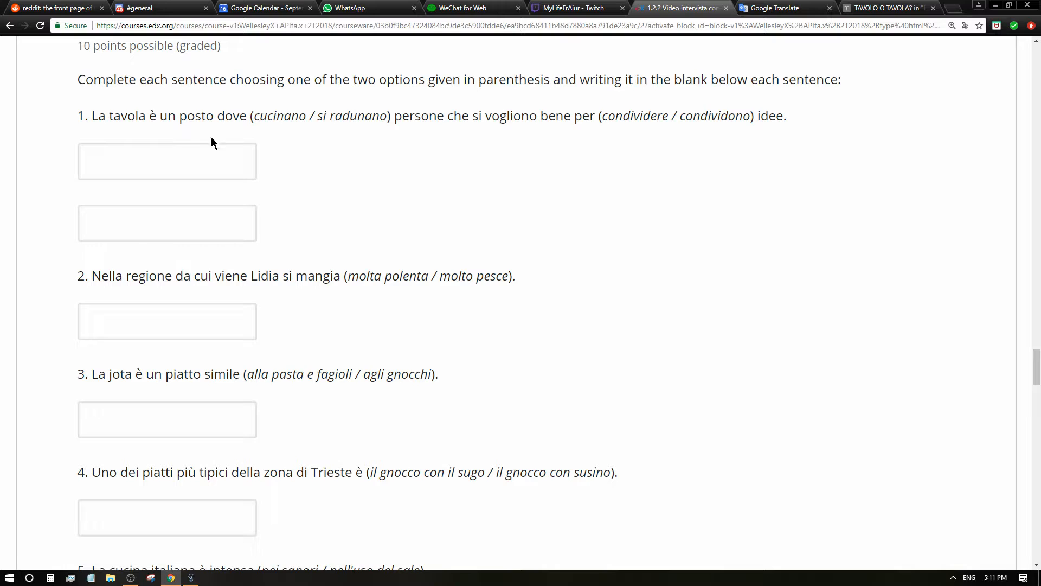
{"action": "mouse_move", "coordinate": [289, 139]}
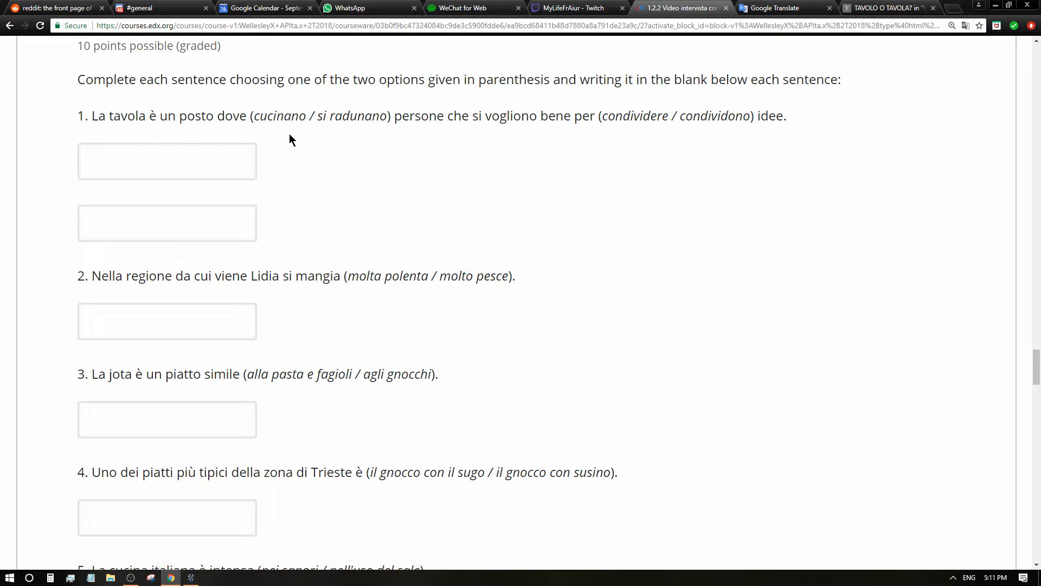
{"action": "mouse_move", "coordinate": [520, 137]}
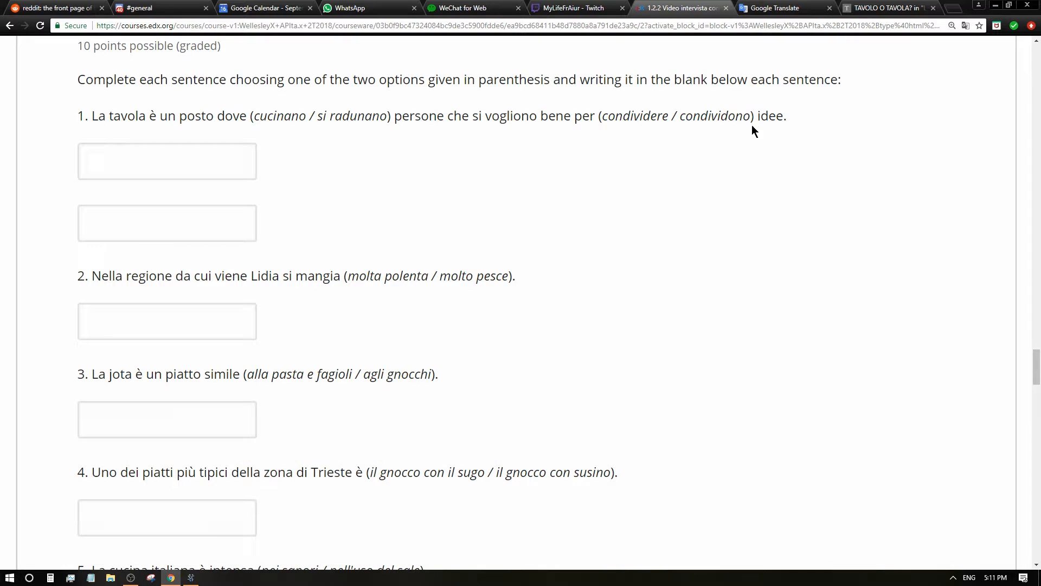
{"action": "mouse_move", "coordinate": [635, 119]}
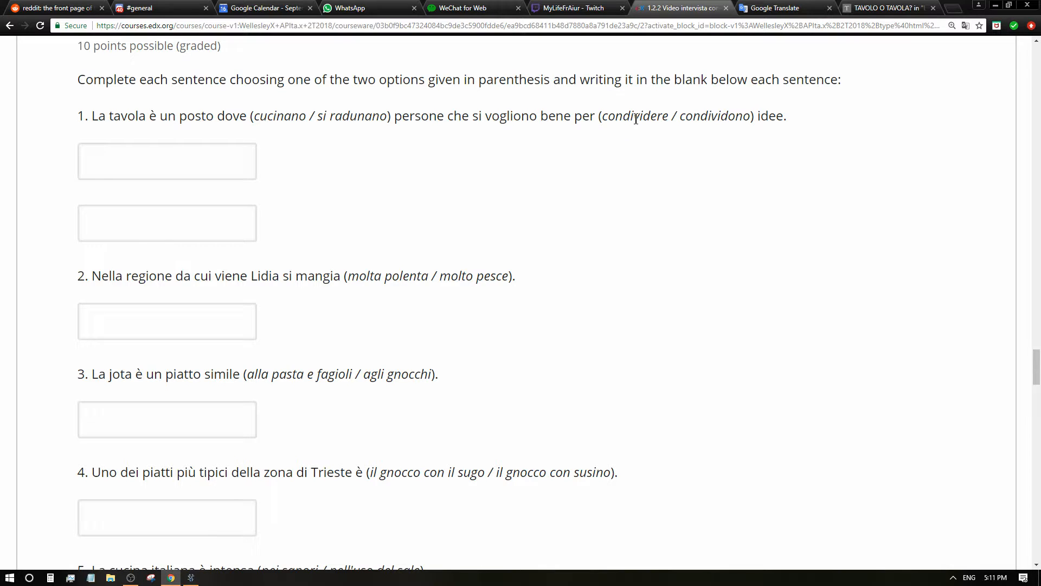
{"action": "double_click", "coordinate": [634, 116]}
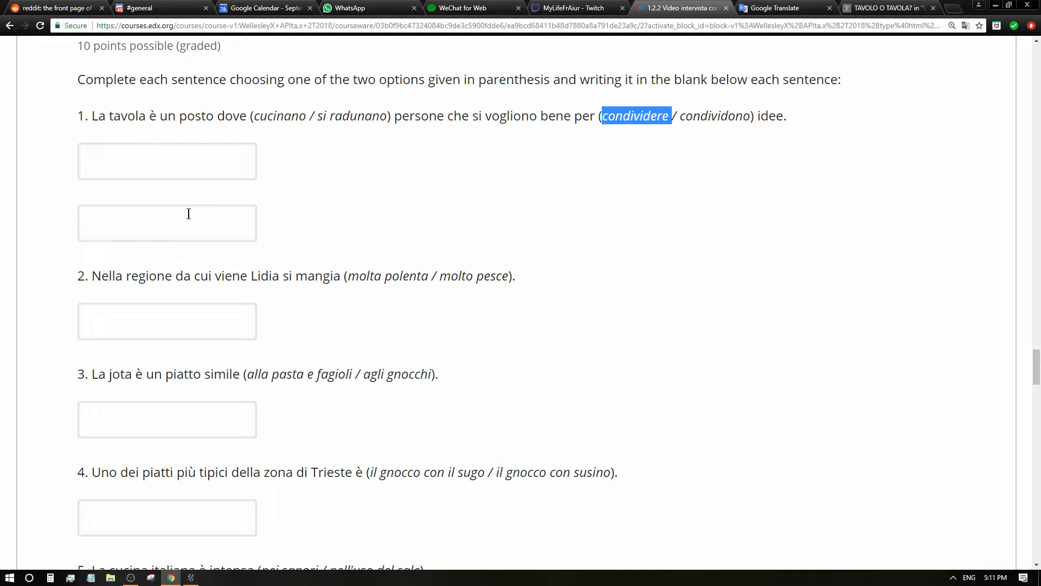
{"action": "type", "text": "condividere"}
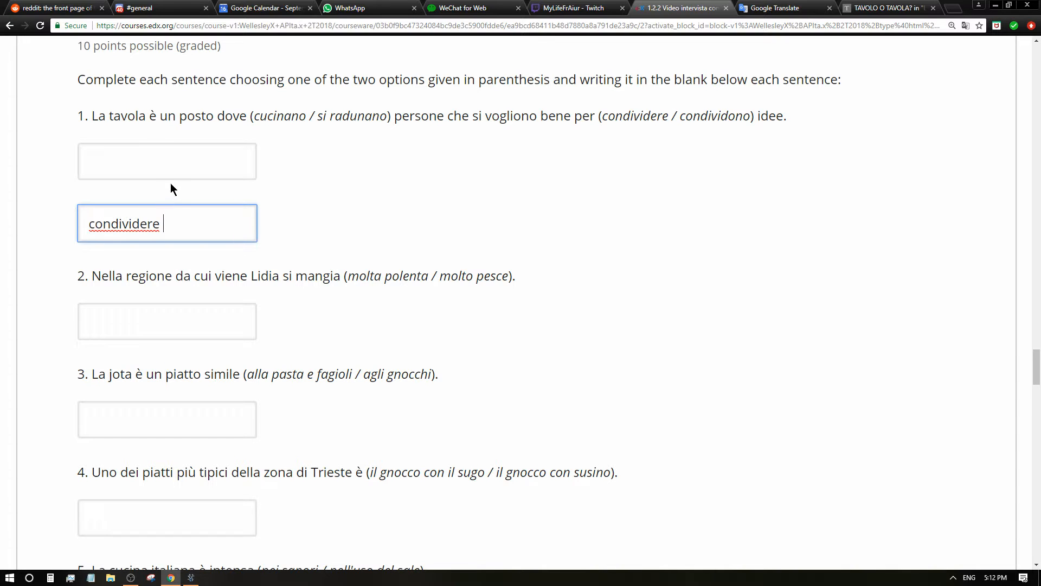
{"action": "left_click", "coordinate": [167, 160]}
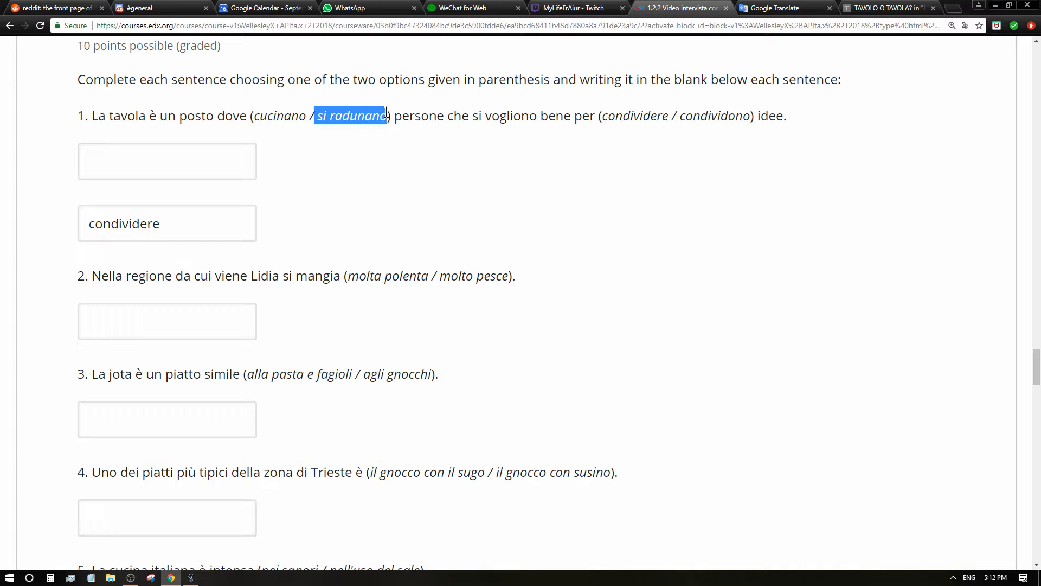
{"action": "type", "text": "si radunano"}
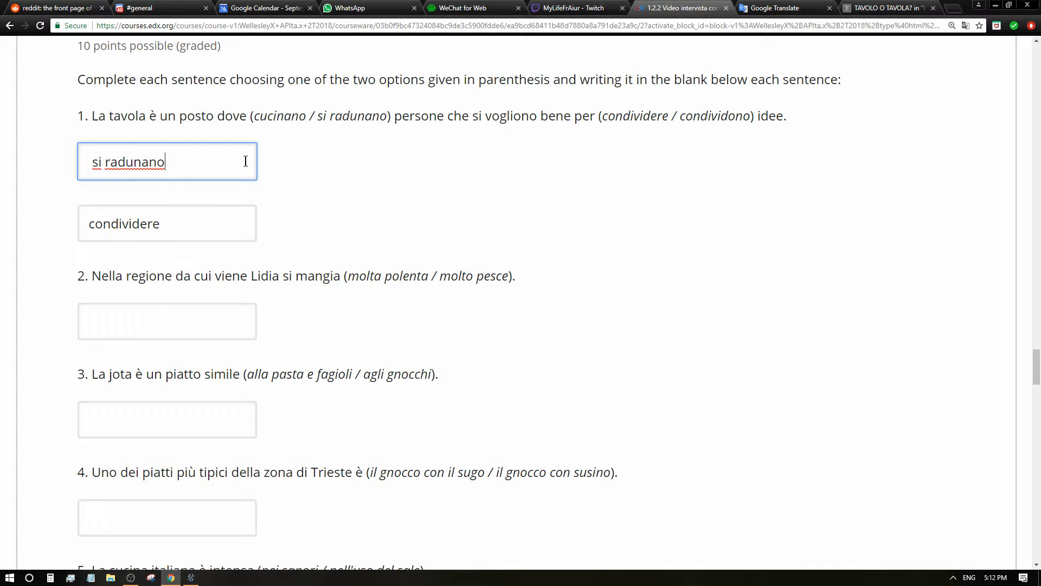
{"action": "scroll", "scroll_direction": "down", "scroll_amount": 3}
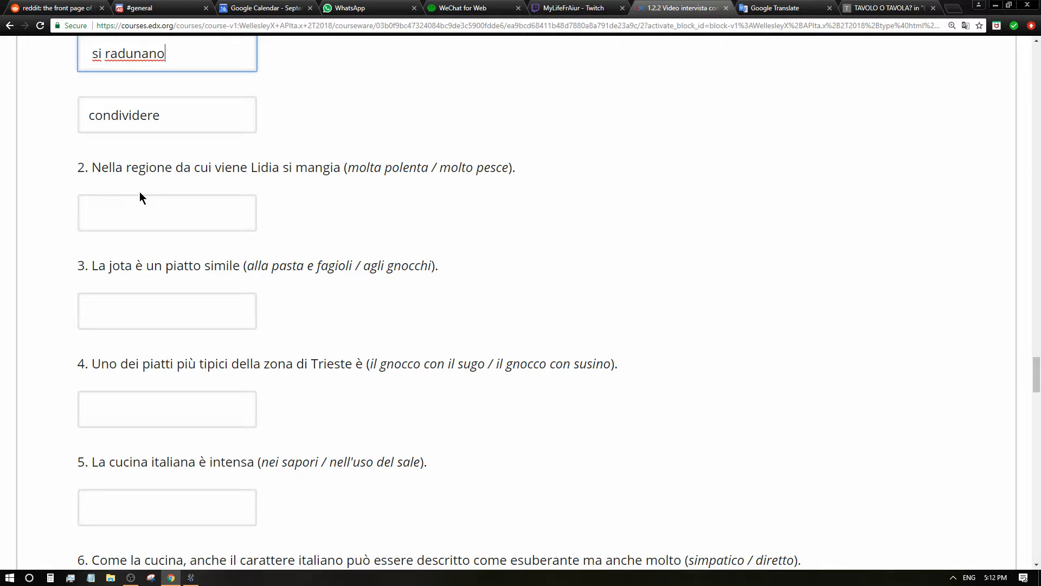
{"action": "mouse_move", "coordinate": [257, 197]}
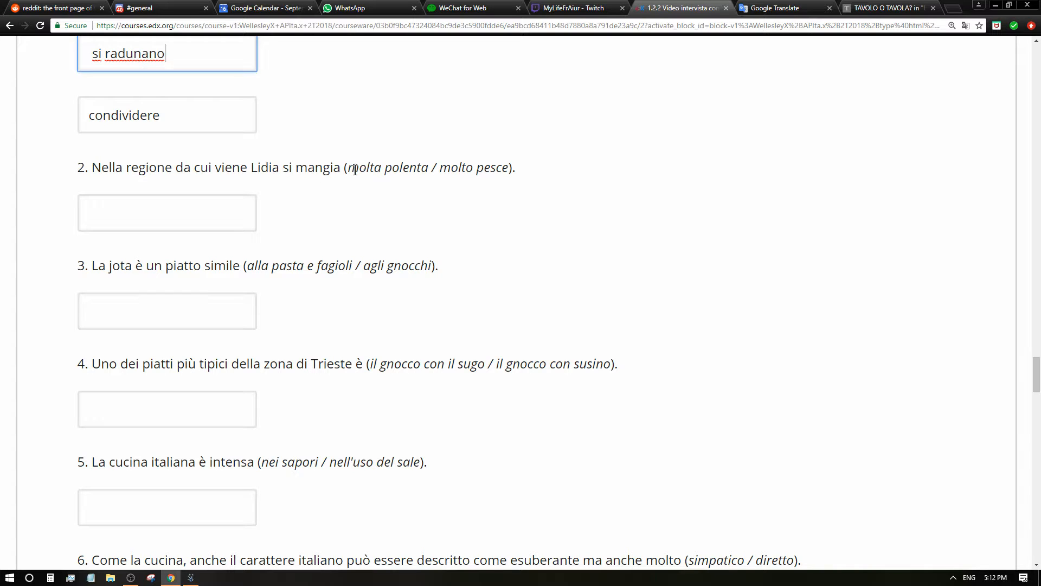
{"action": "left_click_drag", "start_coordinate": [347, 167], "coordinate": [429, 168]}
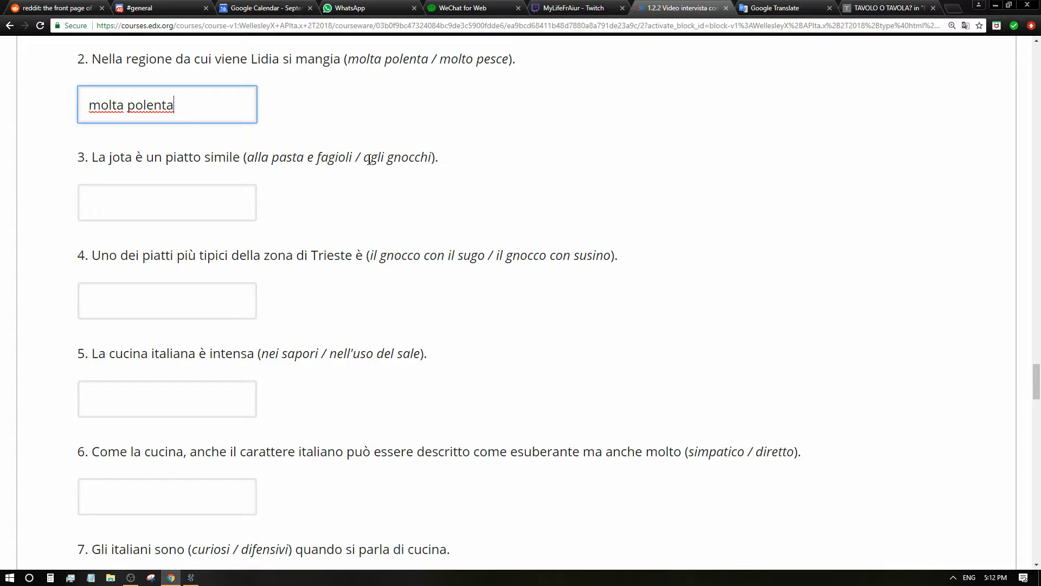
Enter 'agli gnocchi', 'il gnocco con il sugo', 'nei sapori', 'diretto', 'difensivi' and 'sana e salva'
{"action": "double_click", "coordinate": [397, 157]}
{"action": "type", "text": "agli gnocchi"}
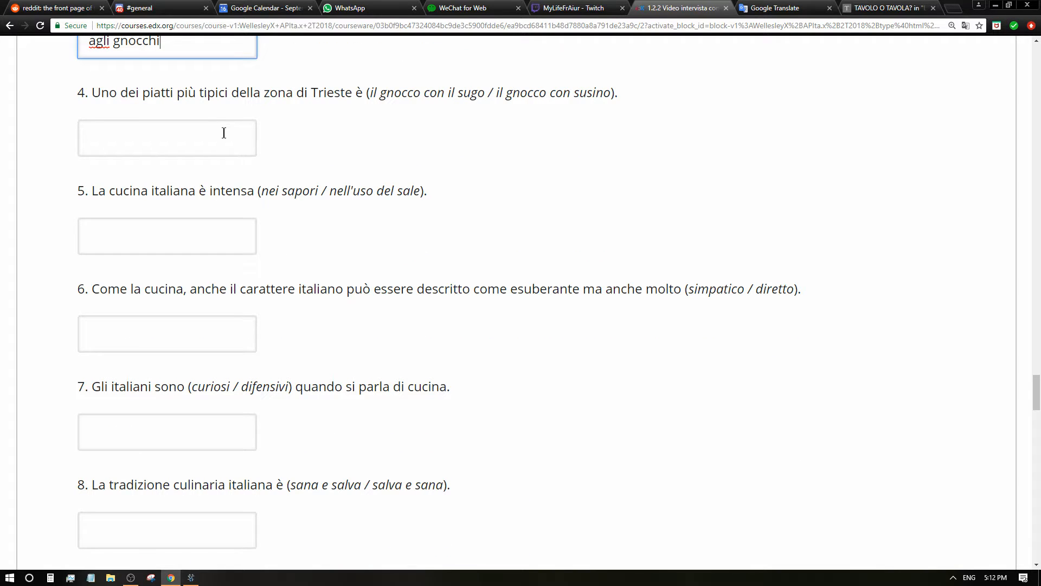
{"action": "mouse_move", "coordinate": [322, 116]}
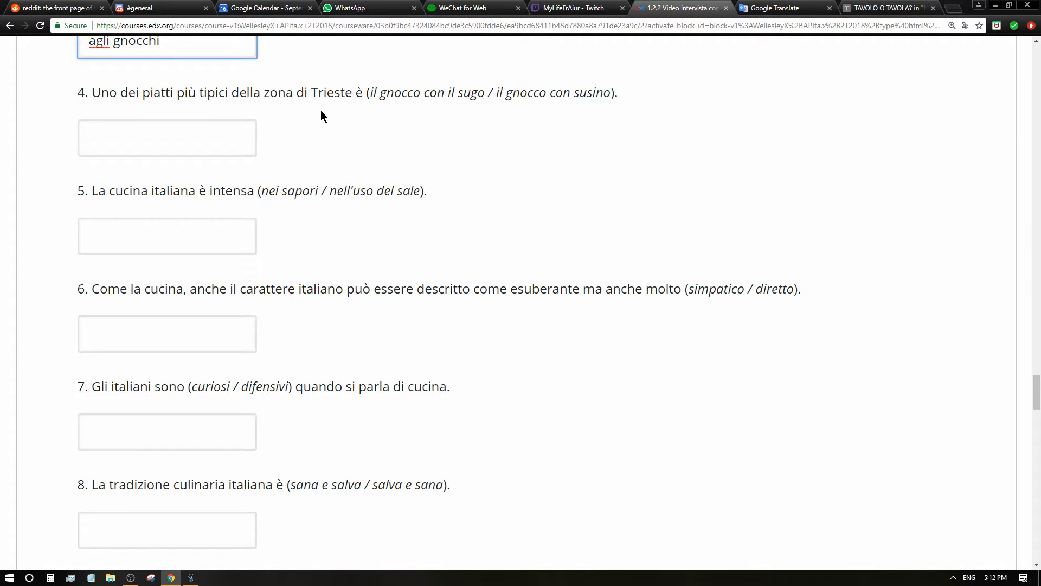
{"action": "mouse_move", "coordinate": [462, 114]}
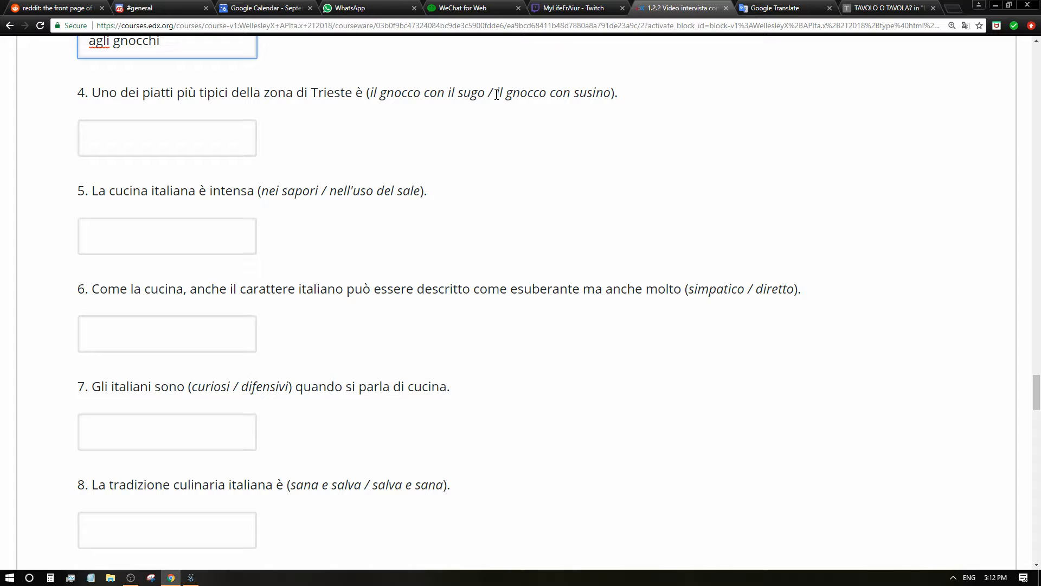
{"action": "double_click", "coordinate": [481, 92]}
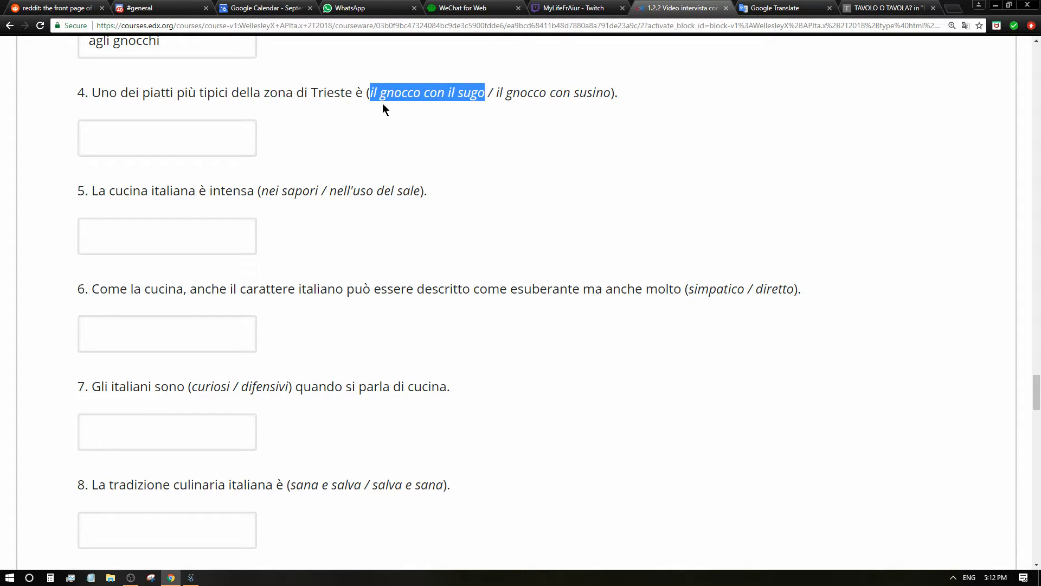
{"action": "type", "text": "il gnocco con il sugo"}
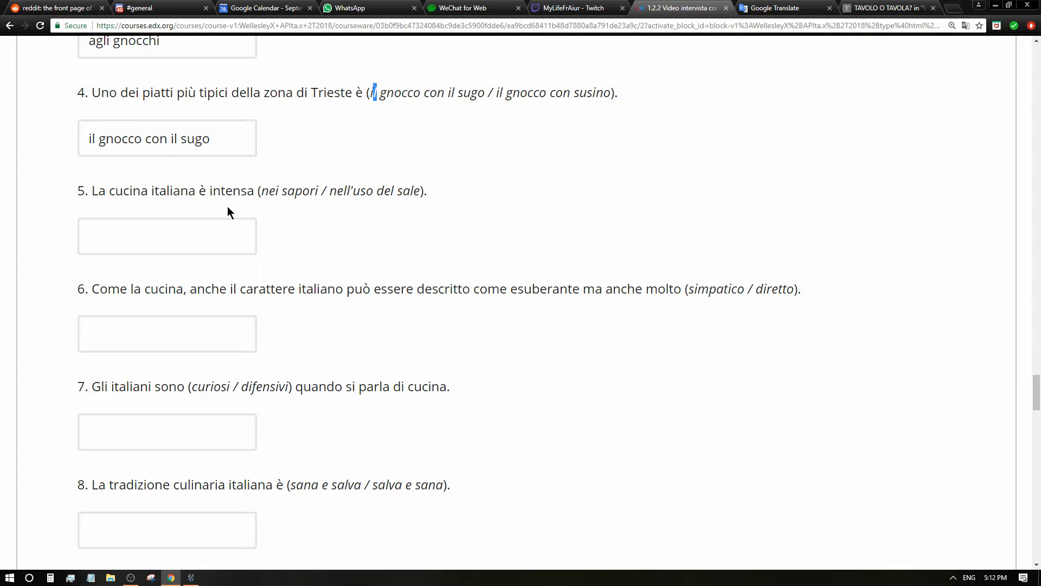
{"action": "mouse_move", "coordinate": [168, 211]}
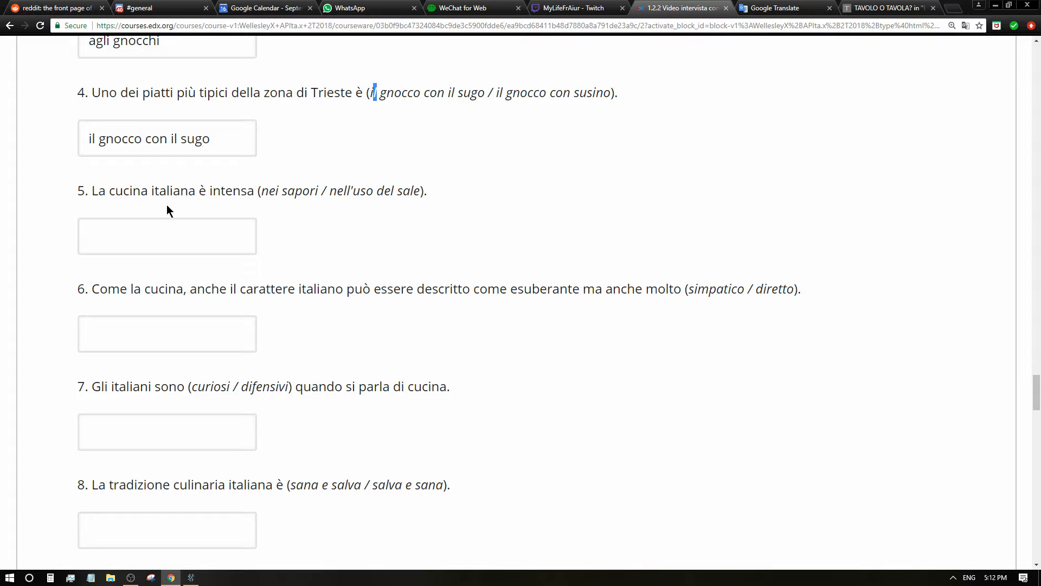
{"action": "mouse_move", "coordinate": [282, 210]}
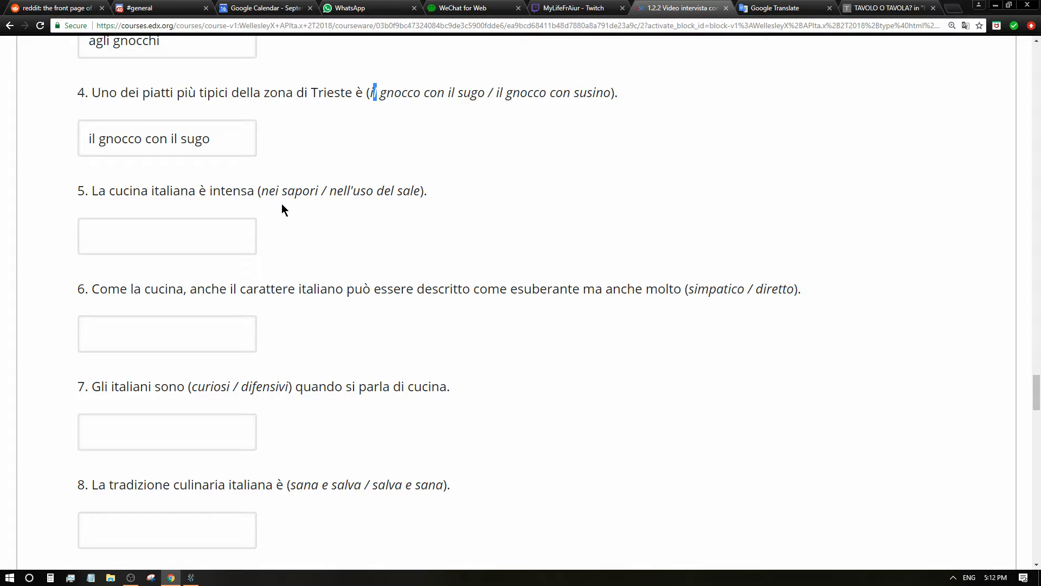
{"action": "mouse_move", "coordinate": [265, 206]}
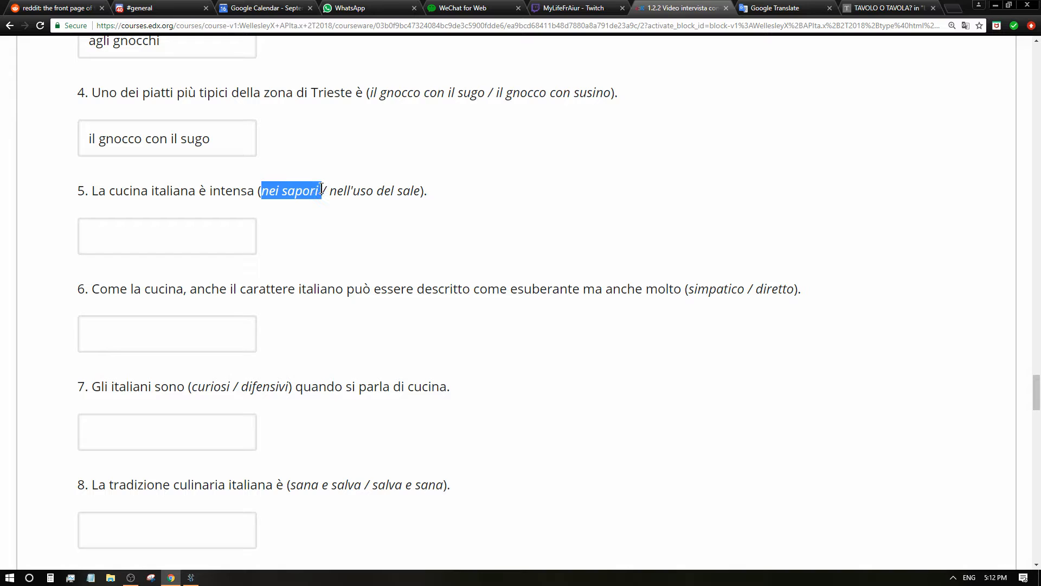
{"action": "type", "text": "nei sapori"}
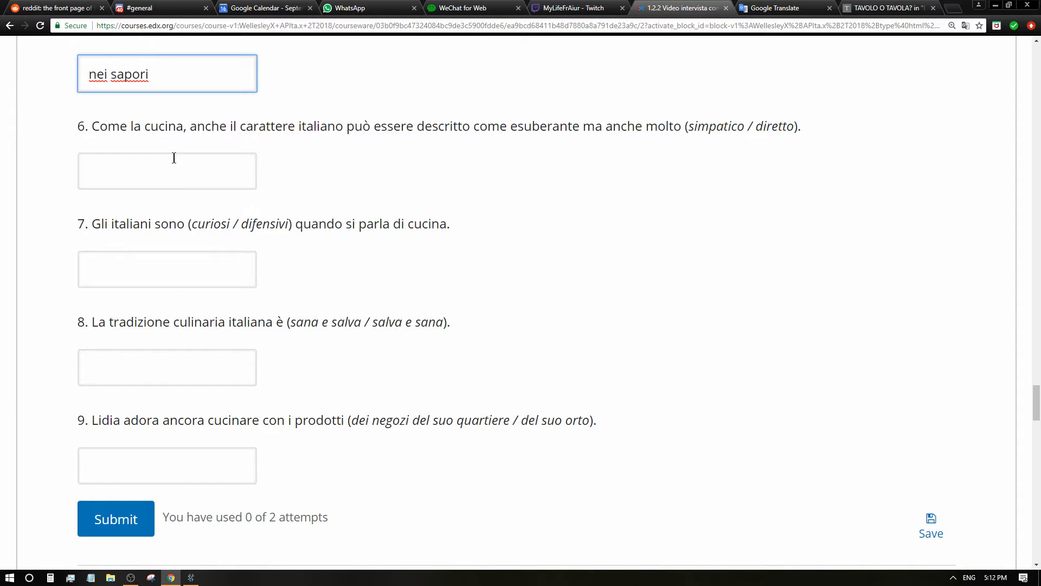
{"action": "mouse_move", "coordinate": [356, 178]}
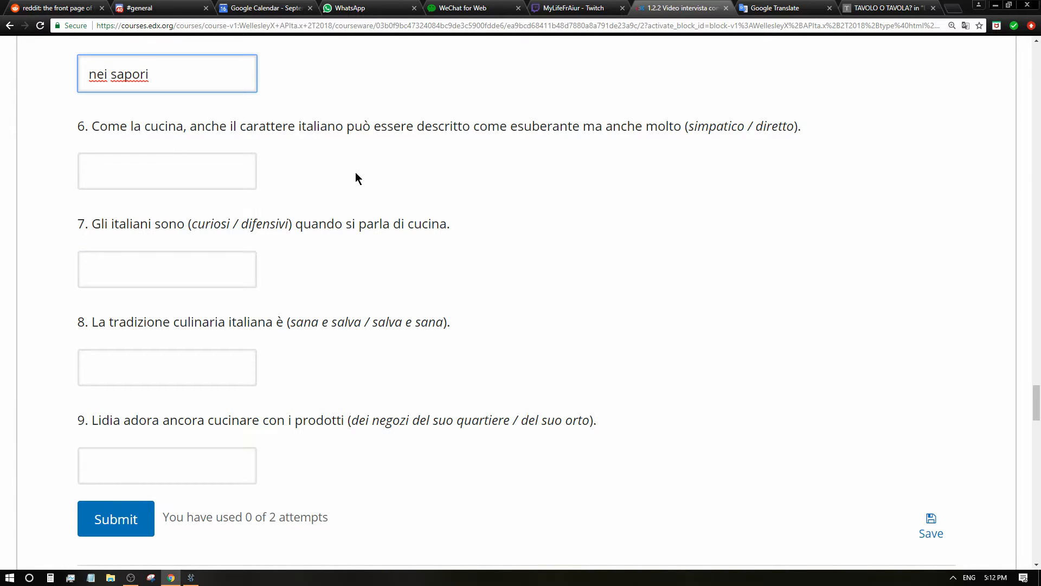
{"action": "mouse_move", "coordinate": [493, 147]}
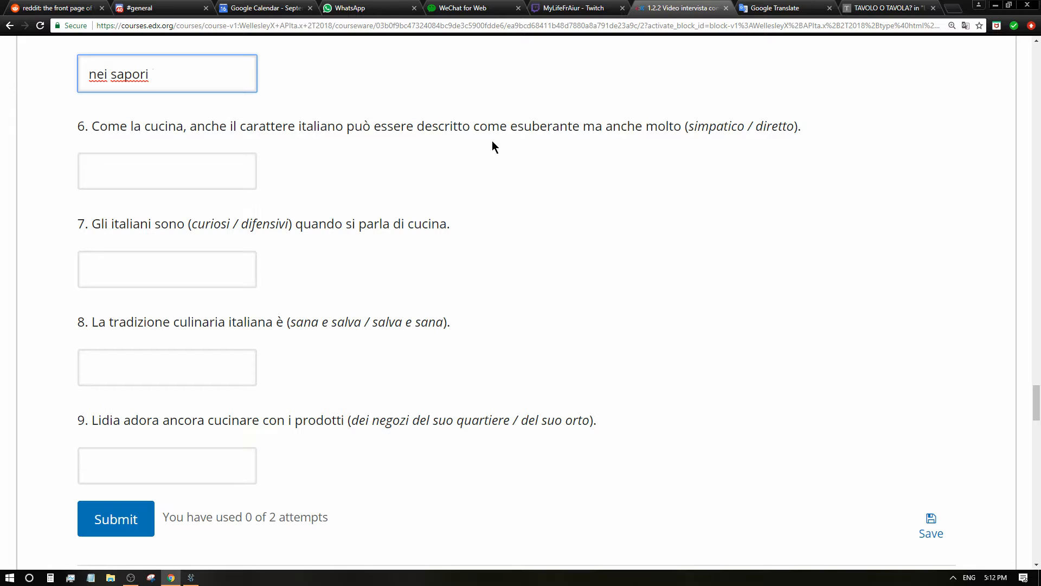
{"action": "mouse_move", "coordinate": [568, 133]}
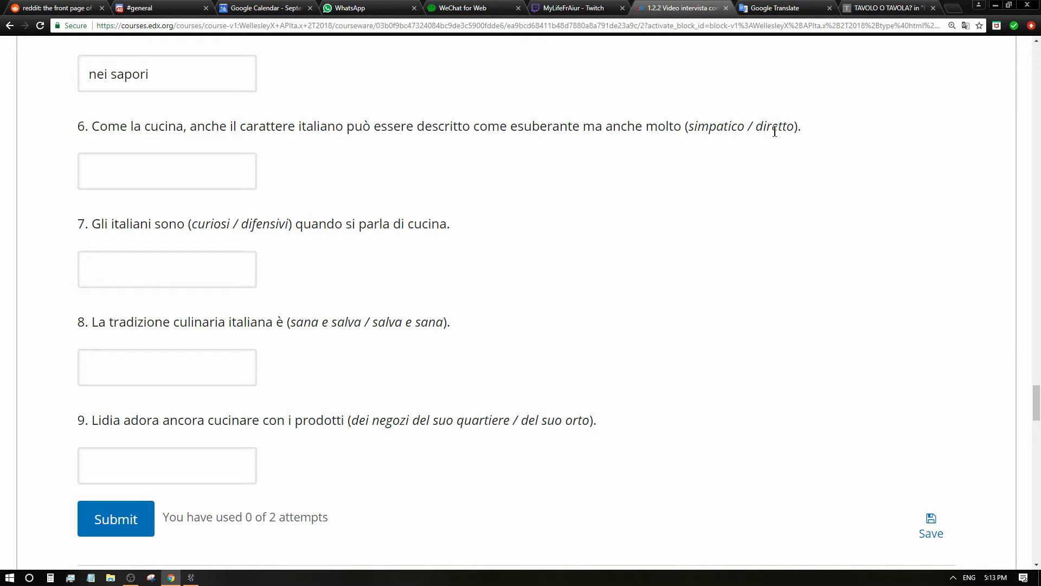
{"action": "type", "text": "diretto"}
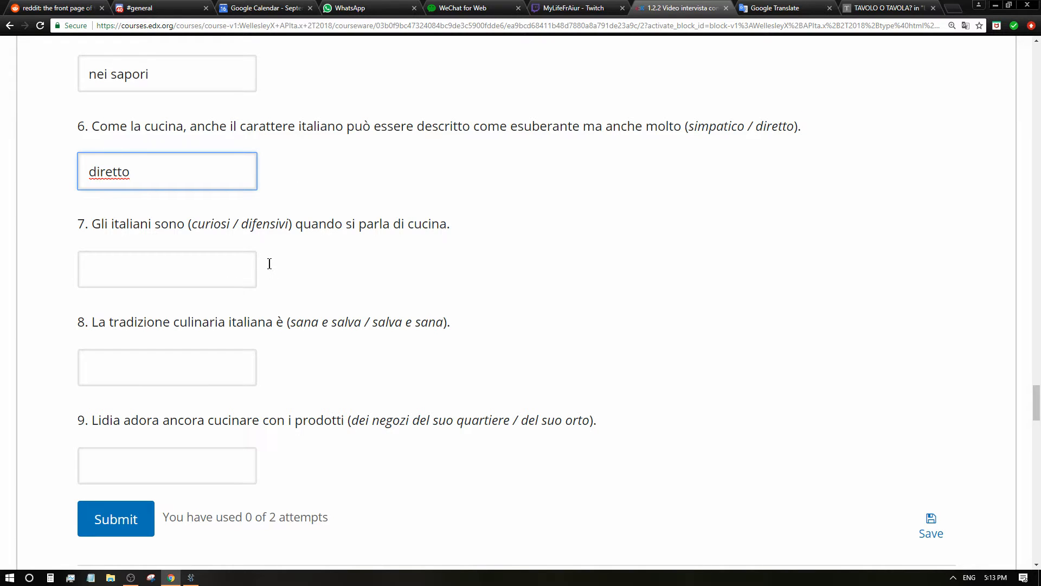
{"action": "mouse_move", "coordinate": [243, 247]}
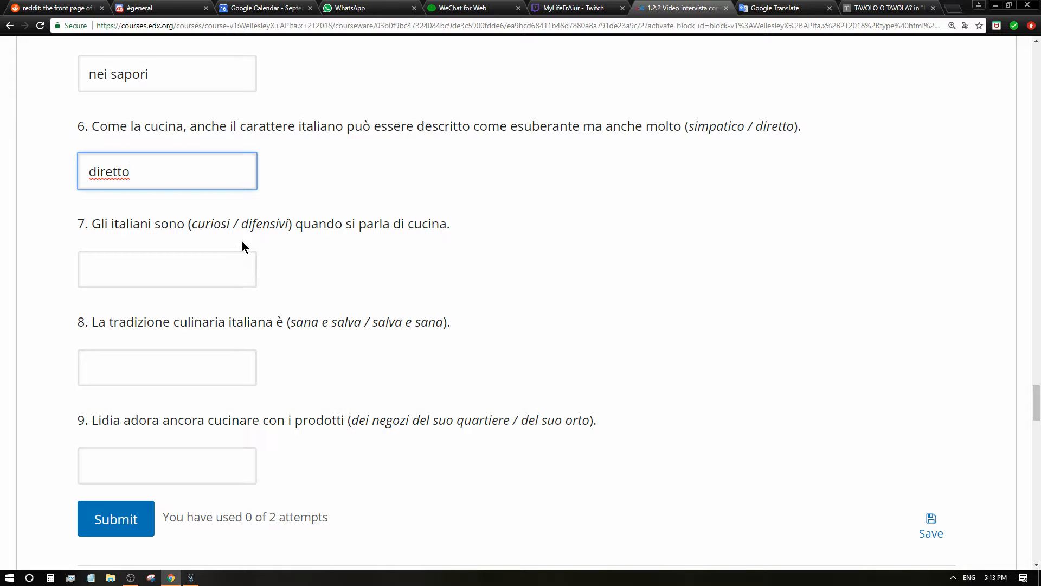
{"action": "double_click", "coordinate": [264, 224]}
{"action": "type", "text": "difensivi"}
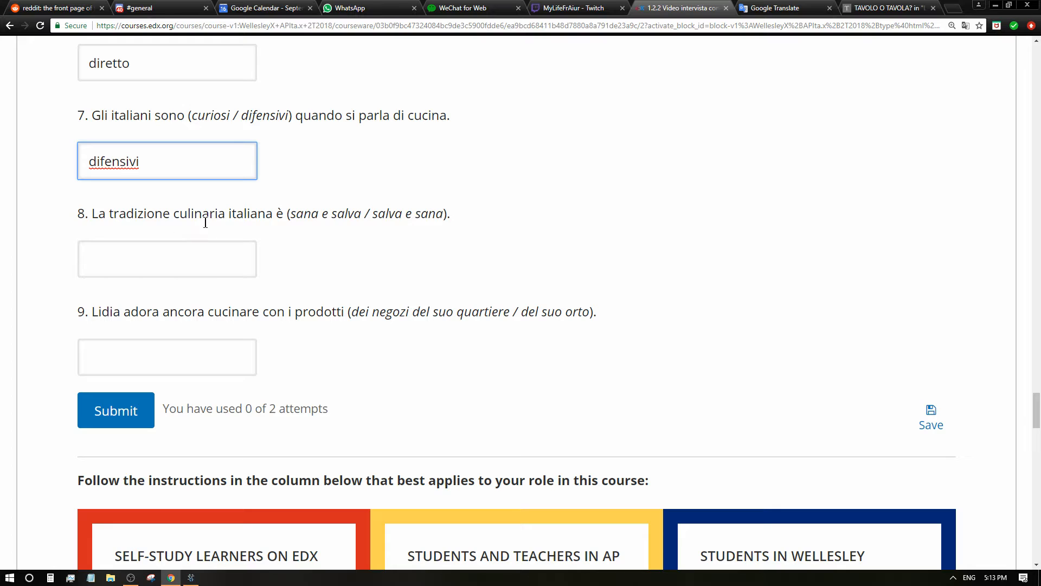
{"action": "mouse_move", "coordinate": [332, 227]}
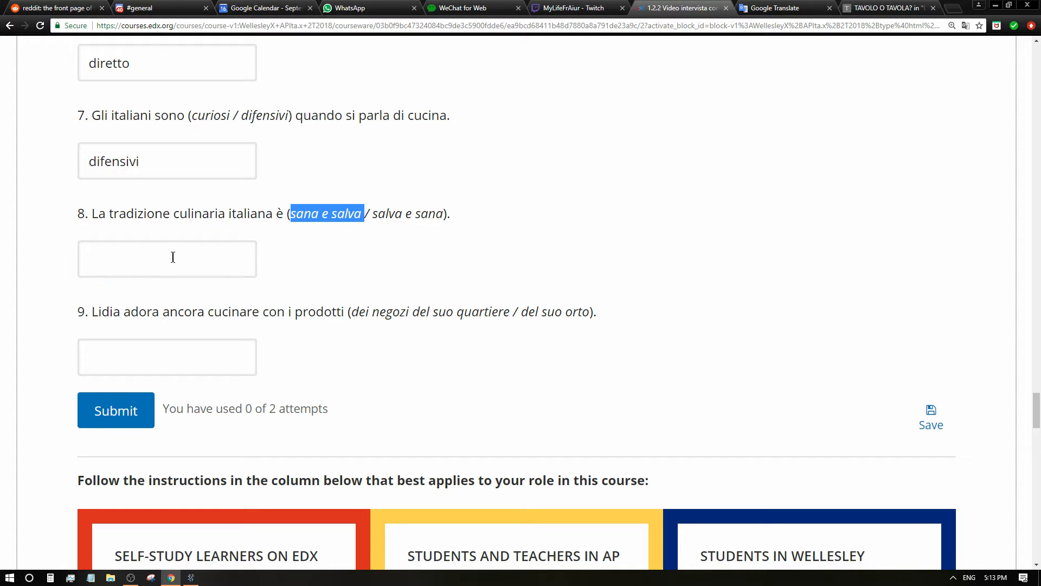
{"action": "type", "text": "sana e salva"}
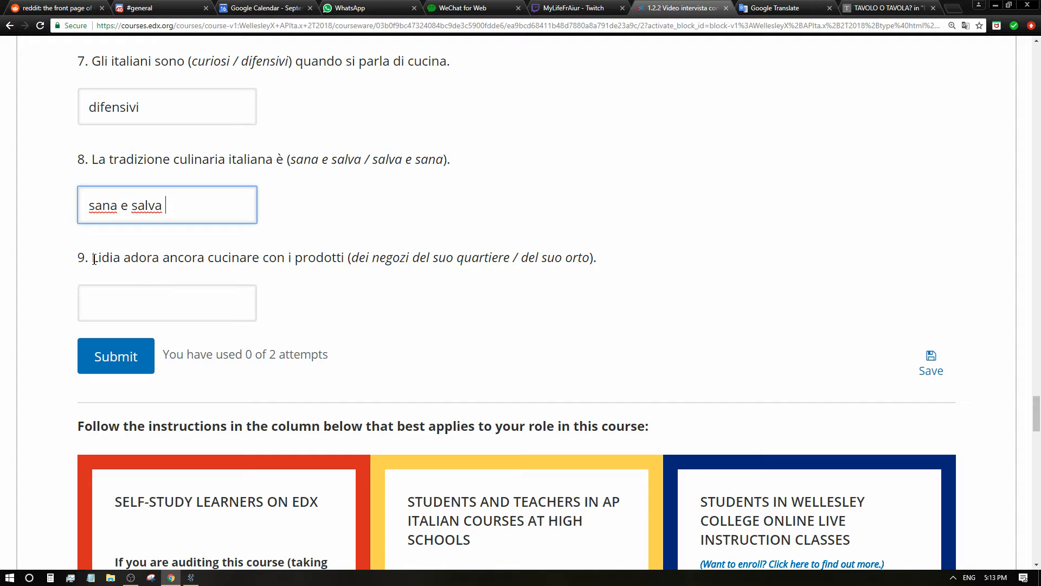
{"action": "scroll", "scroll_direction": "down", "scroll_amount": 3}
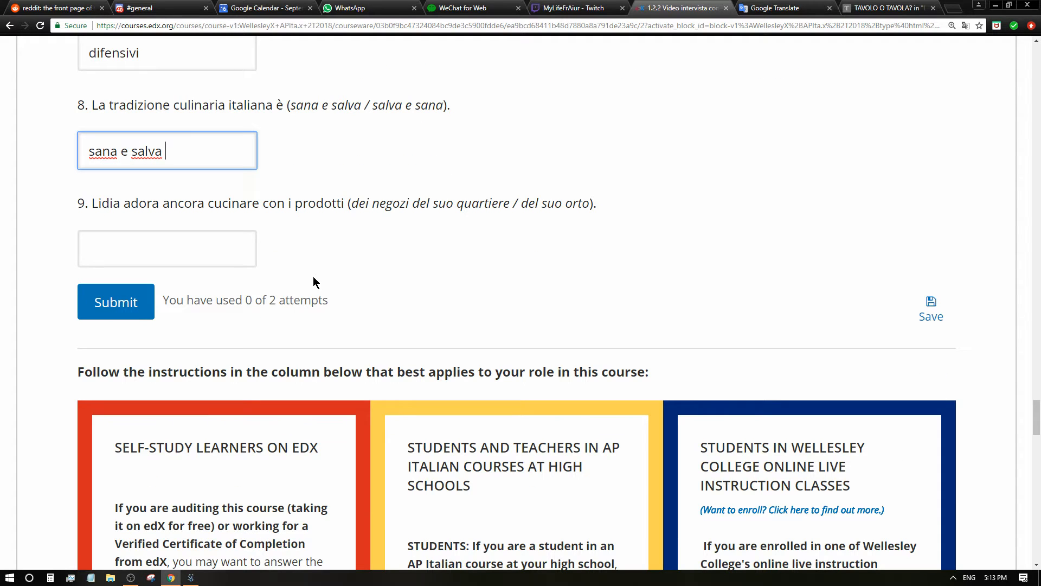
{"action": "mouse_move", "coordinate": [210, 219]}
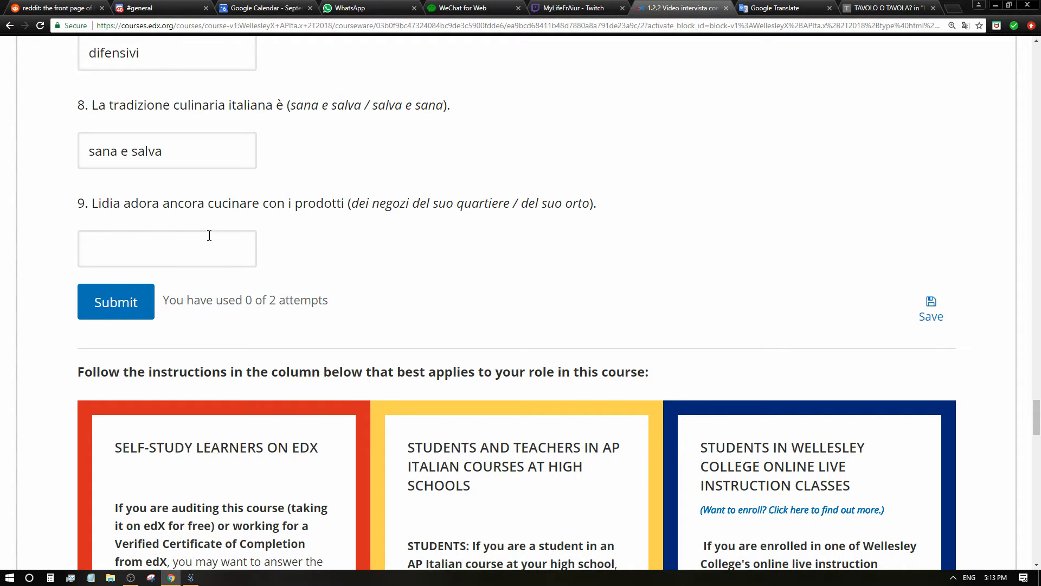
{"action": "mouse_move", "coordinate": [243, 237]}
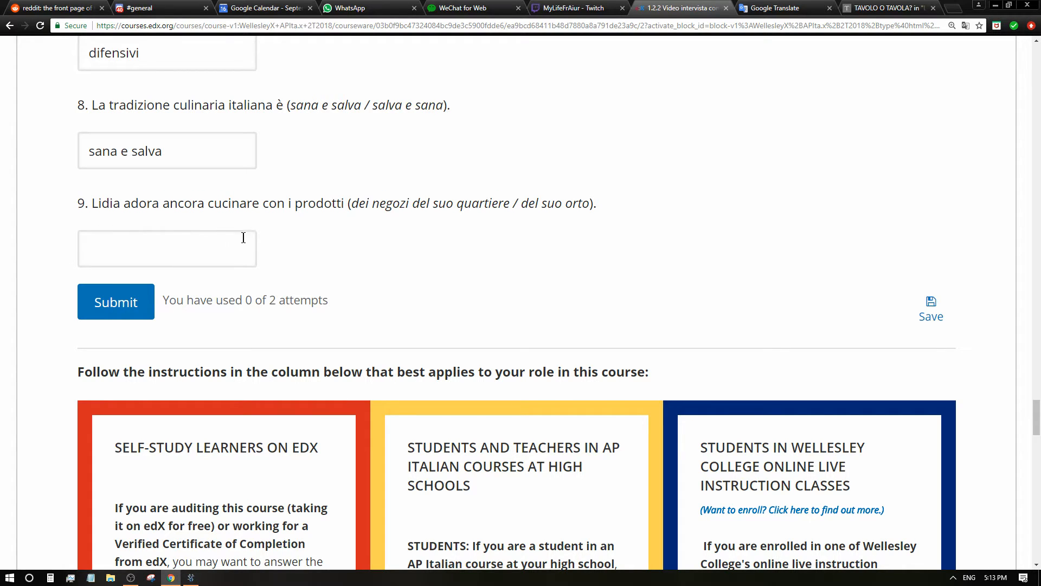
{"action": "mouse_move", "coordinate": [258, 235]}
{"action": "type", "text": "del suo orto"}
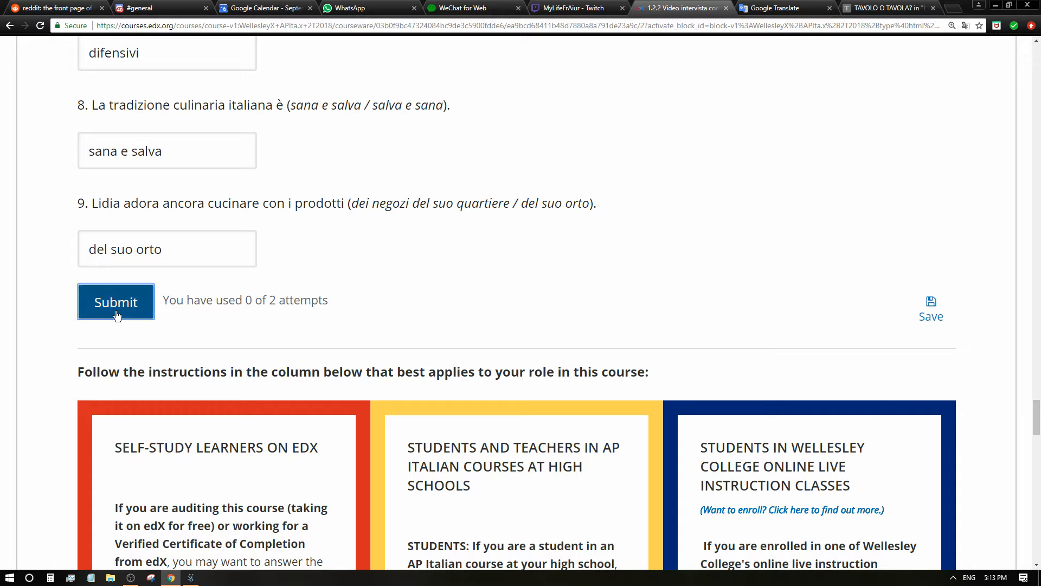
Submit Esercizio 2 and review marks, with 'agli gnocchi' and 'il gnocco con il sugo' wrong
{"action": "left_click", "coordinate": [115, 301]}
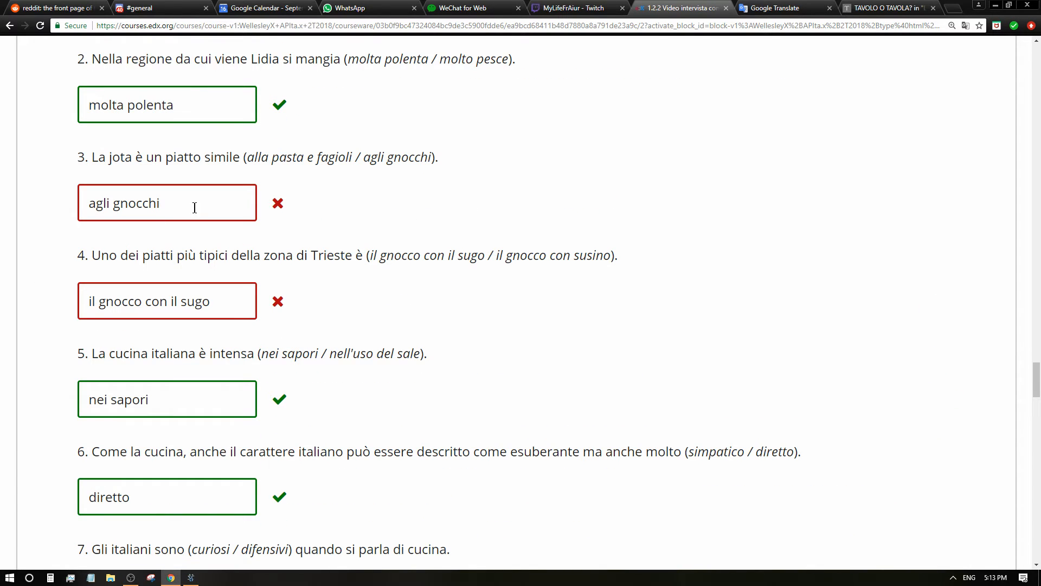
{"action": "mouse_move", "coordinate": [382, 163]}
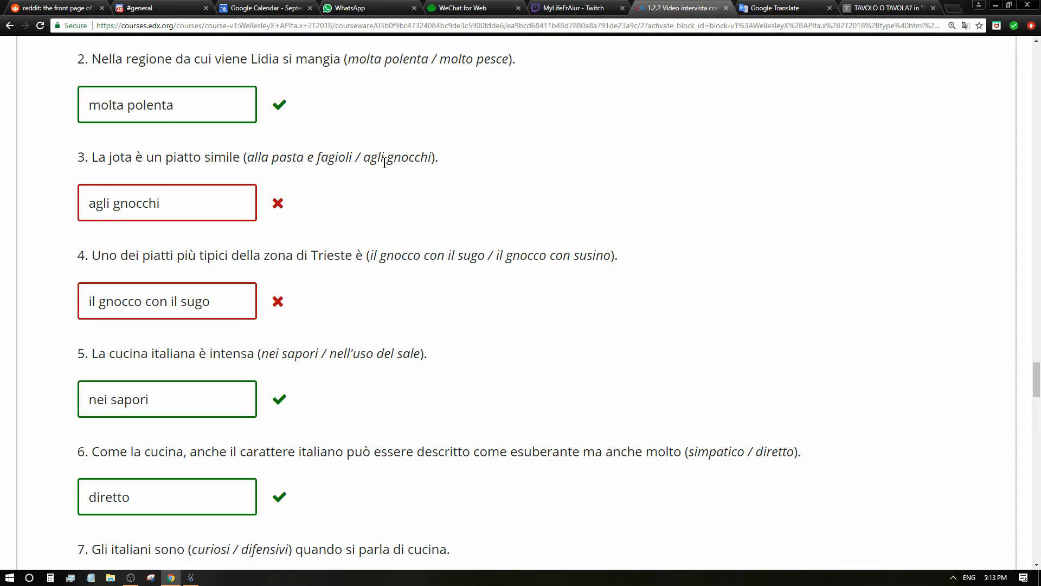
{"action": "mouse_move", "coordinate": [178, 180]}
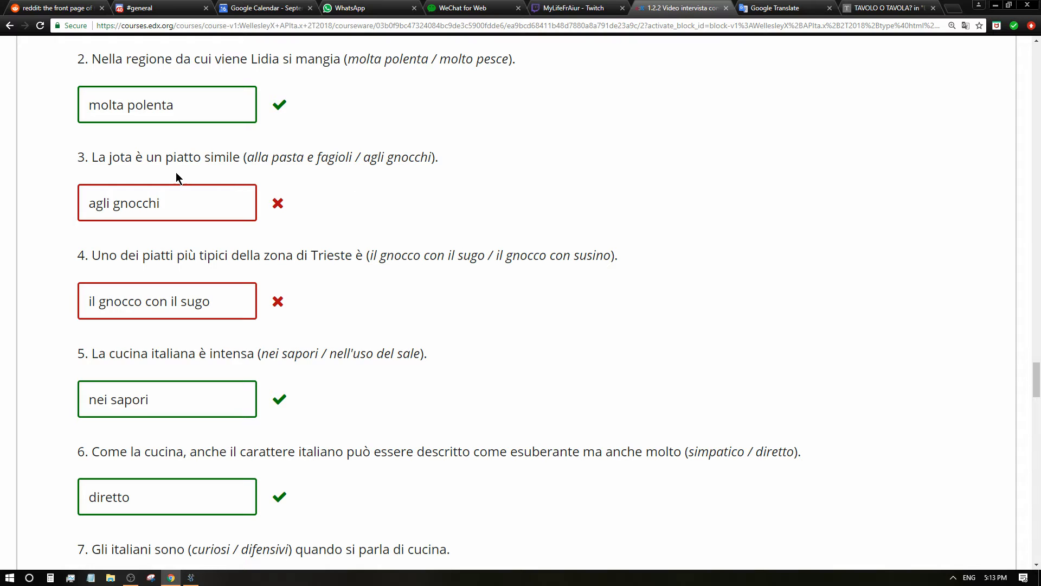
{"action": "mouse_move", "coordinate": [308, 177]}
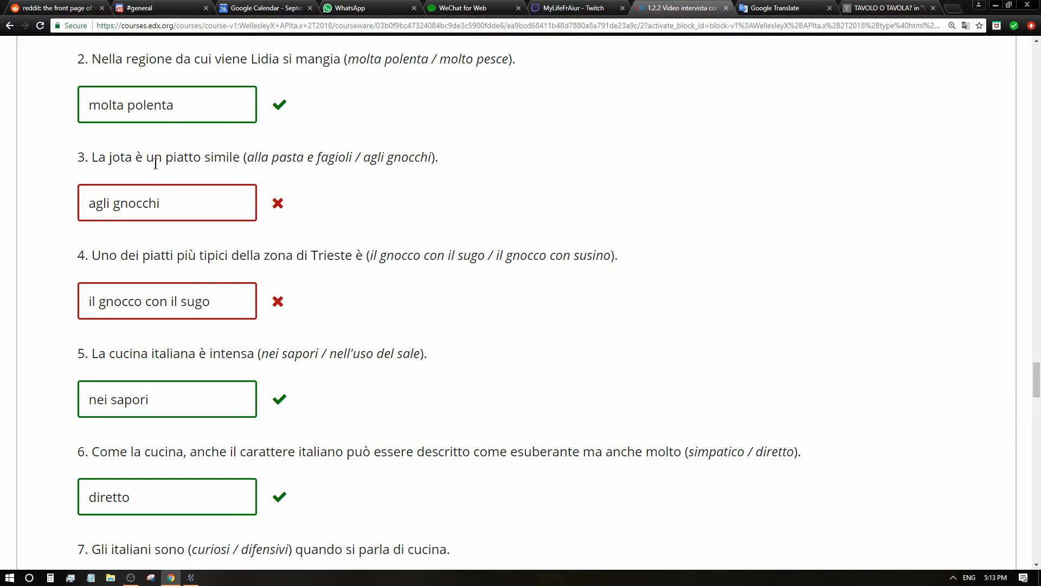
{"action": "mouse_move", "coordinate": [204, 270]}
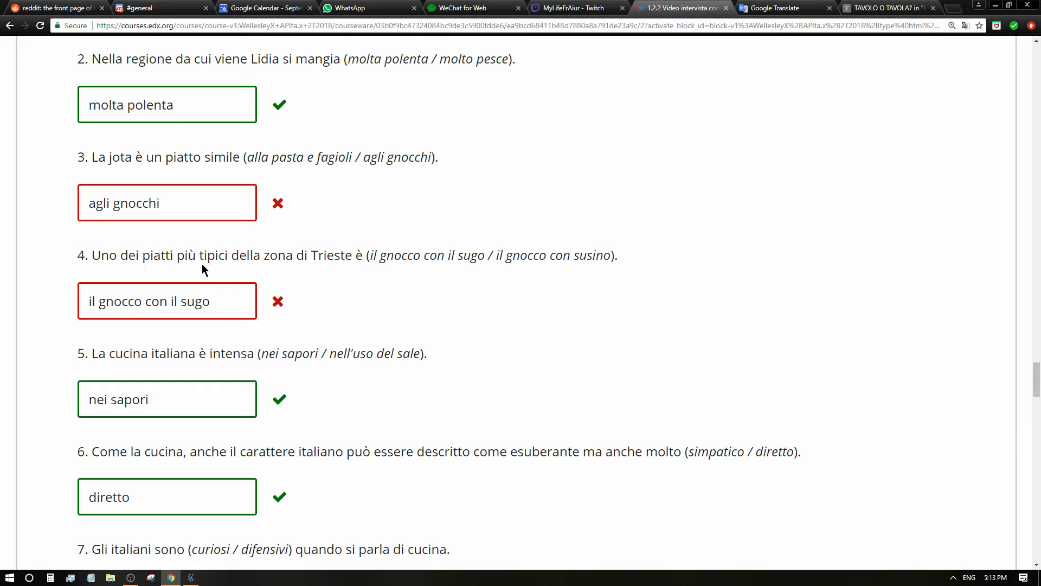
{"action": "mouse_move", "coordinate": [188, 253]}
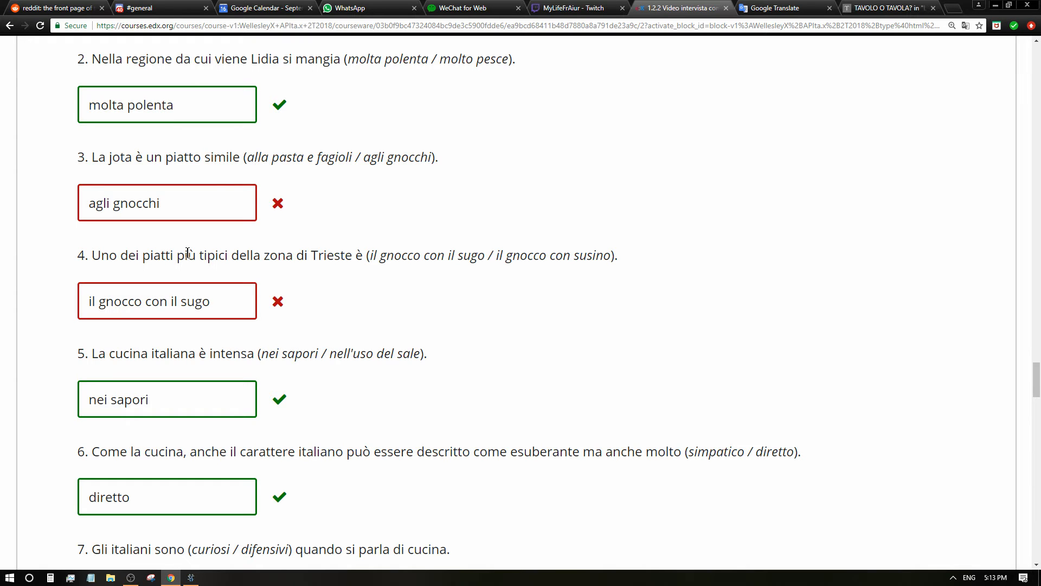
{"action": "mouse_move", "coordinate": [251, 284]}
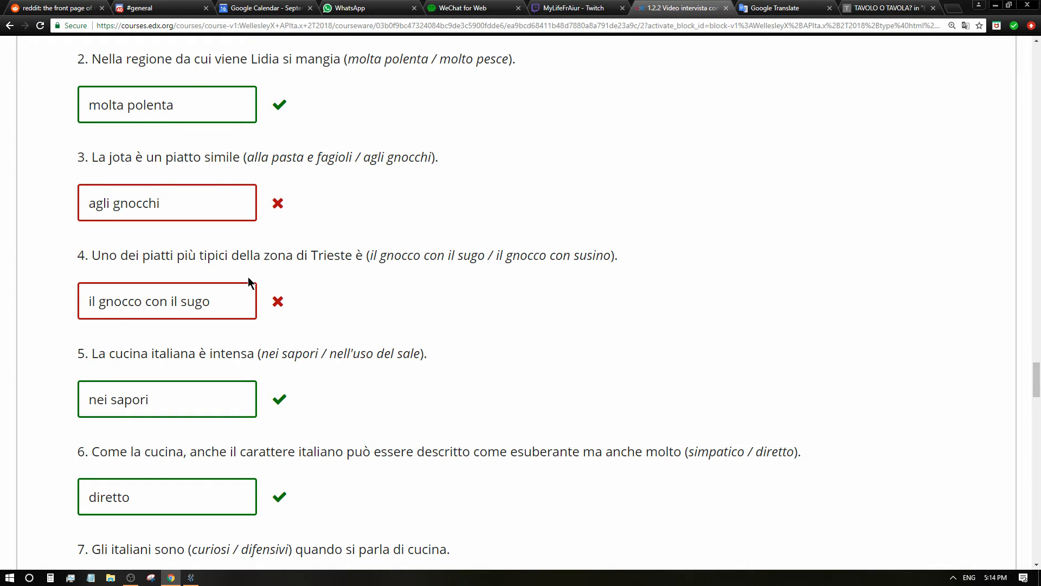
{"action": "double_click", "coordinate": [117, 156]}
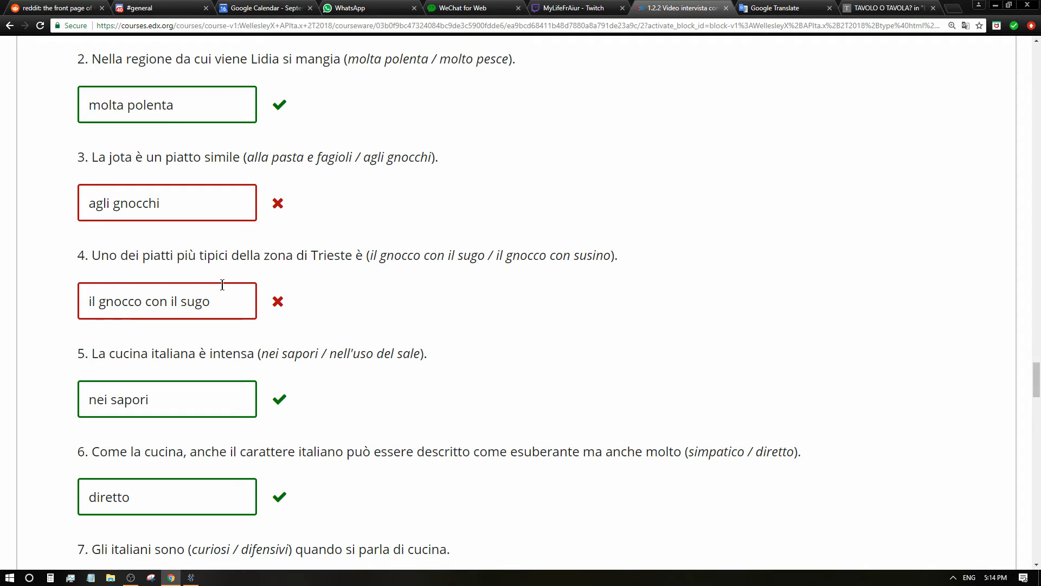
{"action": "mouse_move", "coordinate": [397, 270]}
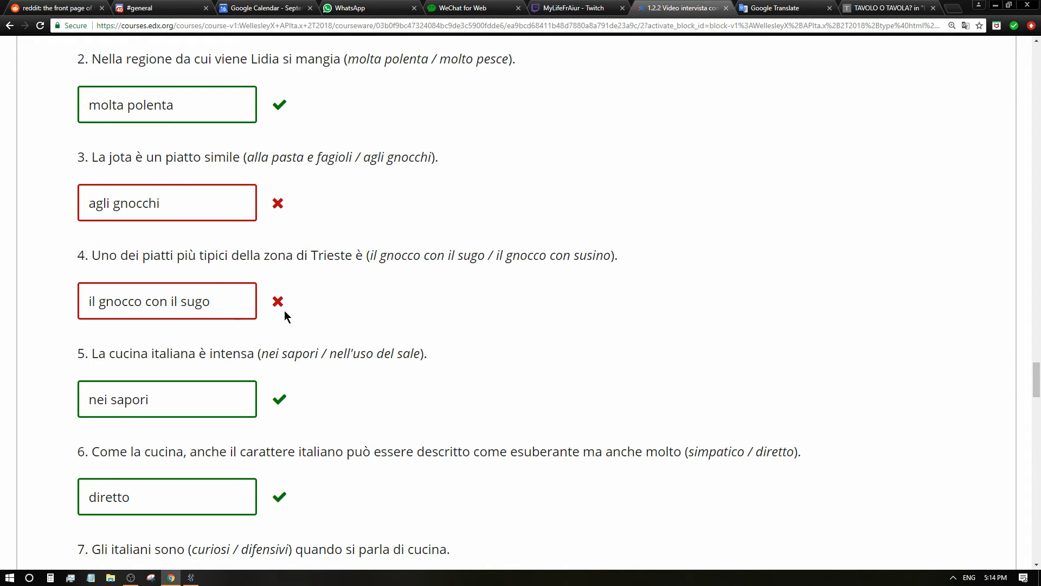
{"action": "scroll", "scroll_direction": "down", "scroll_amount": 3}
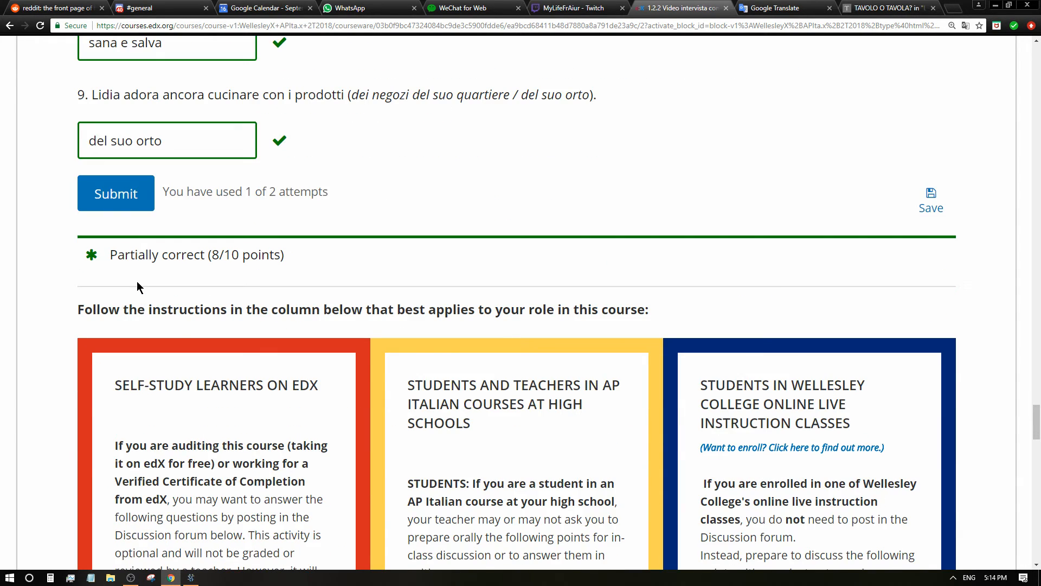
{"action": "scroll", "scroll_direction": "down", "scroll_amount": 3}
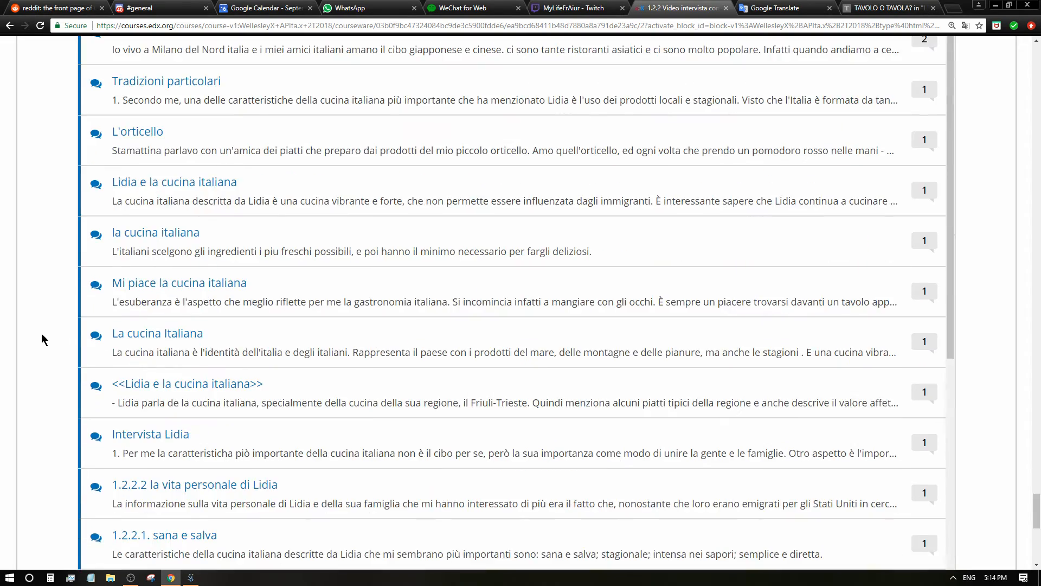
{"action": "scroll", "scroll_direction": "down", "scroll_amount": 3}
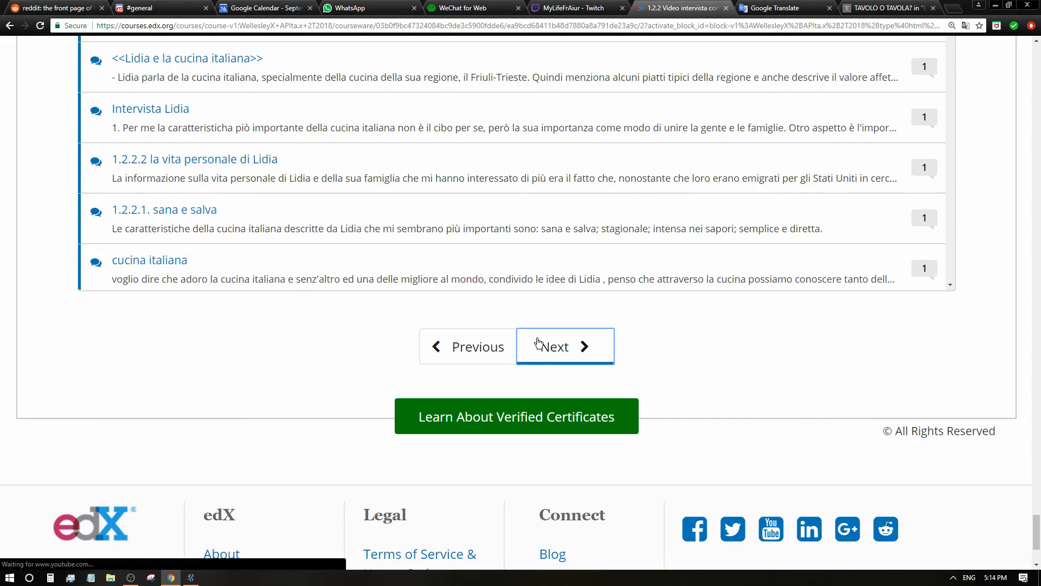
Go to unit 1.2.3, the Paolo Laboa interview, and scroll to its vocabulary list
{"action": "left_click", "coordinate": [564, 346]}
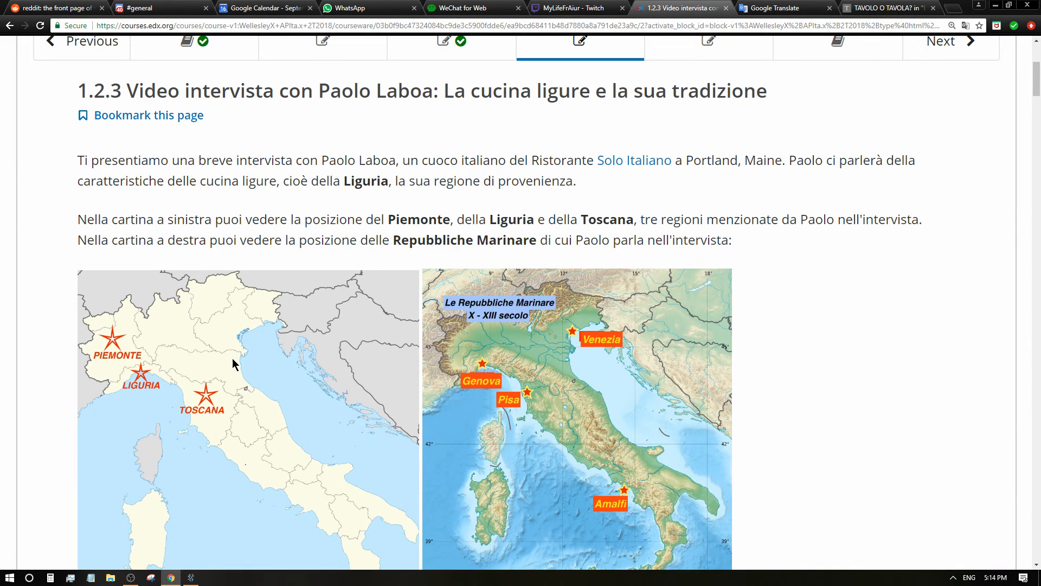
{"action": "mouse_move", "coordinate": [148, 400]}
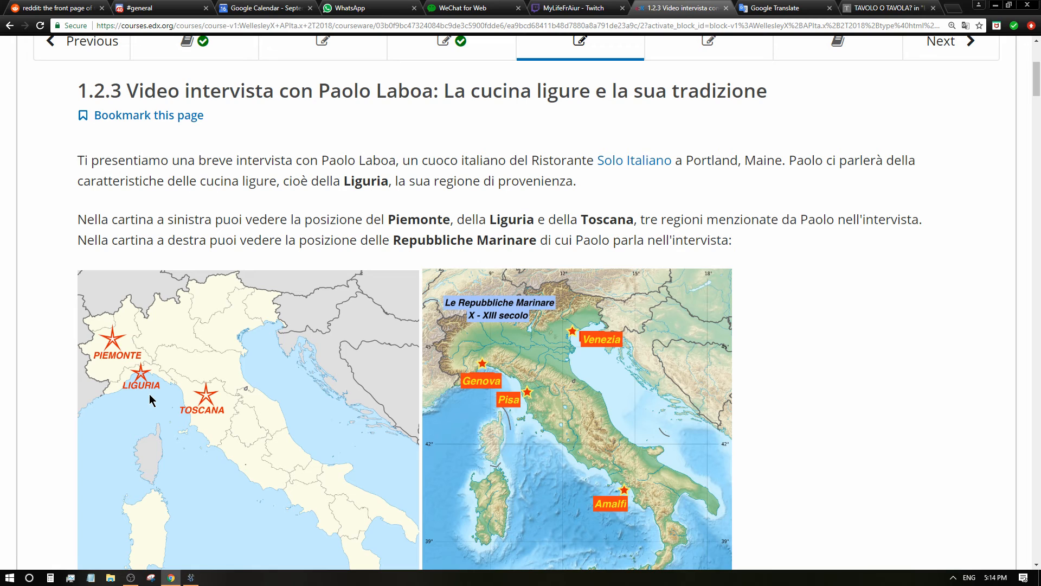
{"action": "mouse_move", "coordinate": [233, 456]}
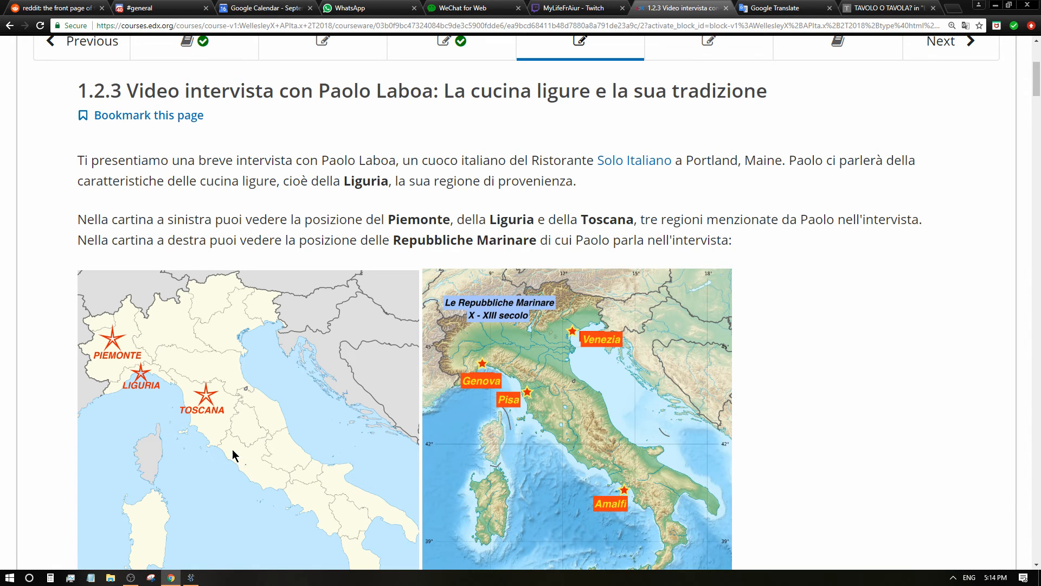
{"action": "mouse_move", "coordinate": [233, 433]}
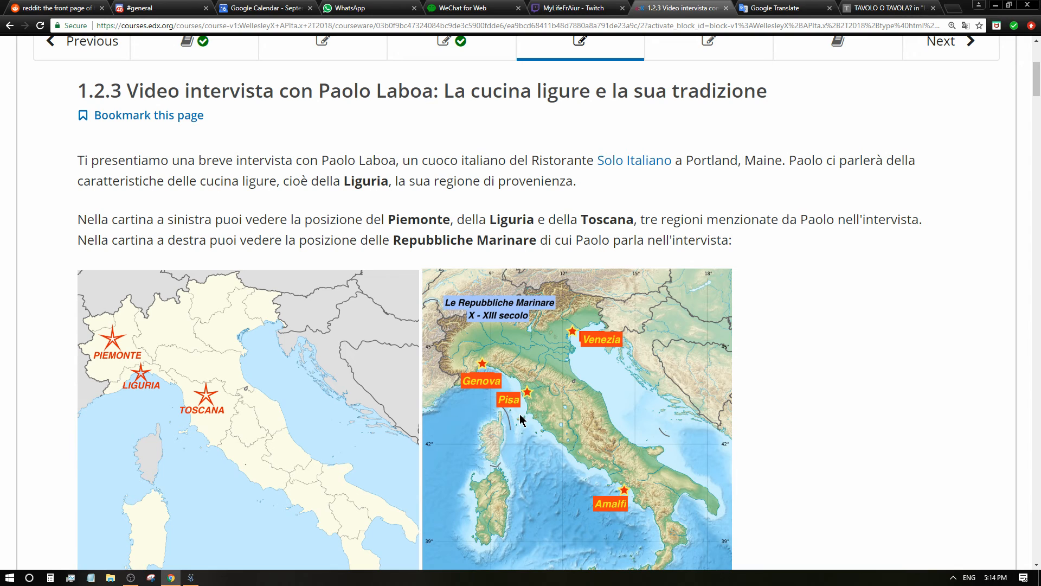
{"action": "mouse_move", "coordinate": [618, 436]}
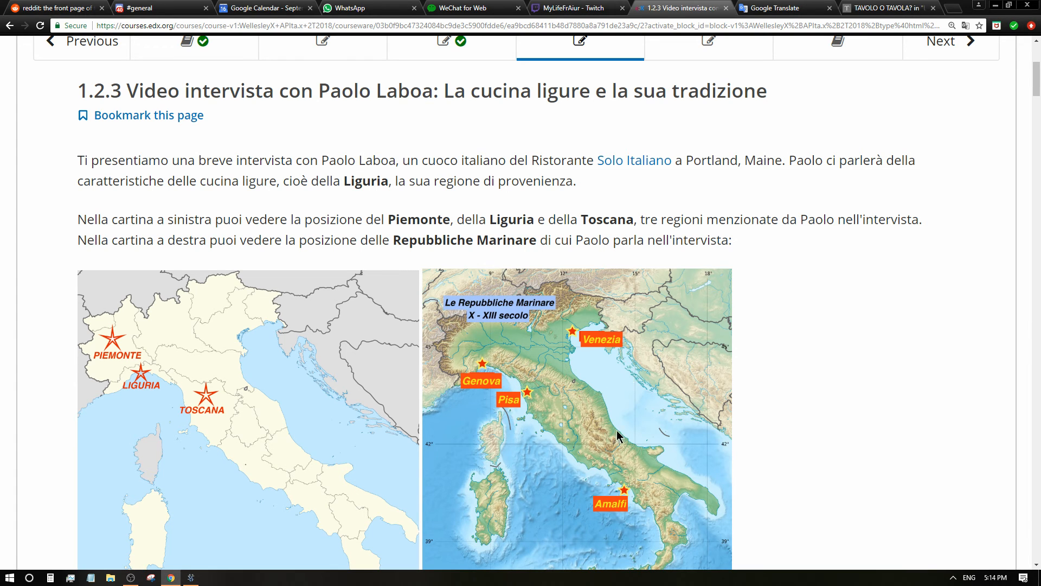
{"action": "mouse_move", "coordinate": [656, 501]}
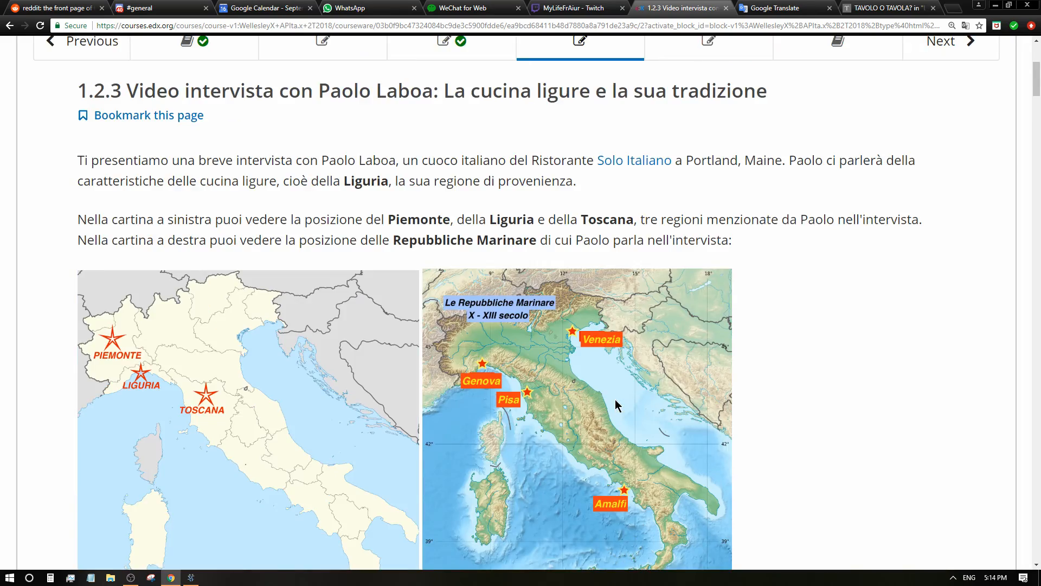
{"action": "scroll", "scroll_direction": "down", "scroll_amount": 3}
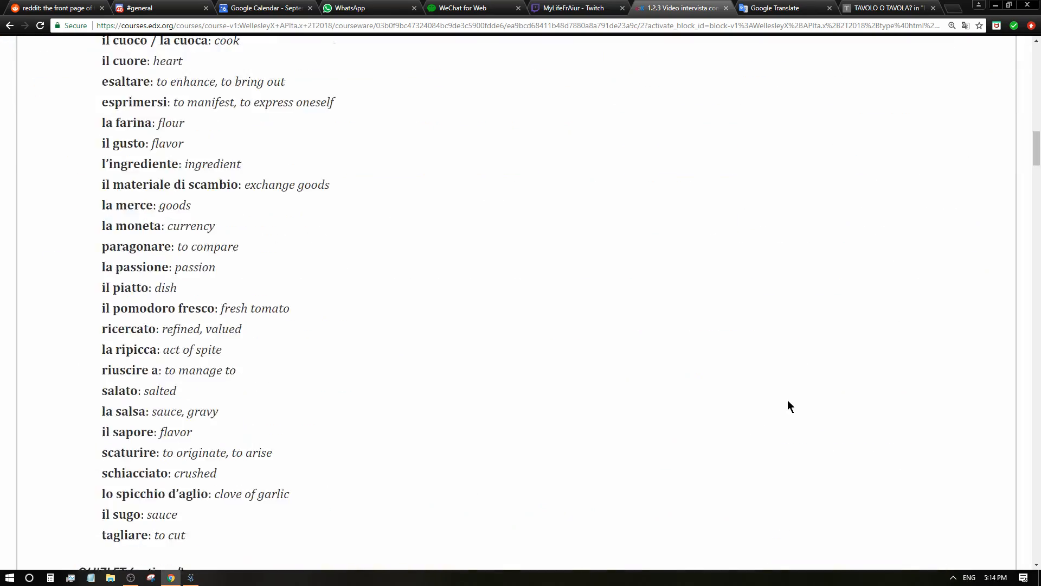